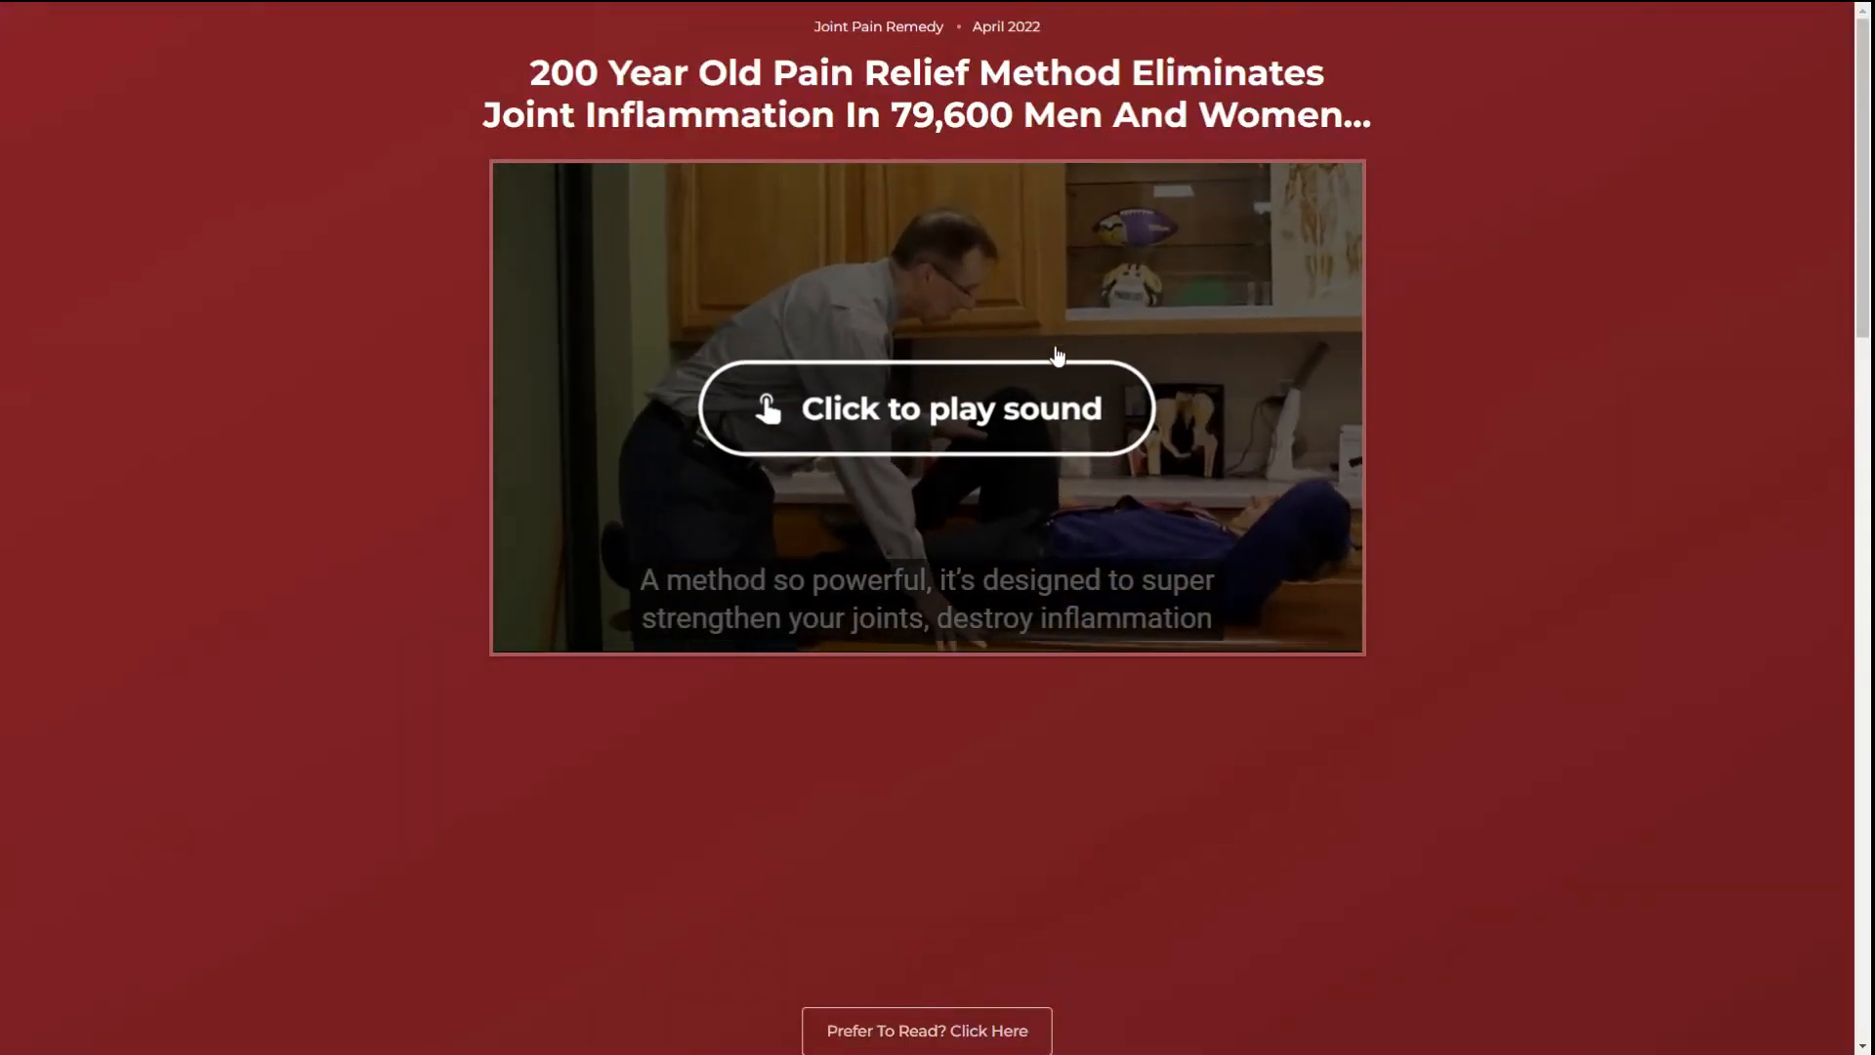
# Switch from the sales video to the written 'Prefer To Read?' version of the presentation.
pyautogui.scroll(-3)
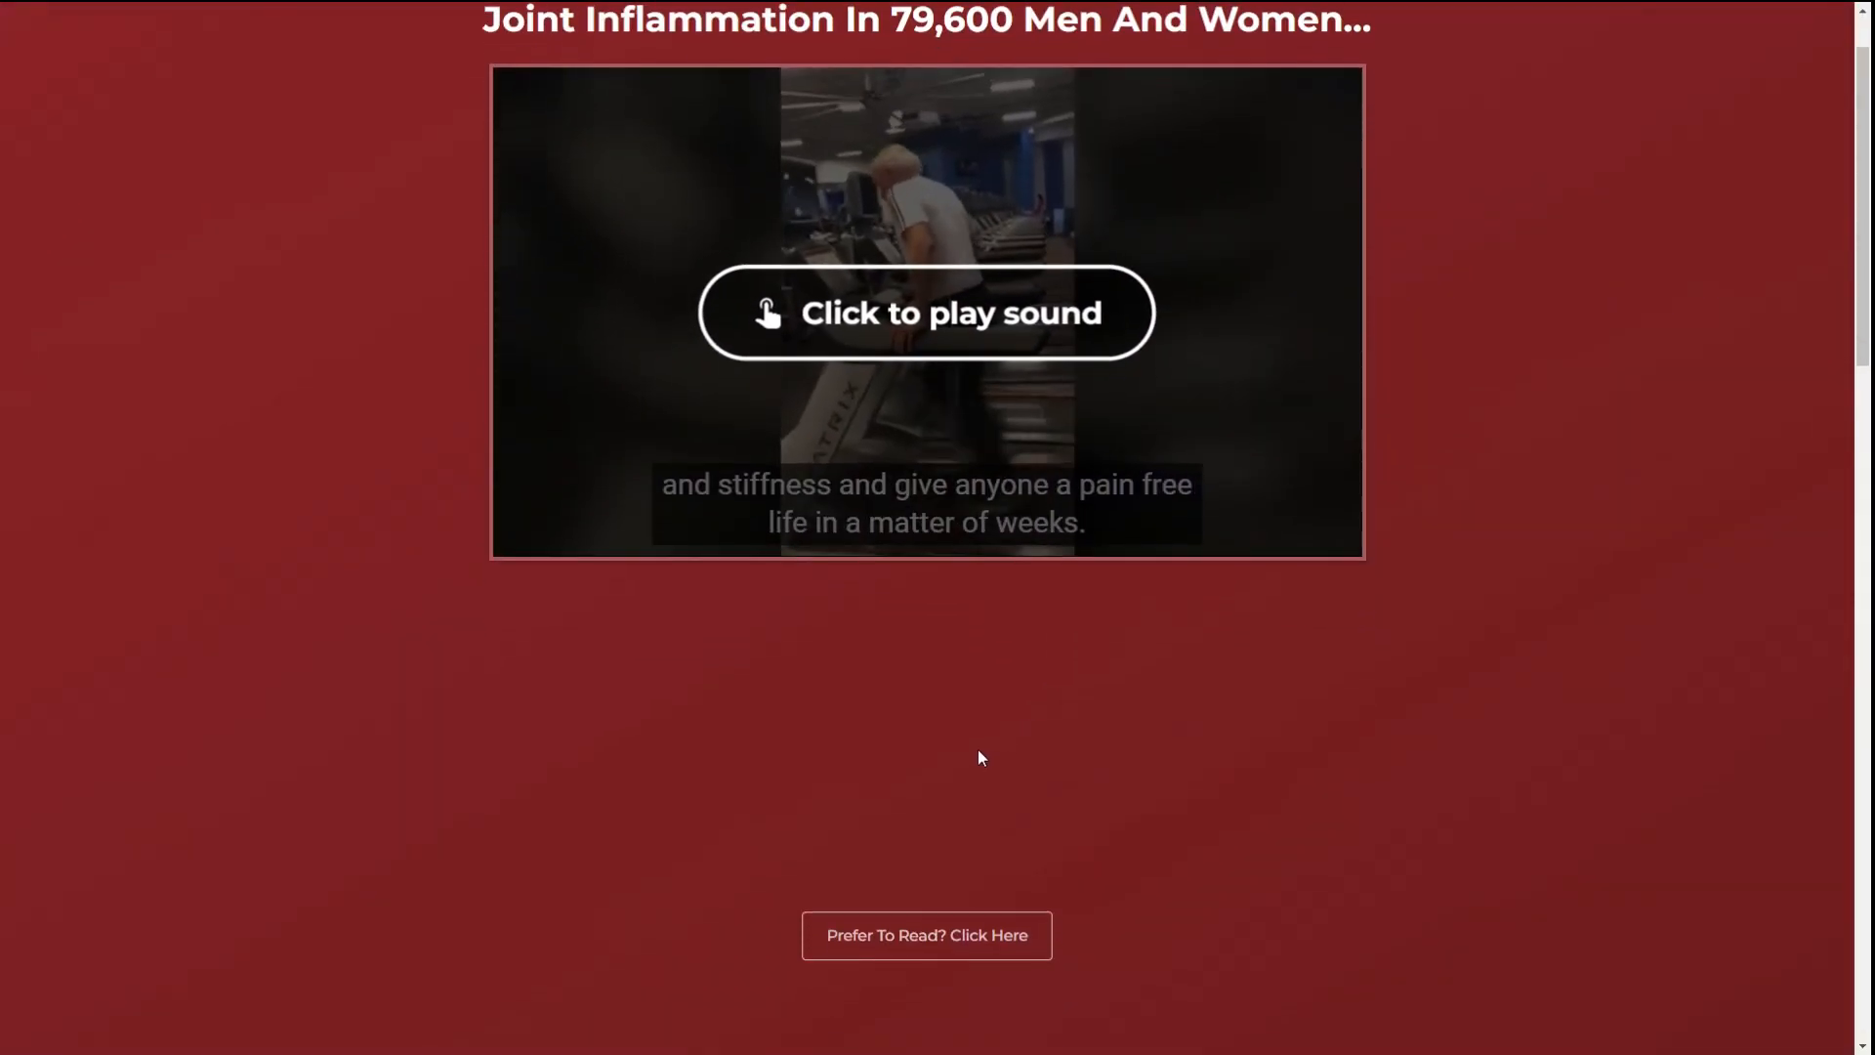
pyautogui.scroll(-3)
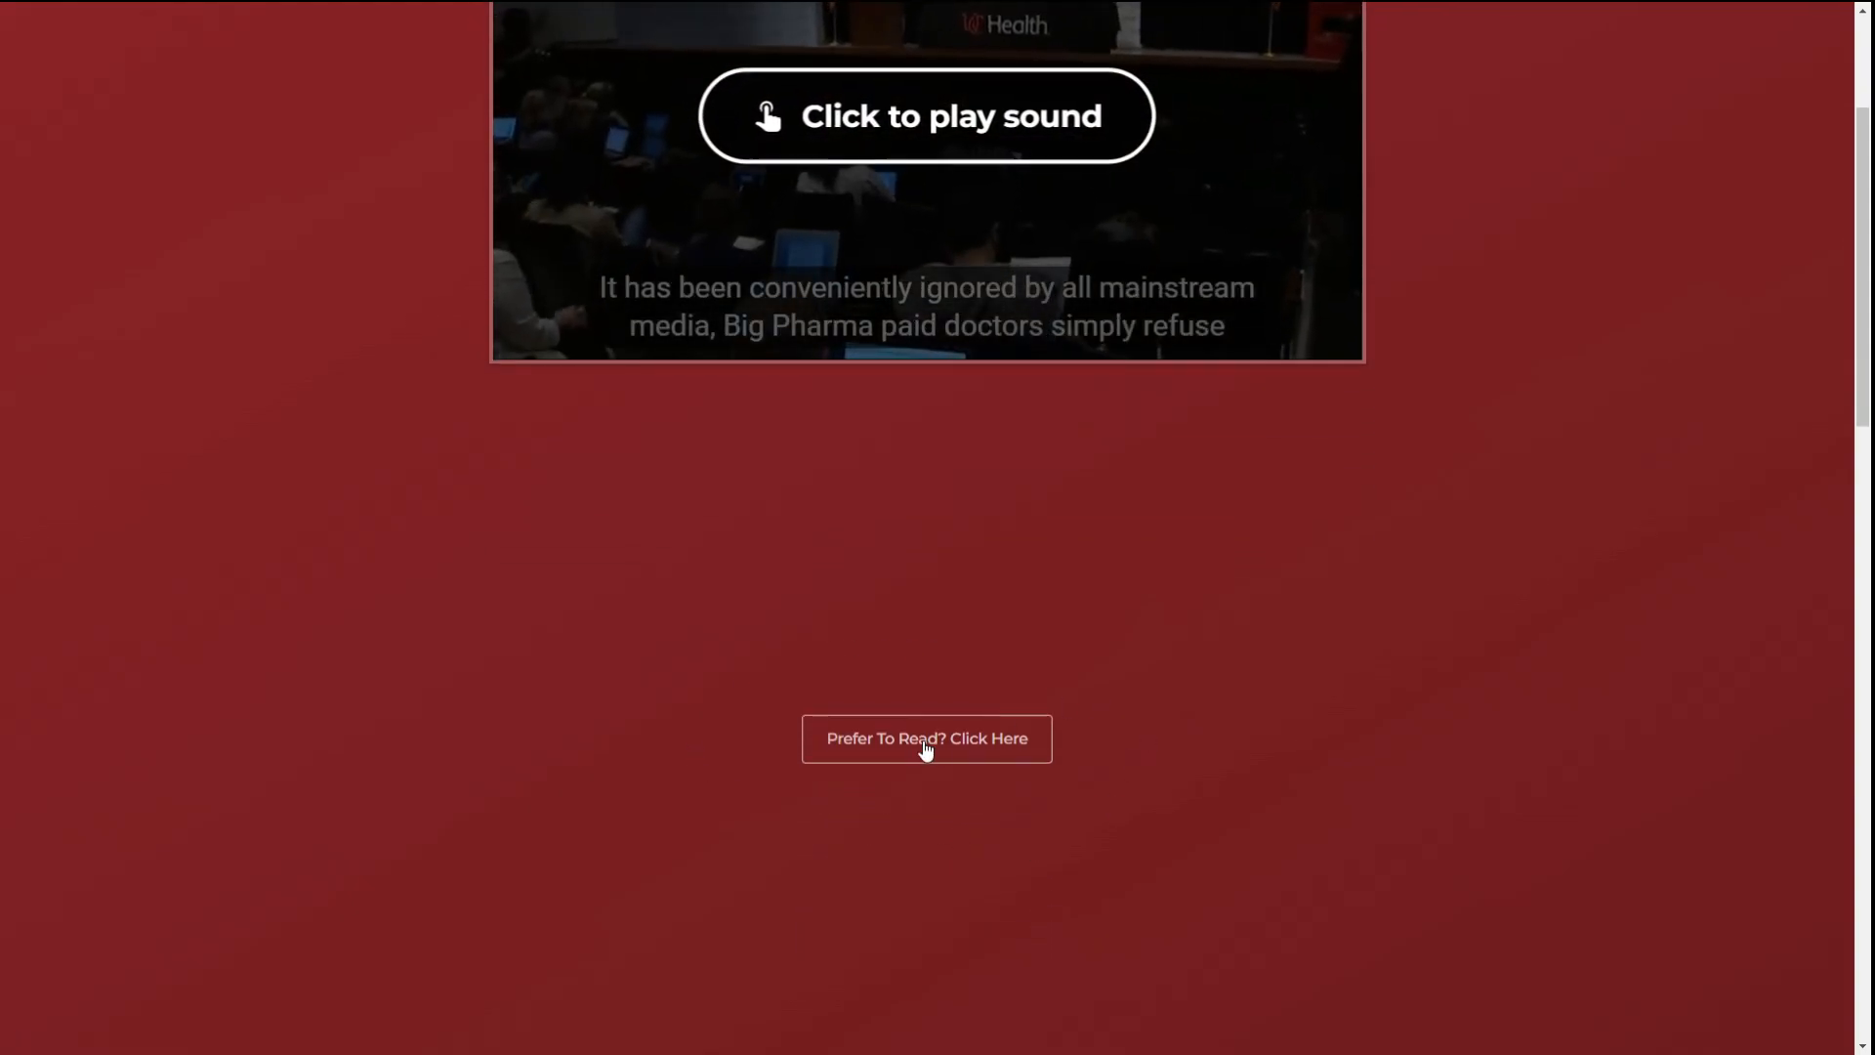
pyautogui.click(926, 738)
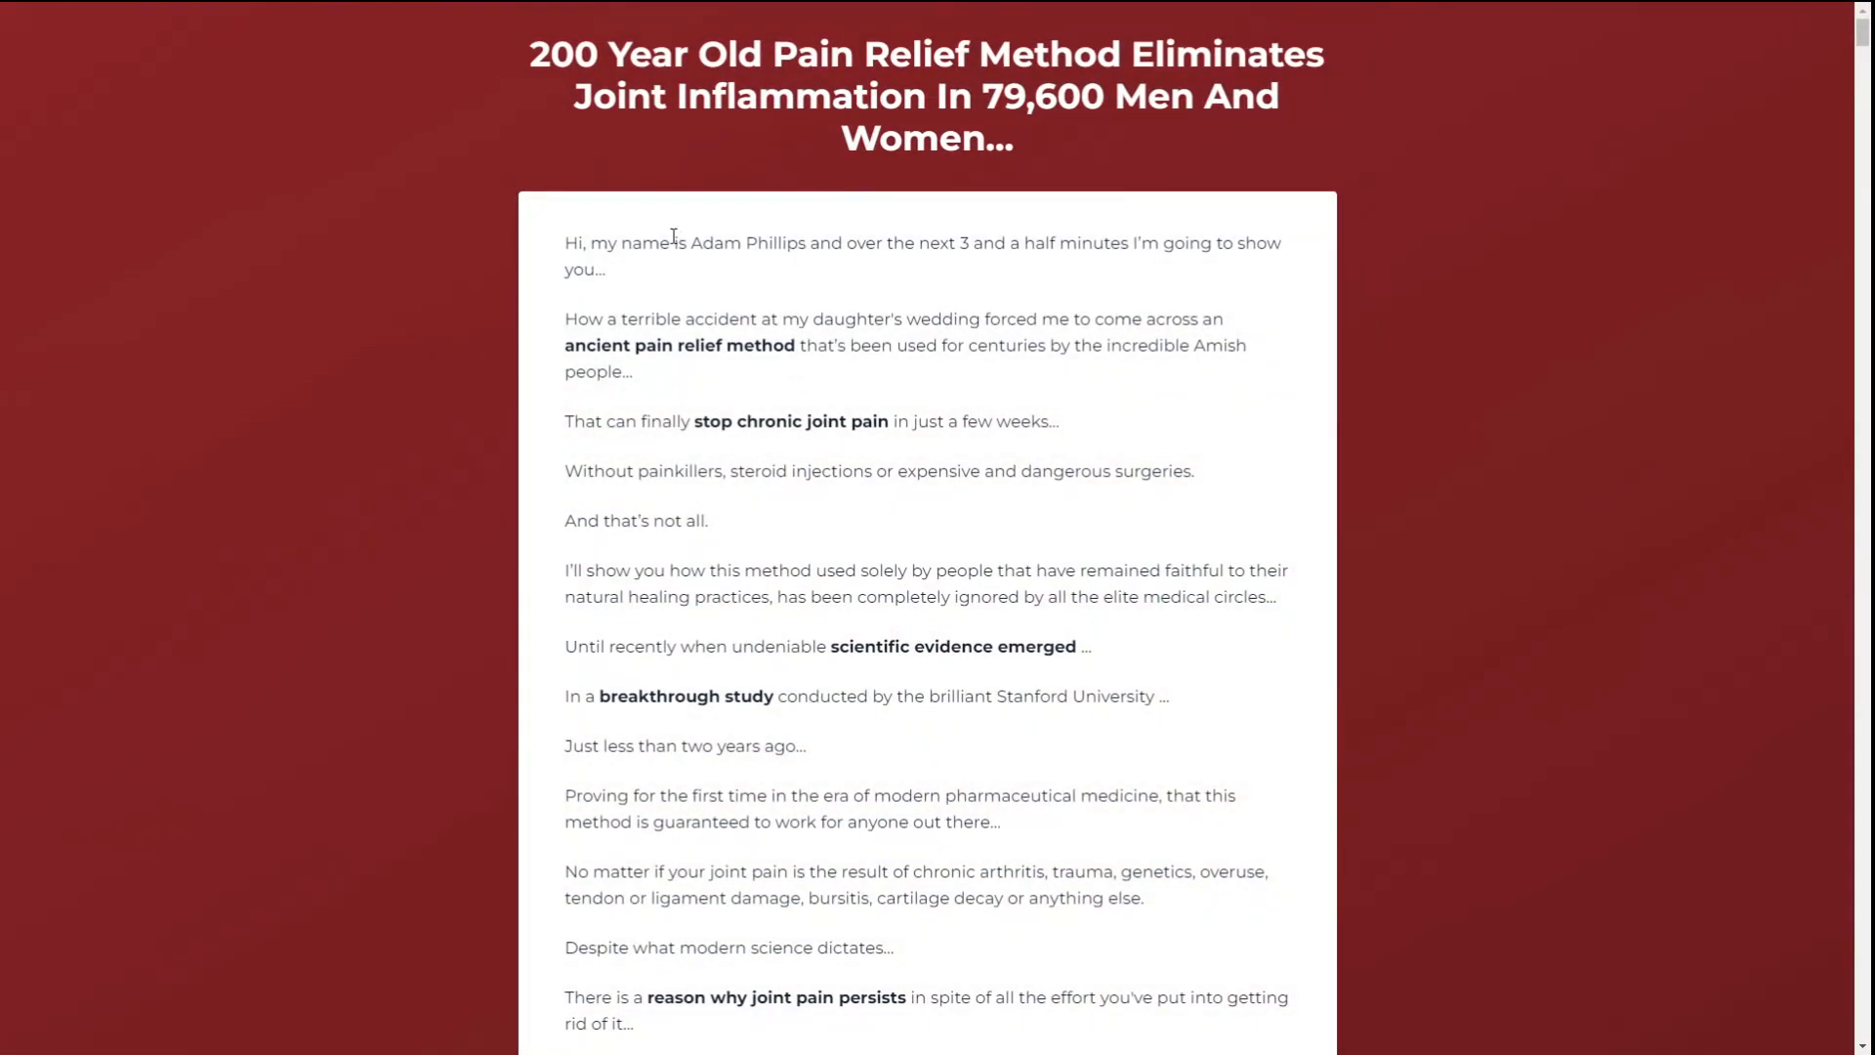
pyautogui.moveTo(1067, 185)
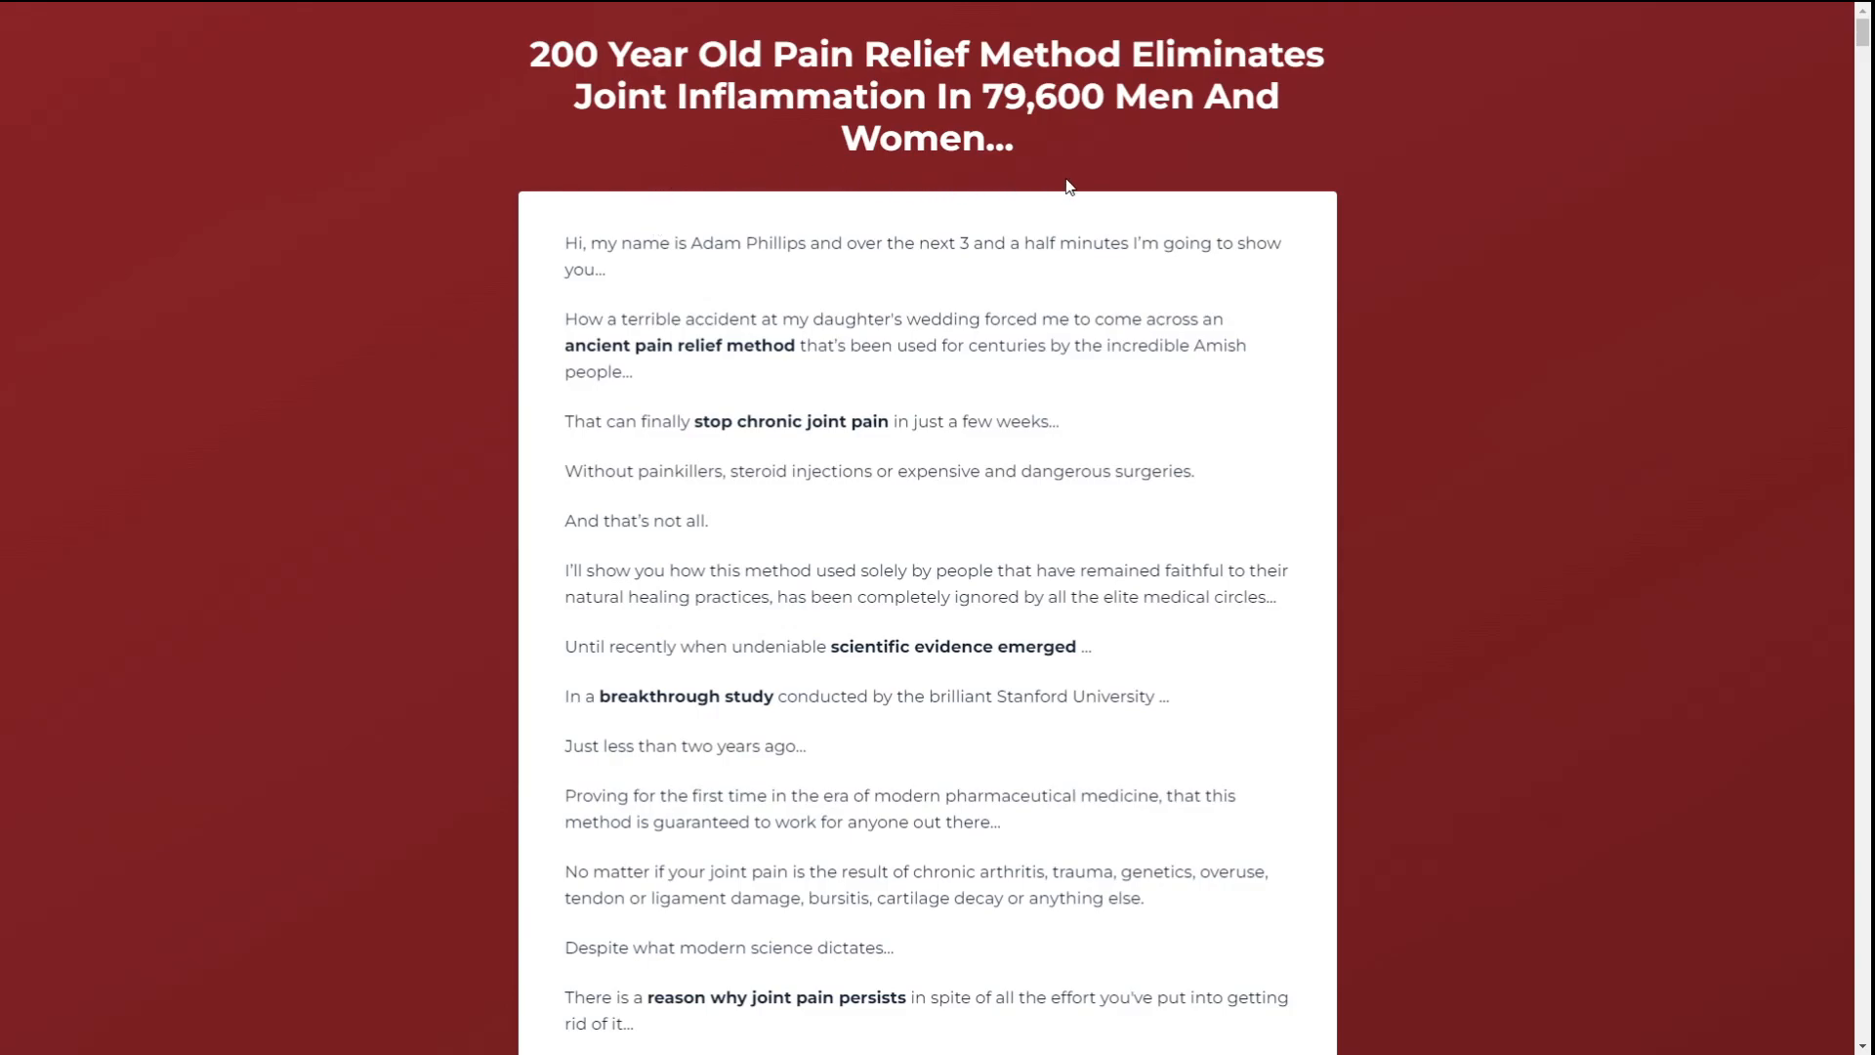
pyautogui.moveTo(1385, 394)
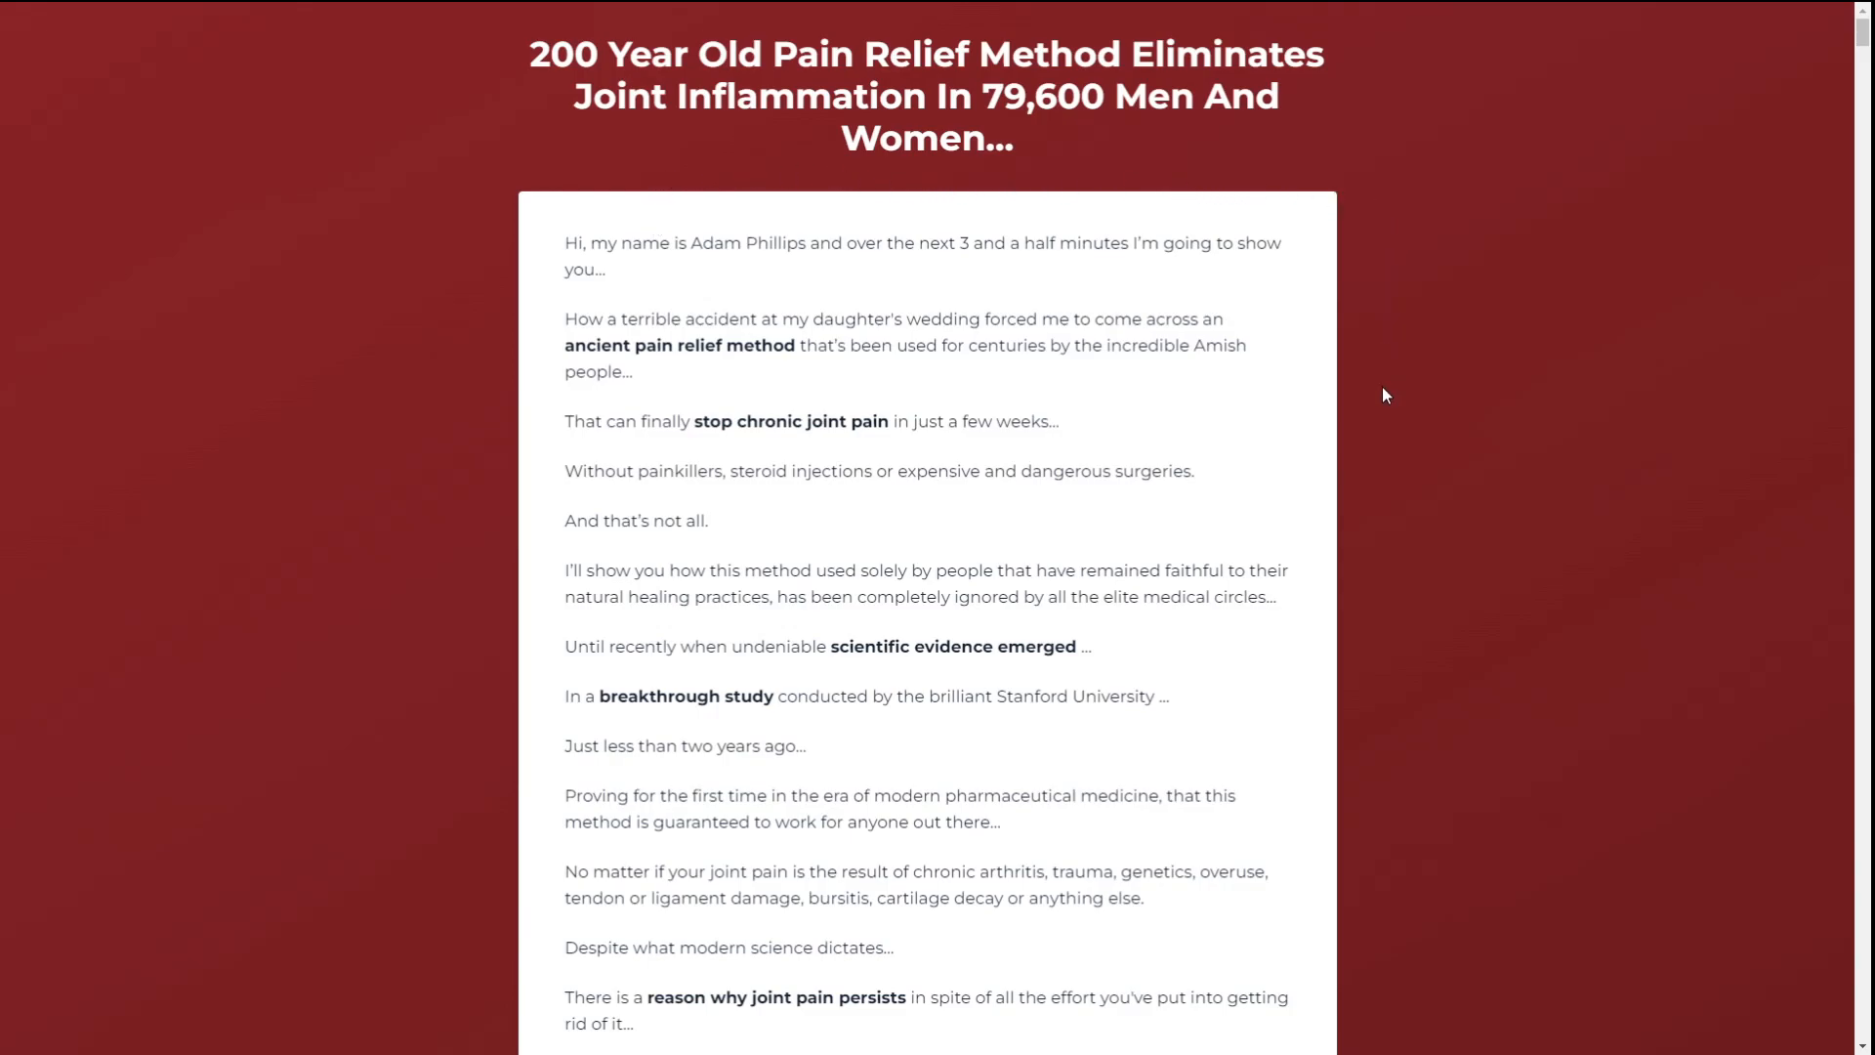
# Read down the sales letter to 'Here are some of their success stories' and the first testimonials.
pyautogui.scroll(-3)
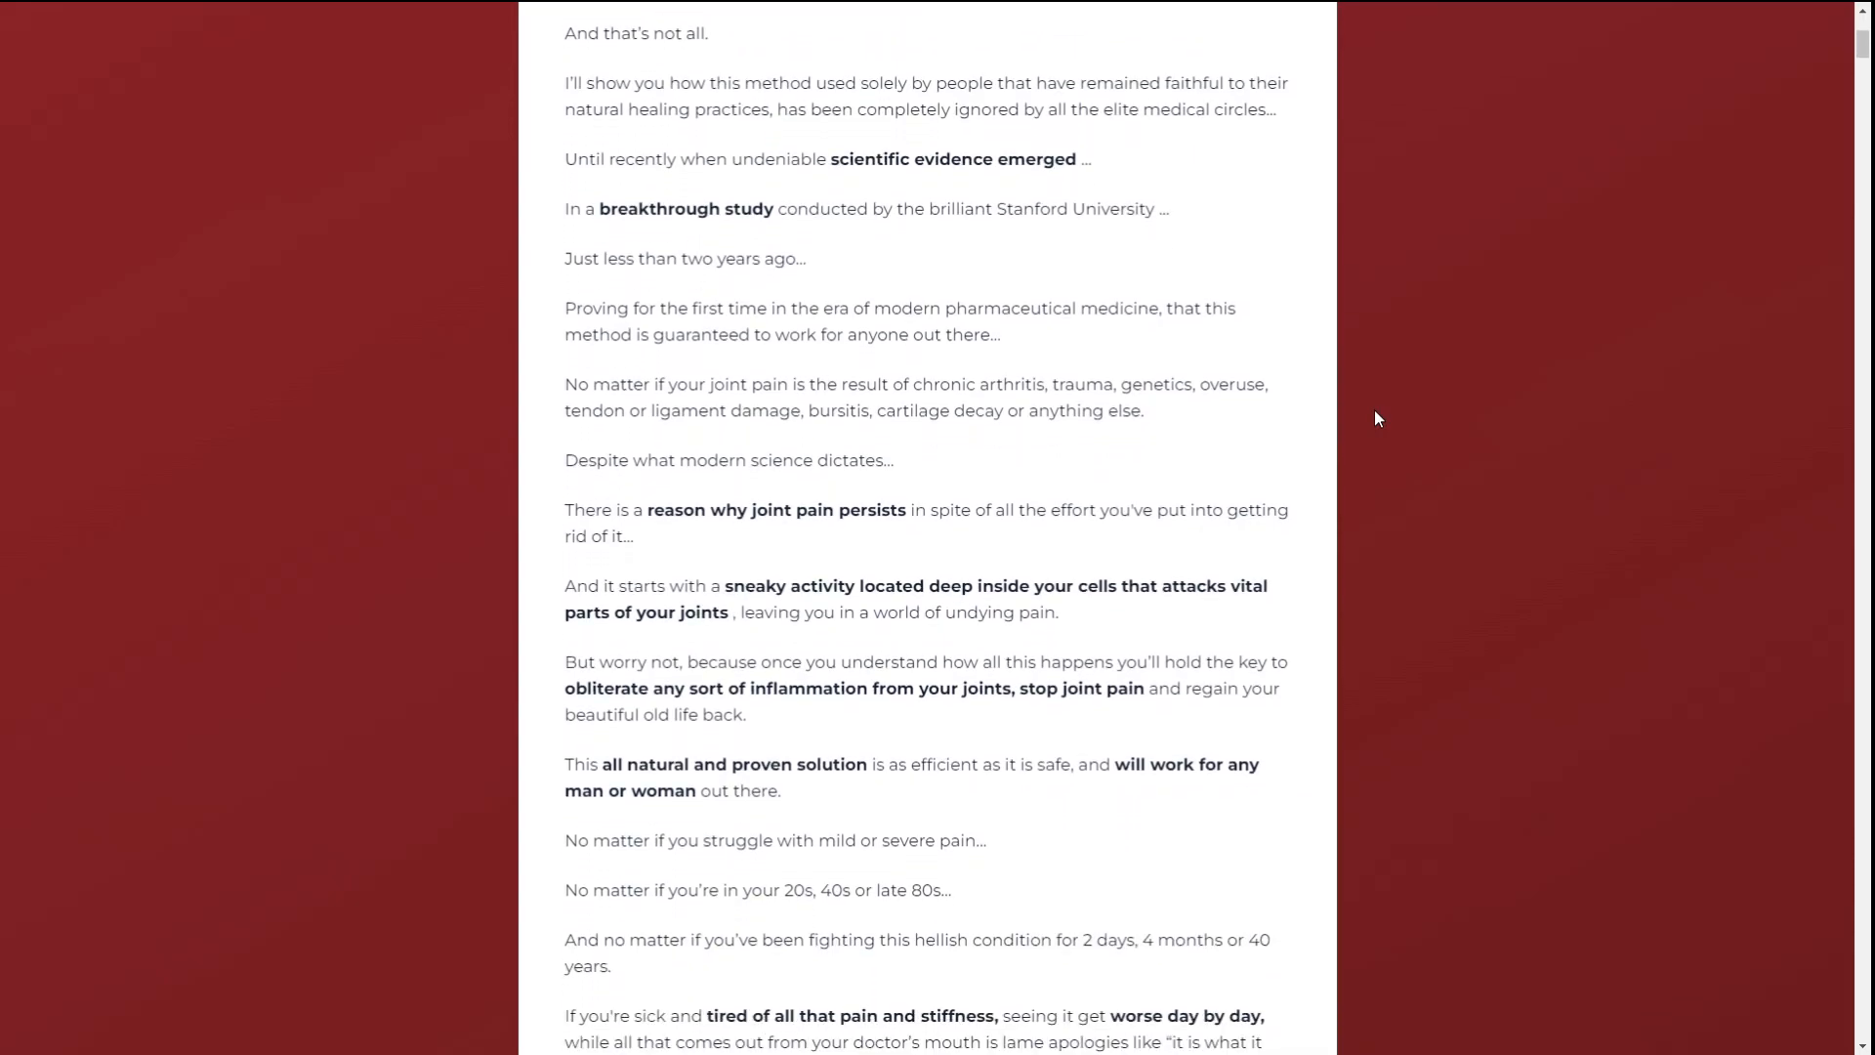
pyautogui.scroll(-3)
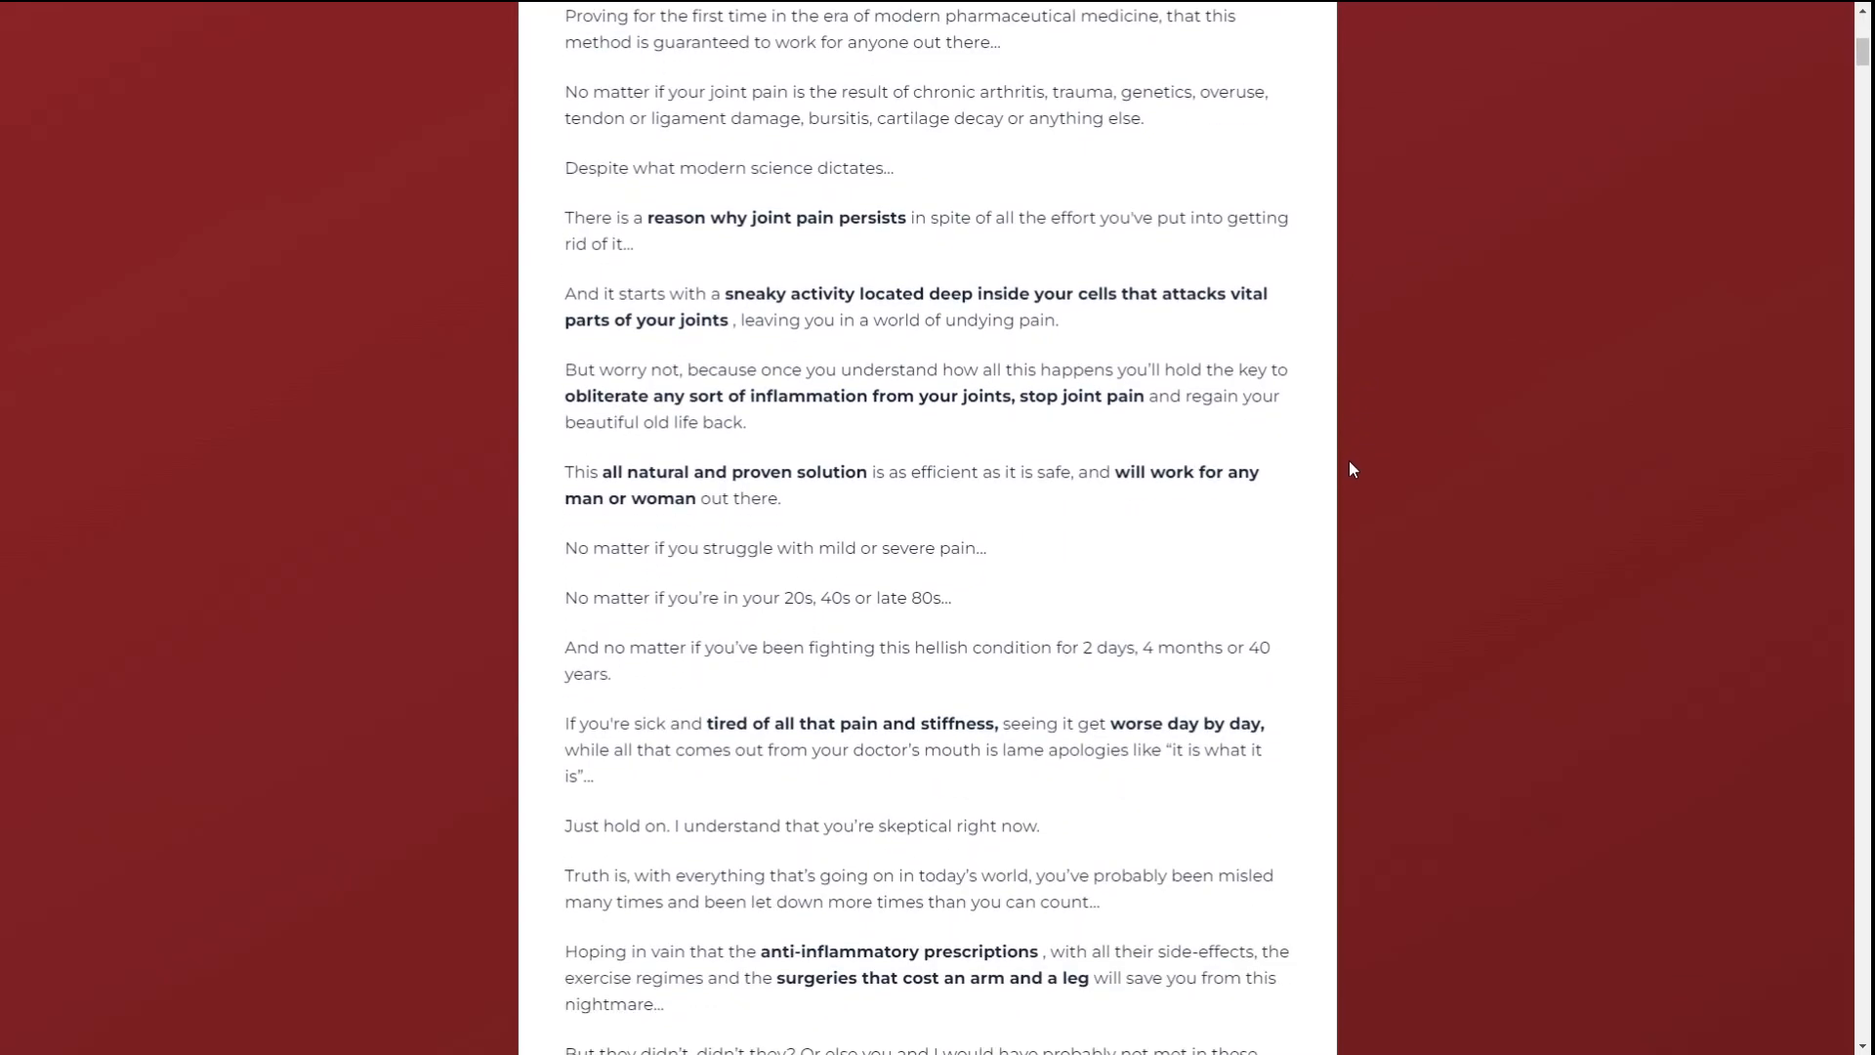
pyautogui.scroll(-3)
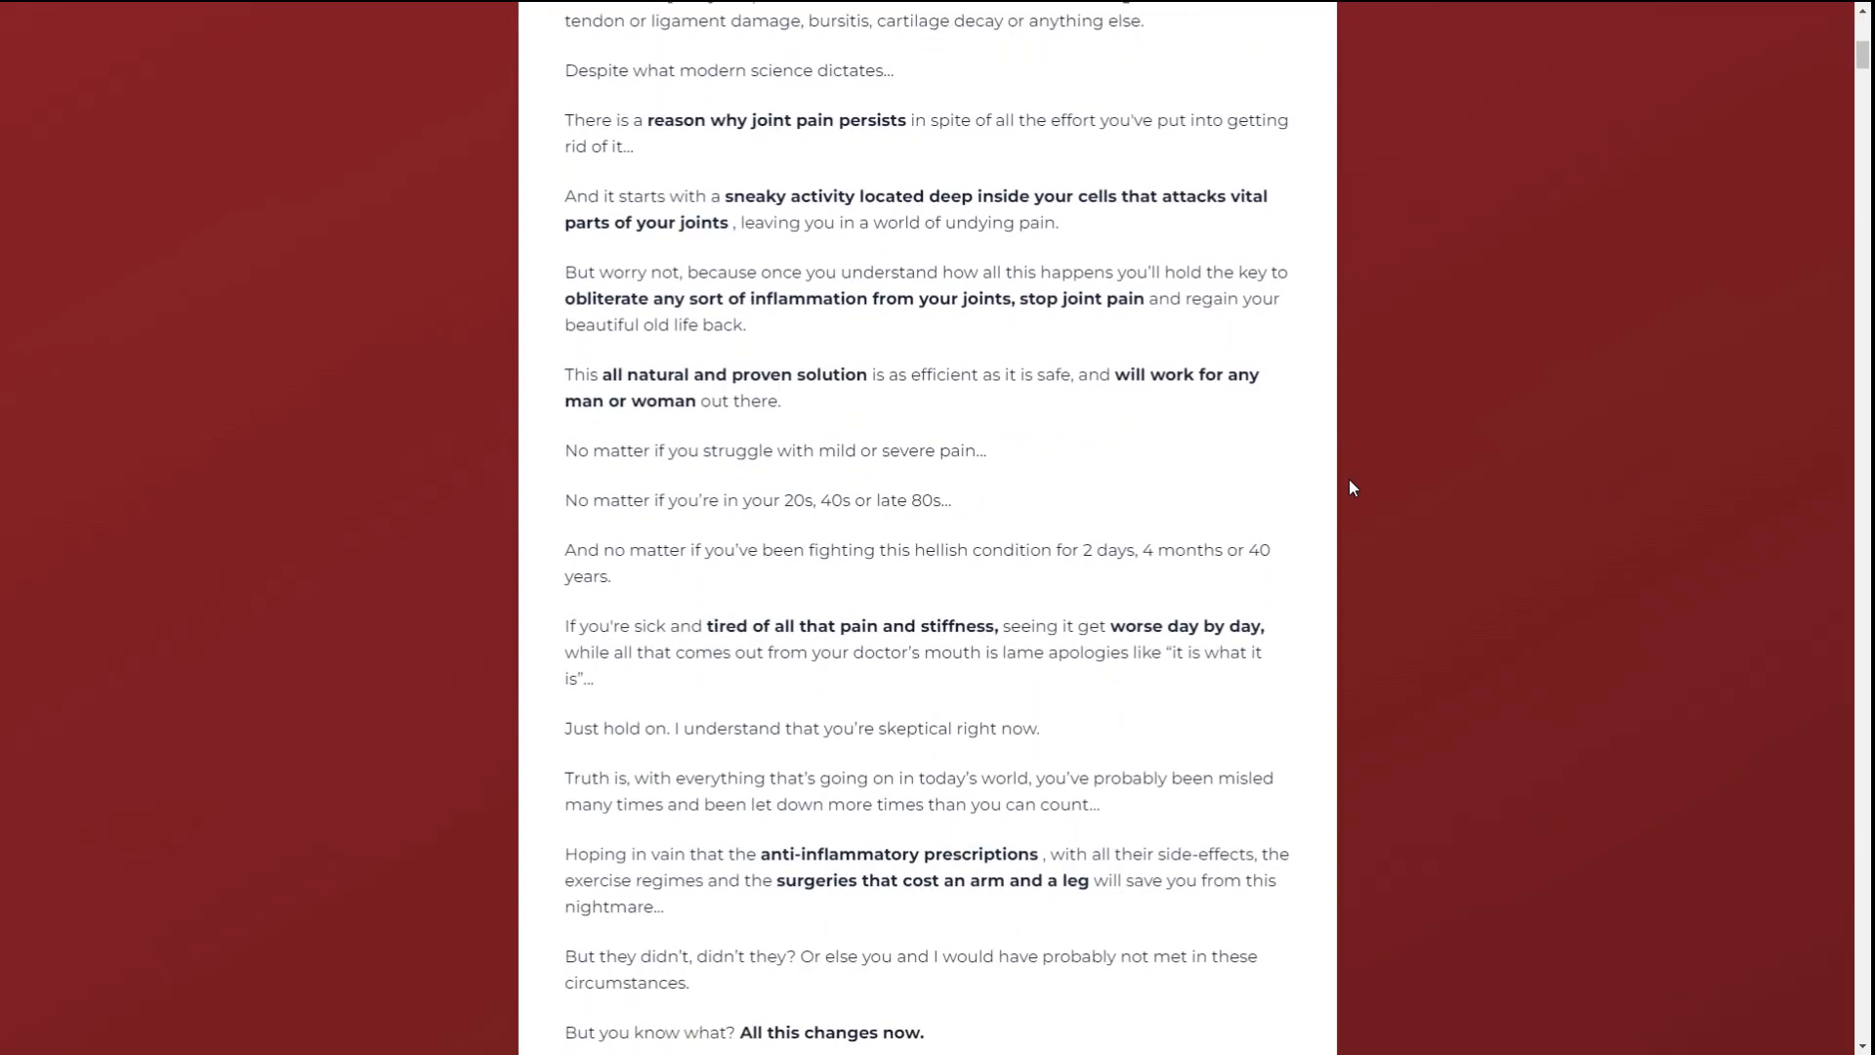
pyautogui.scroll(-3)
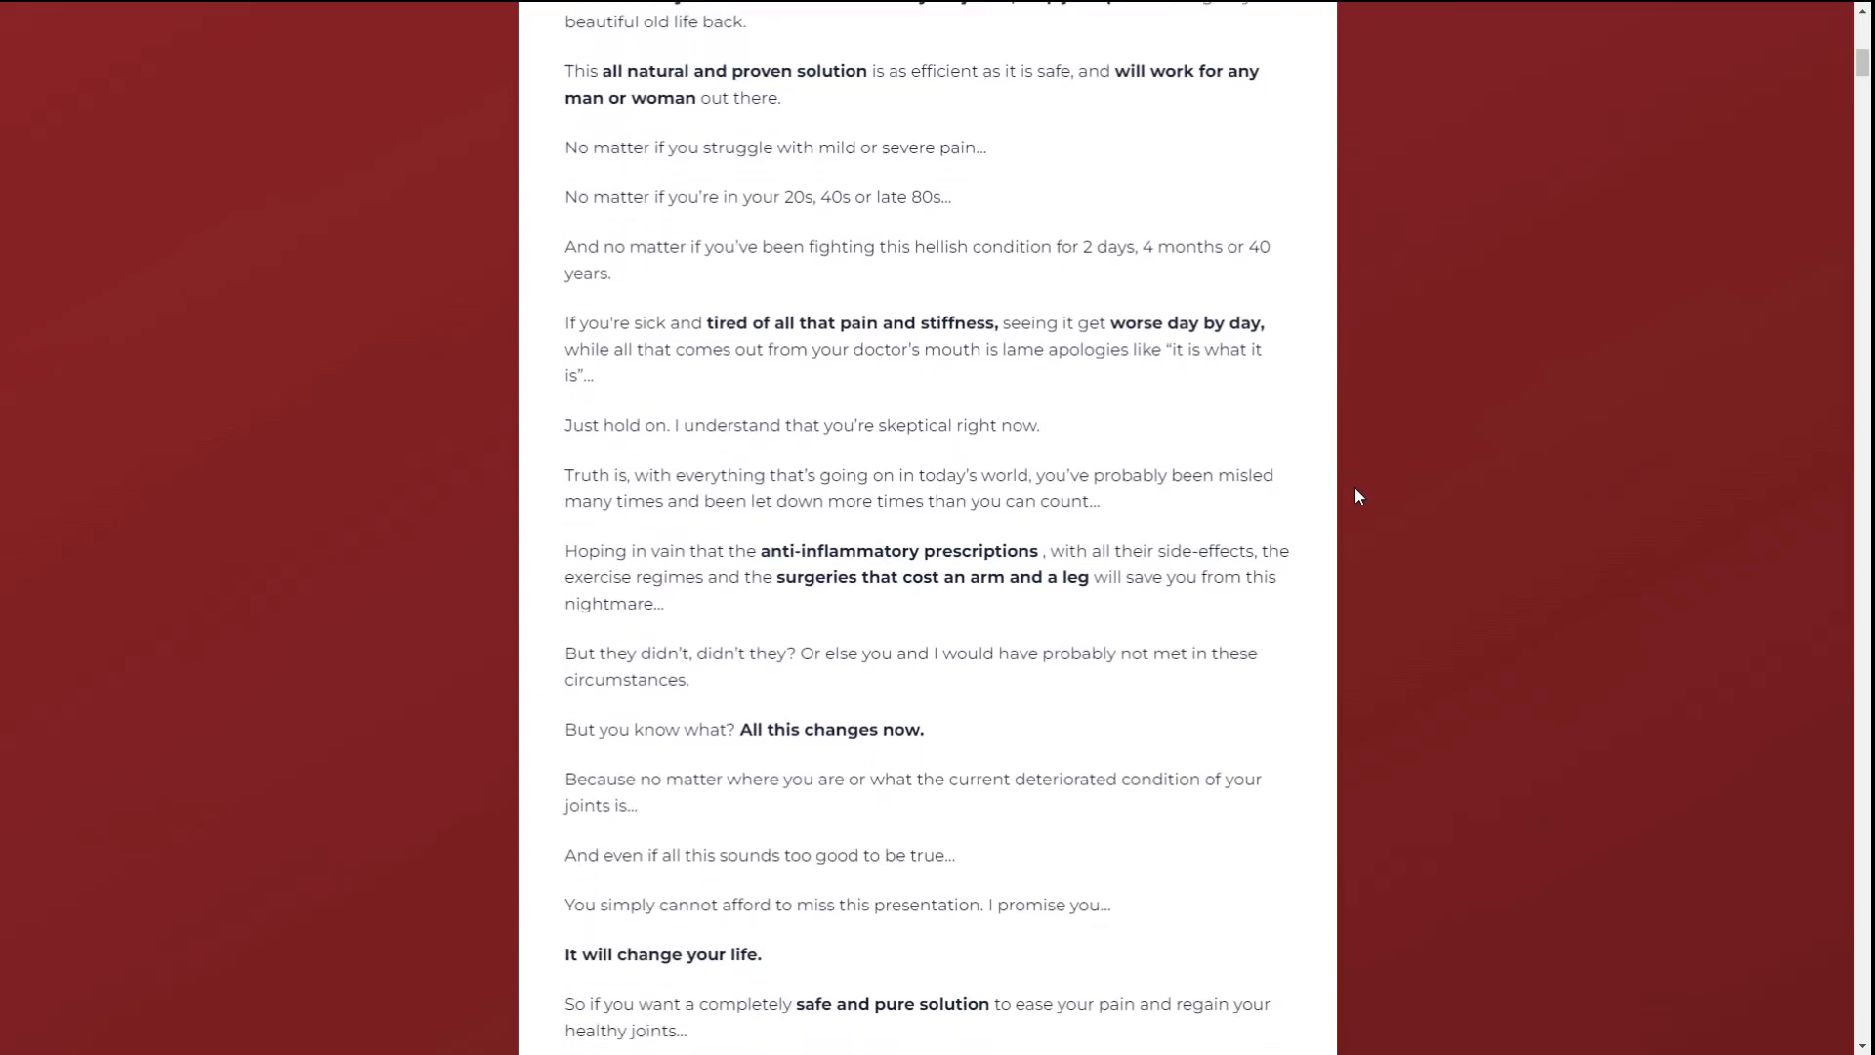
pyautogui.scroll(-3)
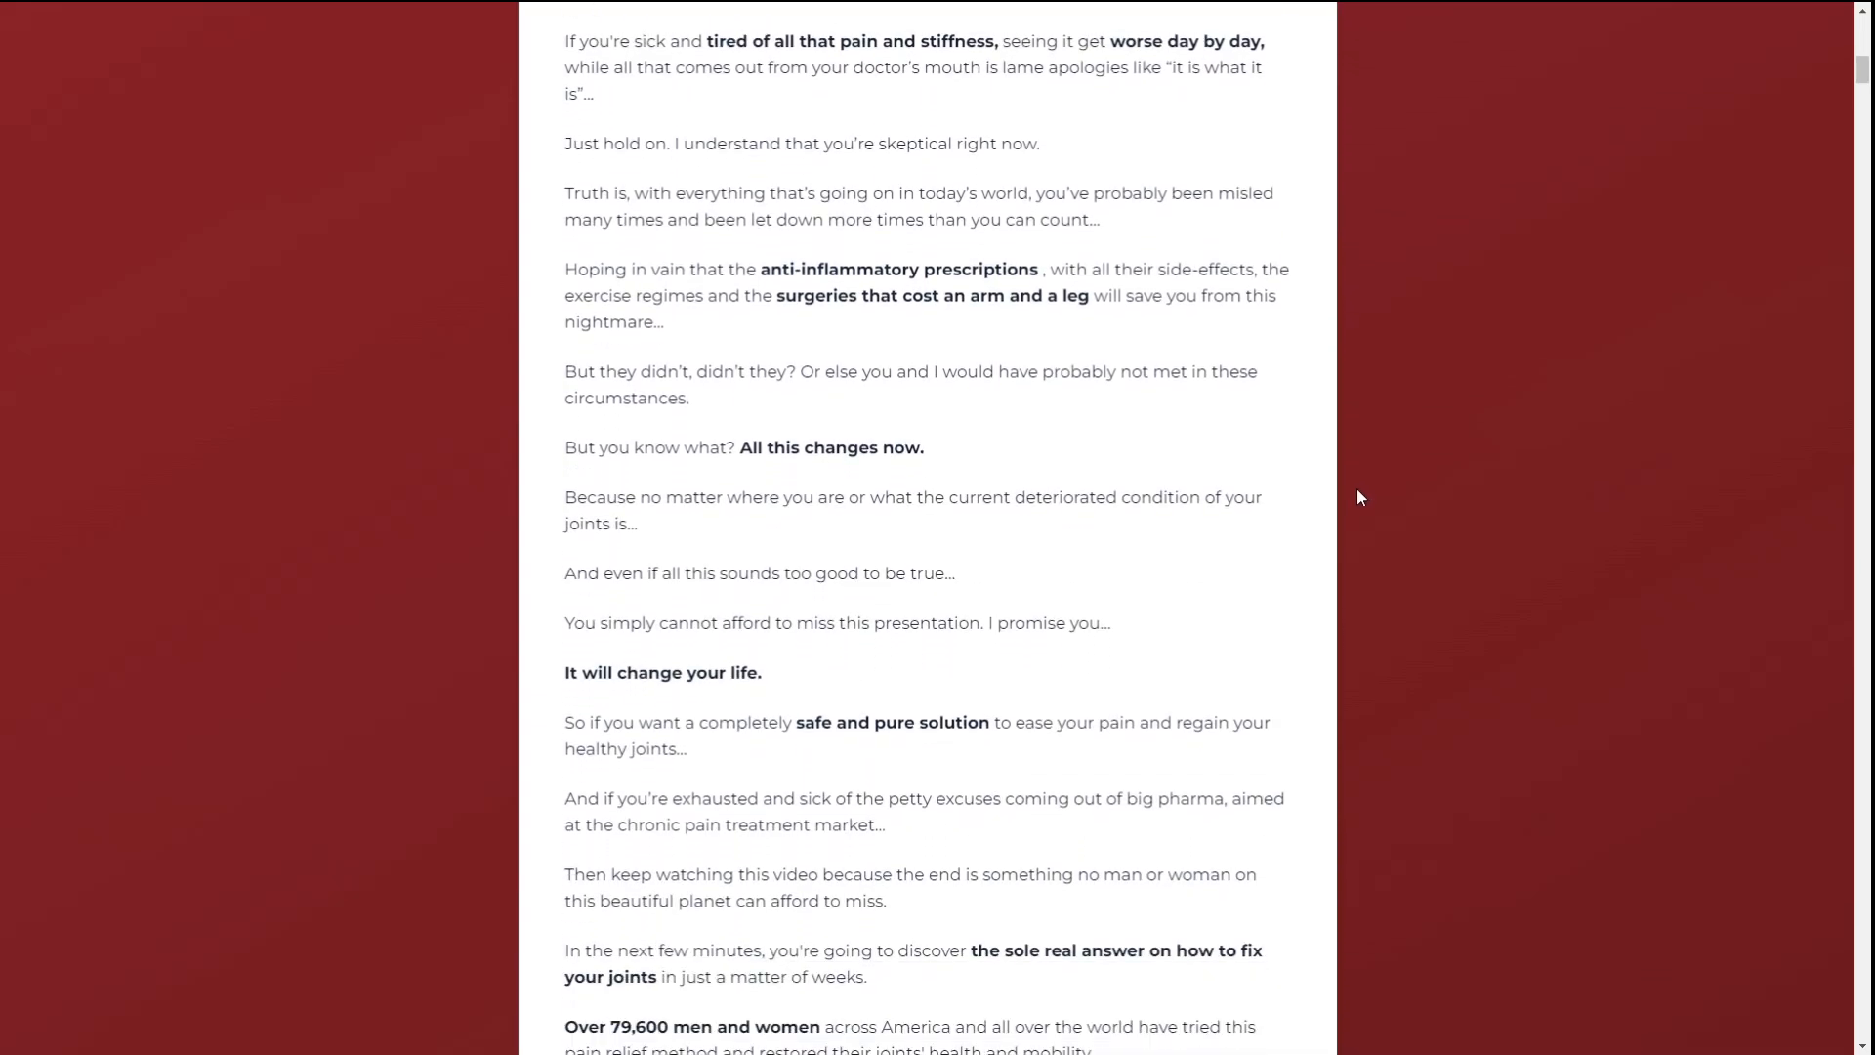
pyautogui.scroll(-3)
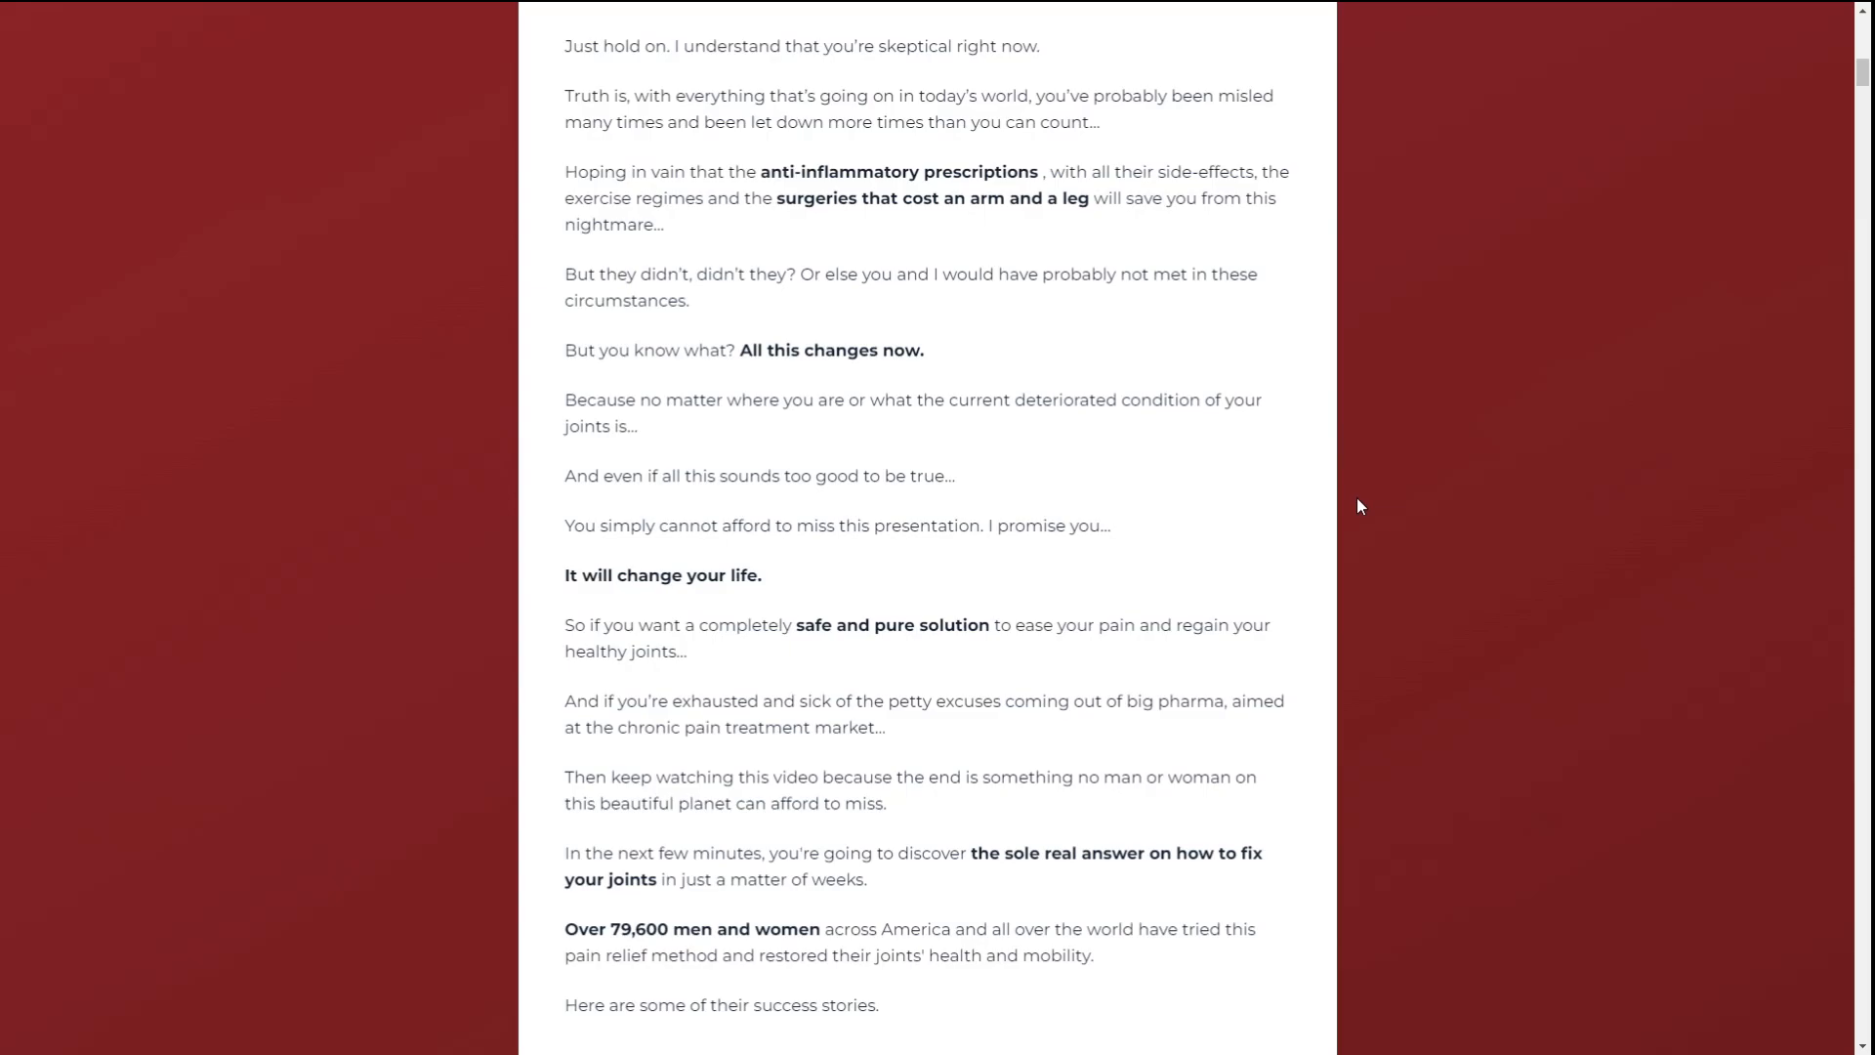
pyautogui.scroll(-3)
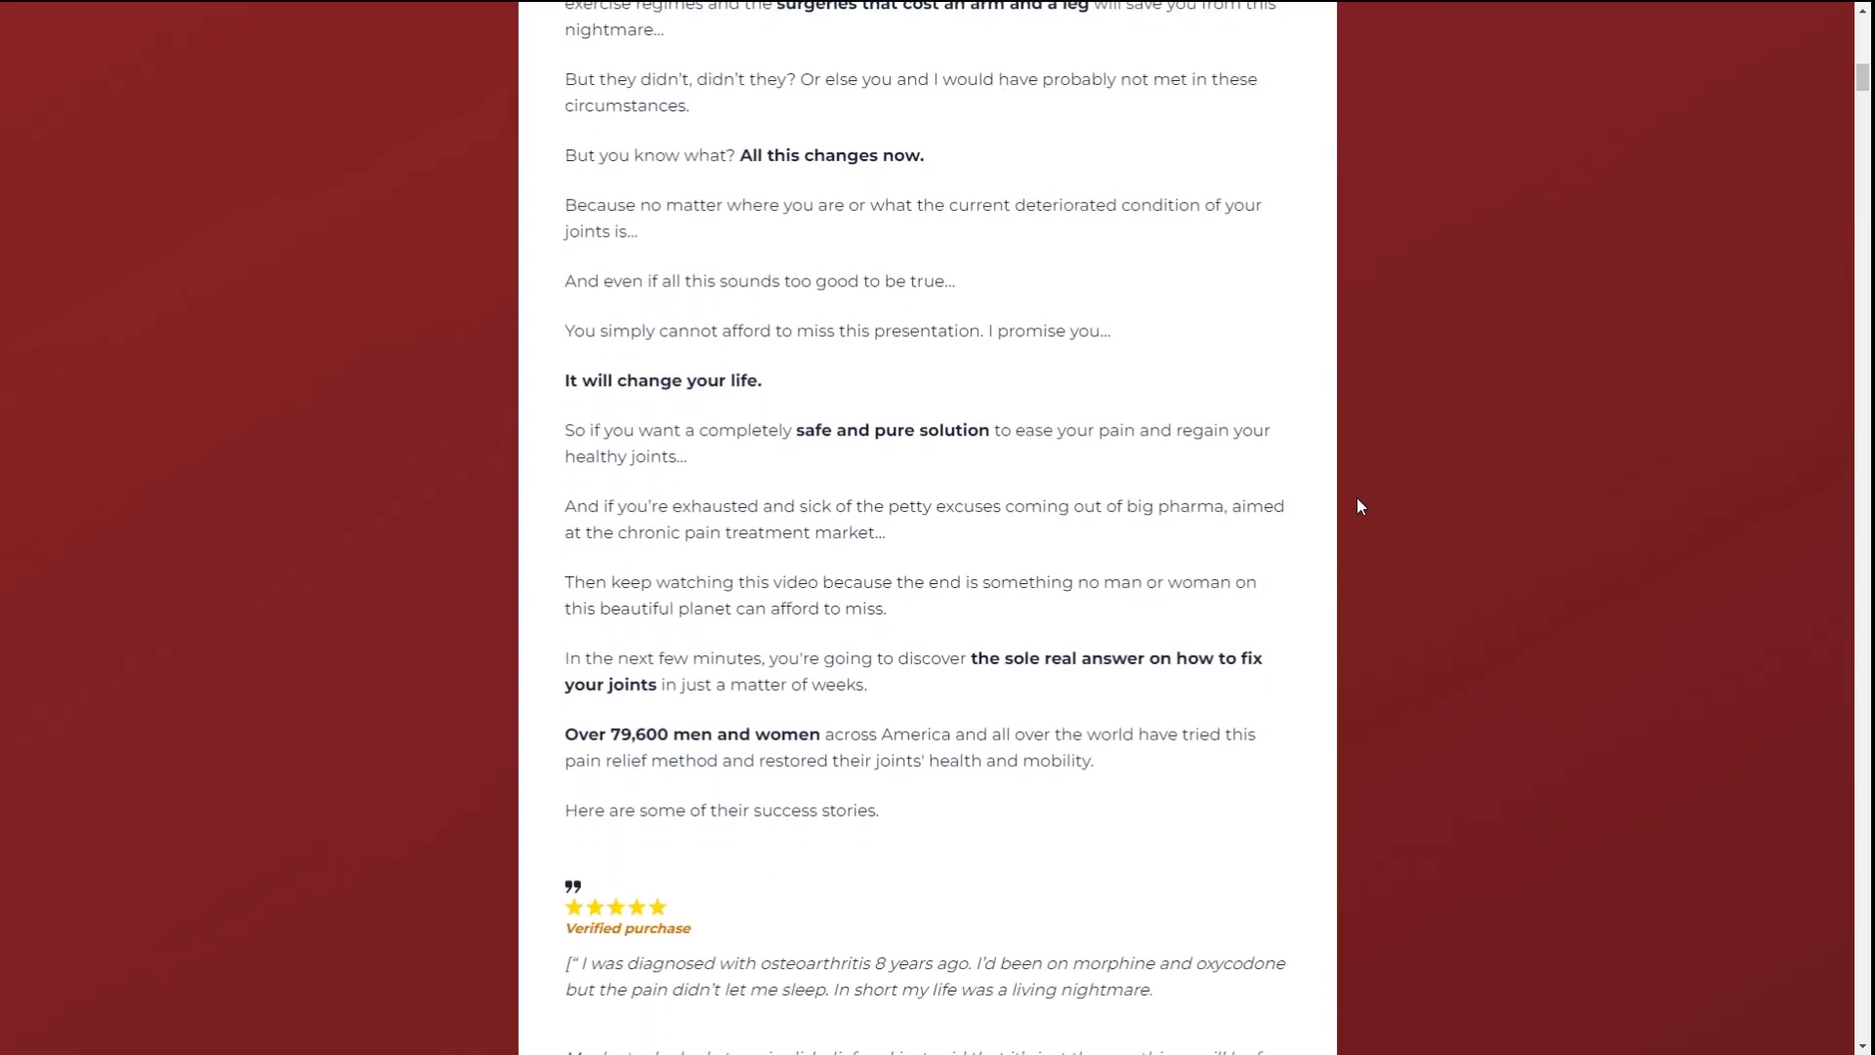
# Scroll through two more five-star verified-purchase testimonials to the author's explanation of why he created the method.
pyautogui.scroll(-3)
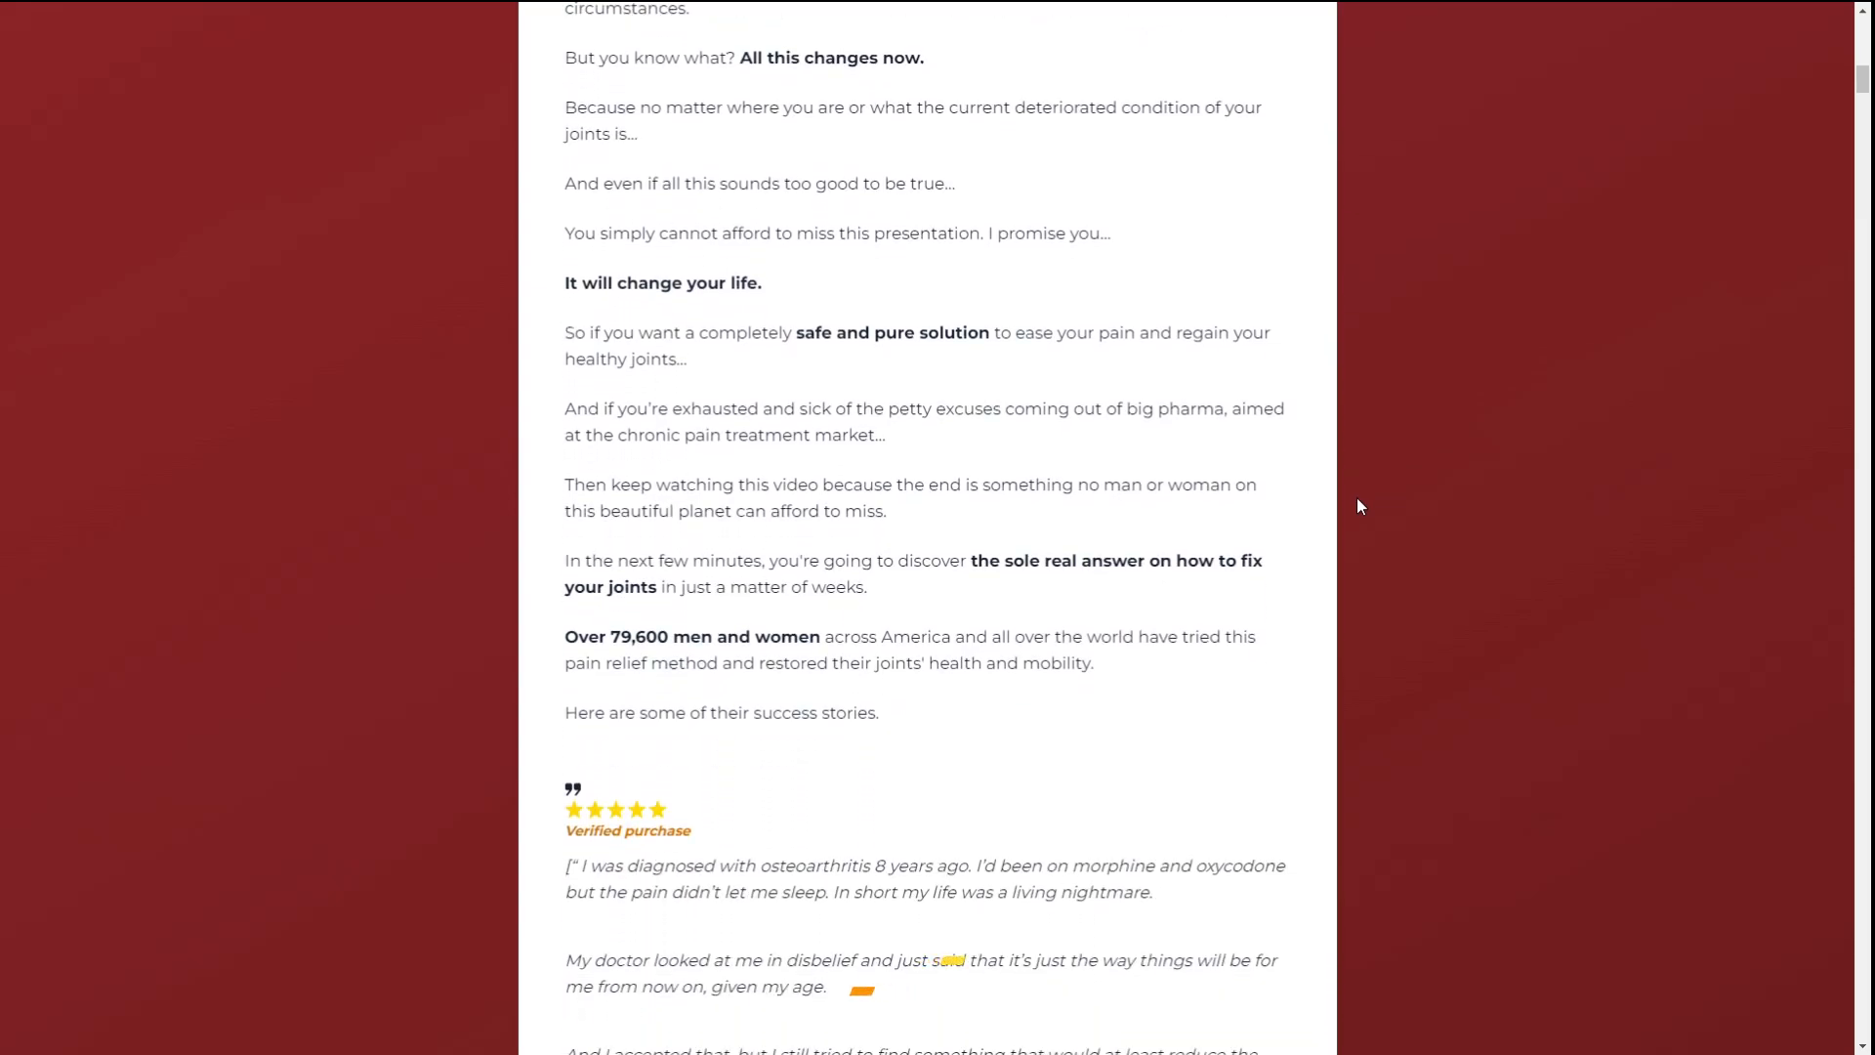
pyautogui.scroll(-3)
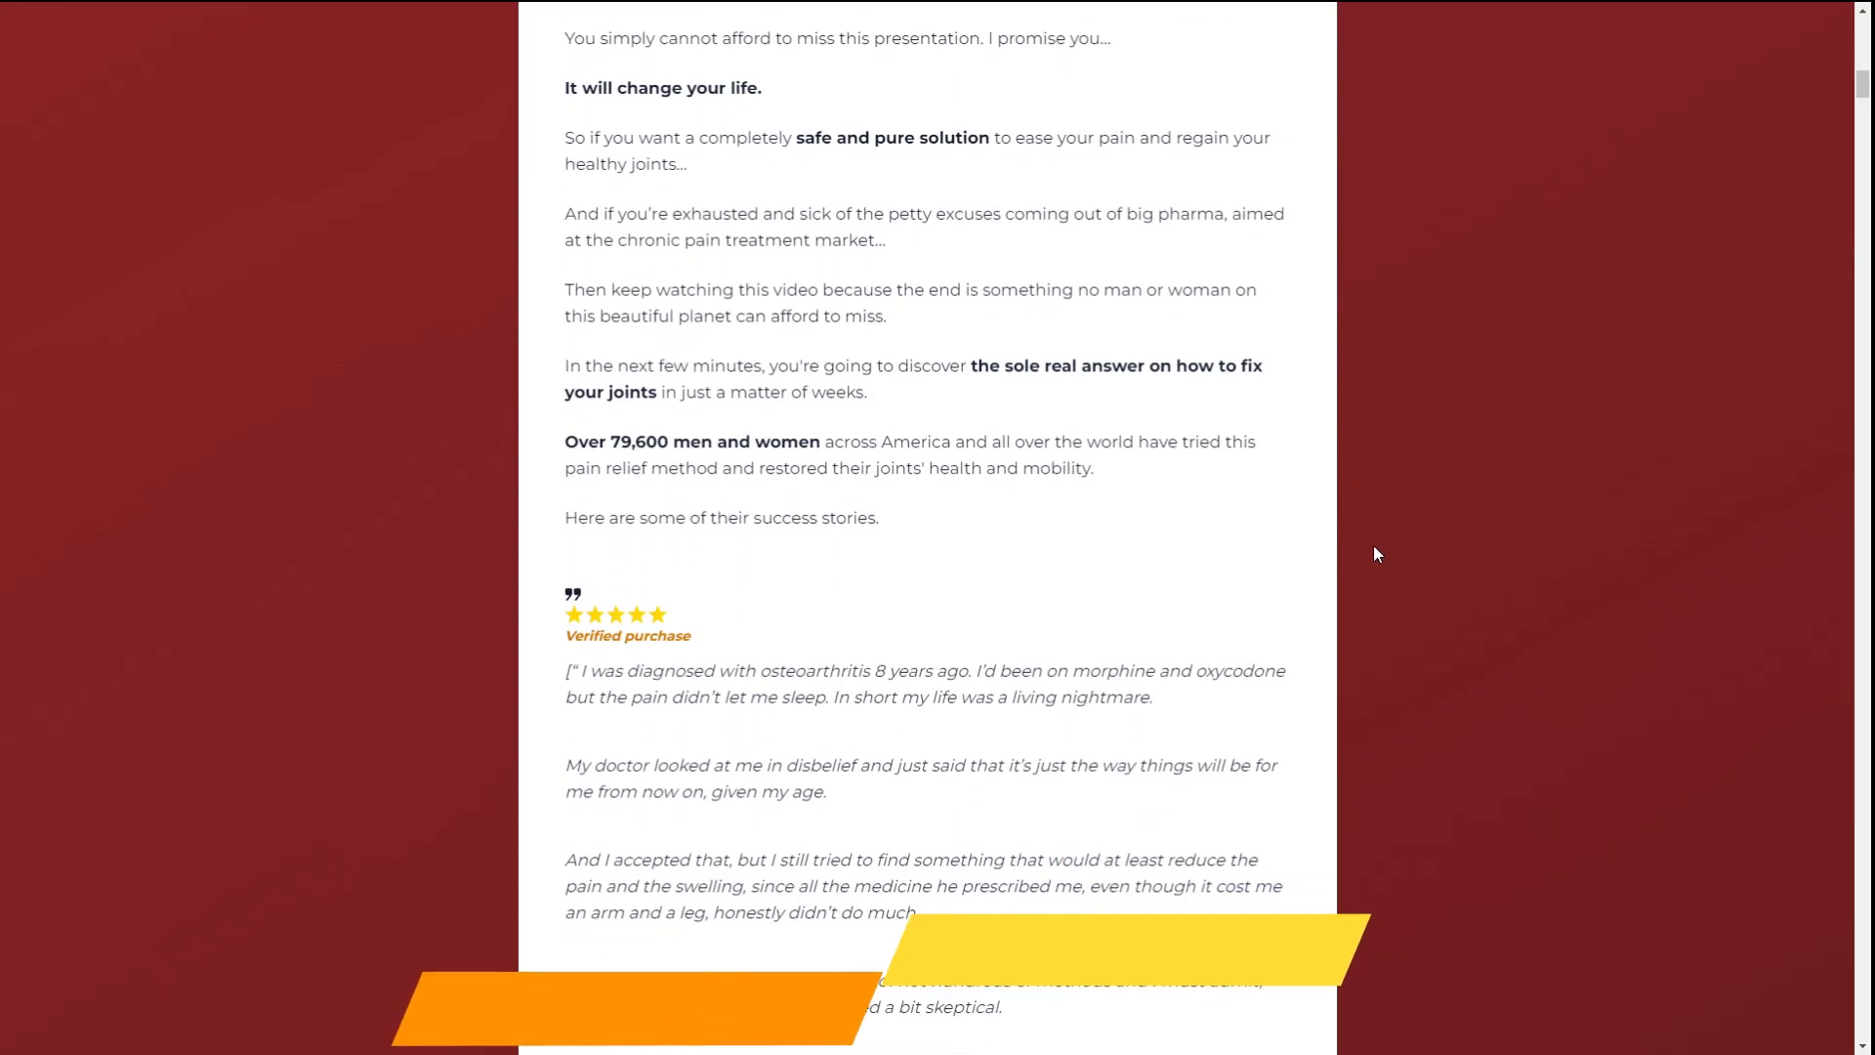
pyautogui.scroll(-3)
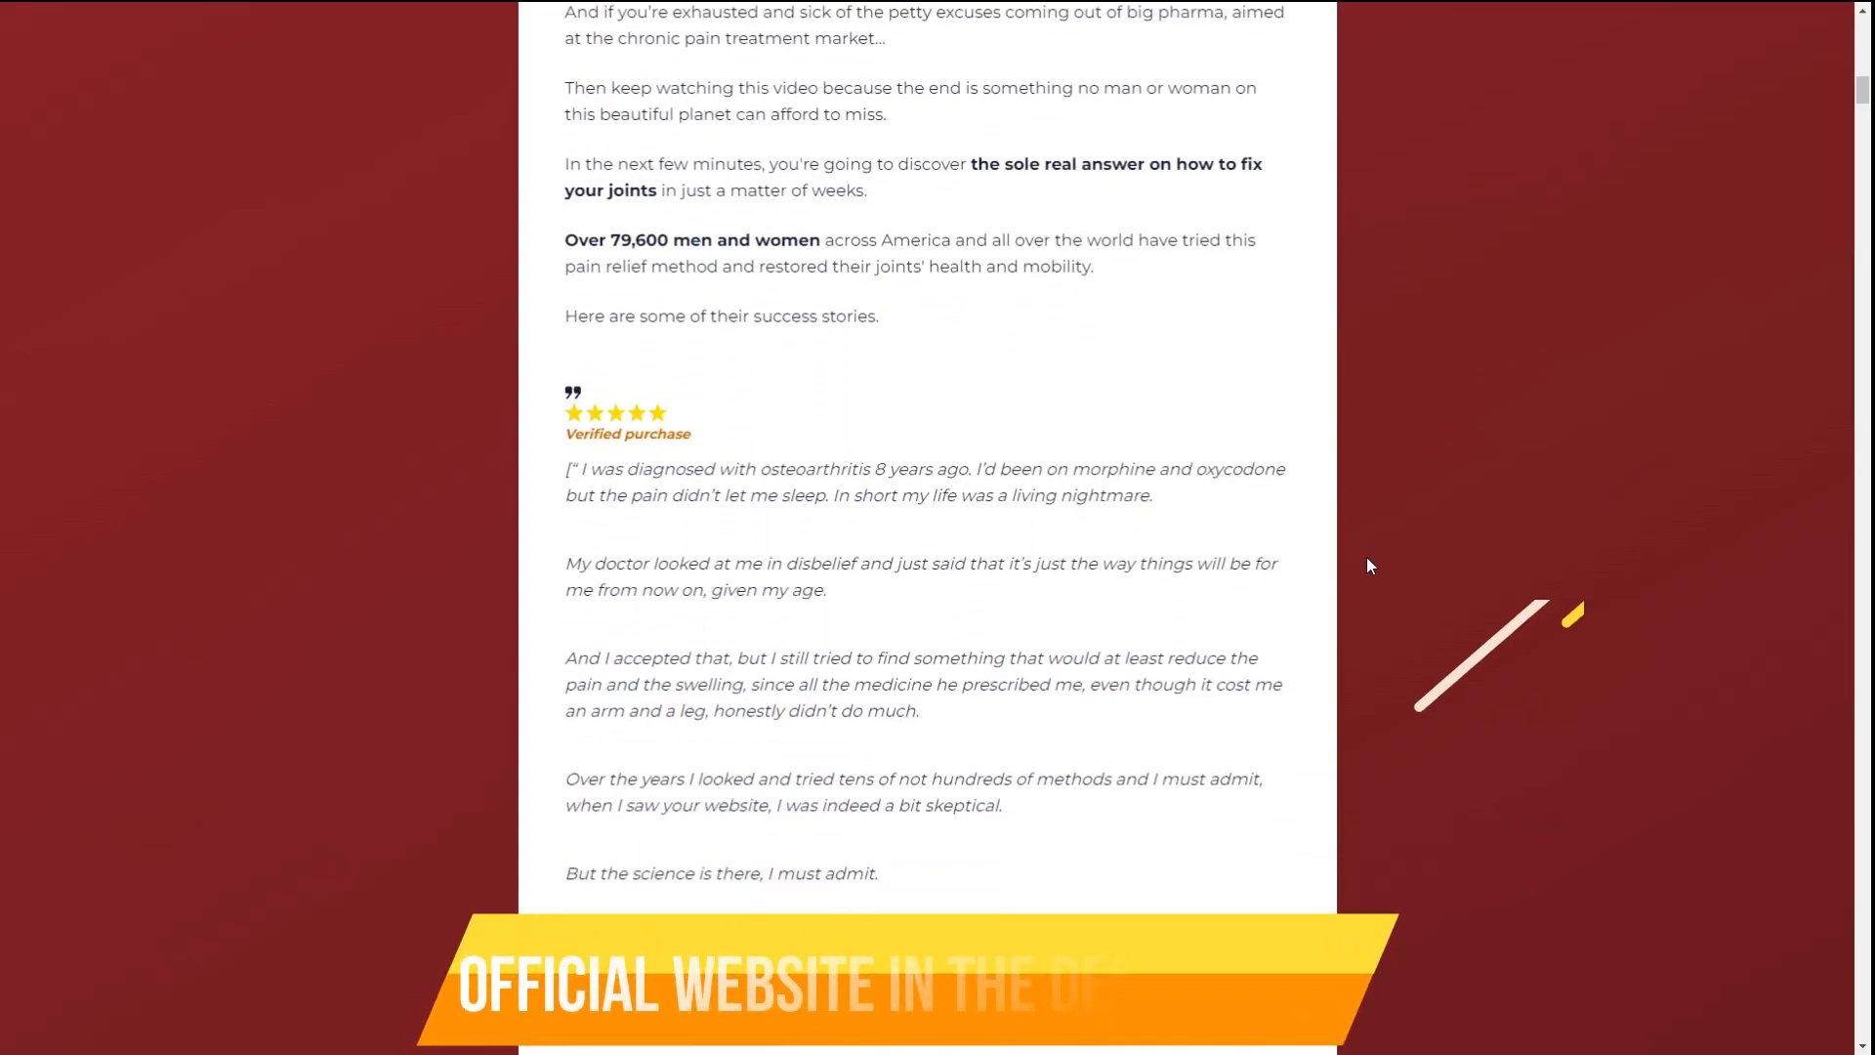
pyautogui.scroll(-3)
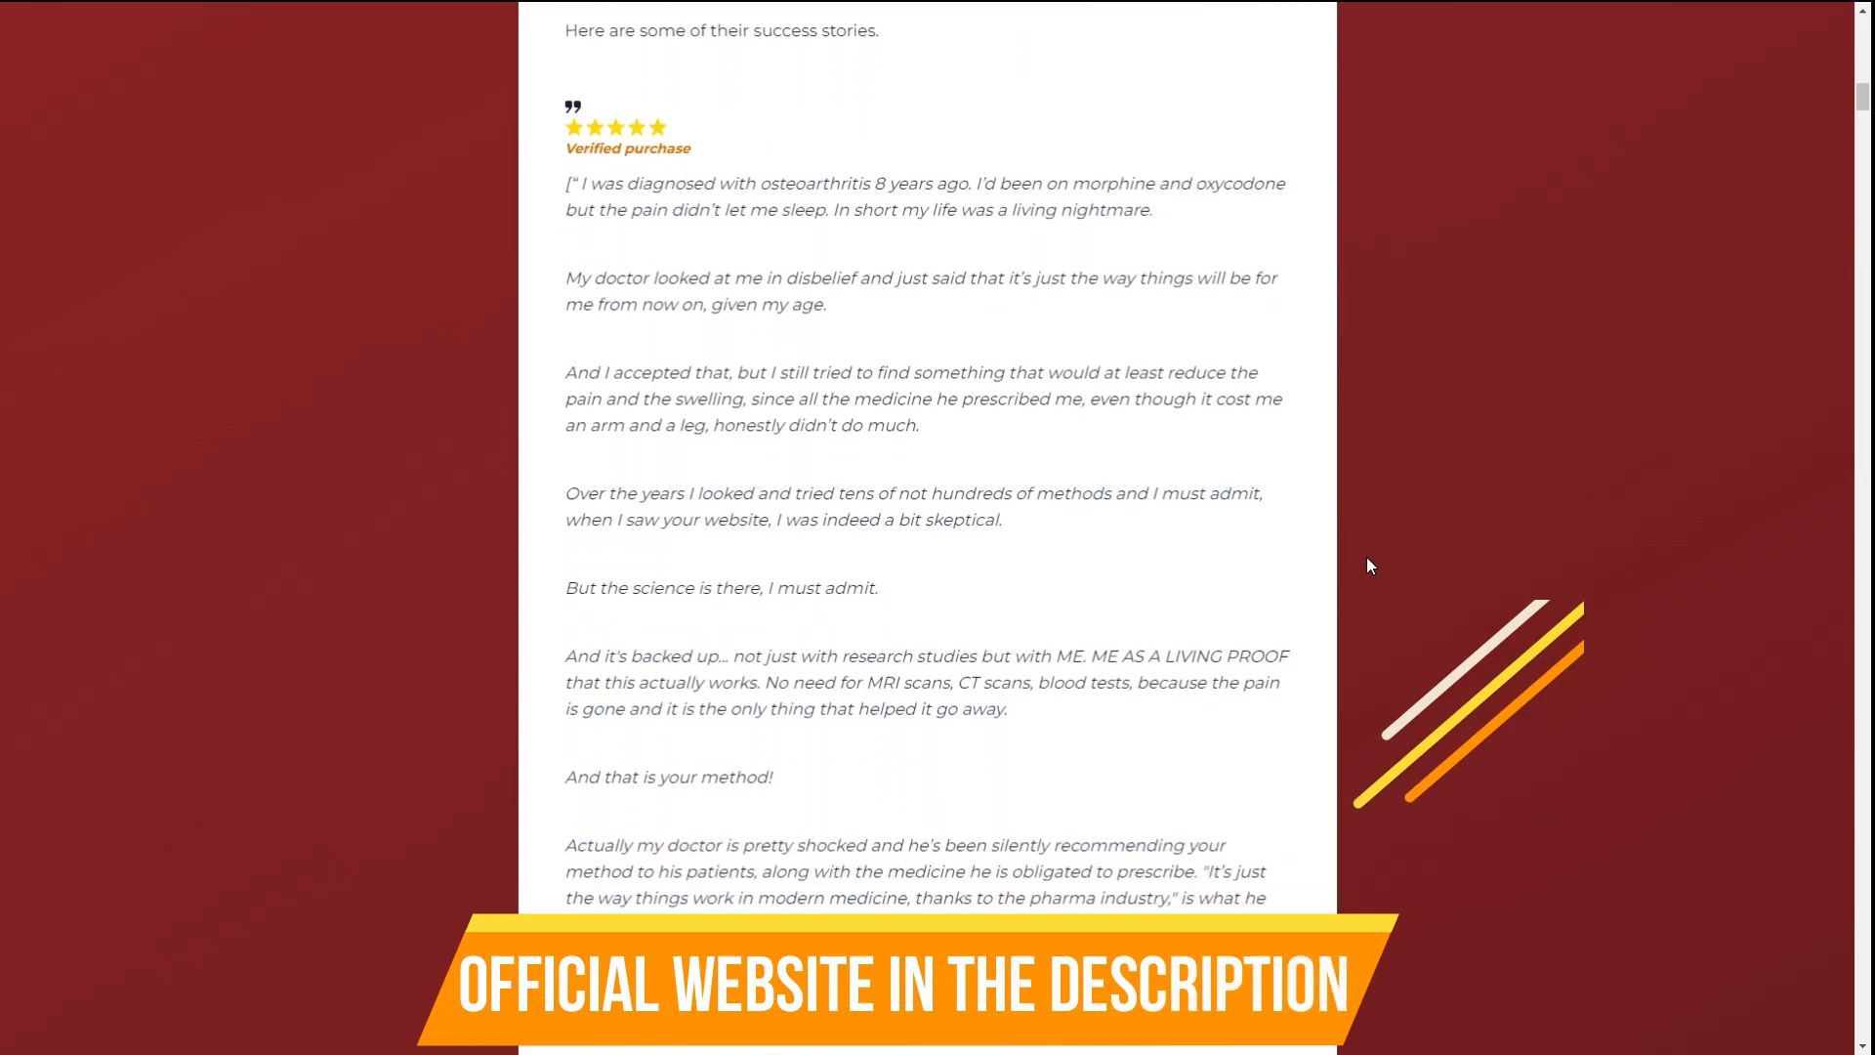
pyautogui.scroll(-3)
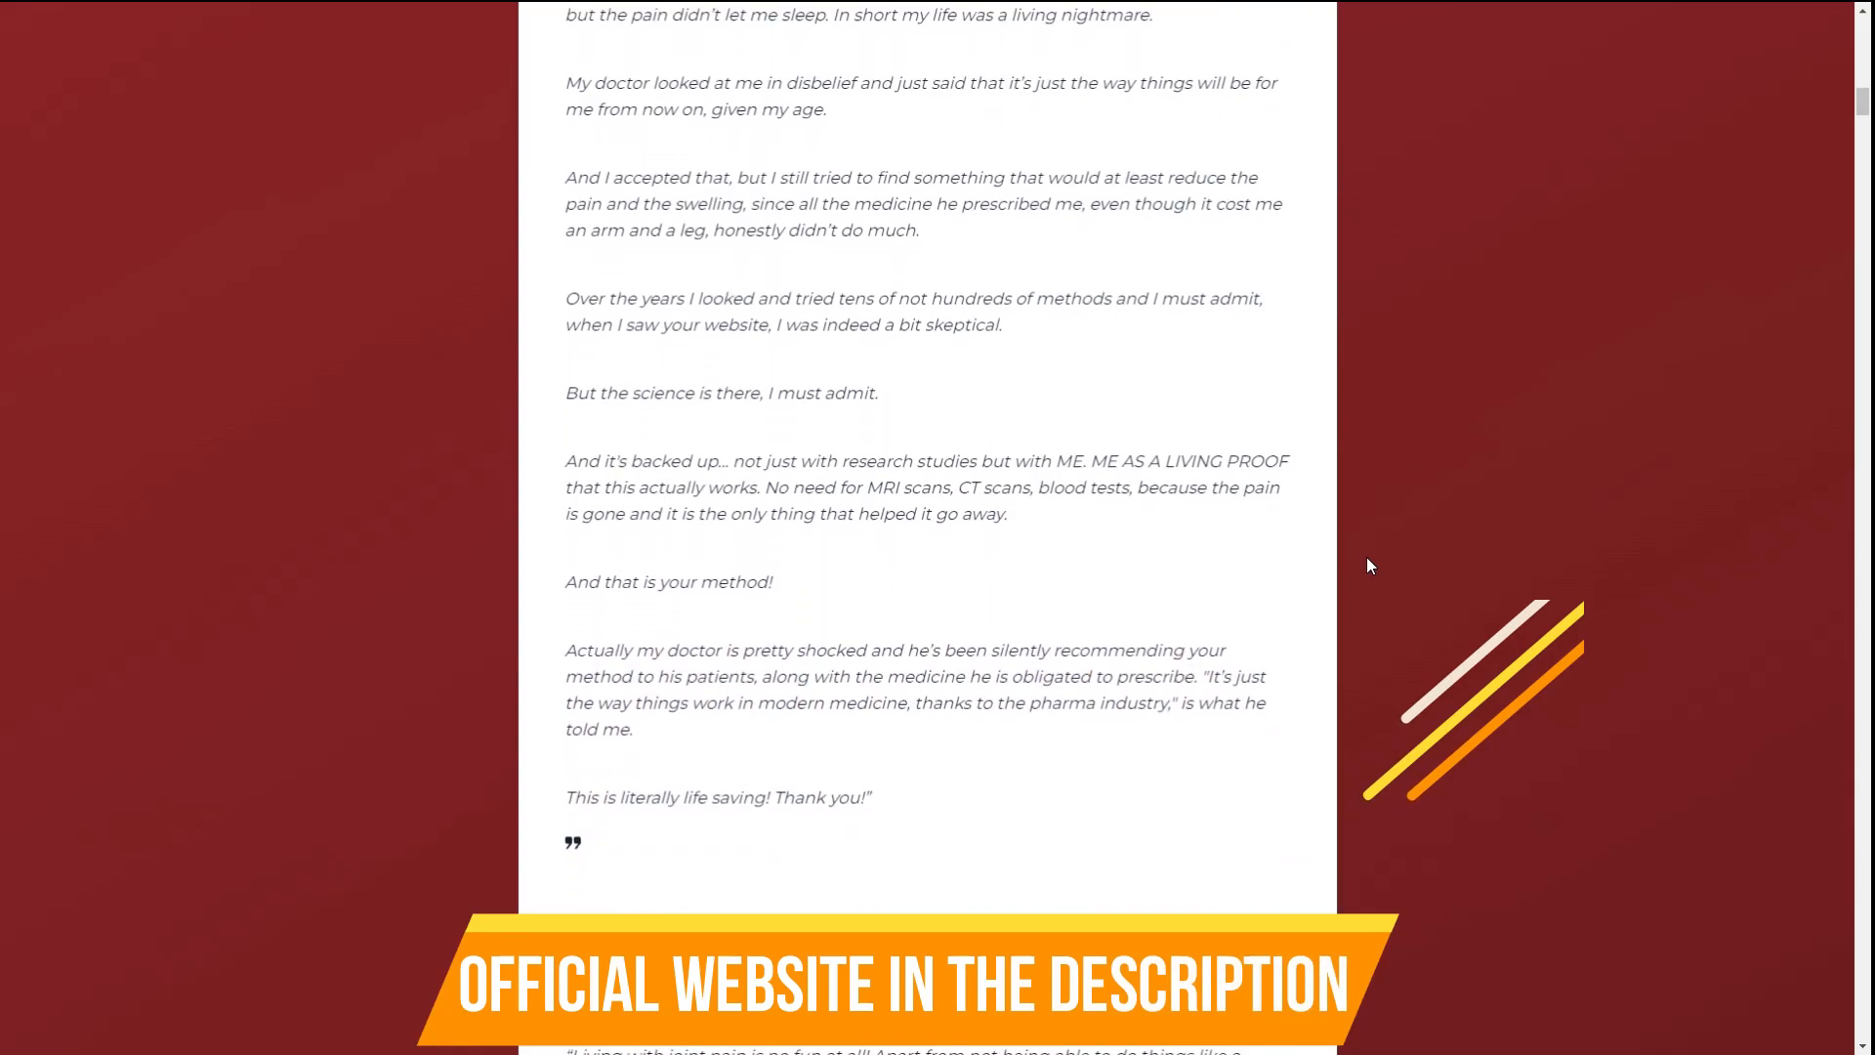
pyautogui.scroll(-3)
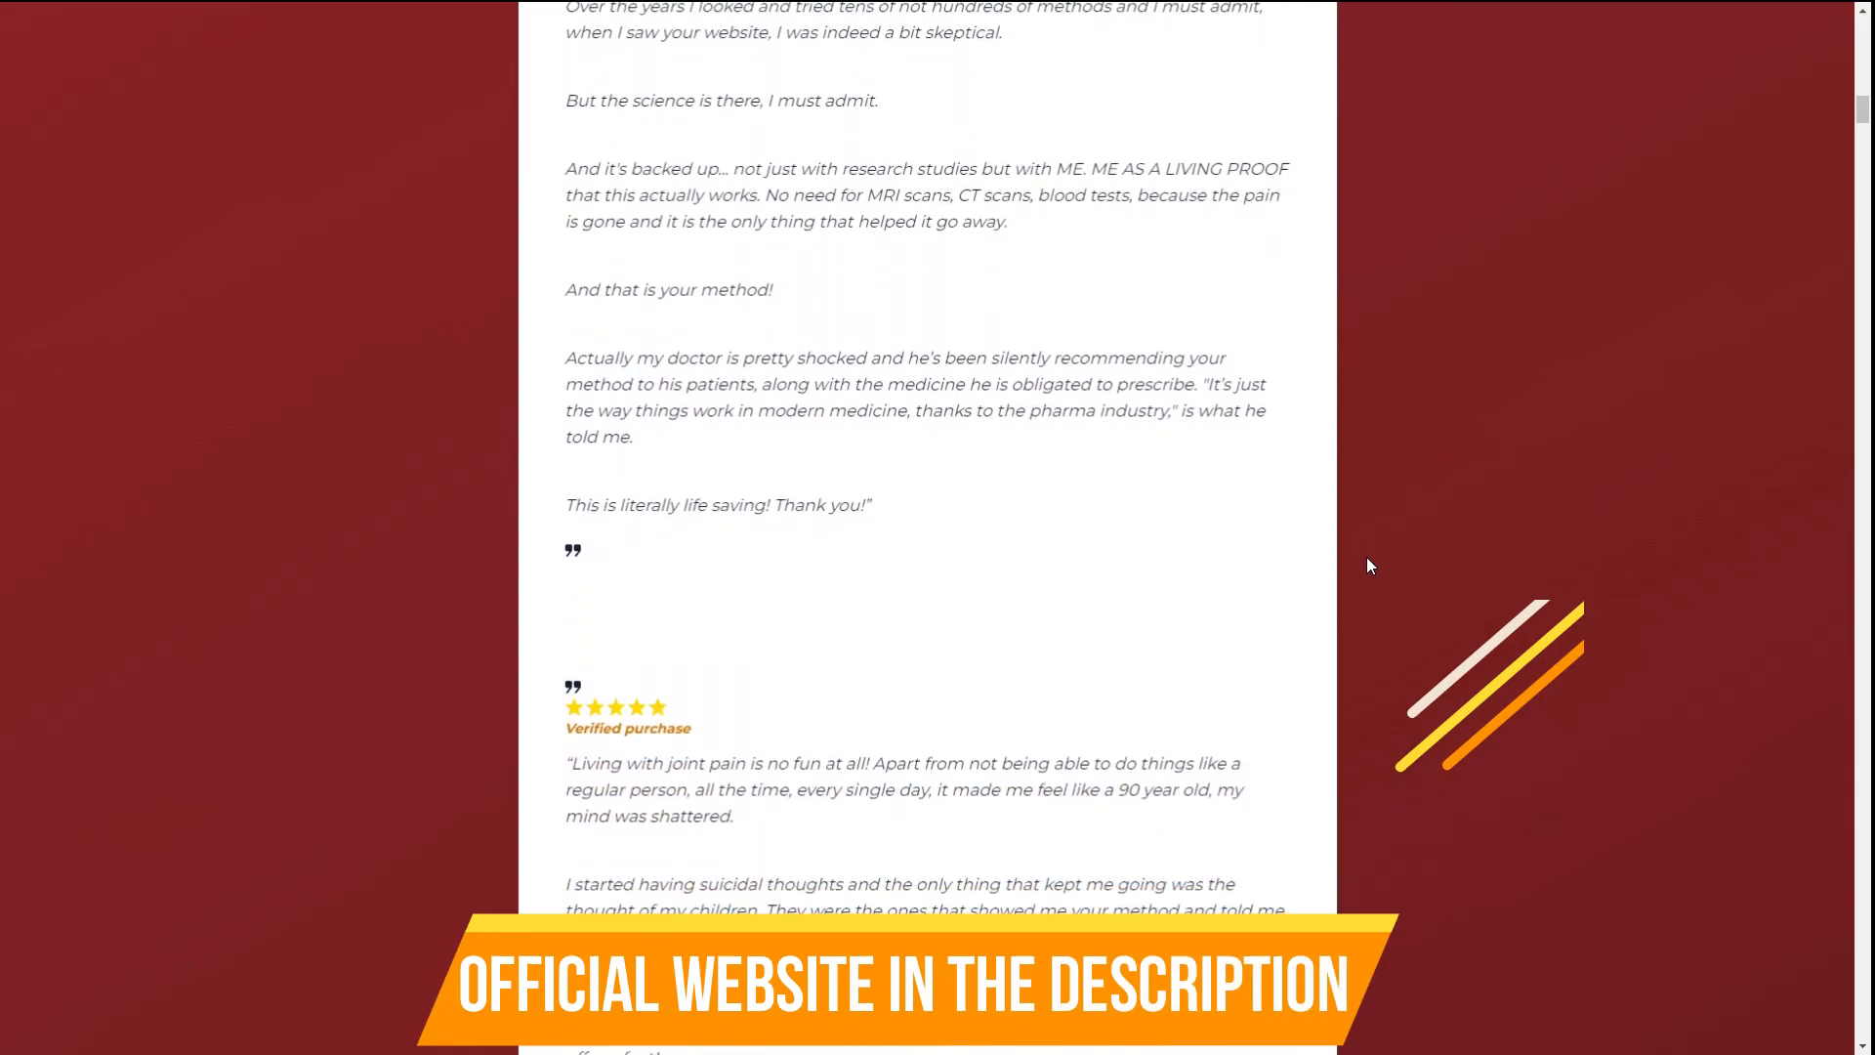
pyautogui.scroll(-3)
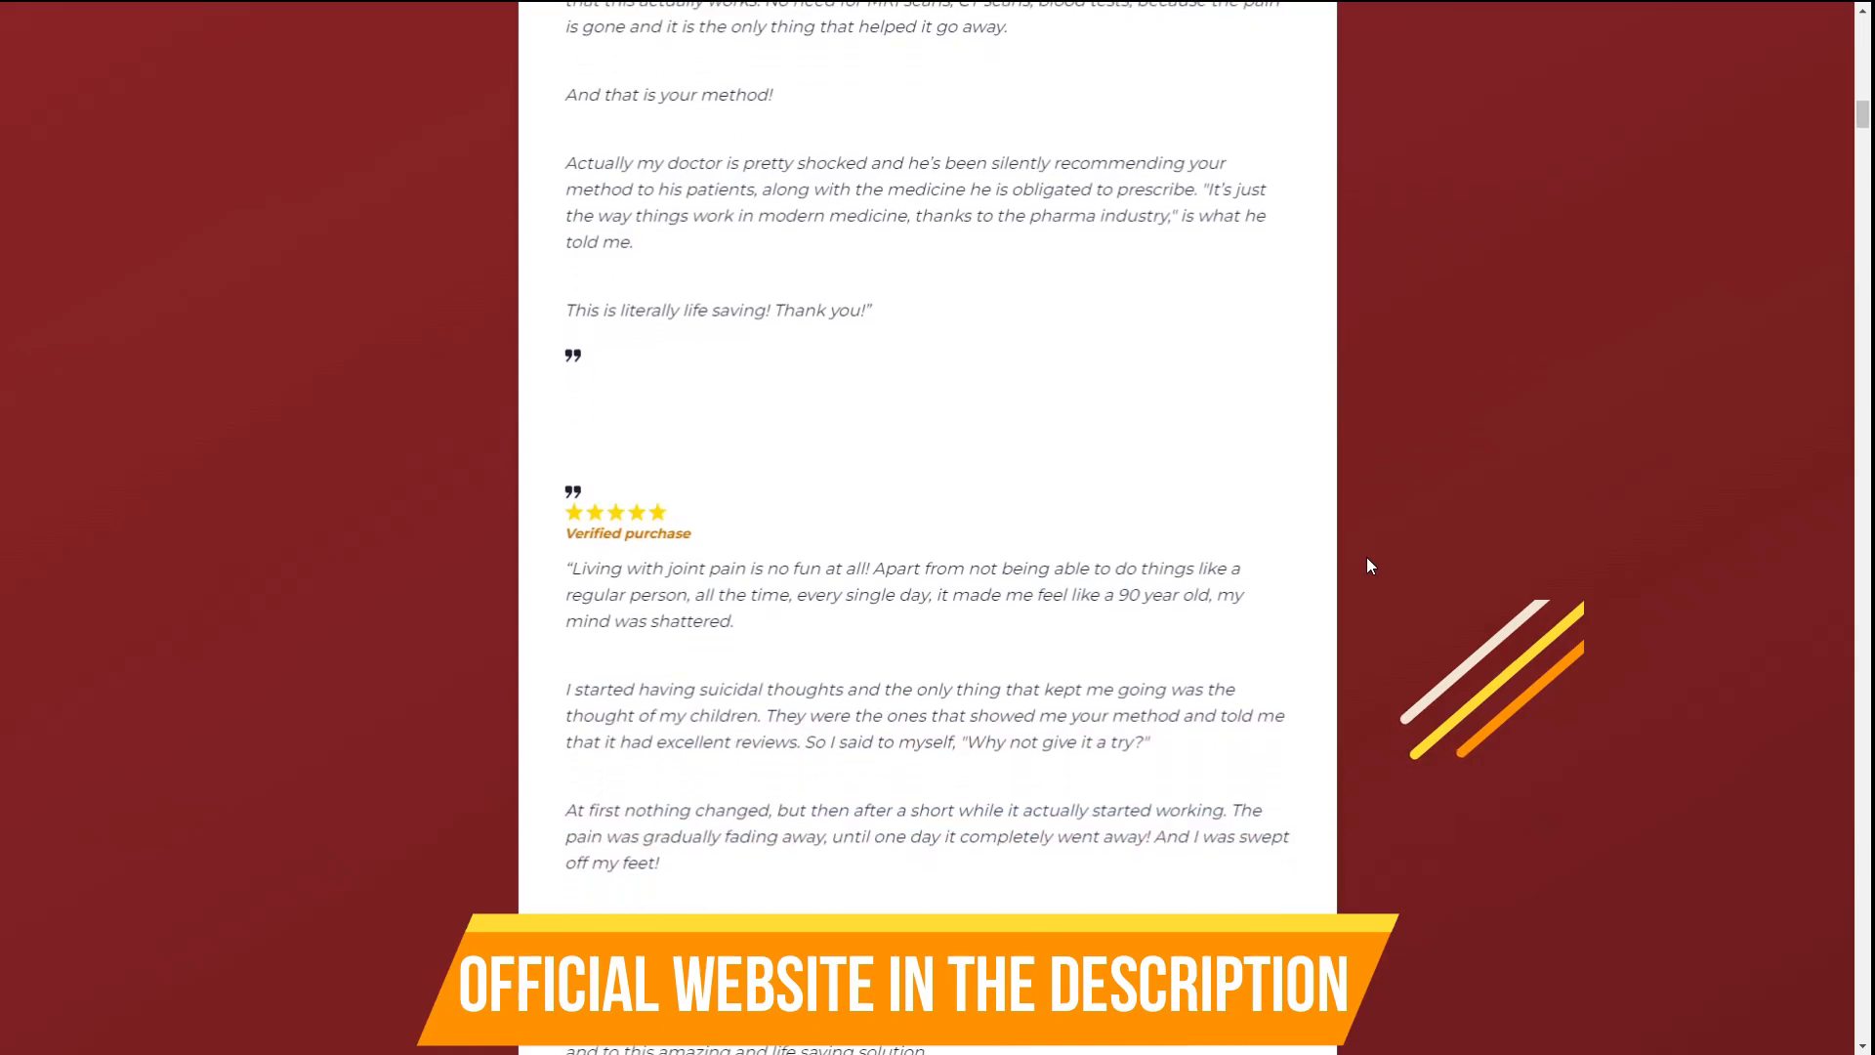
pyautogui.scroll(-3)
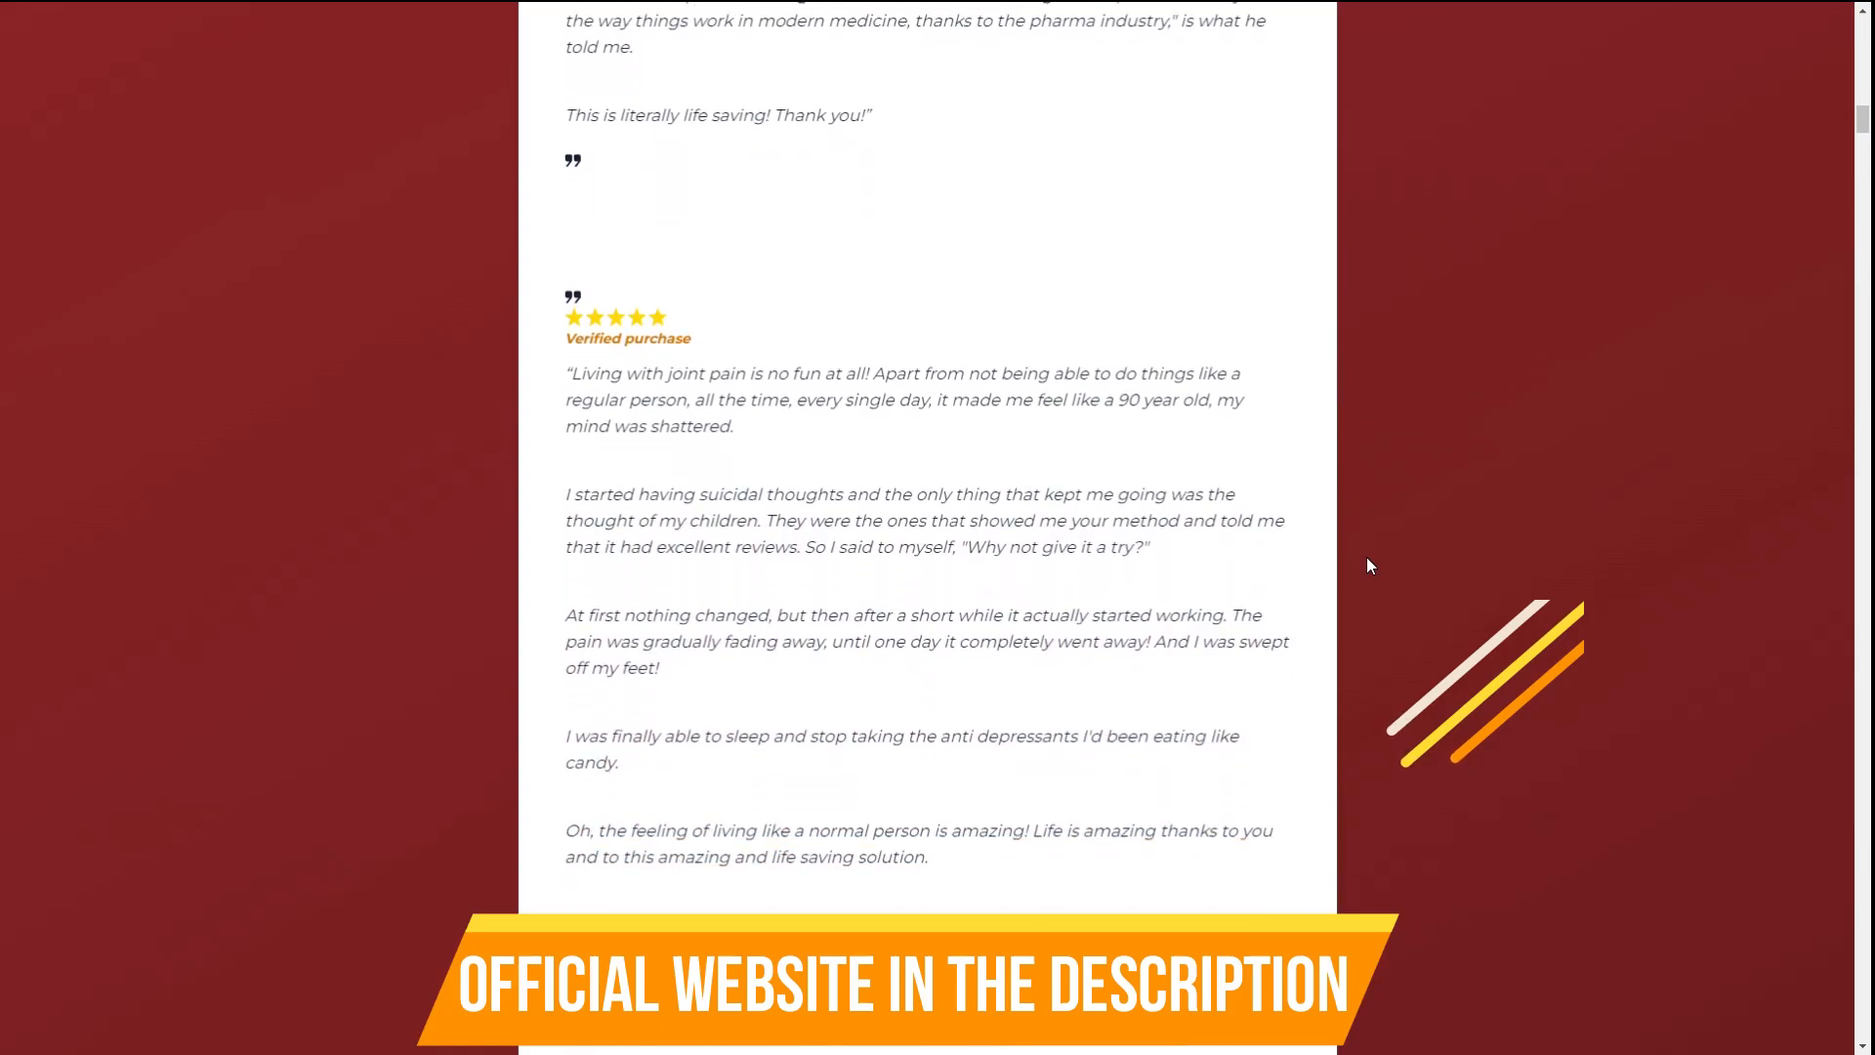
pyautogui.scroll(-3)
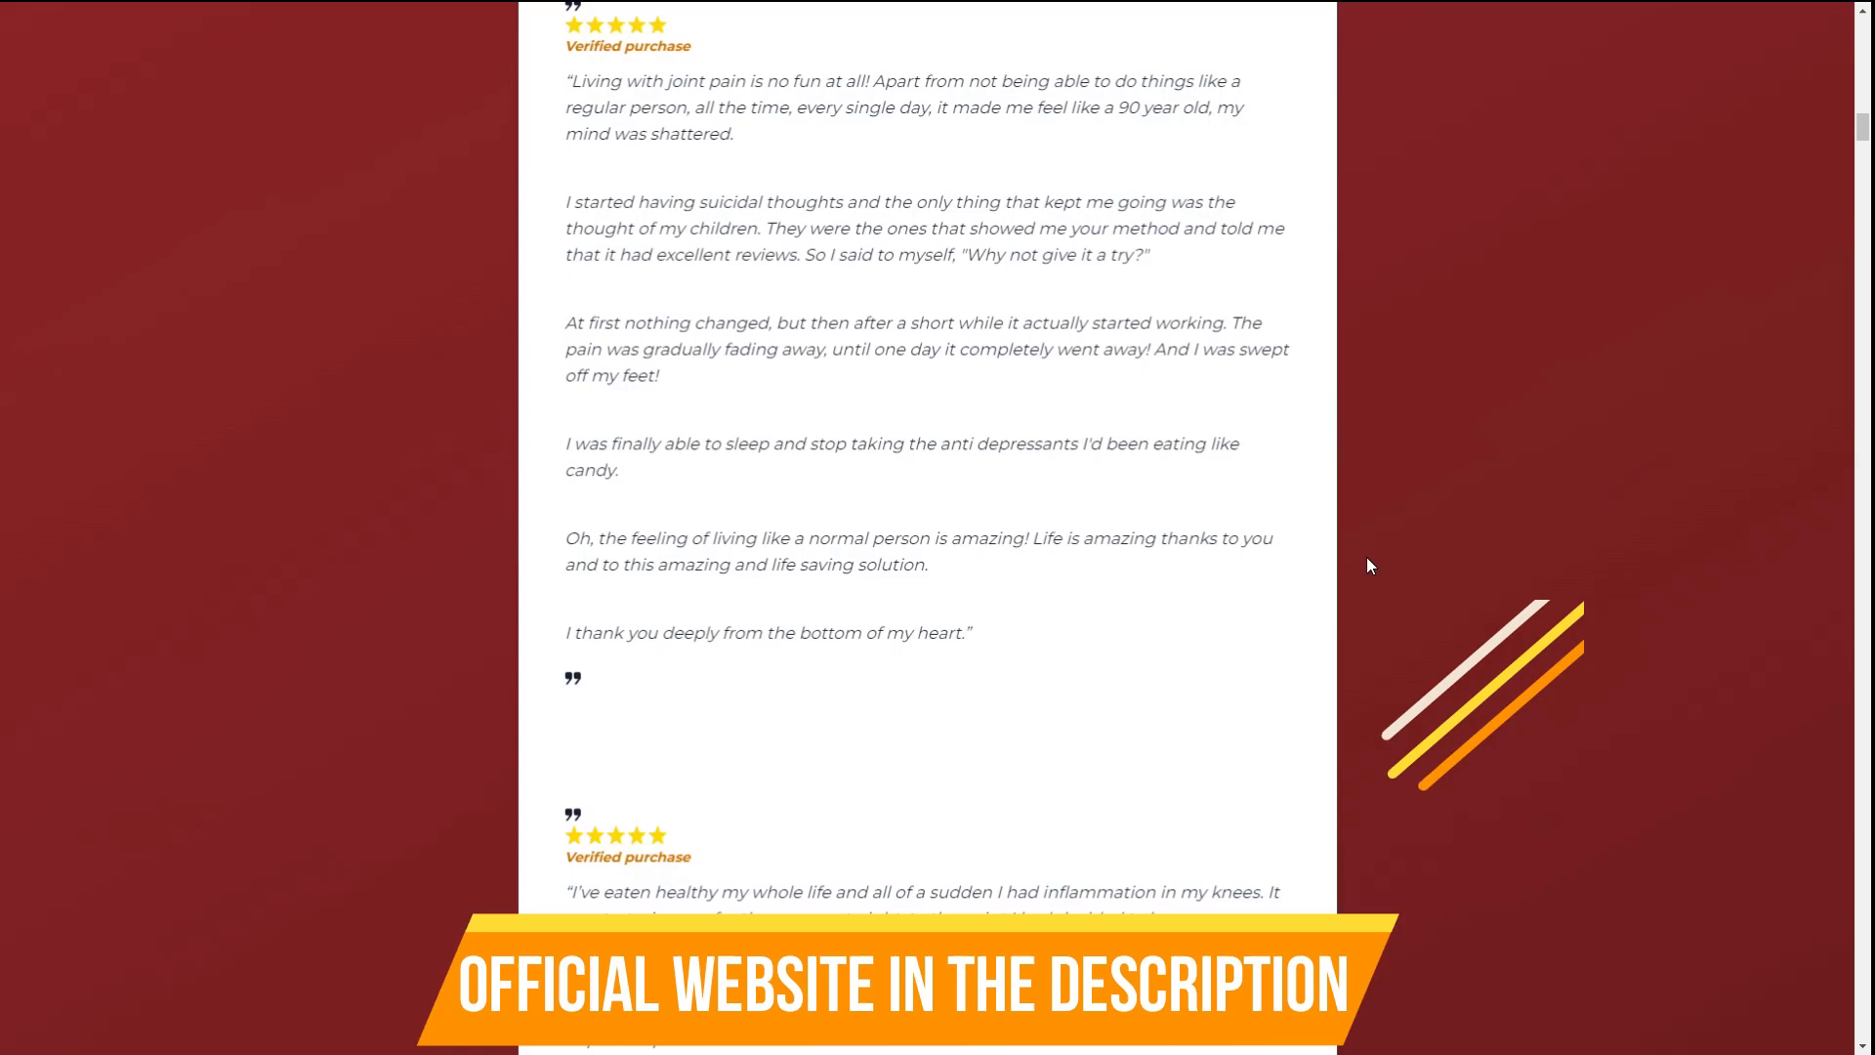
pyautogui.scroll(-3)
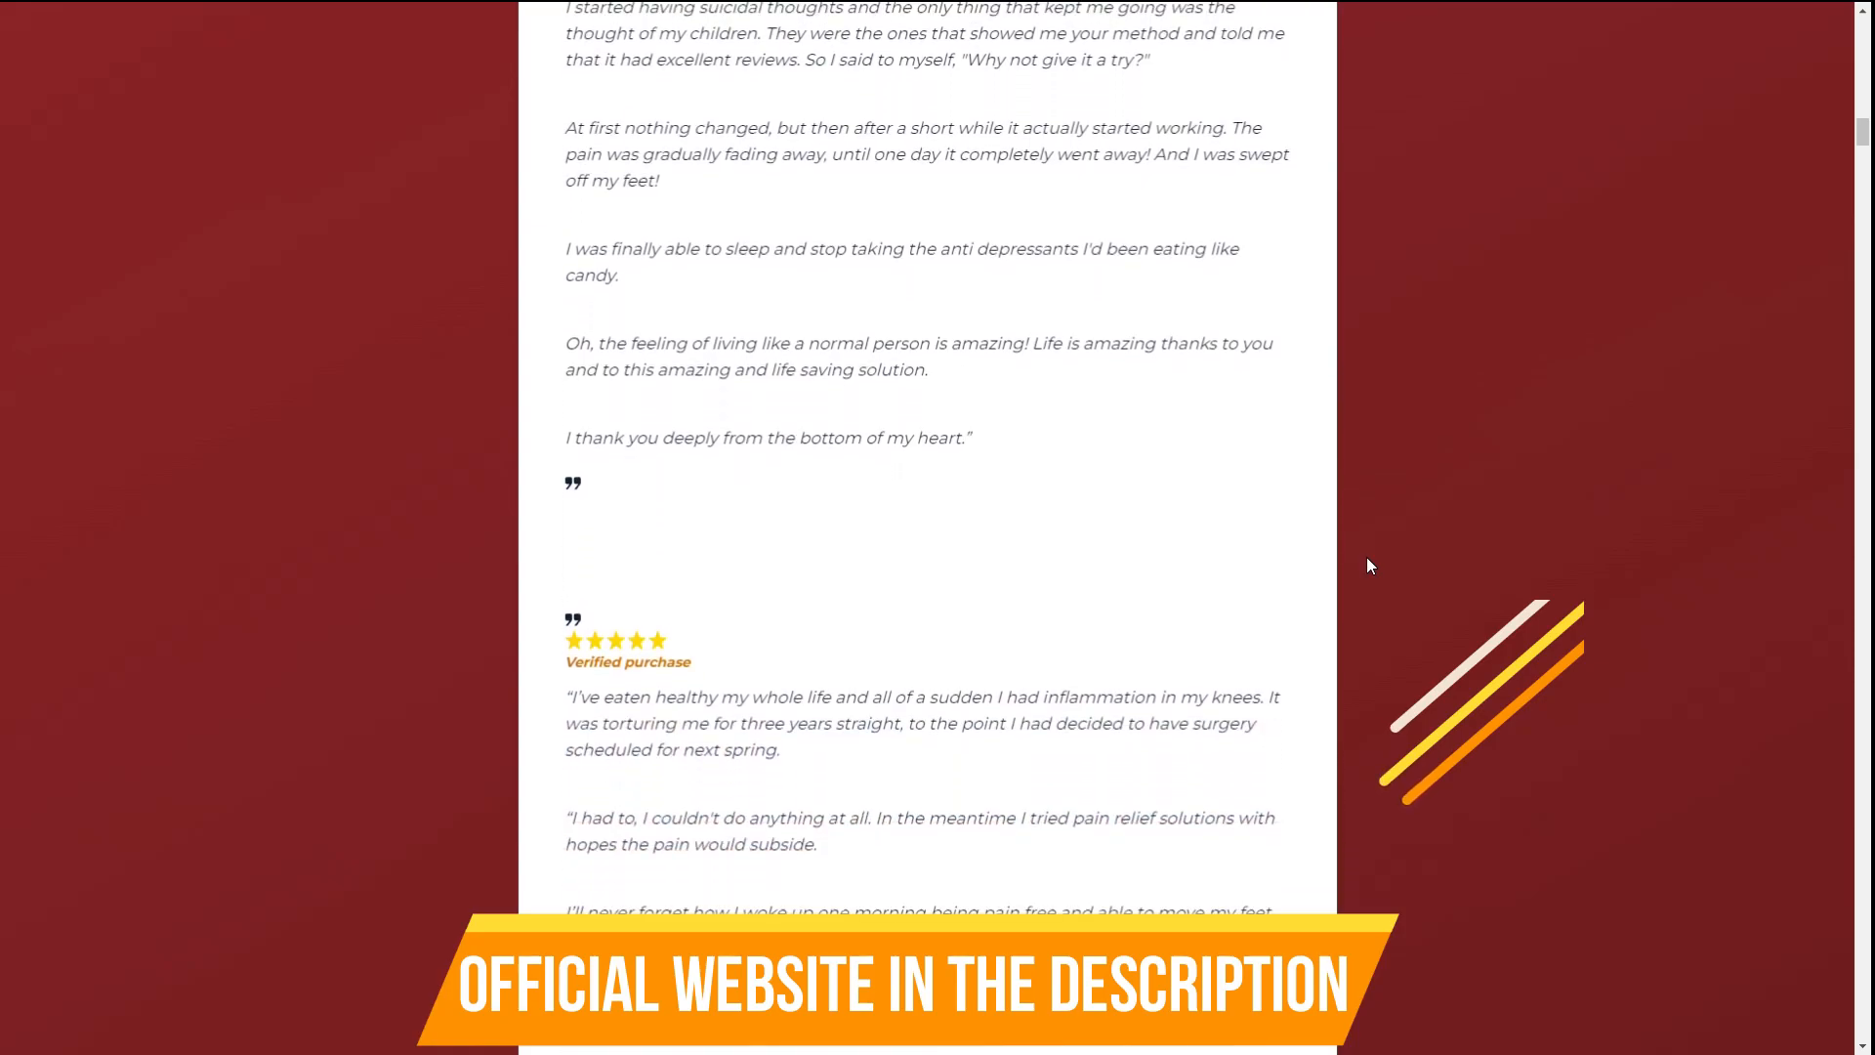
pyautogui.scroll(-3)
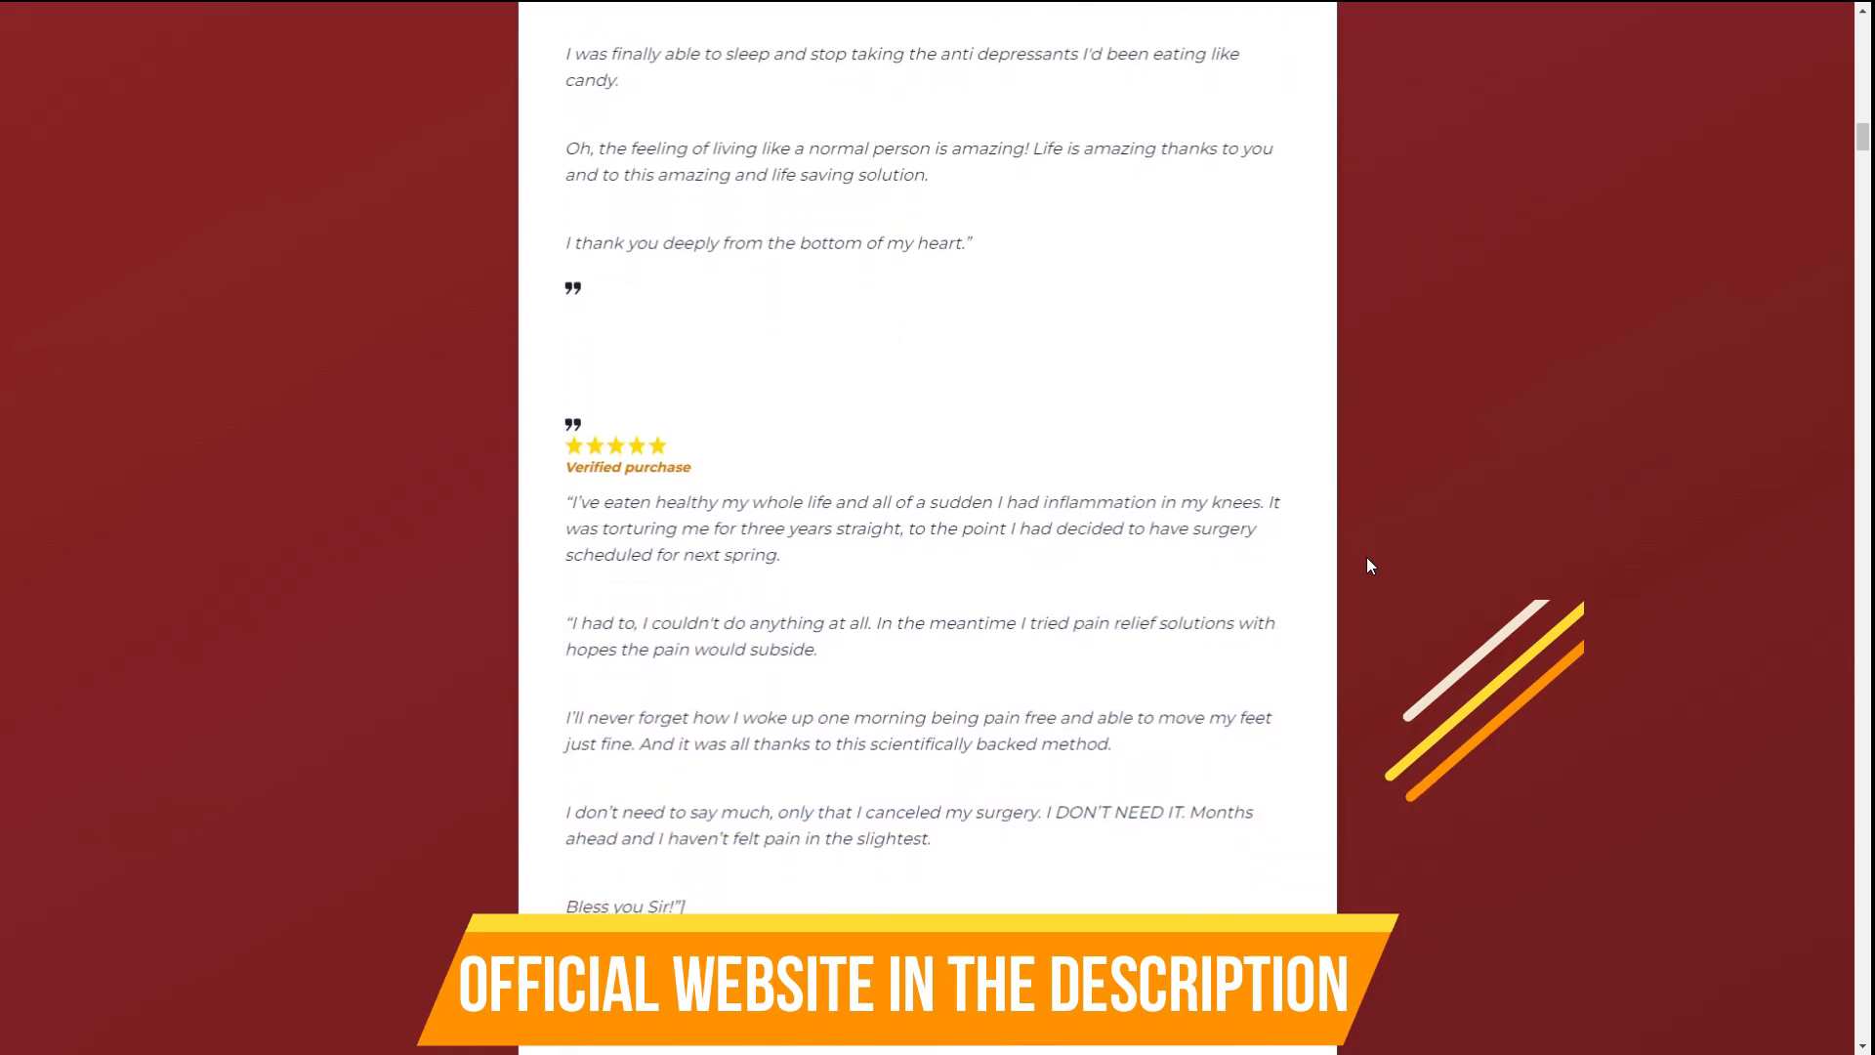
pyautogui.scroll(-3)
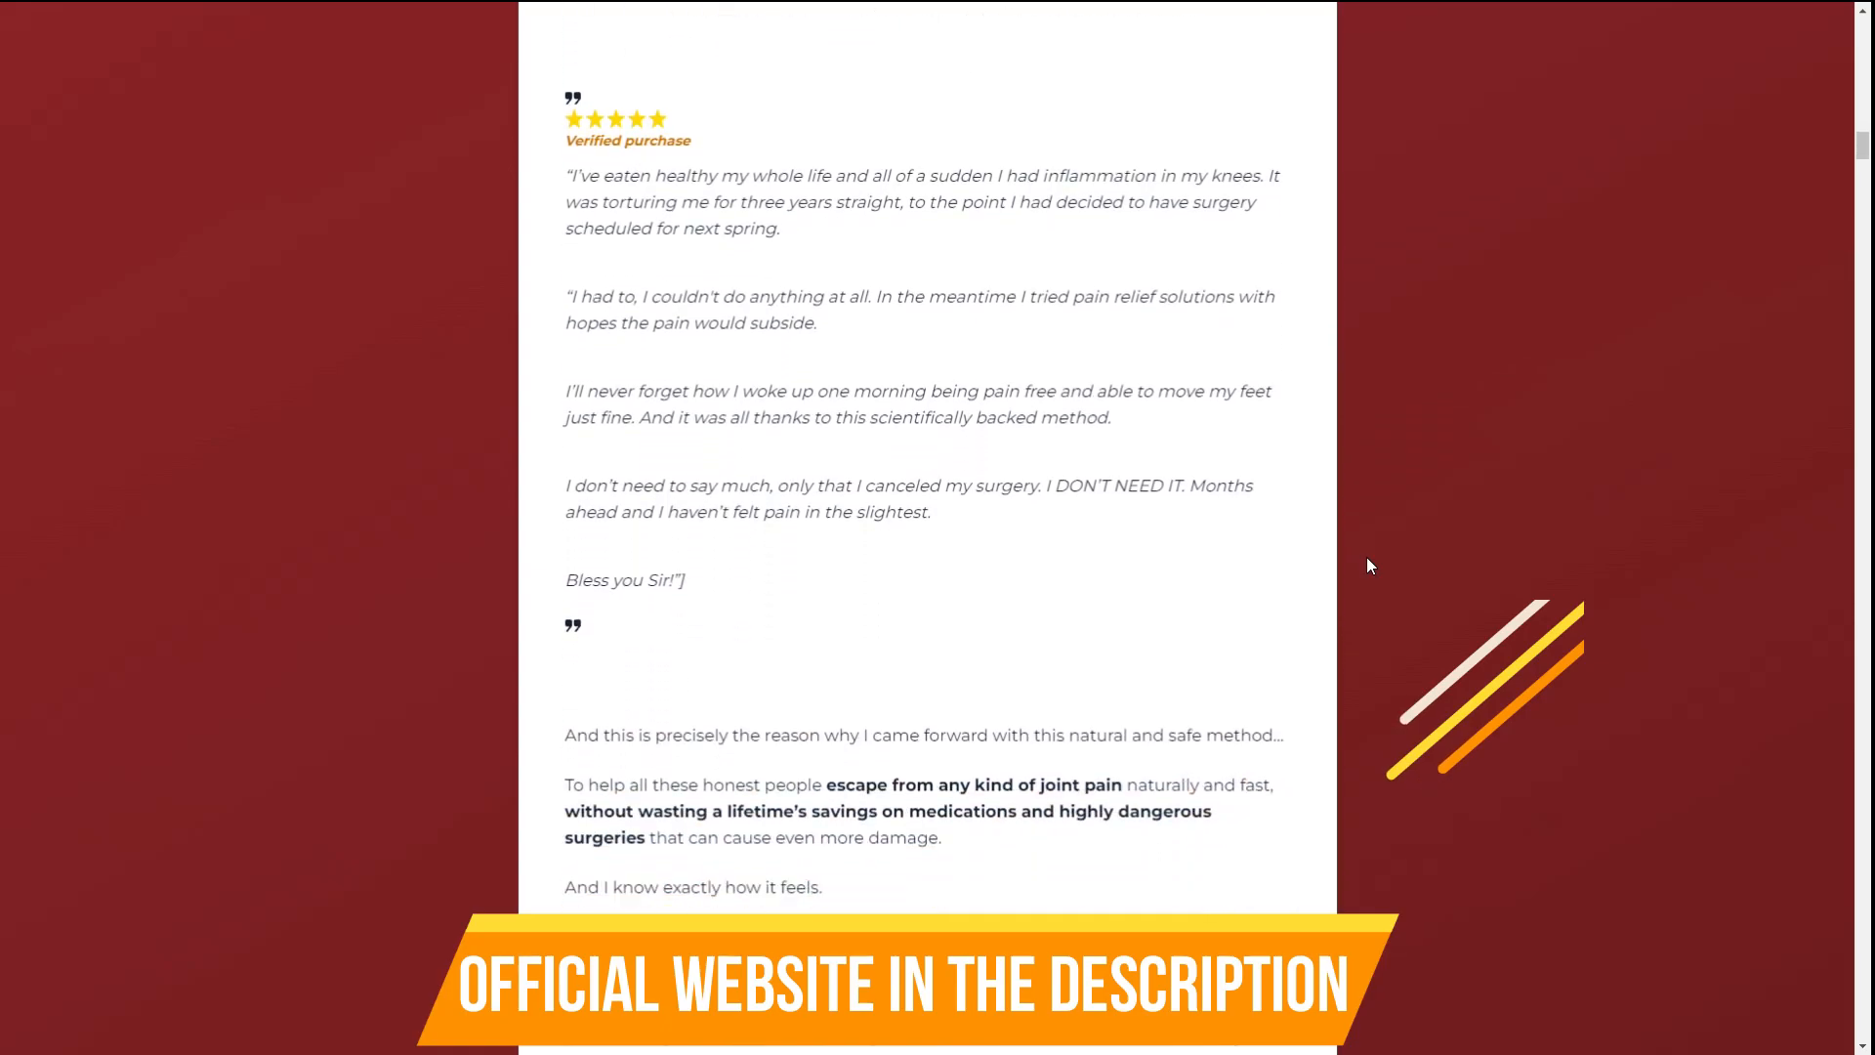
# Scroll through the doctor visit story and the Guggul ingredient research passages.
pyautogui.scroll(-3)
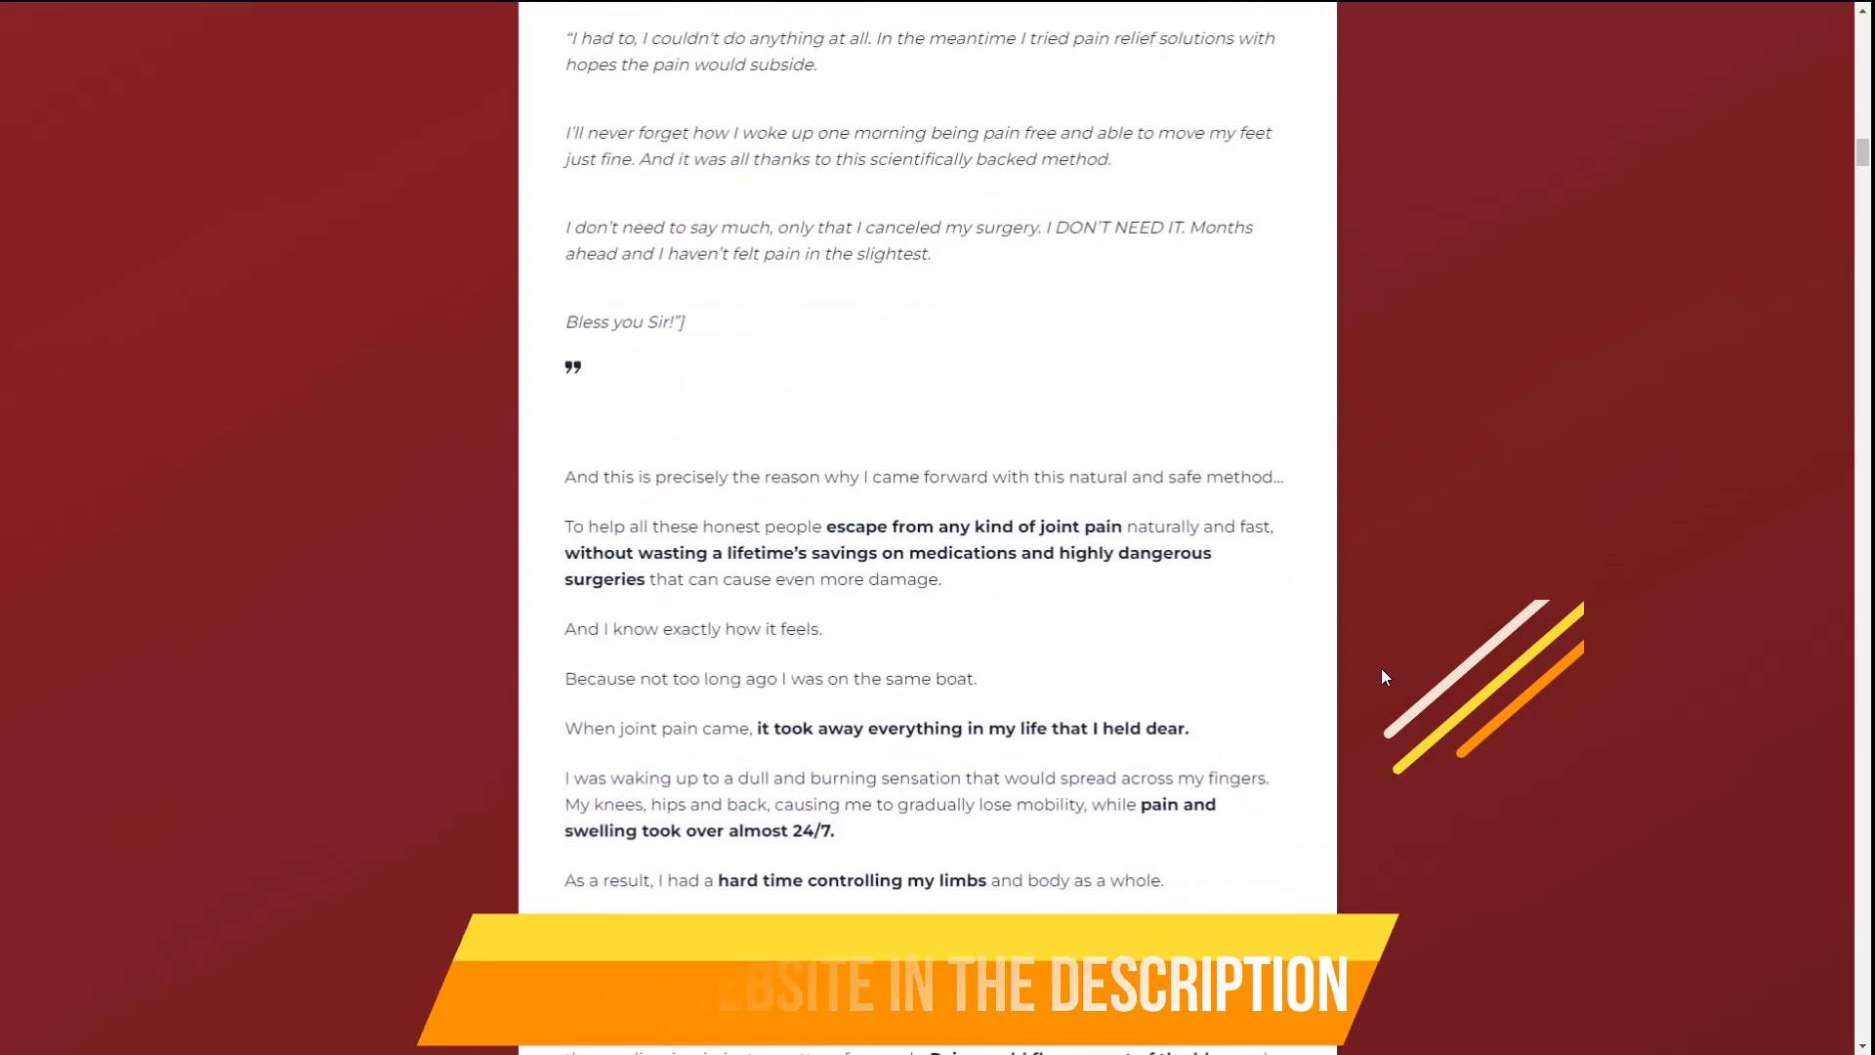
pyautogui.scroll(-3)
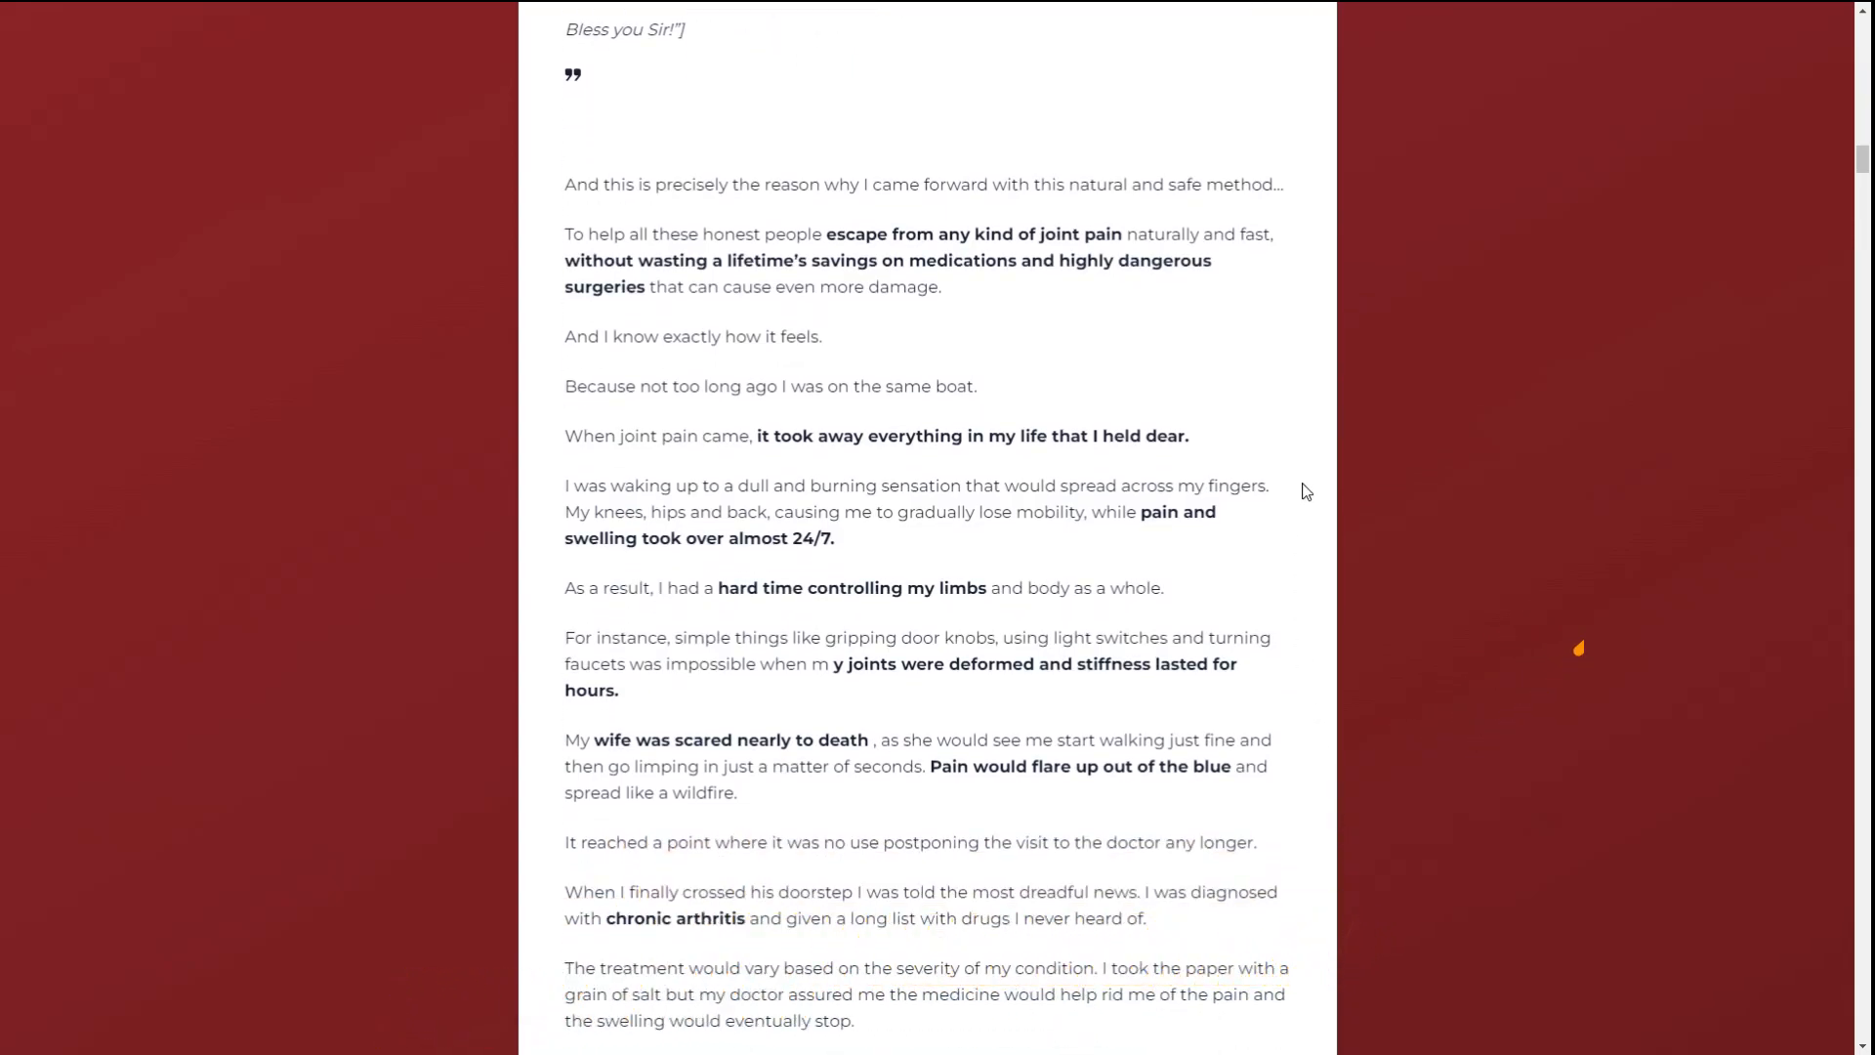
pyautogui.scroll(-3)
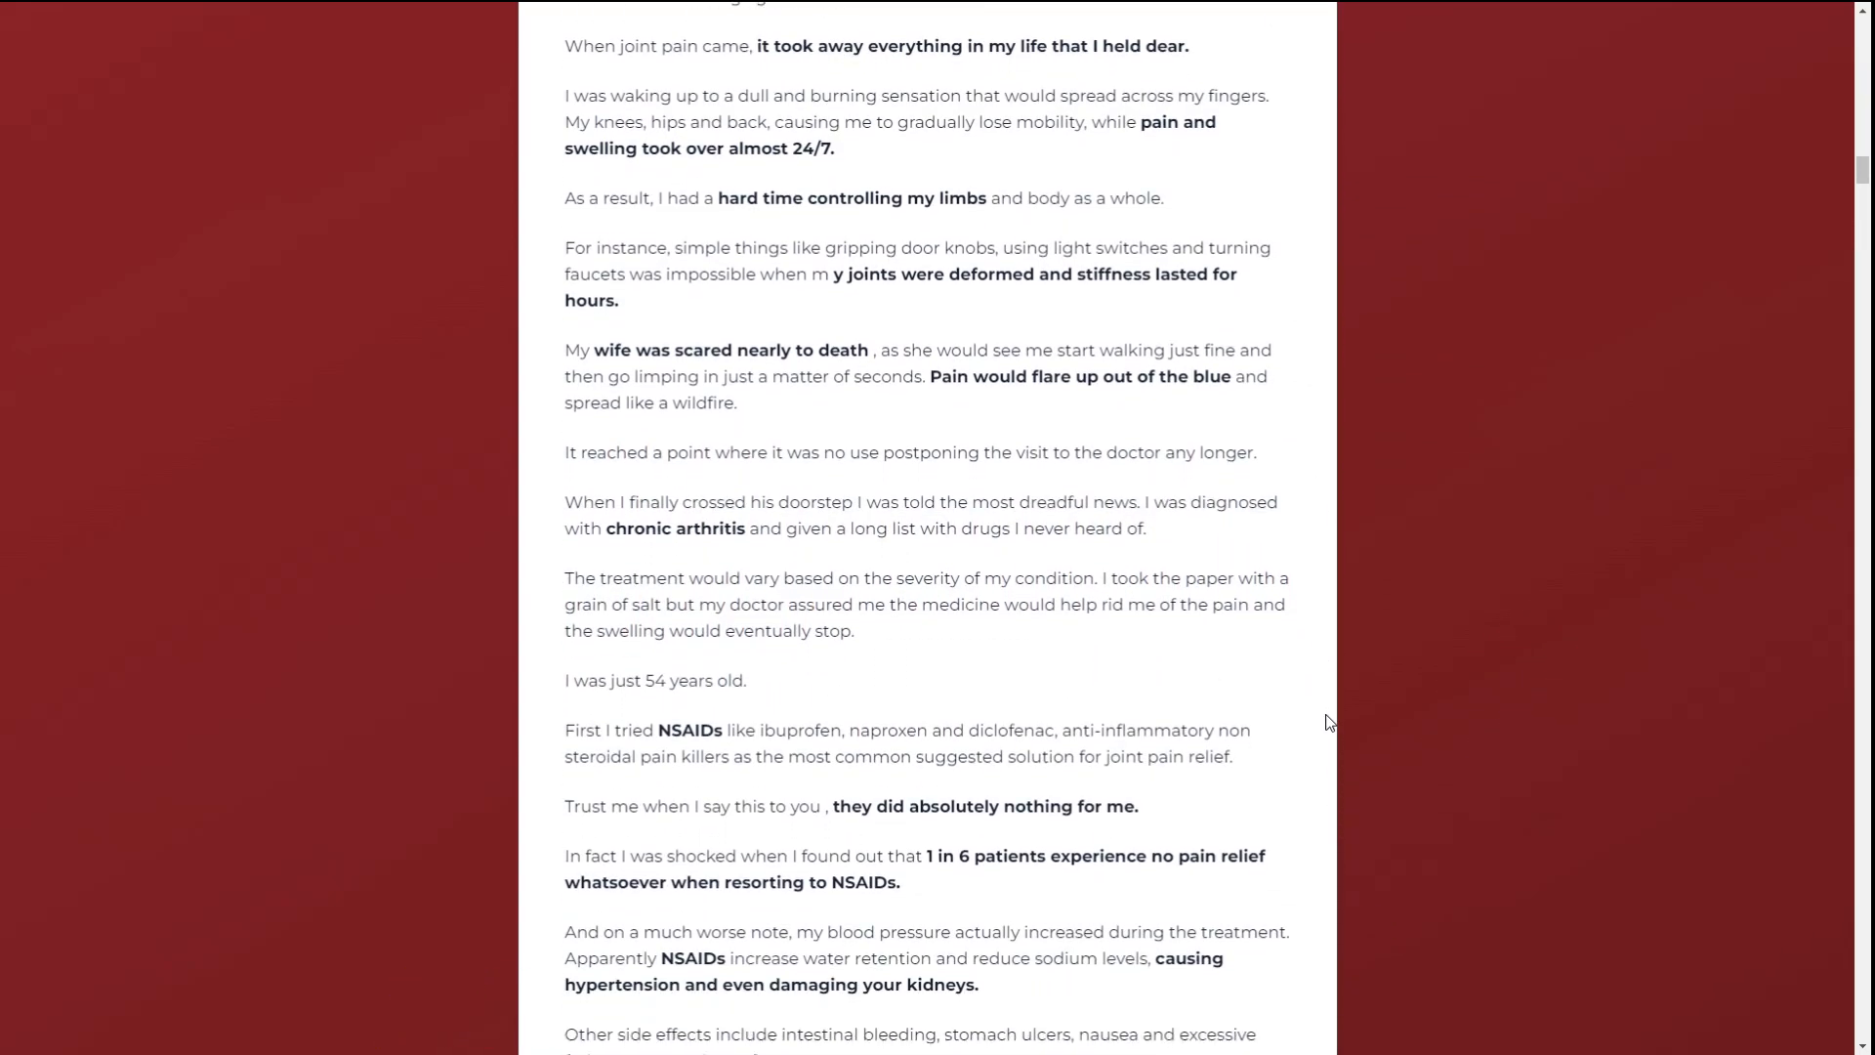
pyautogui.scroll(-3)
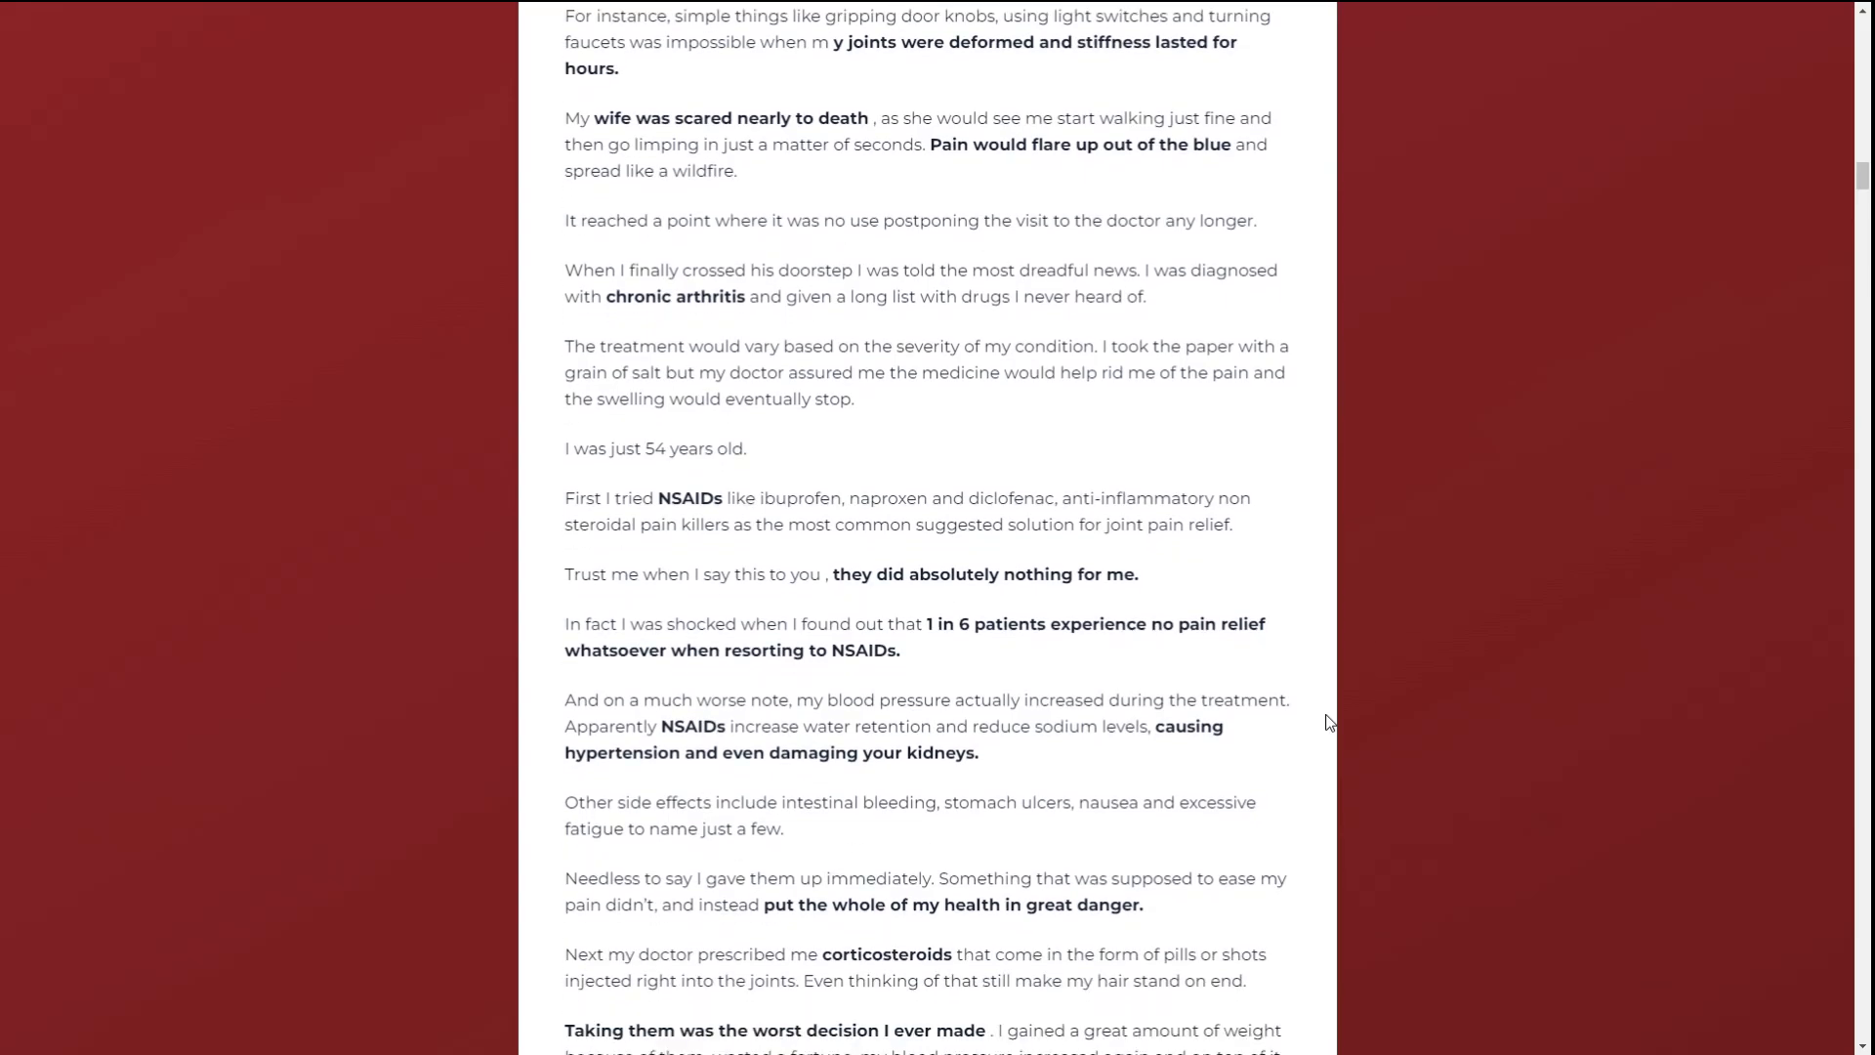
pyautogui.scroll(-3)
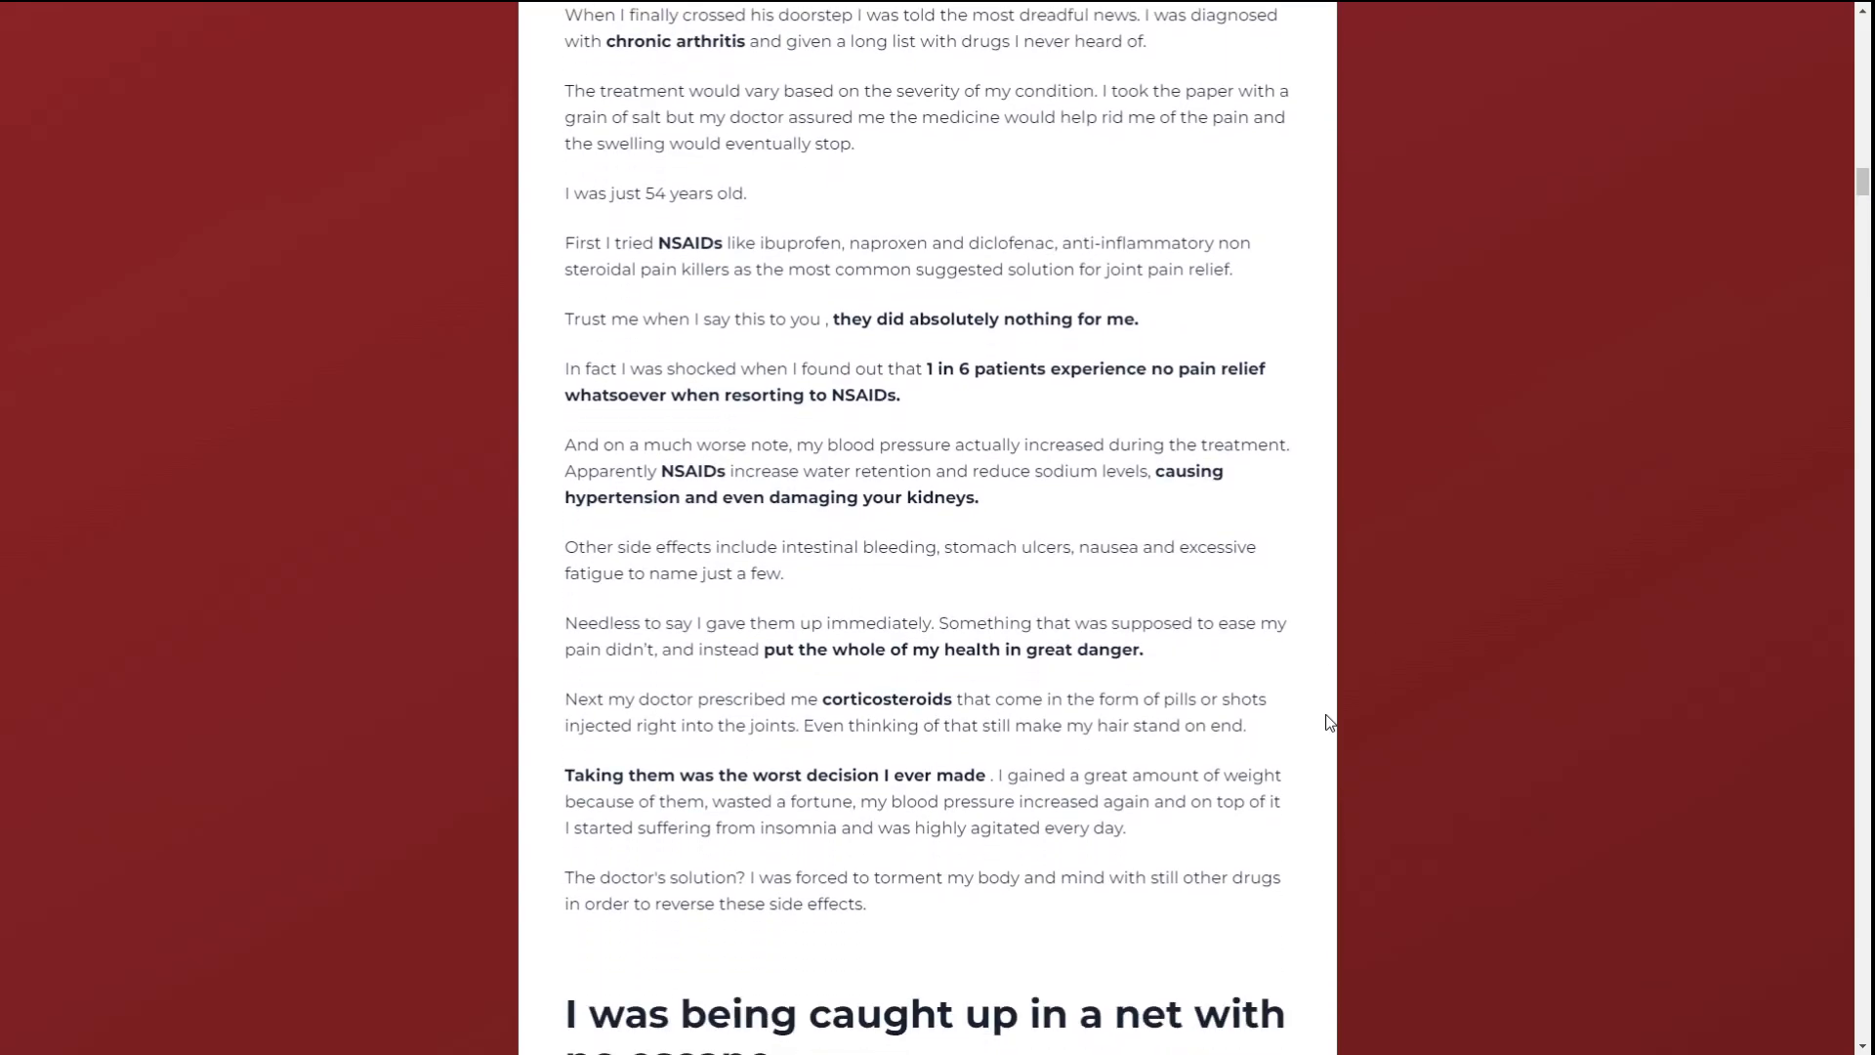
pyautogui.scroll(-3)
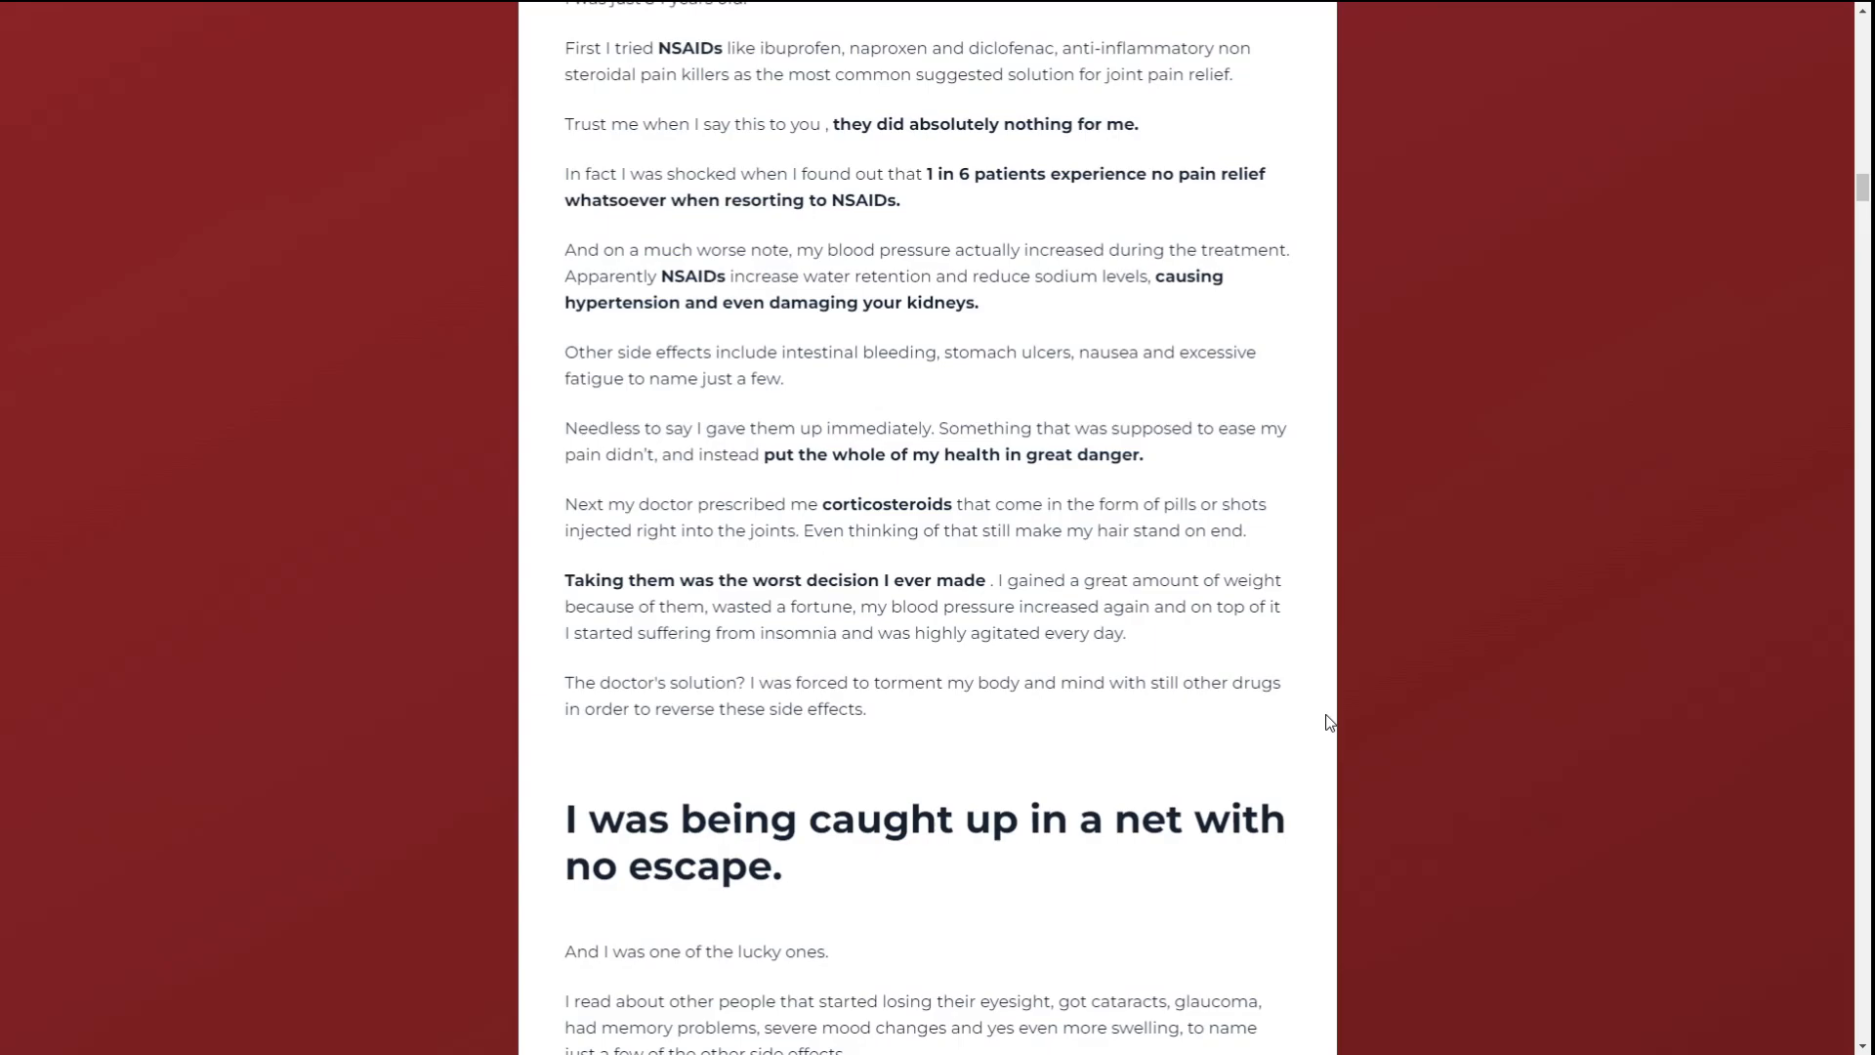
pyautogui.scroll(-3)
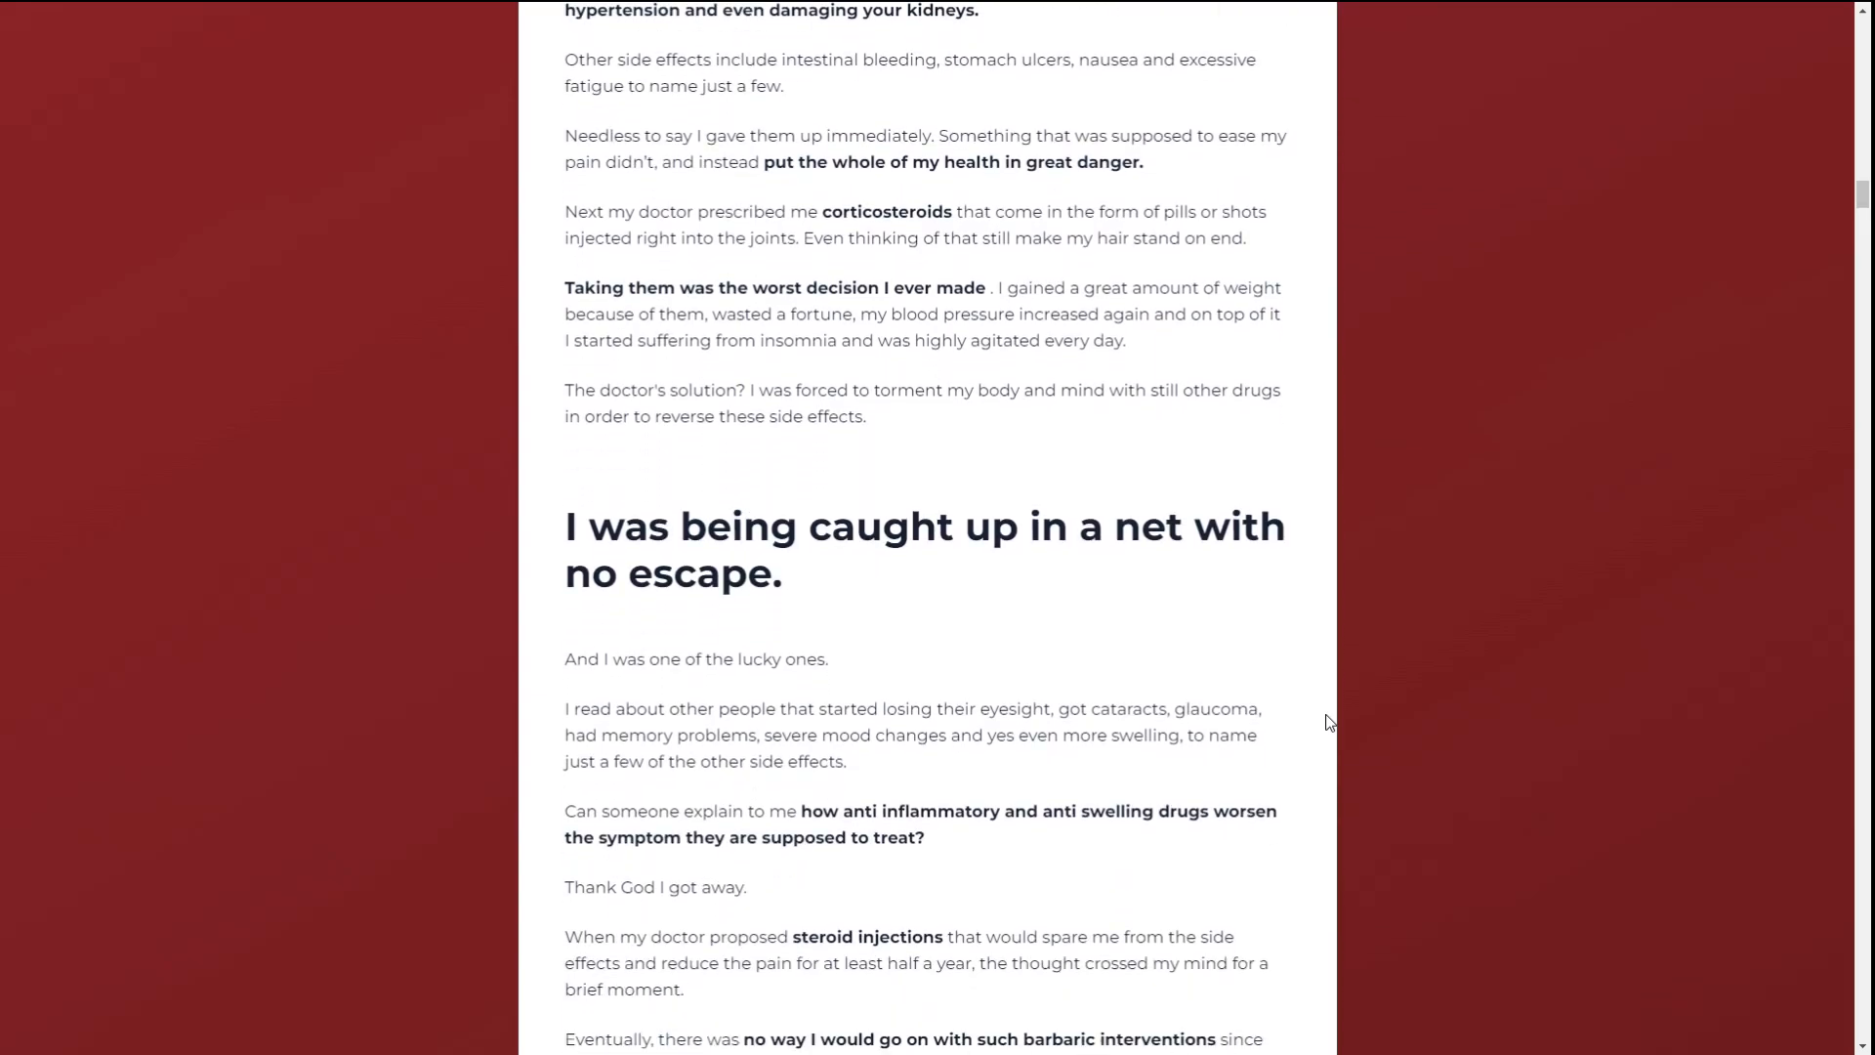
pyautogui.scroll(-3)
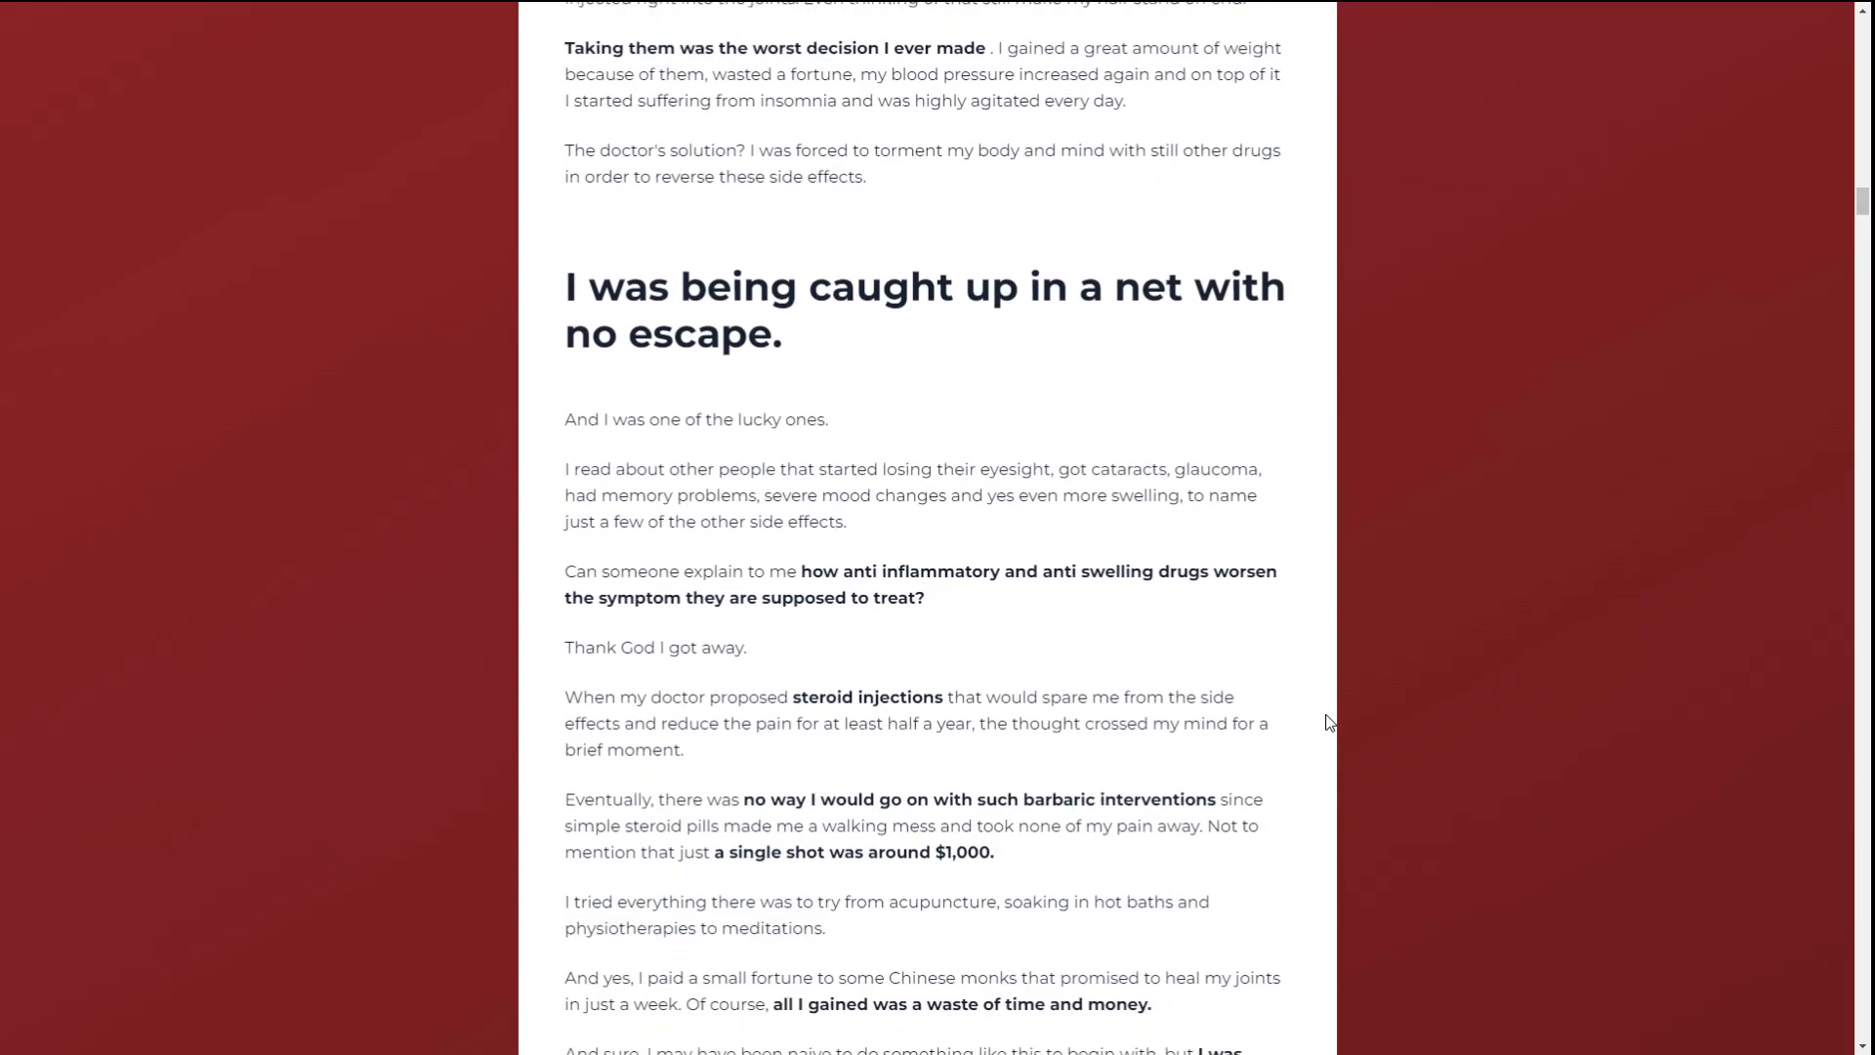
pyautogui.scroll(-3)
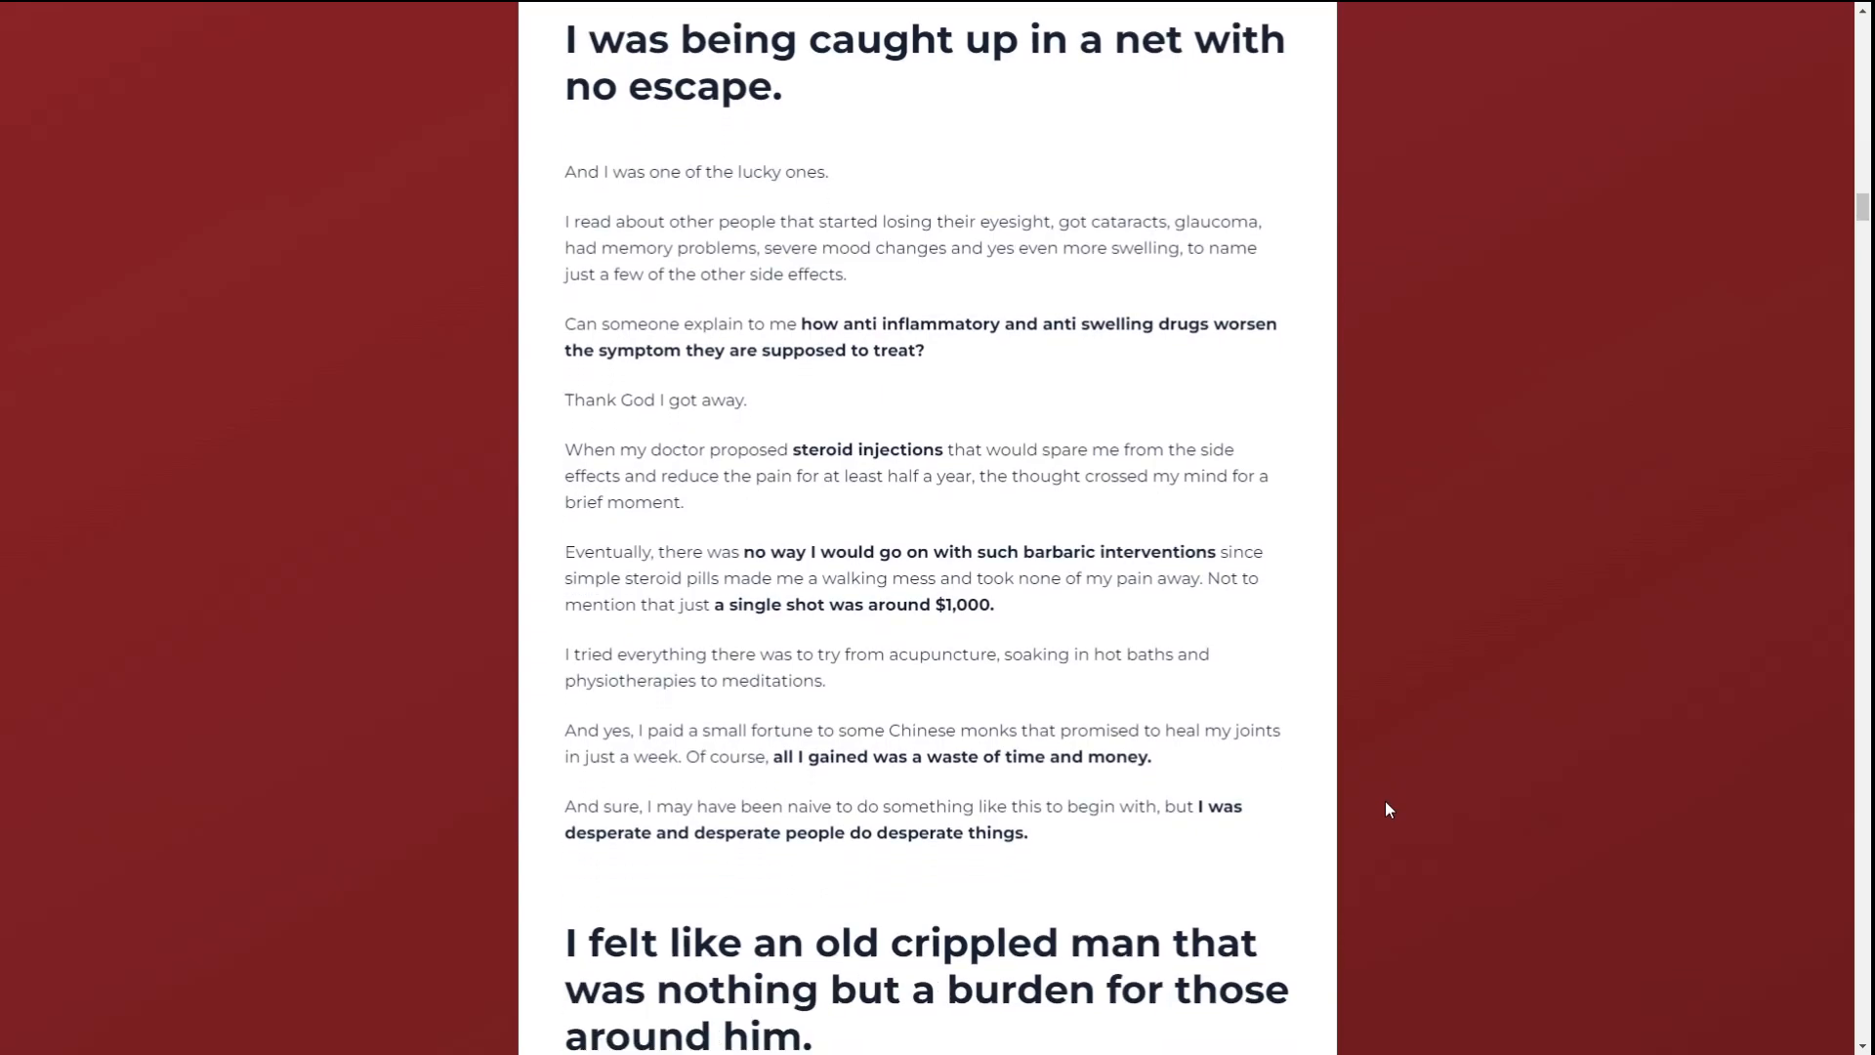
pyautogui.scroll(-3)
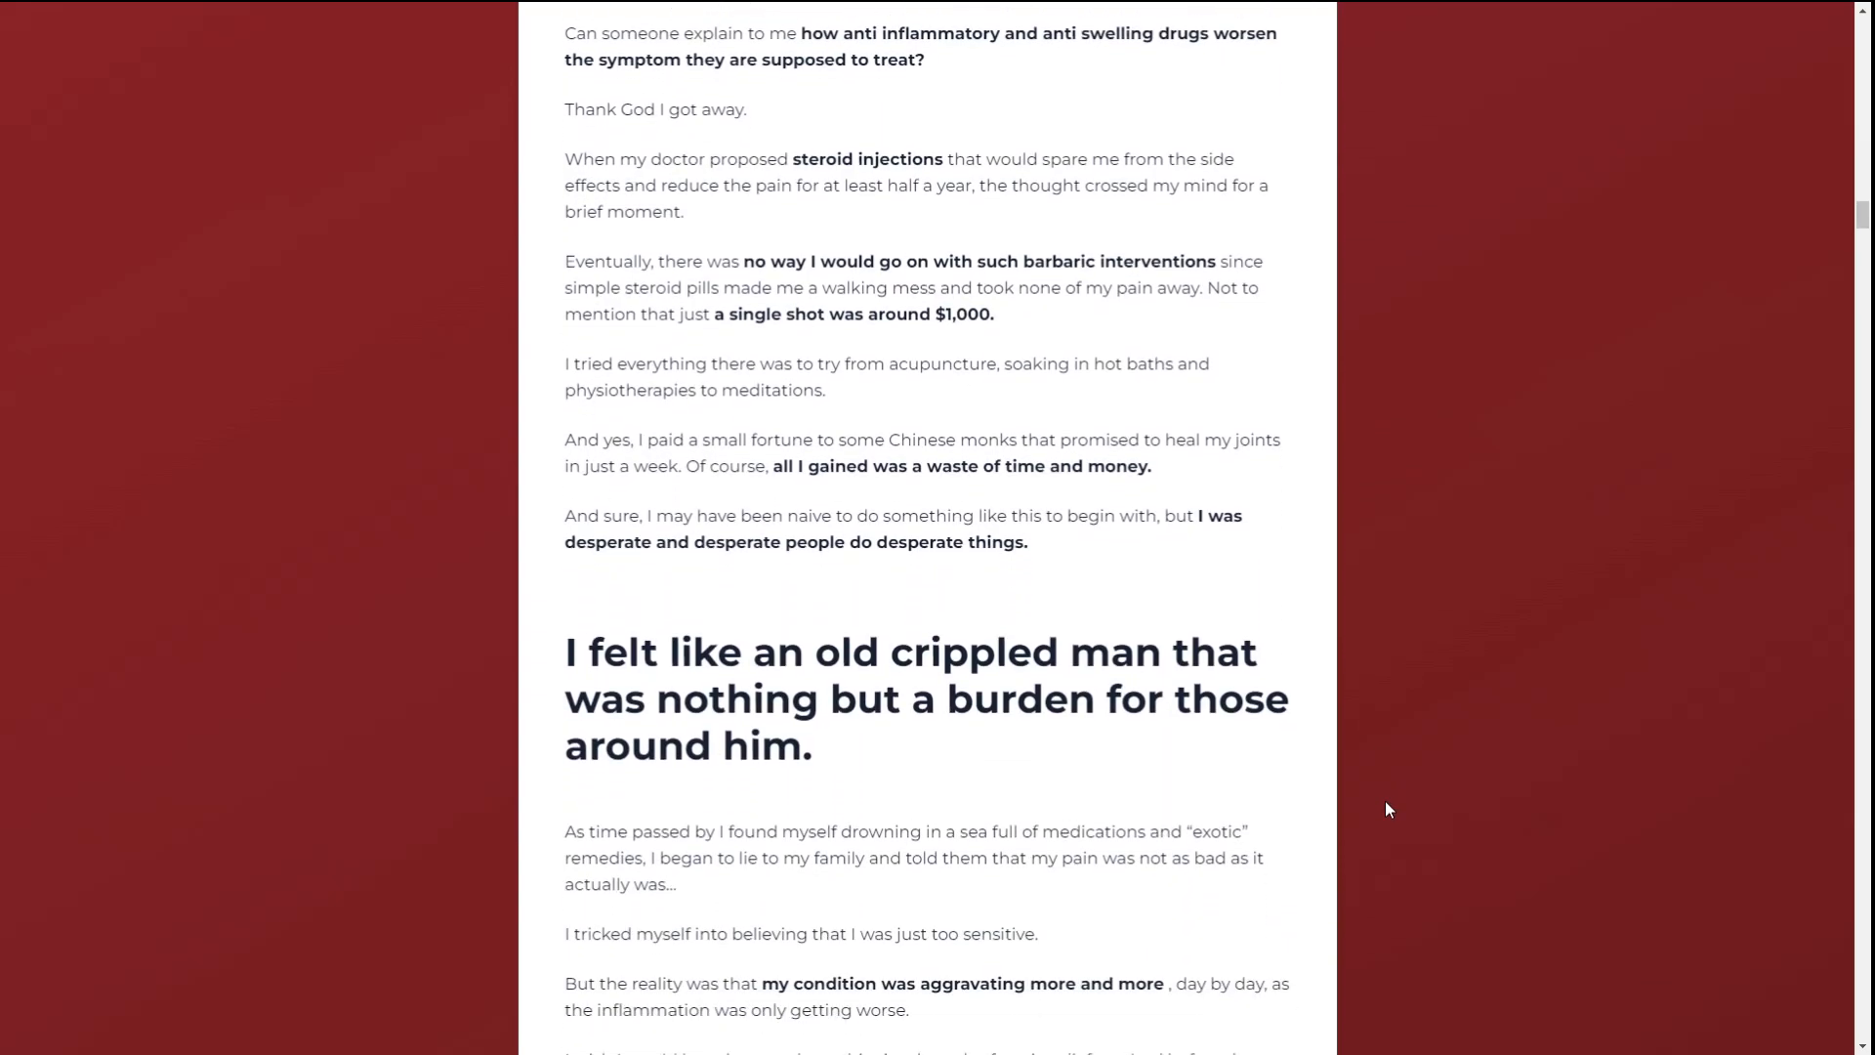
pyautogui.scroll(-3)
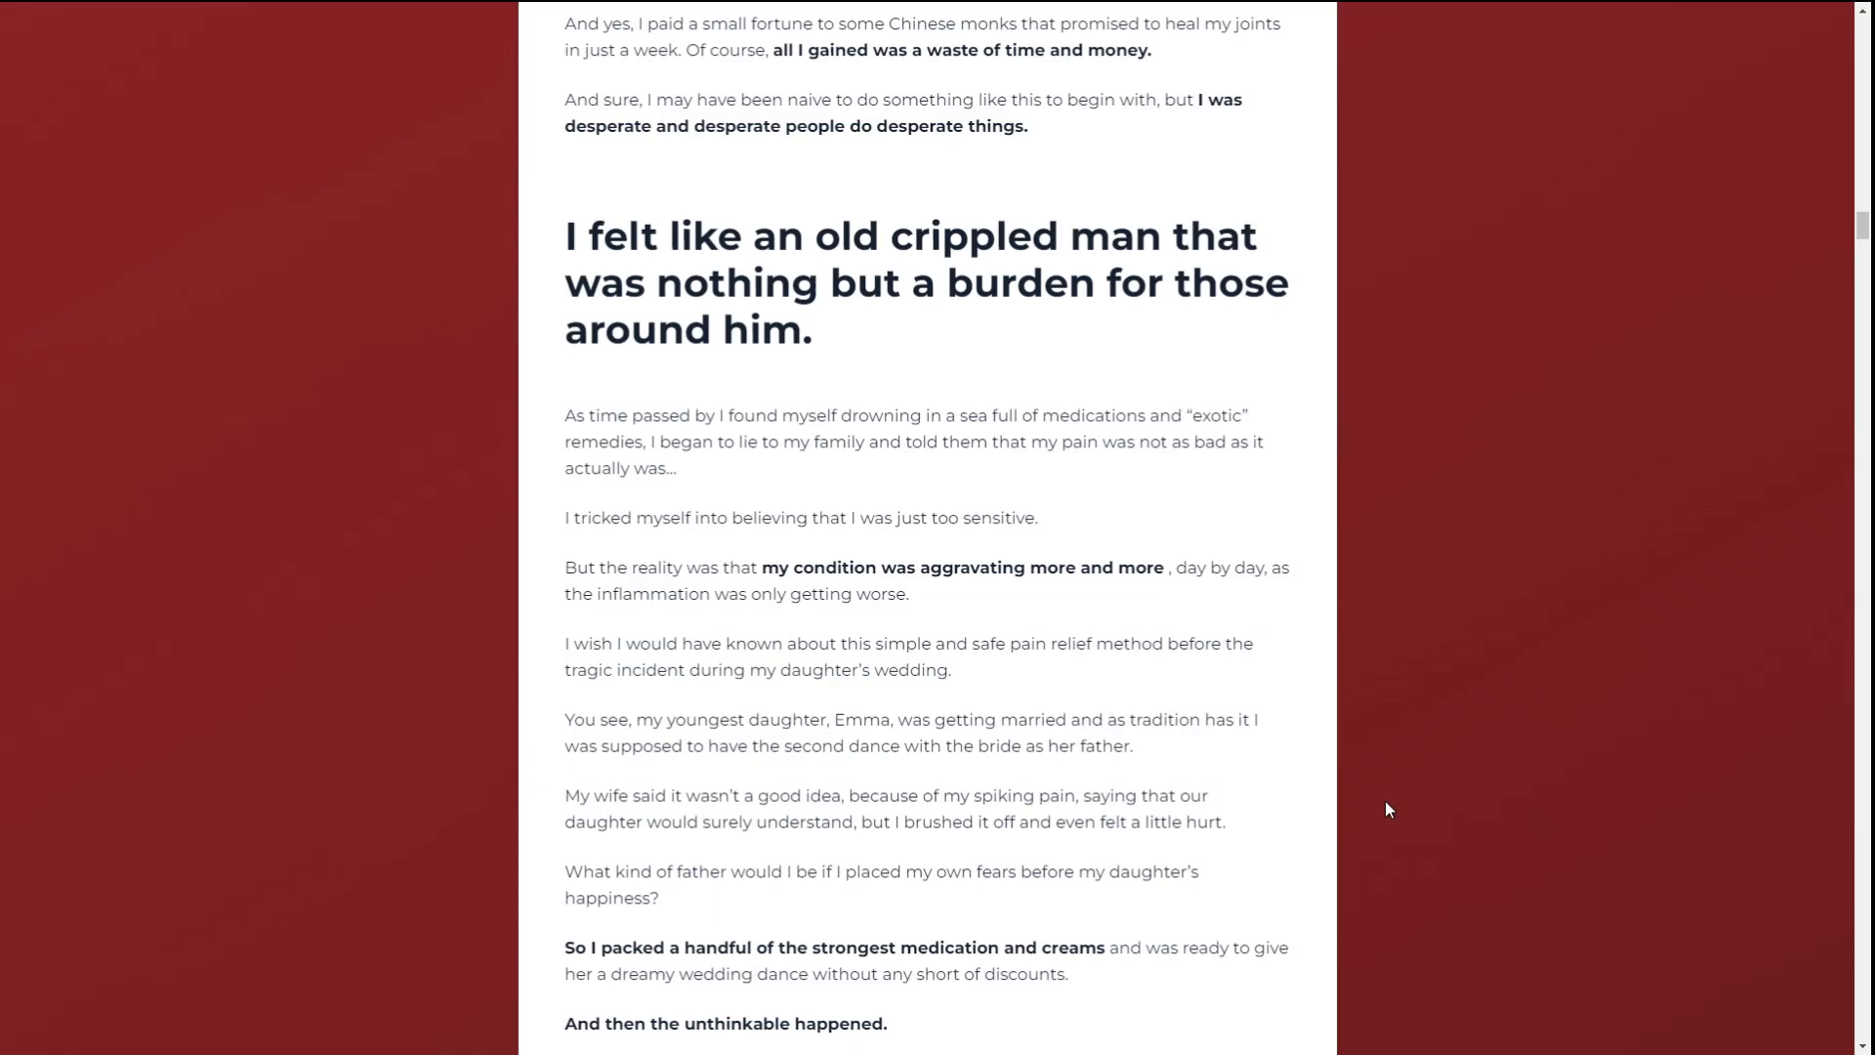
pyautogui.scroll(-3)
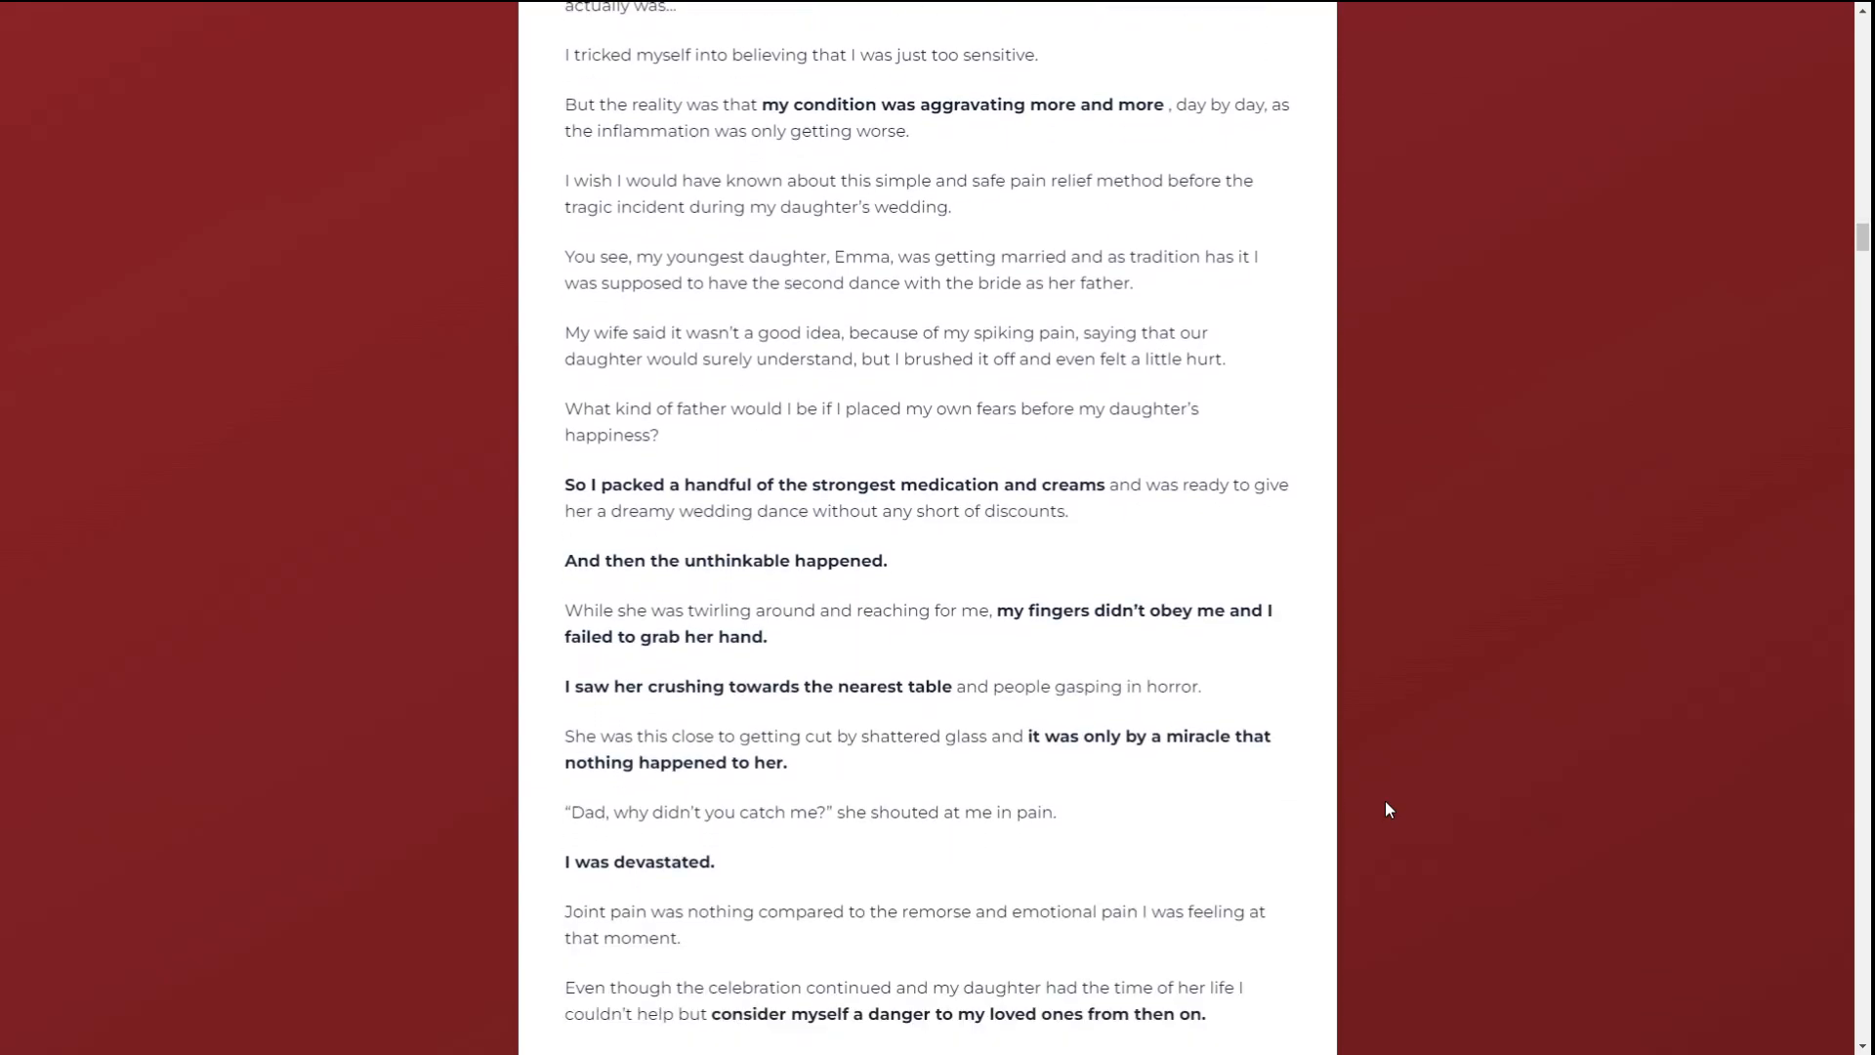
pyautogui.scroll(-3)
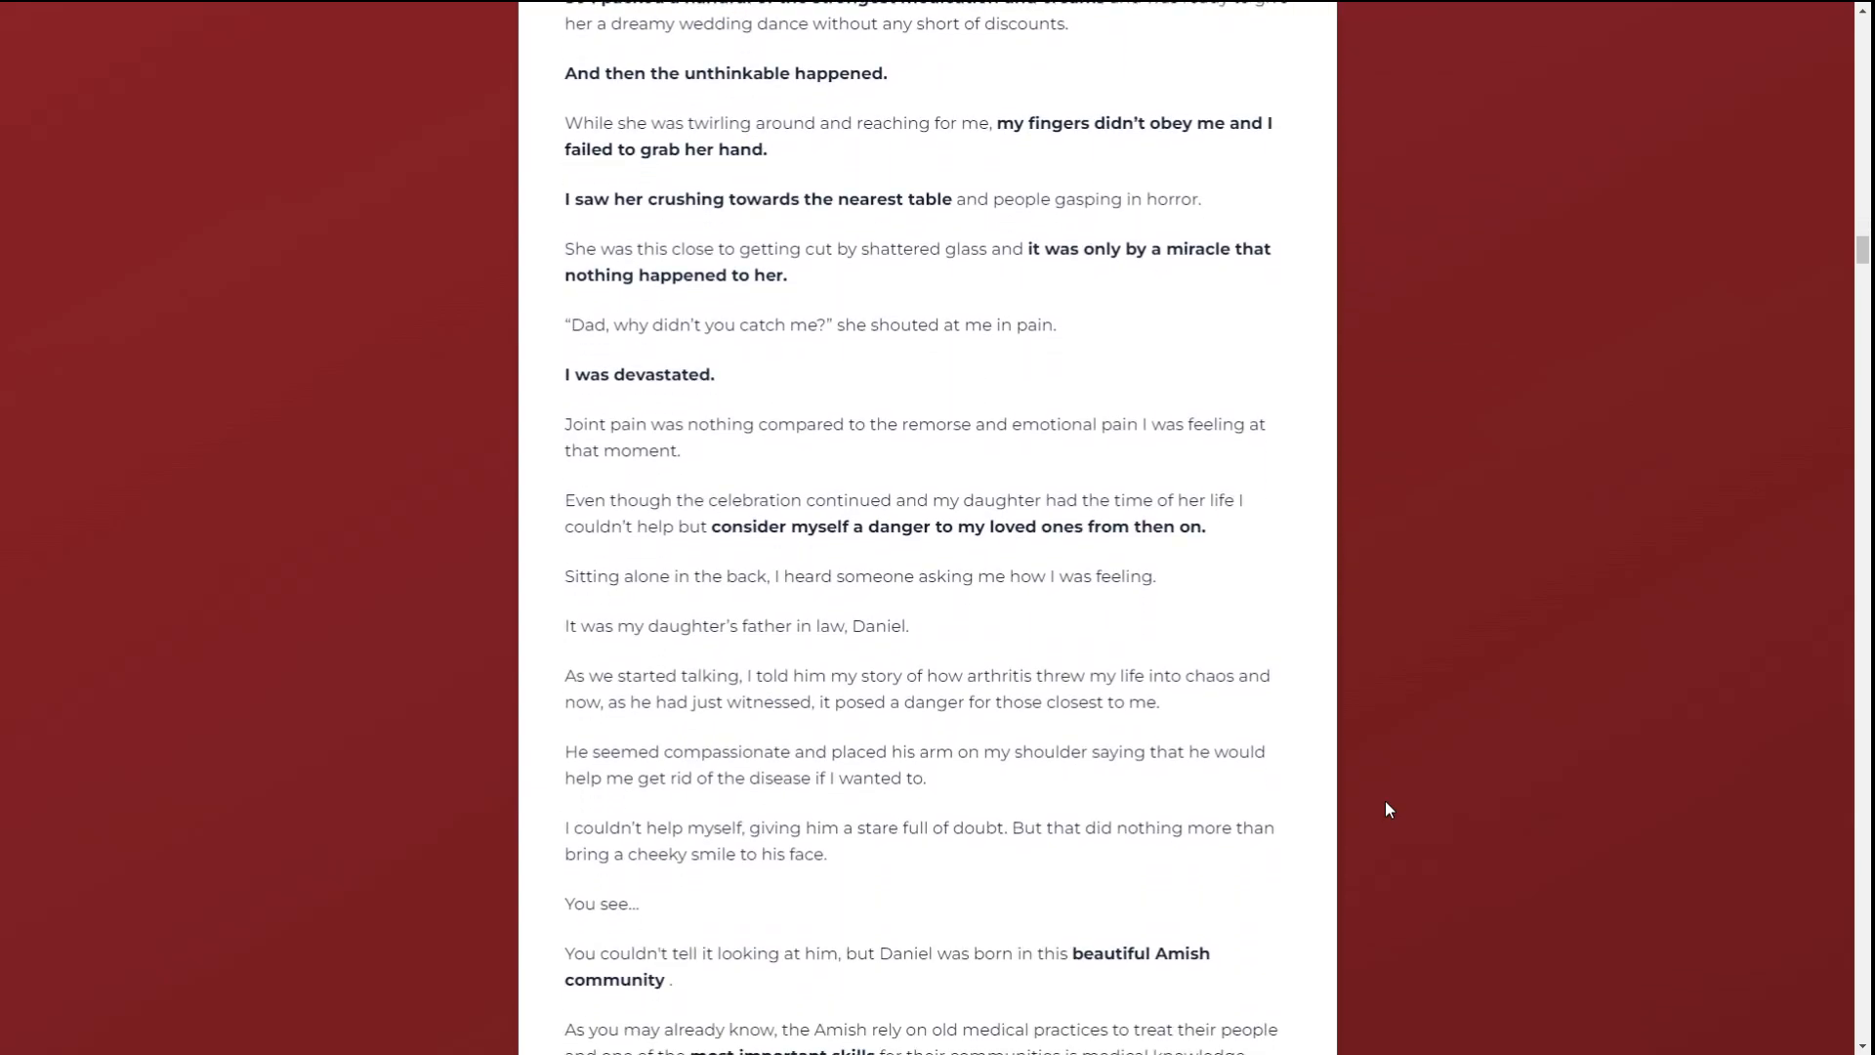
pyautogui.scroll(-3)
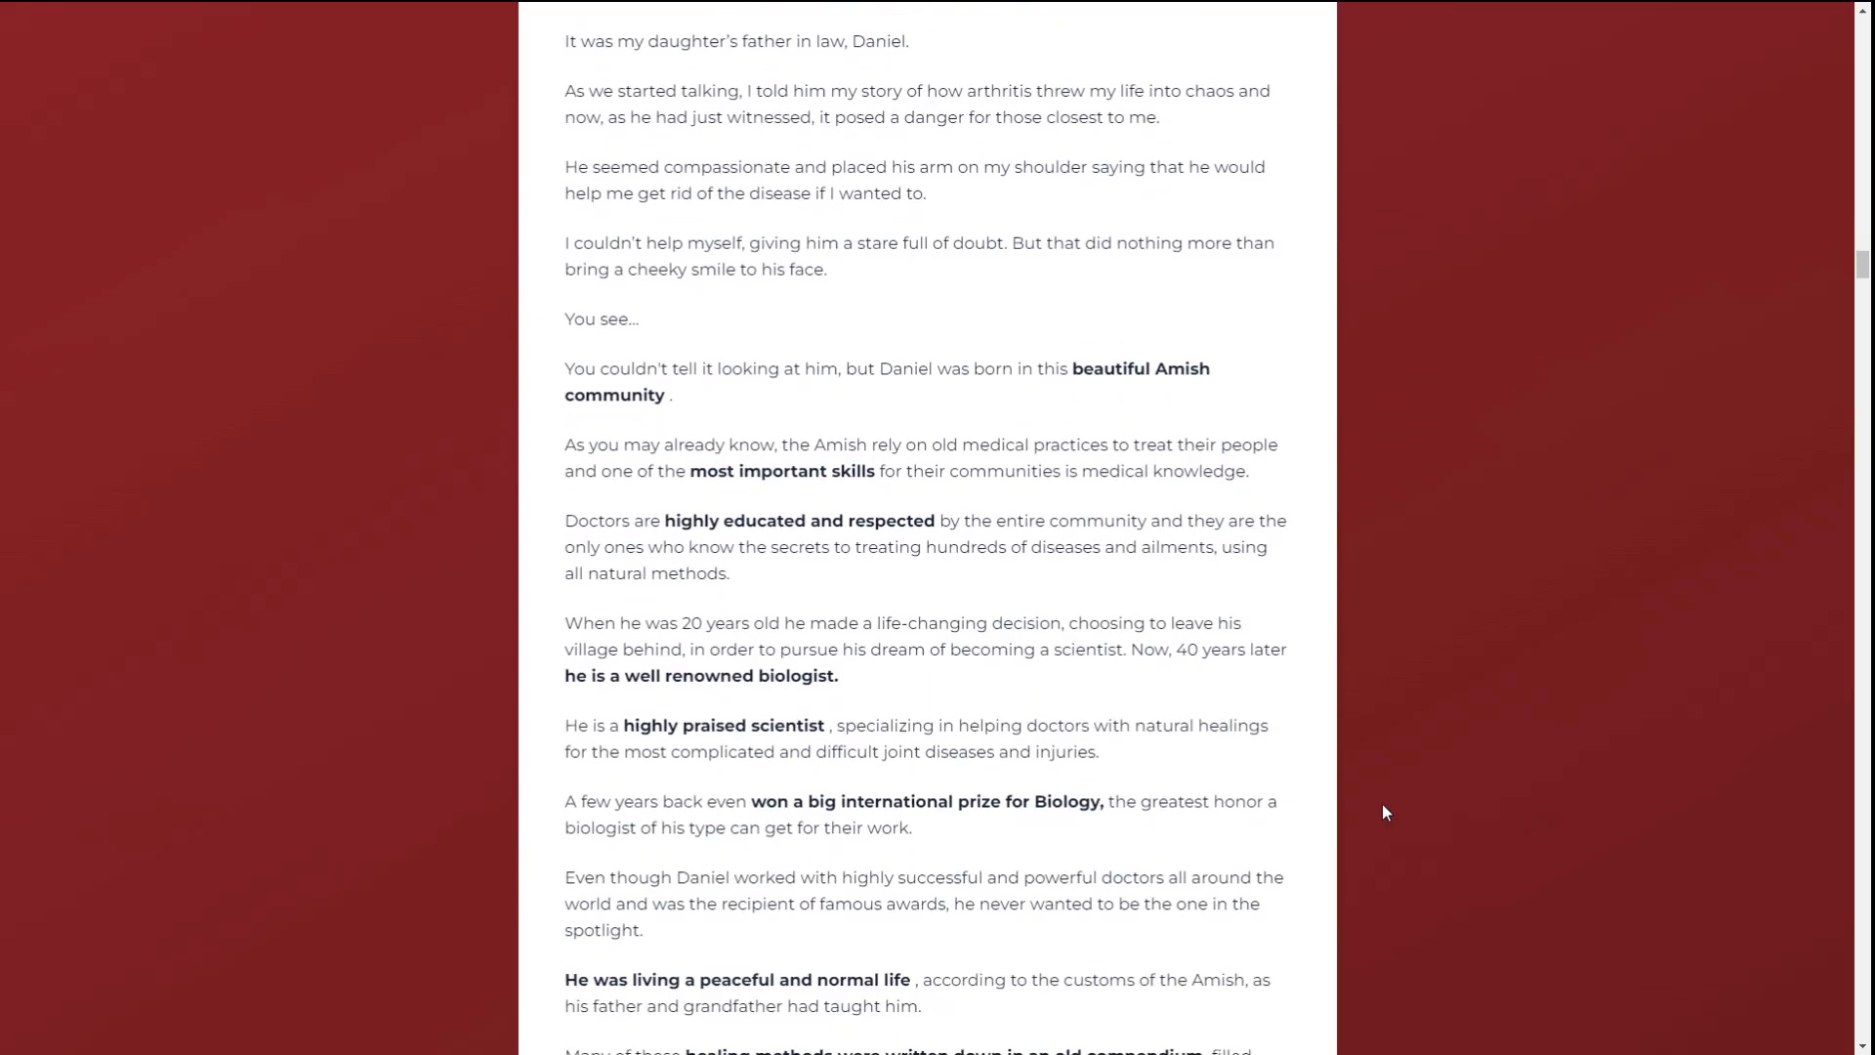
pyautogui.scroll(-3)
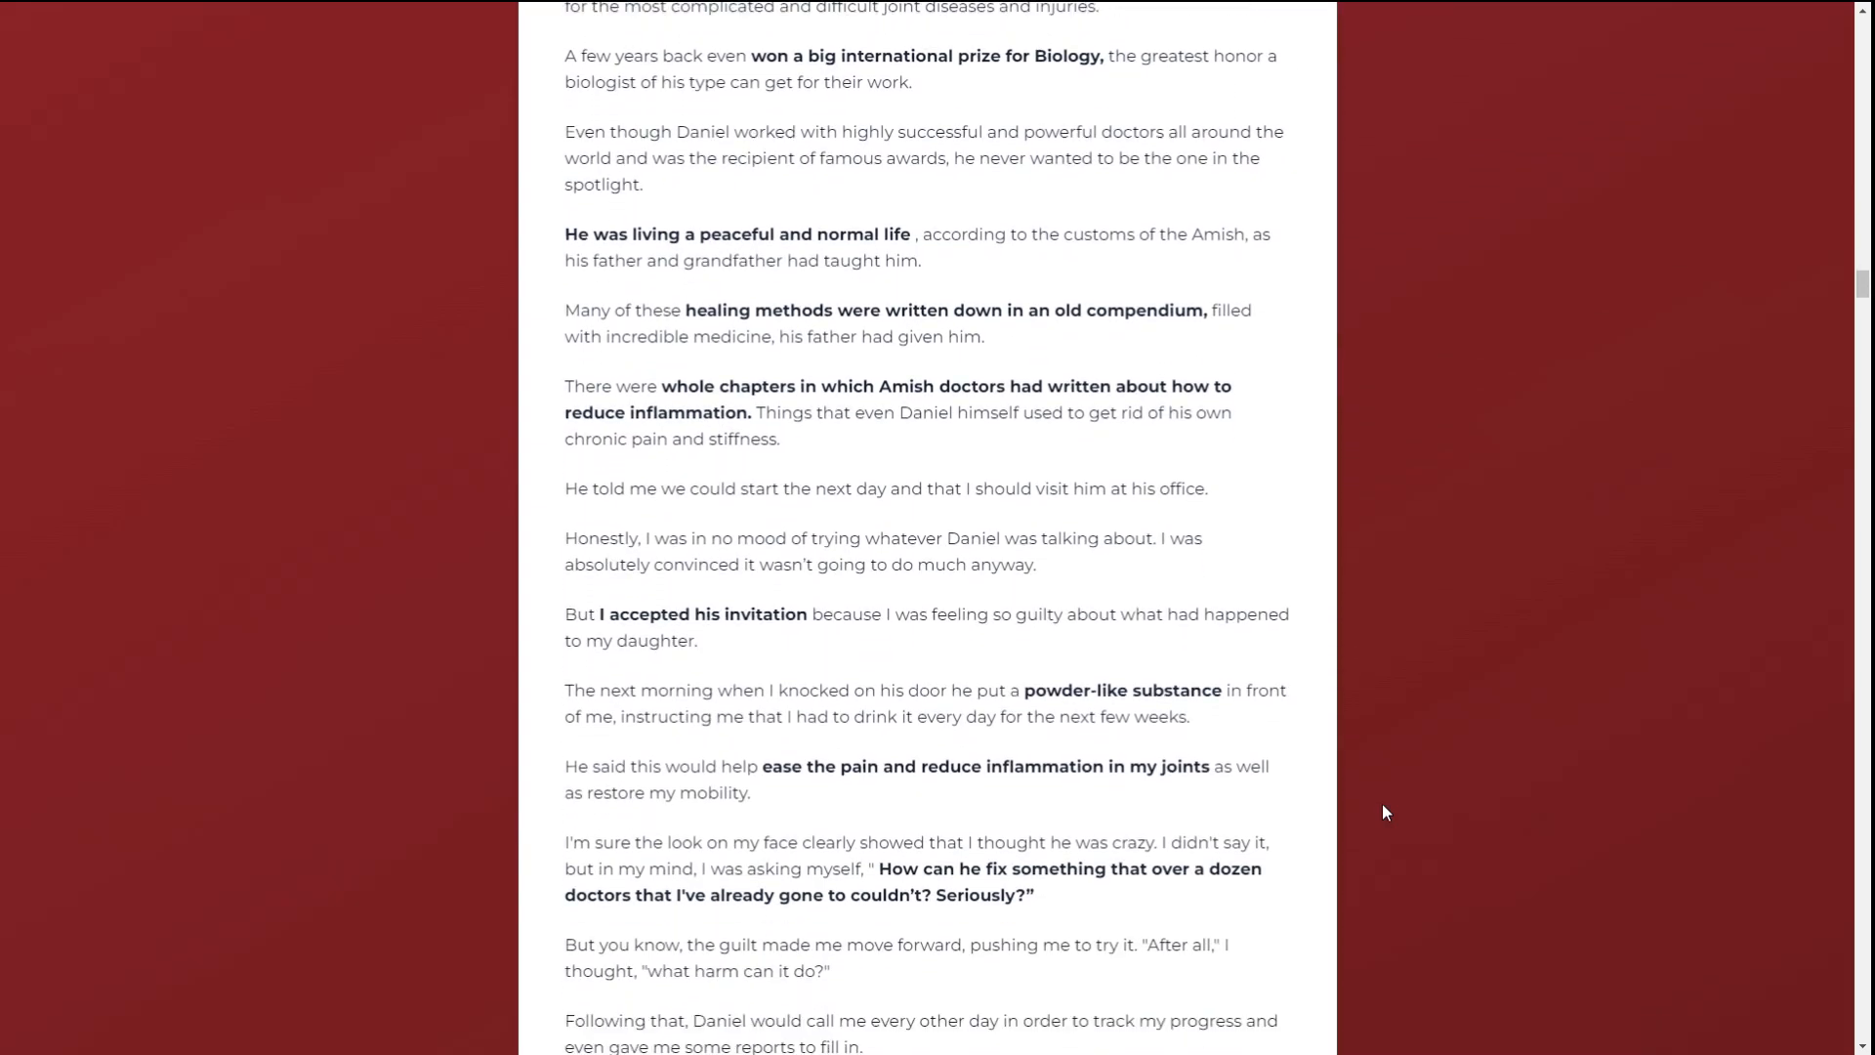
# Scroll past the sulfur dioxide passage to the 'Plenty of these are banned around the world' heading.
pyautogui.scroll(-3)
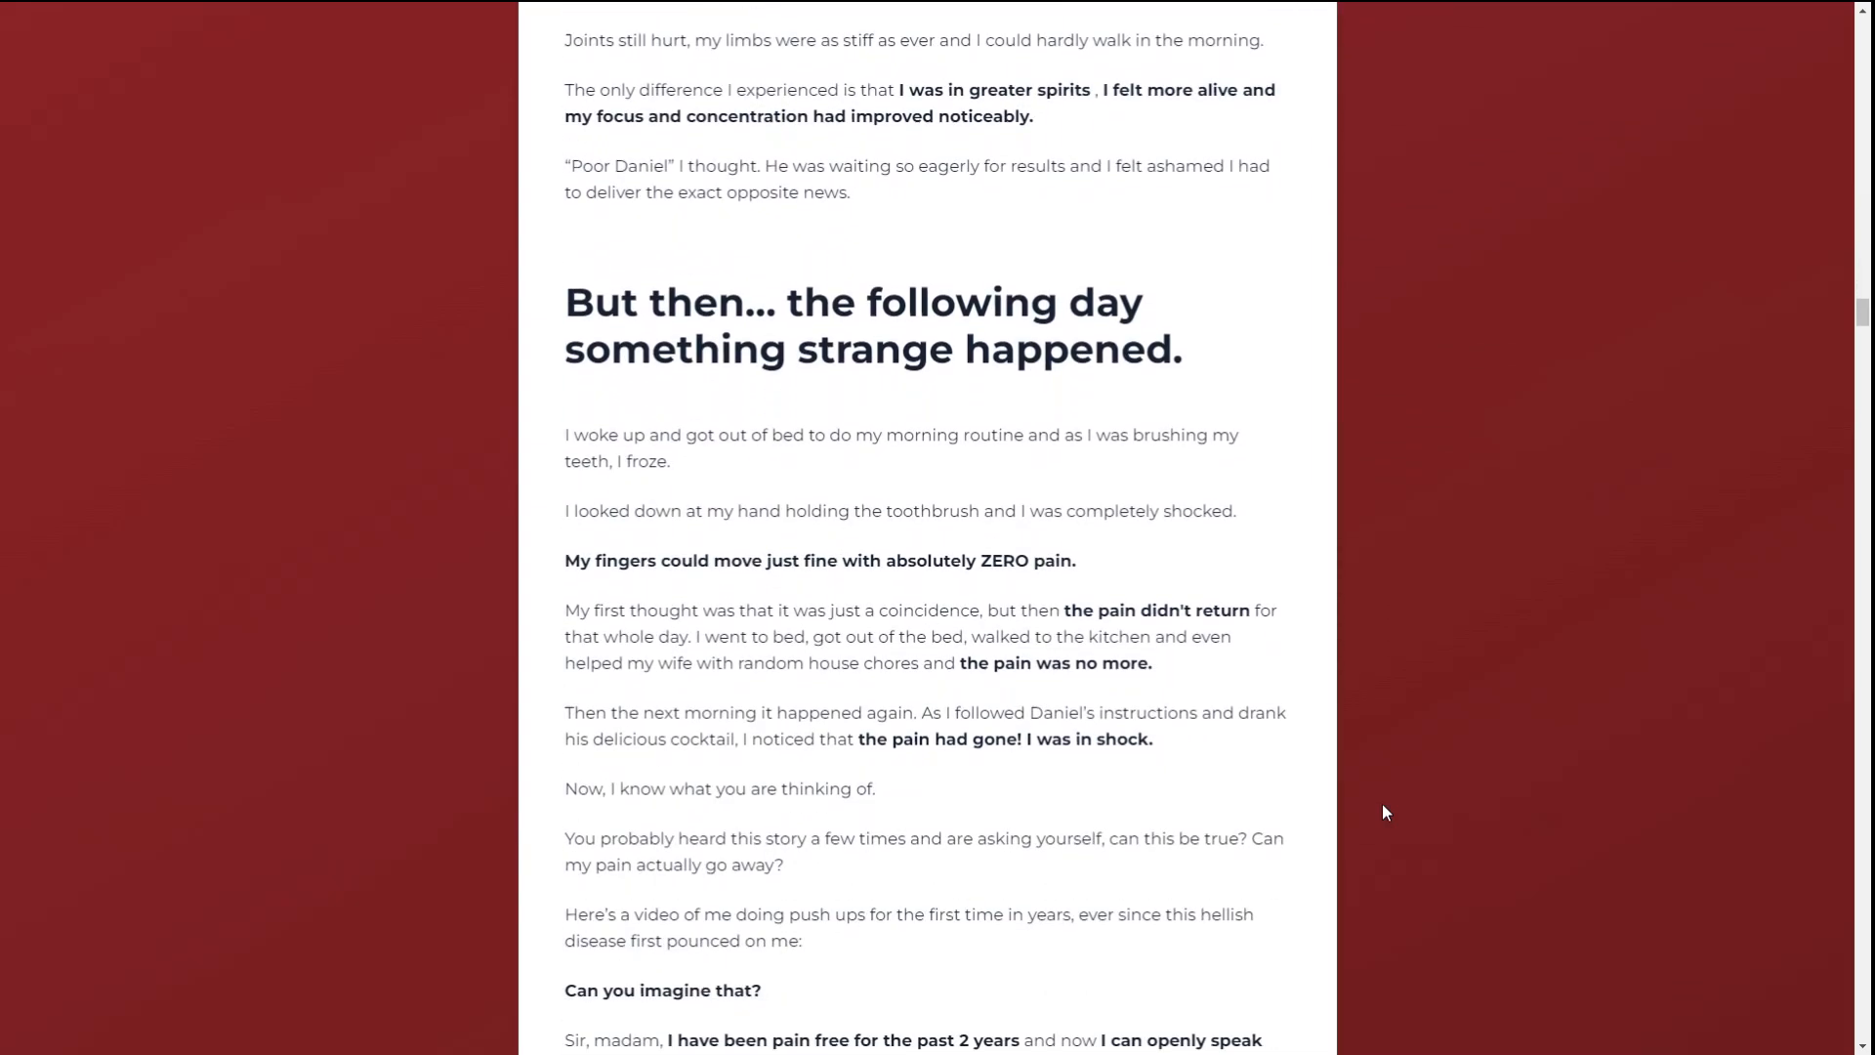
pyautogui.scroll(-3)
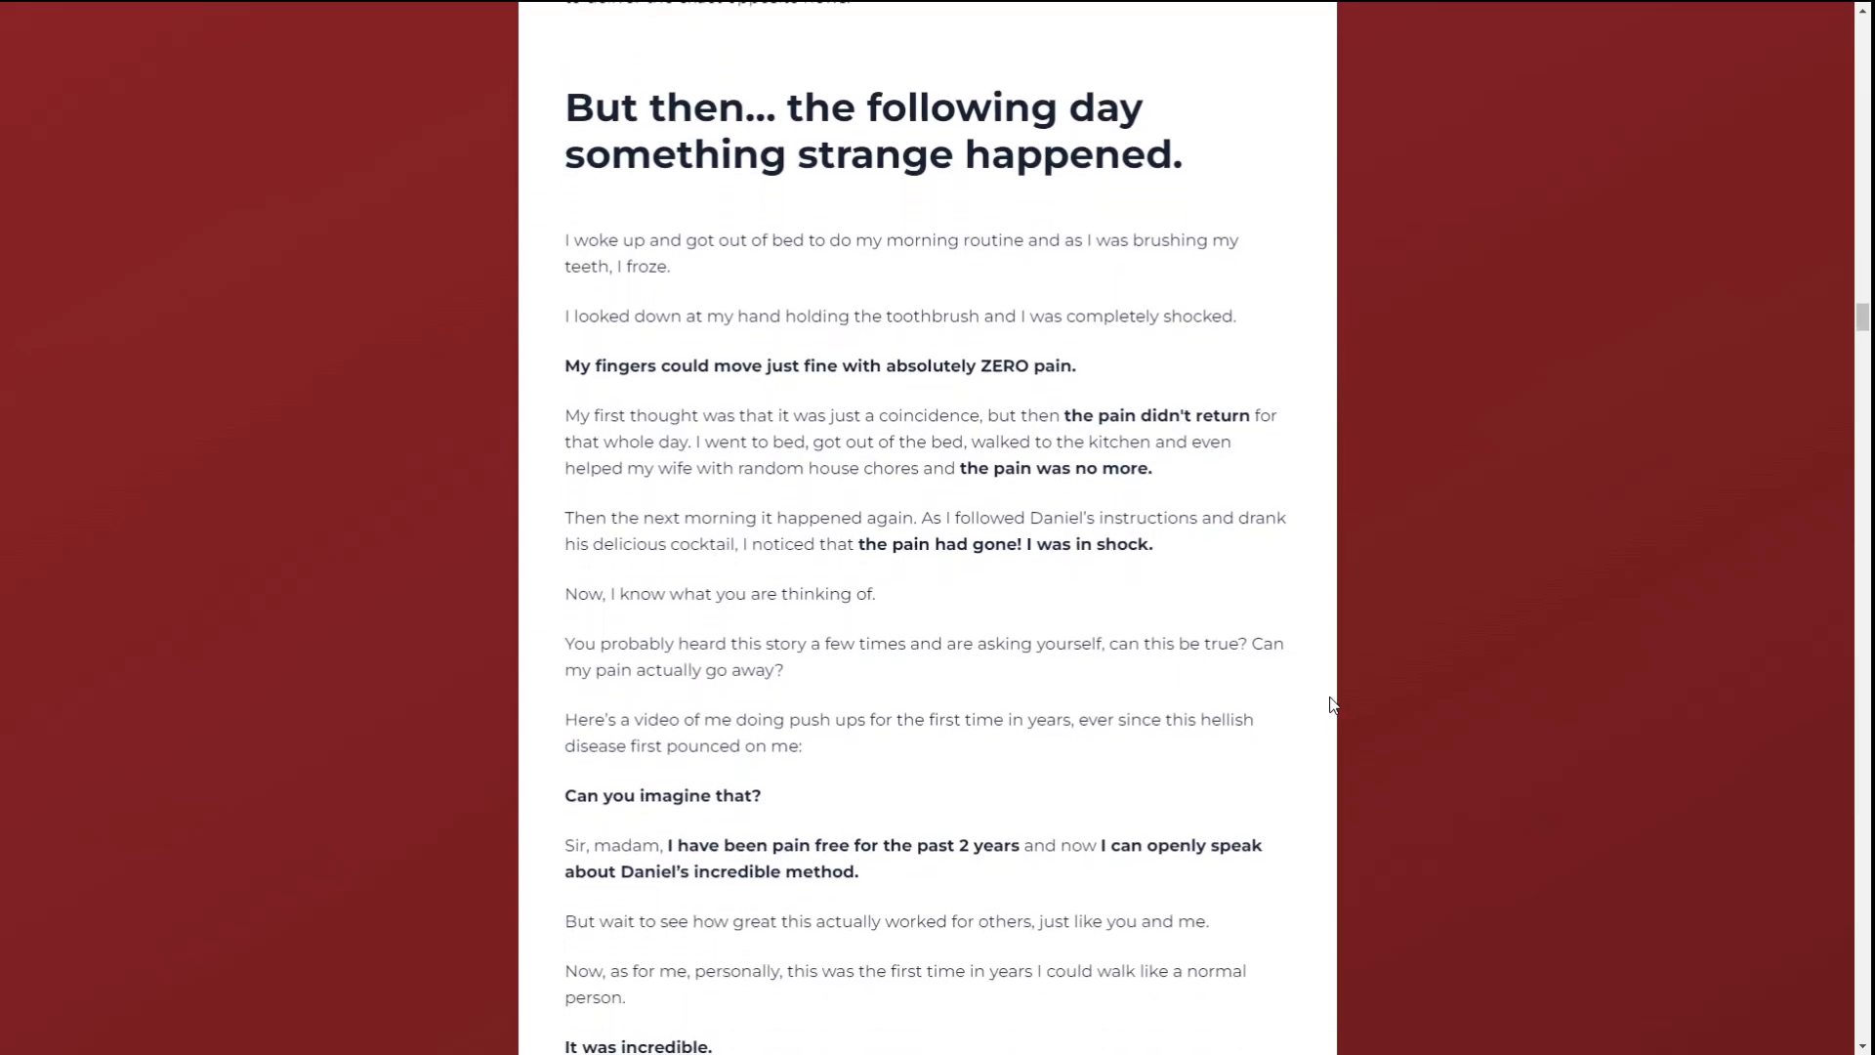
pyautogui.moveTo(1329, 202)
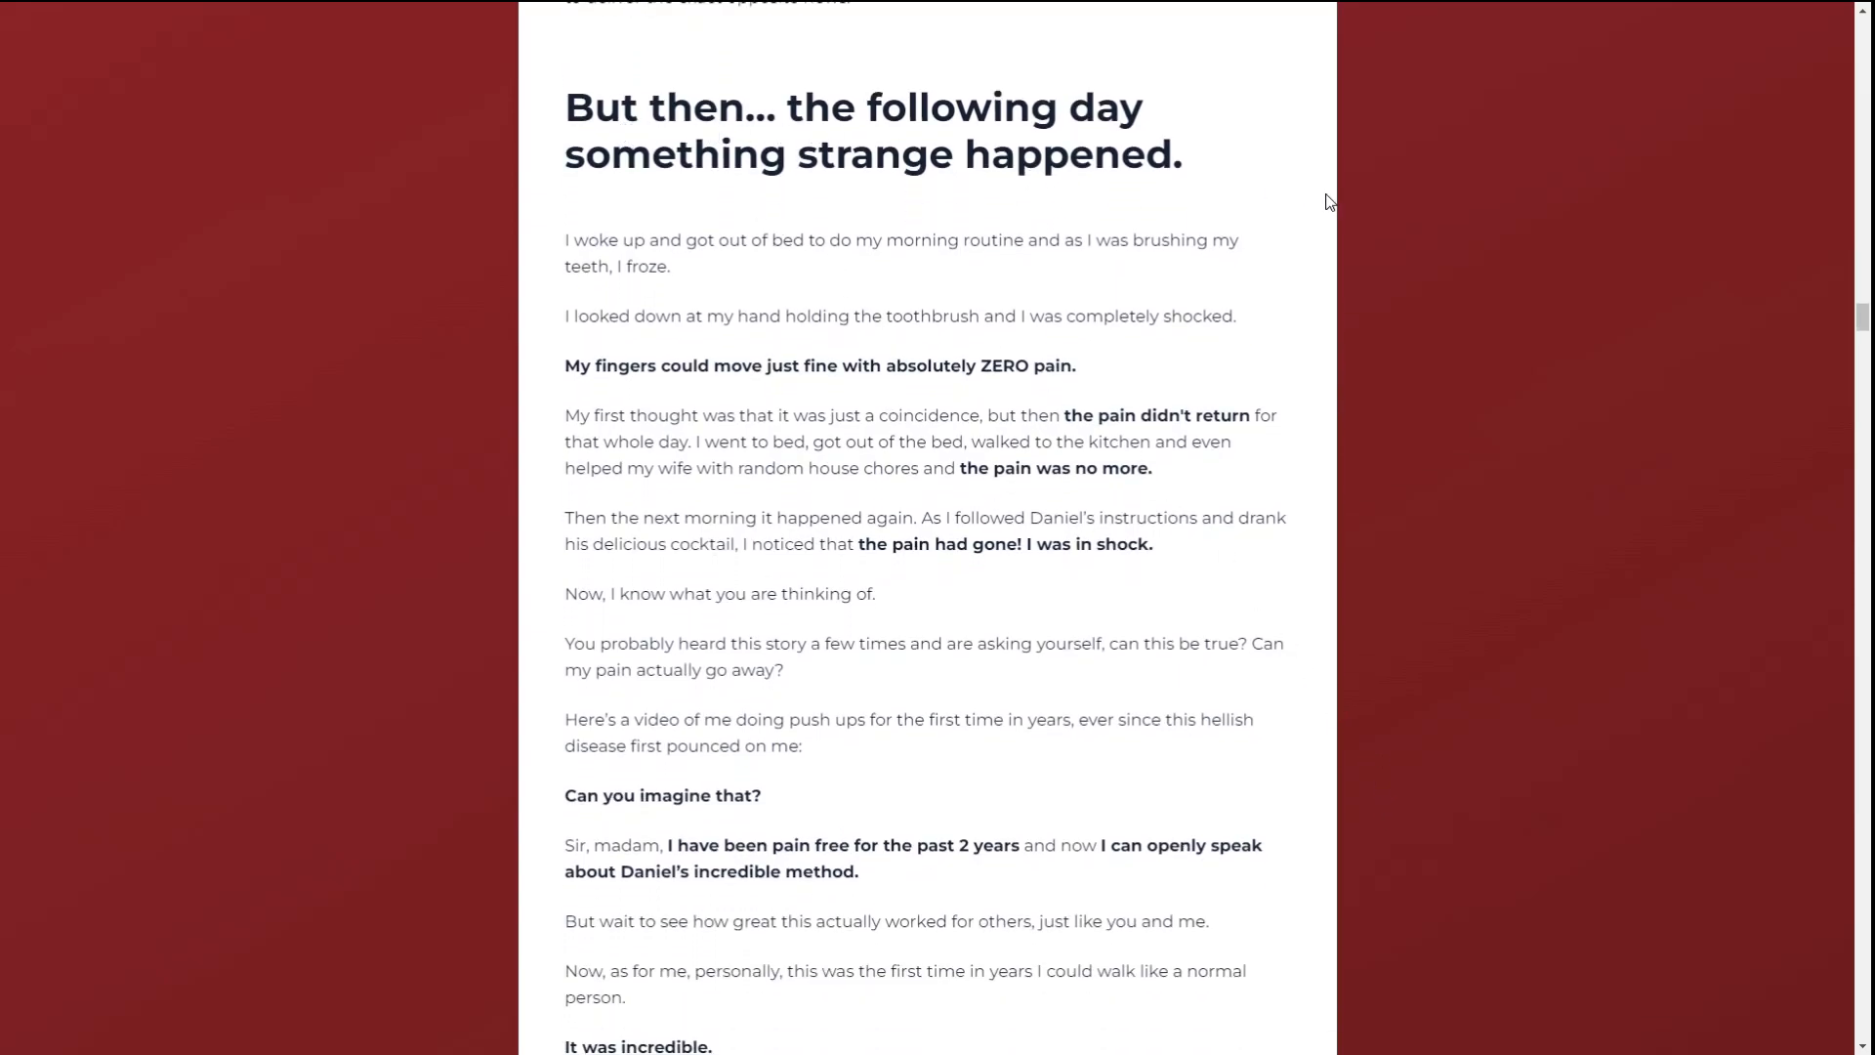
pyautogui.scroll(-3)
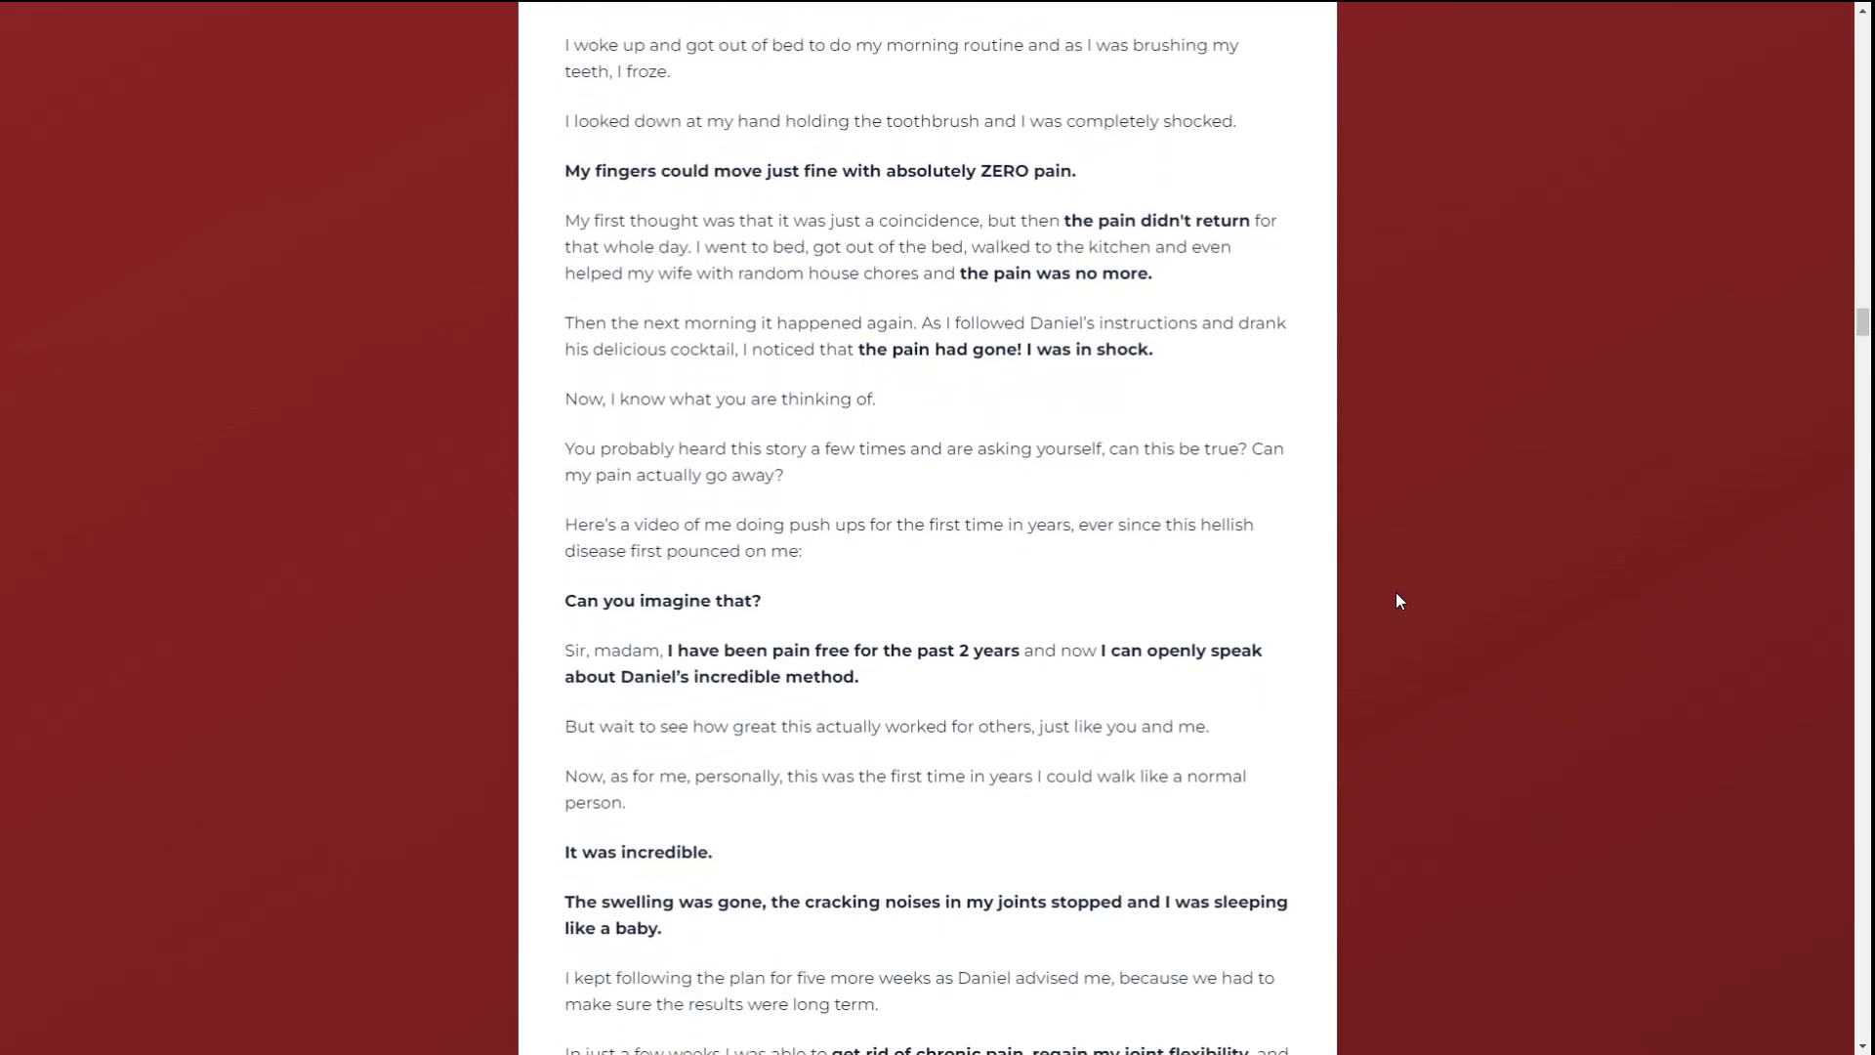
pyautogui.scroll(-3)
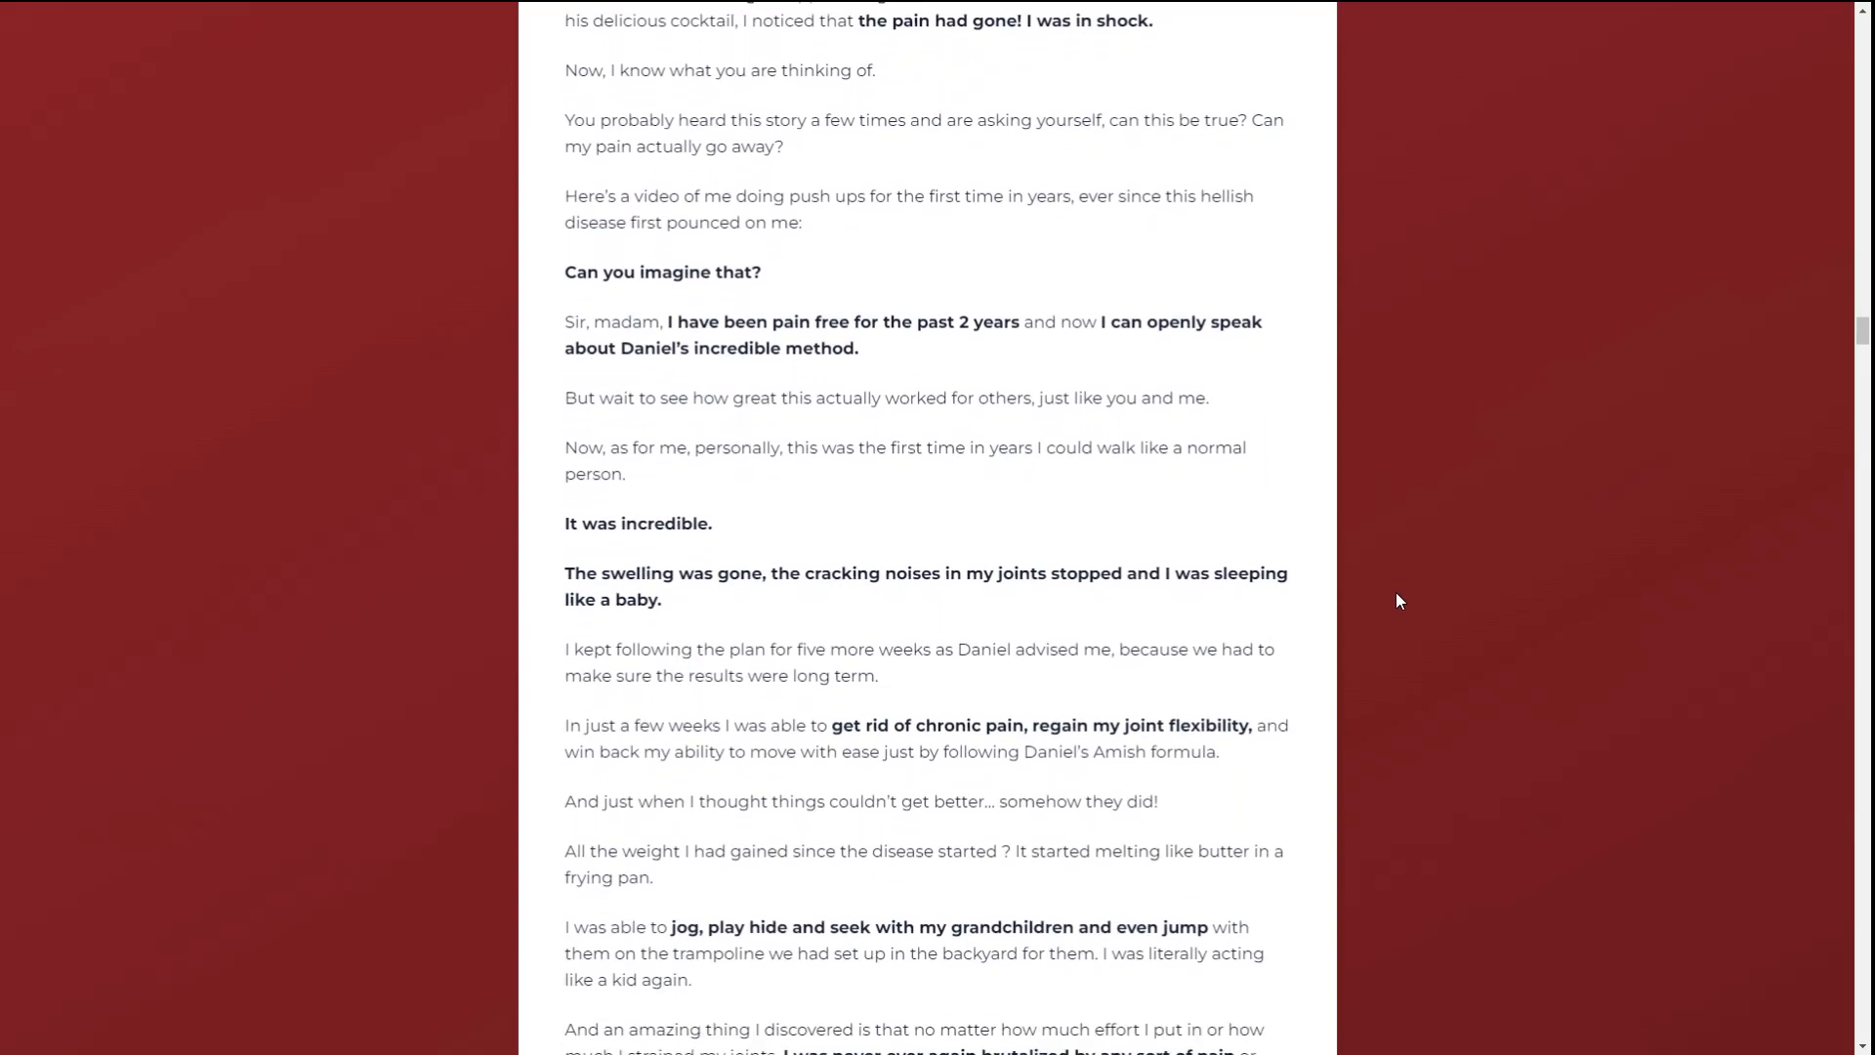
pyautogui.scroll(-3)
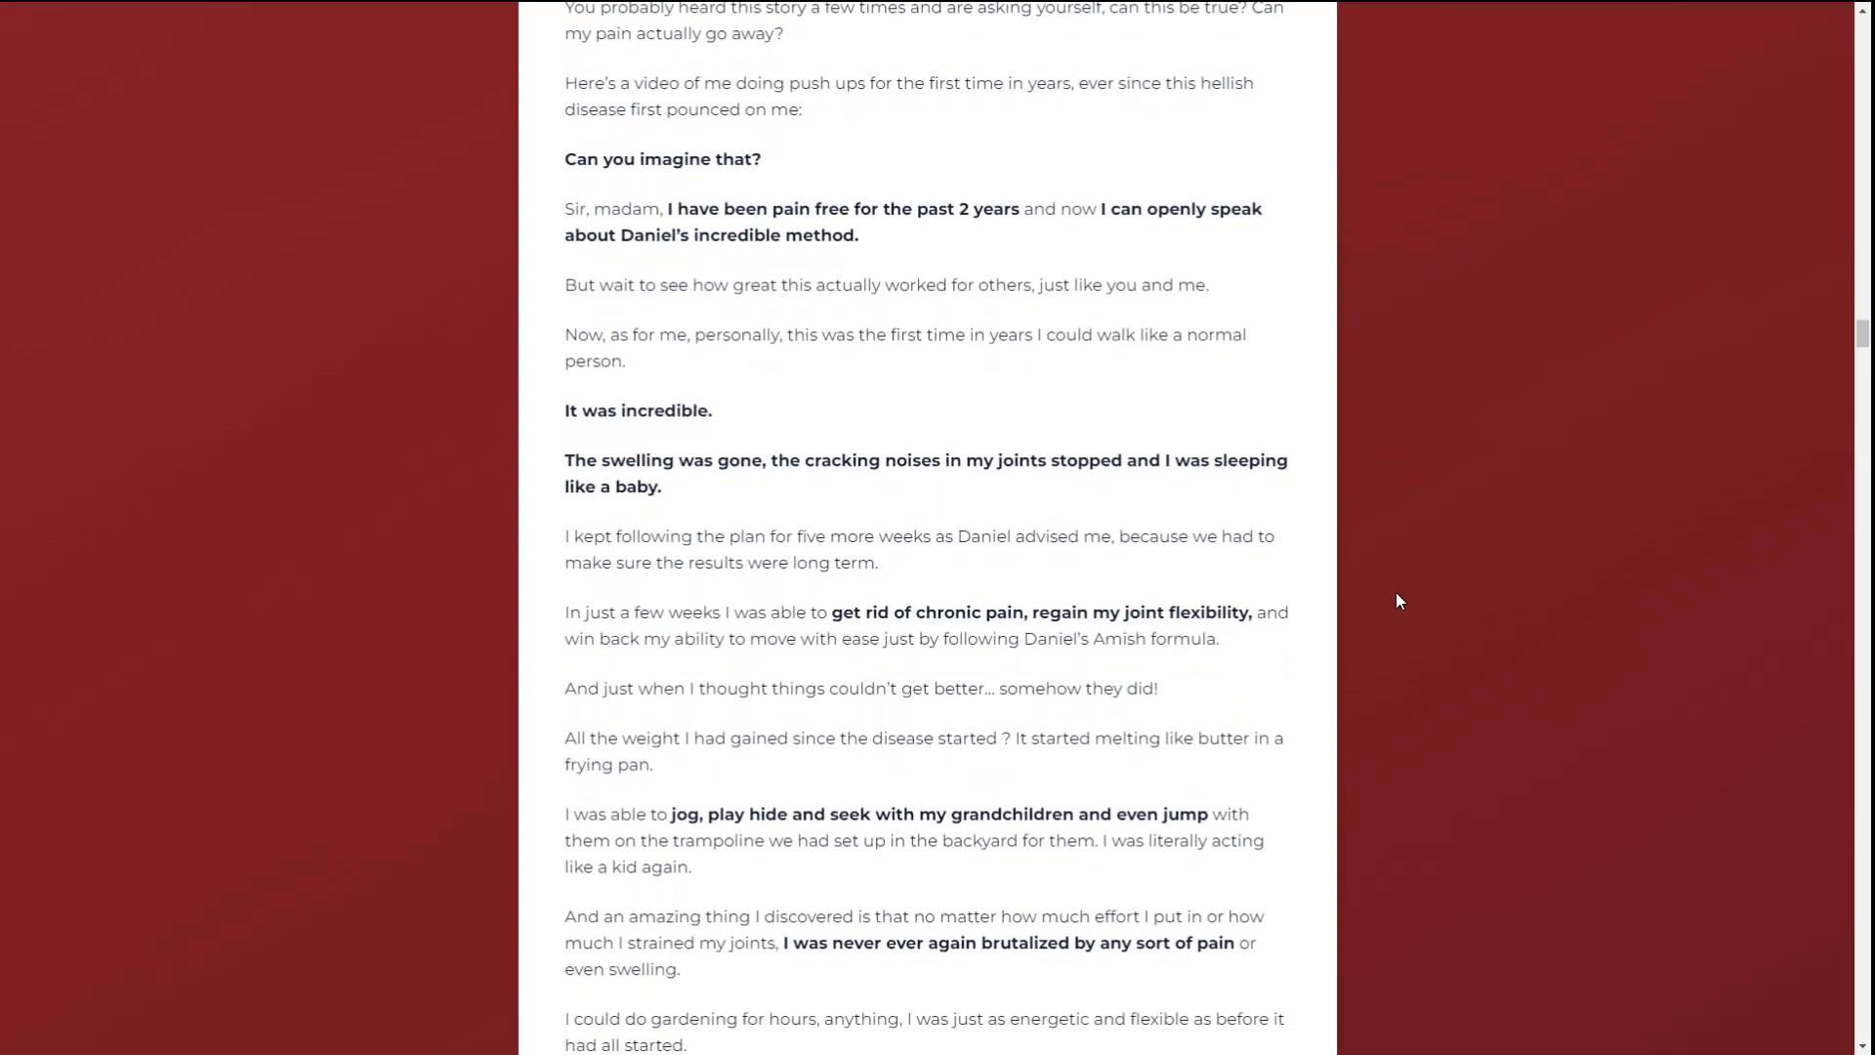
pyautogui.scroll(-3)
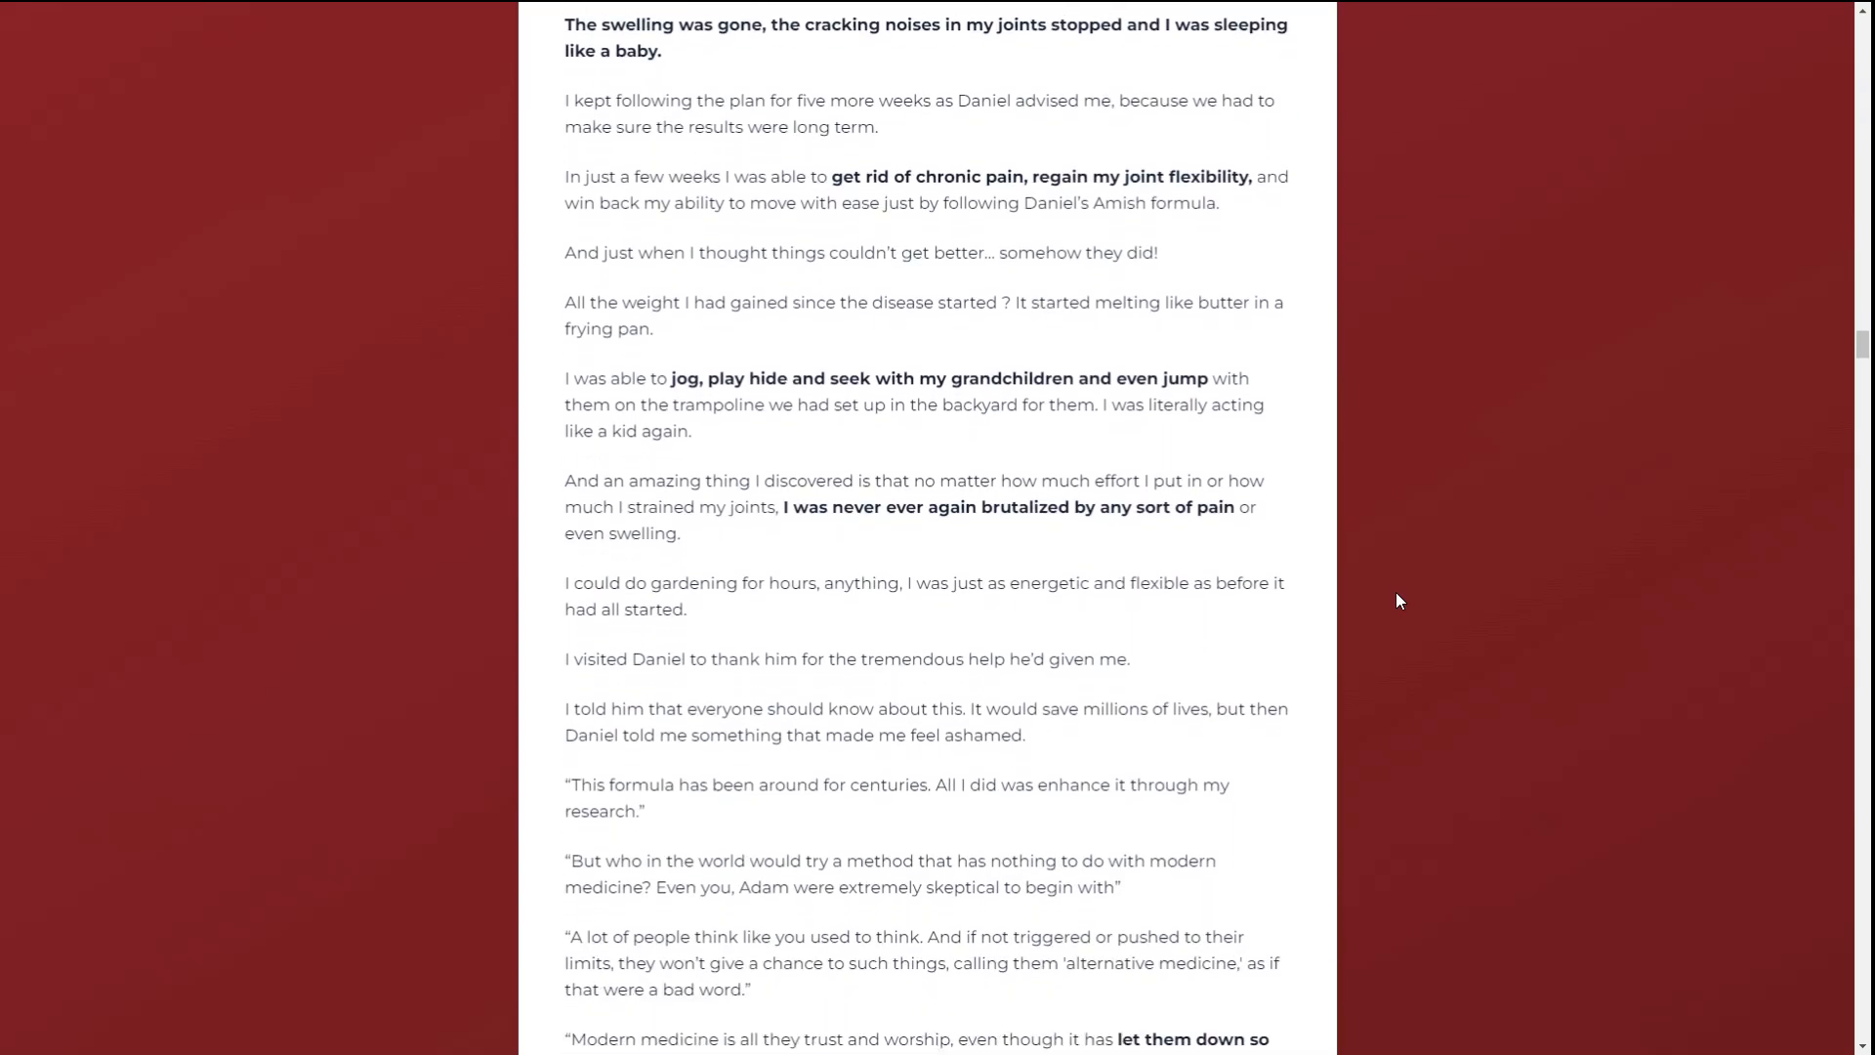
pyautogui.scroll(-3)
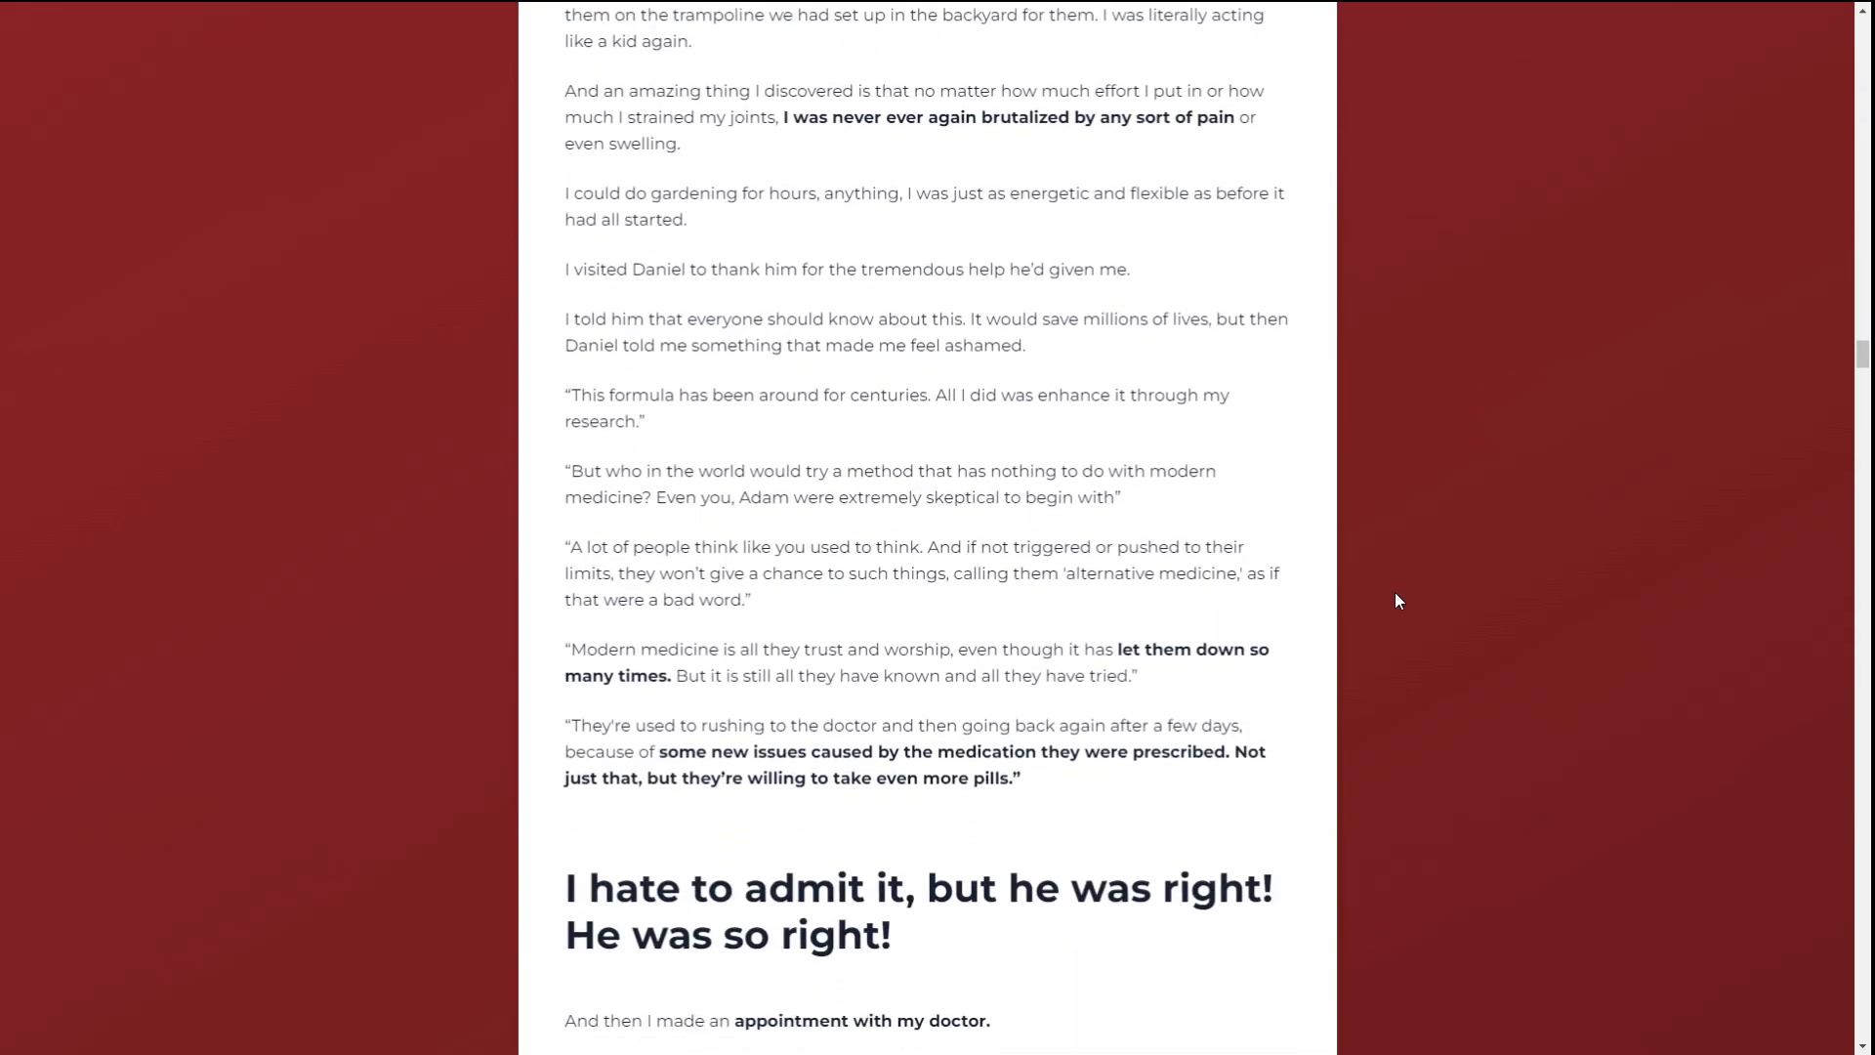
pyautogui.scroll(-3)
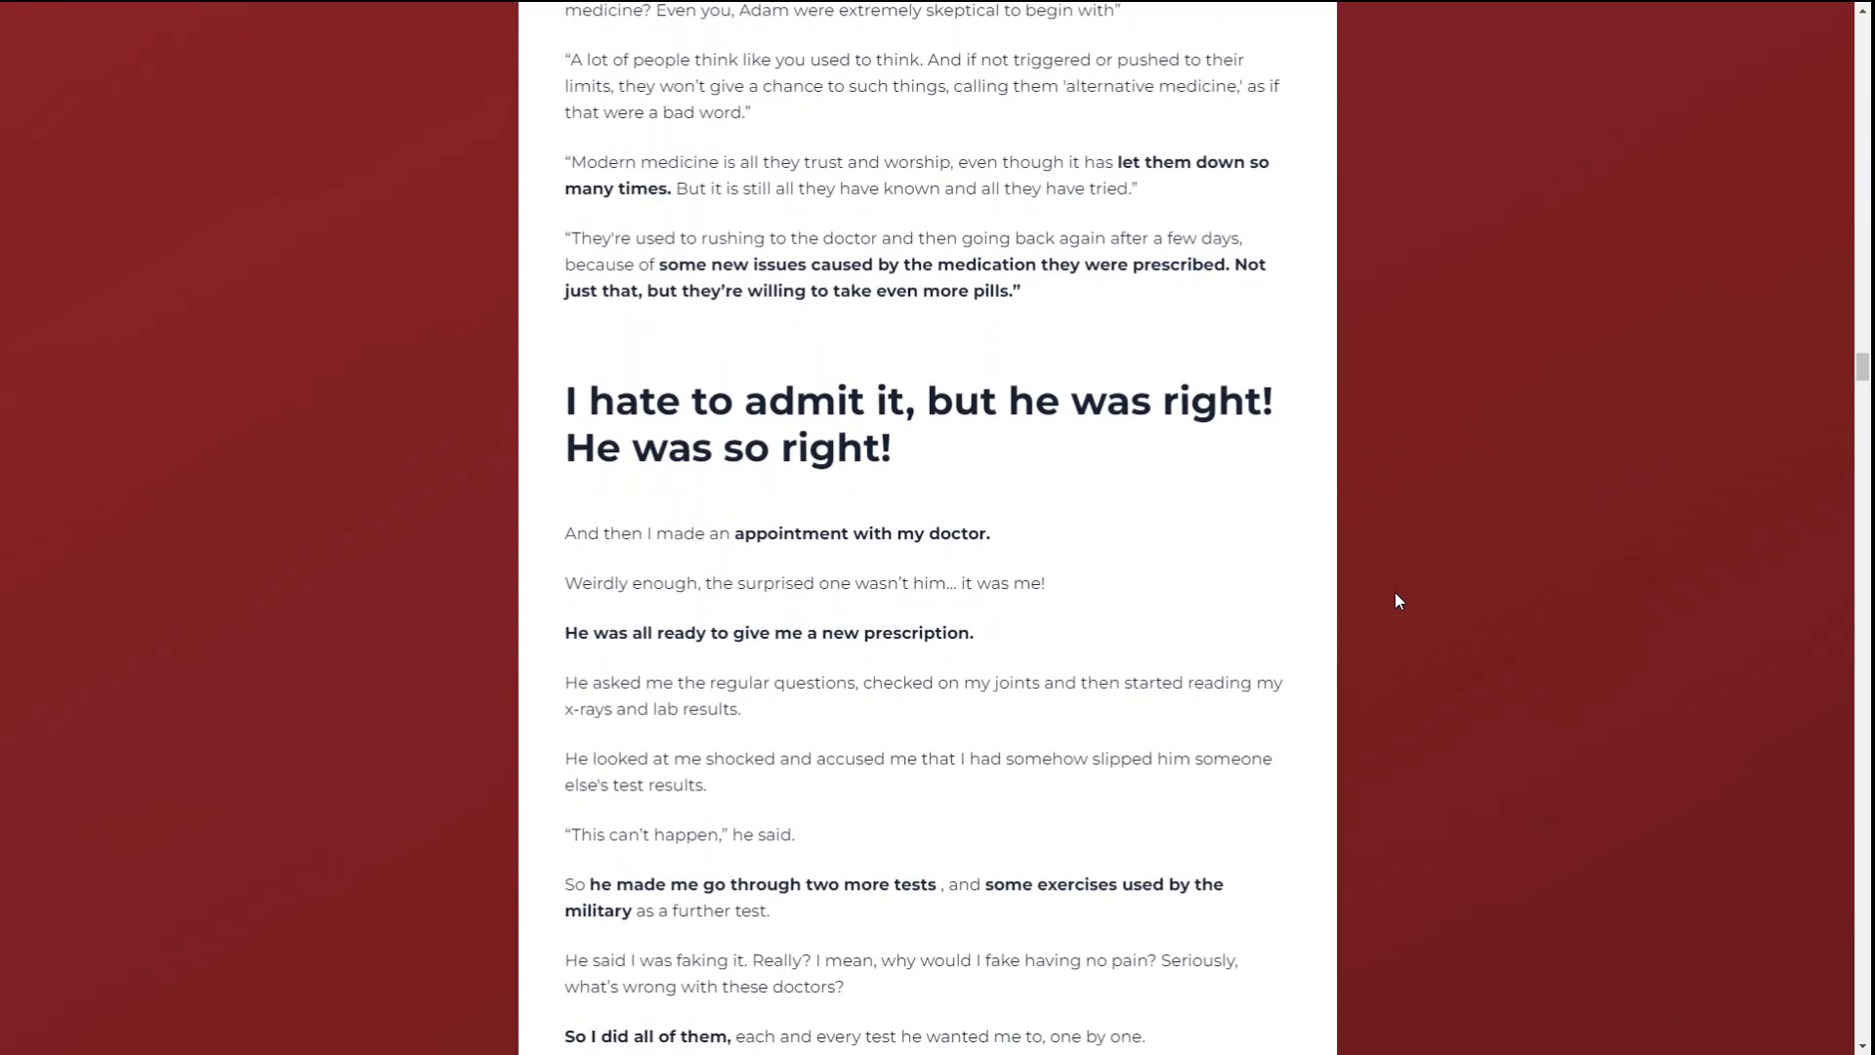
pyautogui.scroll(-3)
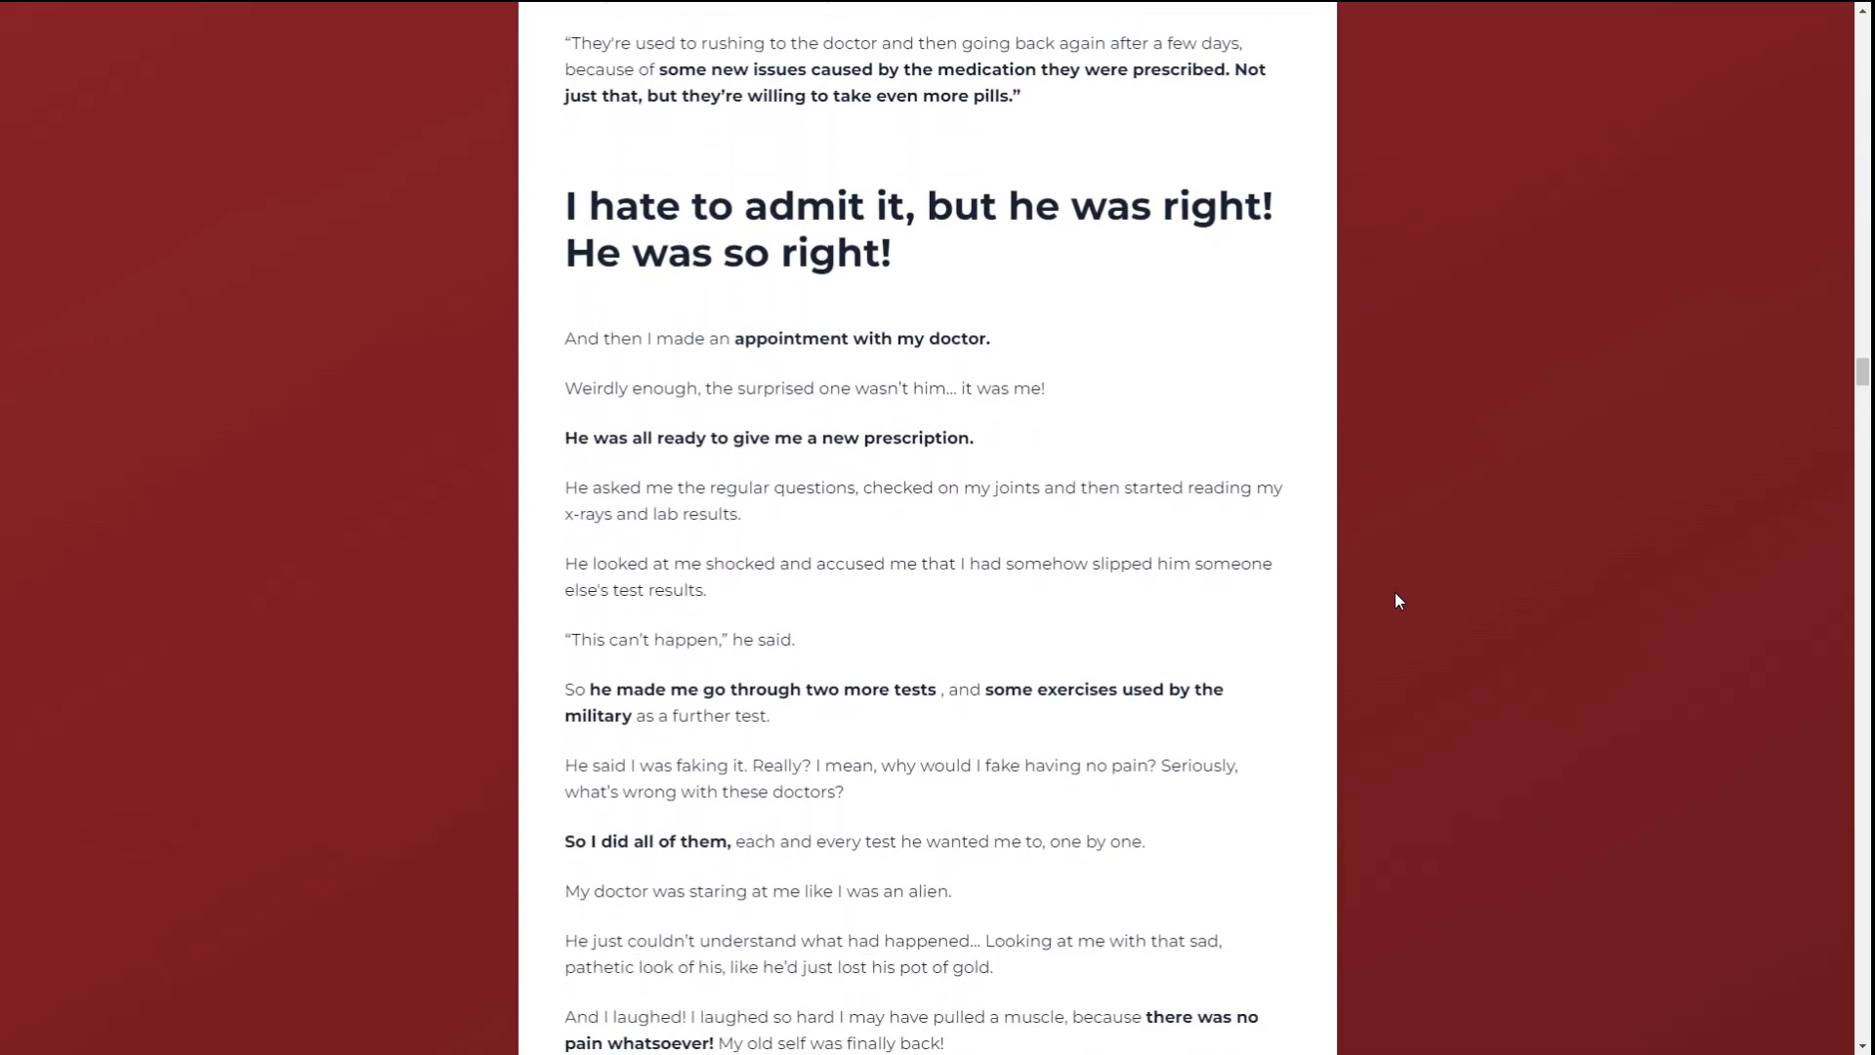
pyautogui.scroll(-3)
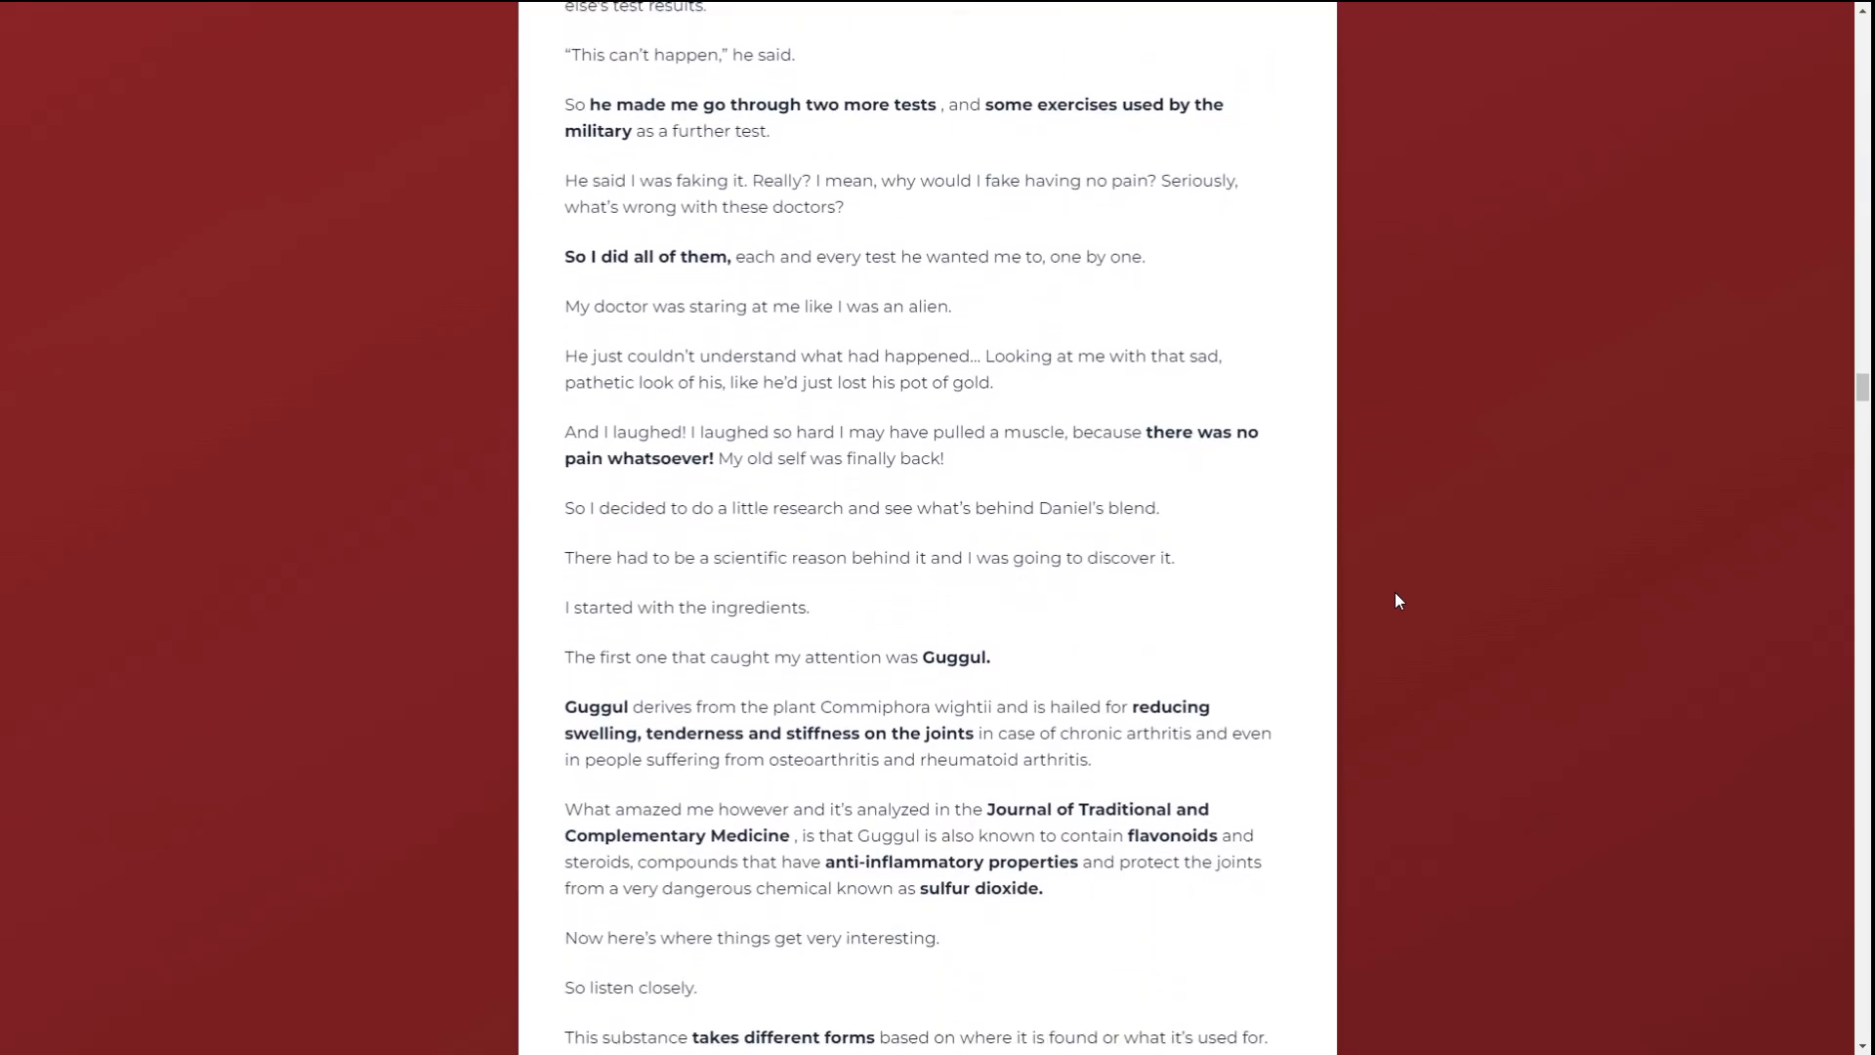
pyautogui.scroll(-3)
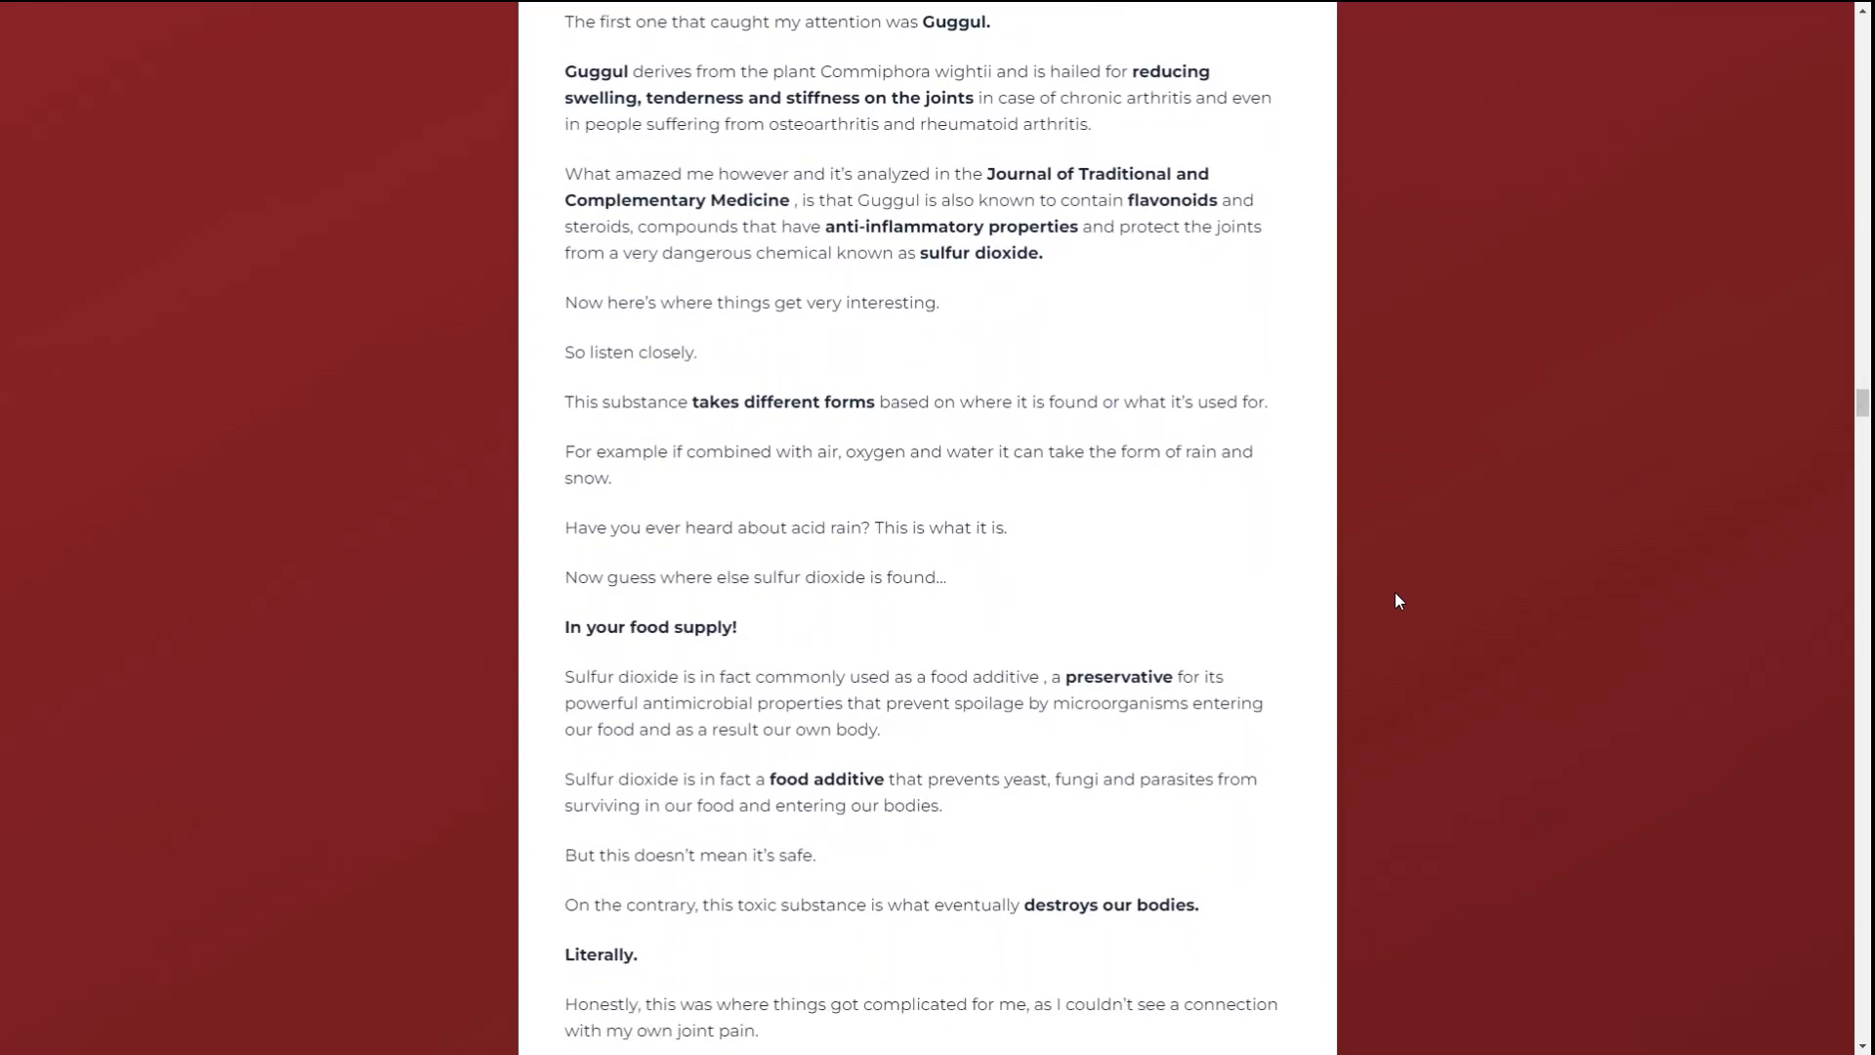
pyautogui.scroll(-3)
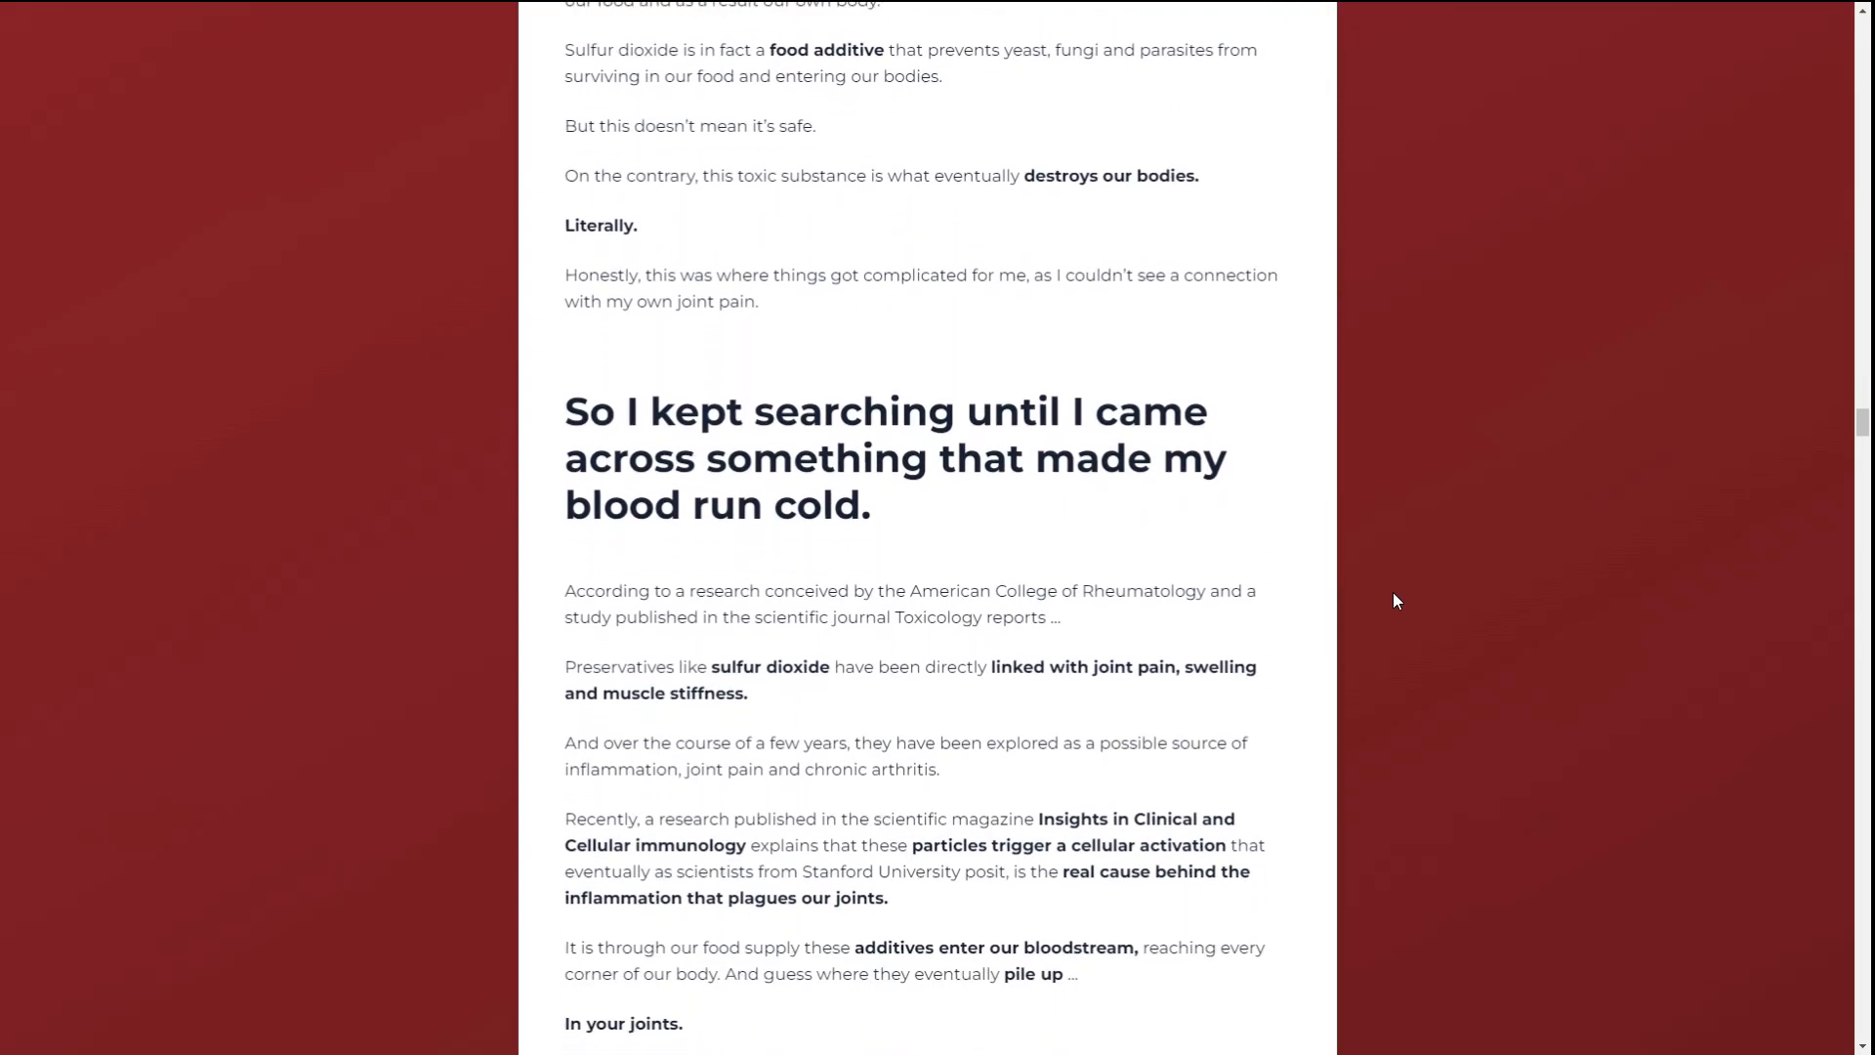
pyautogui.scroll(-3)
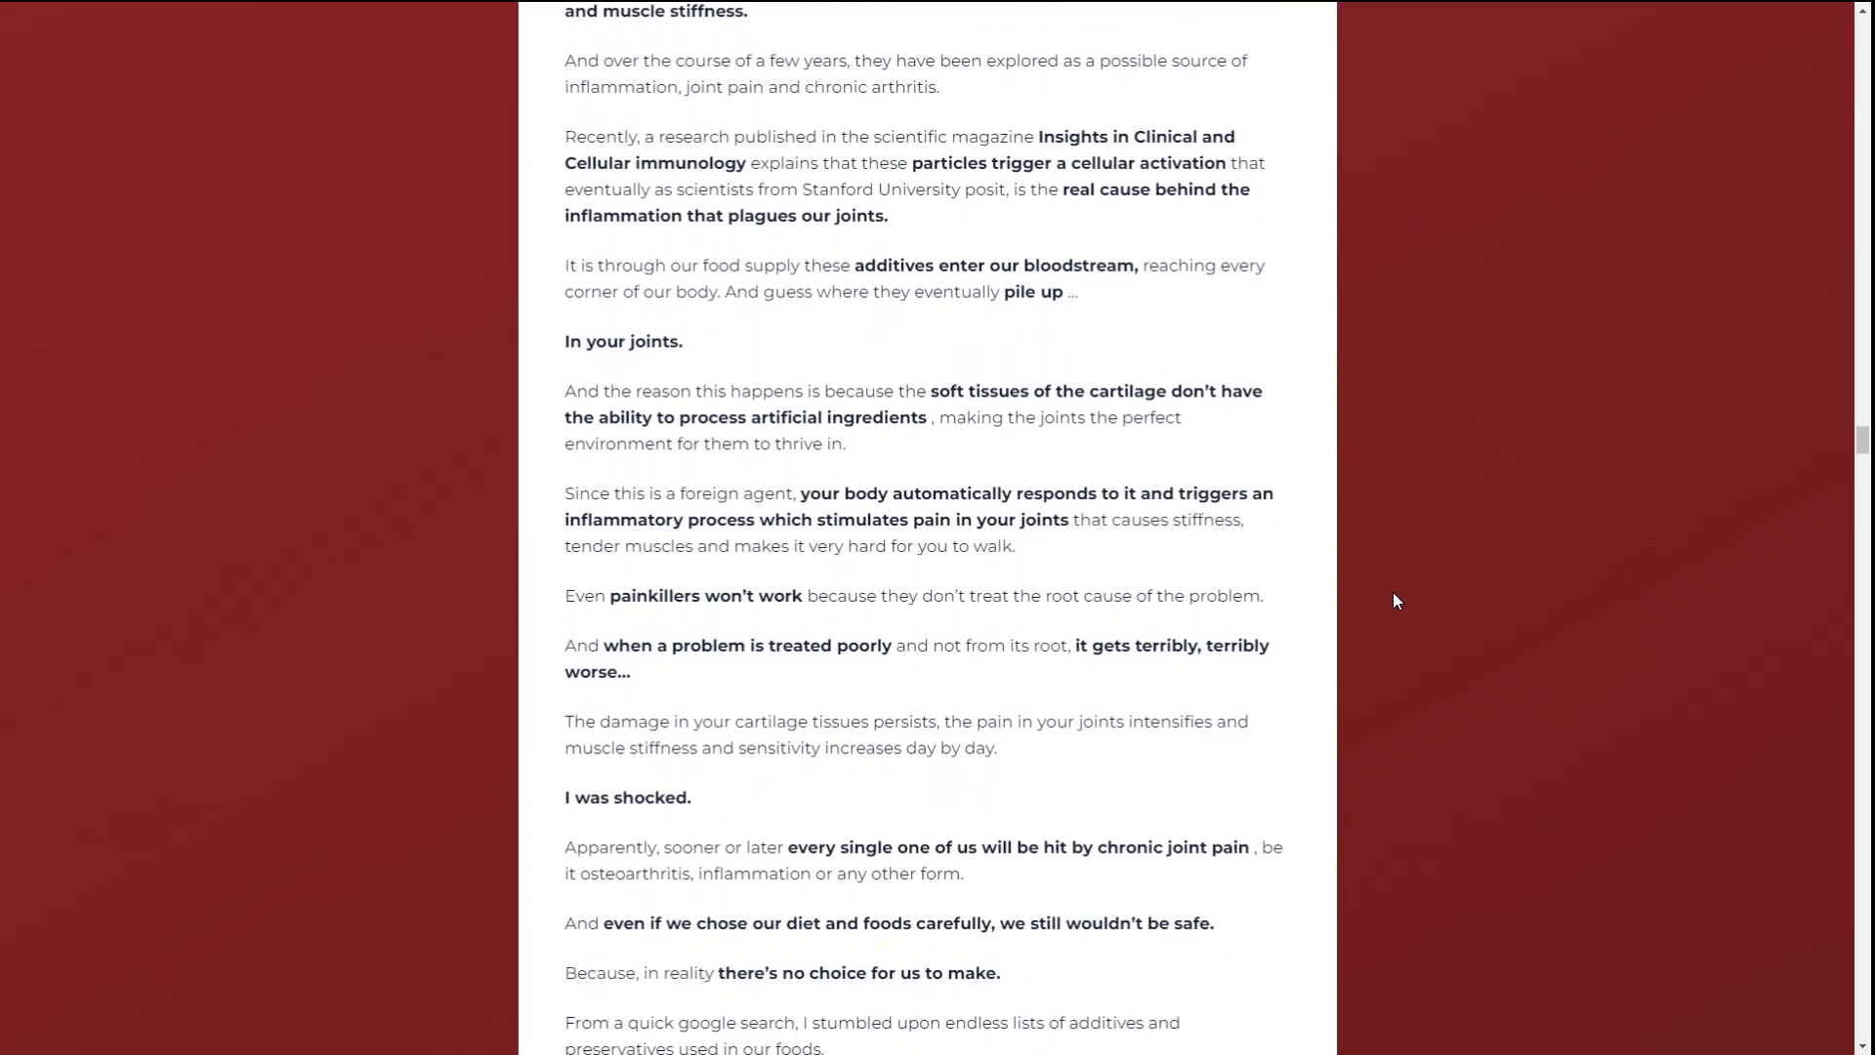
pyautogui.scroll(-3)
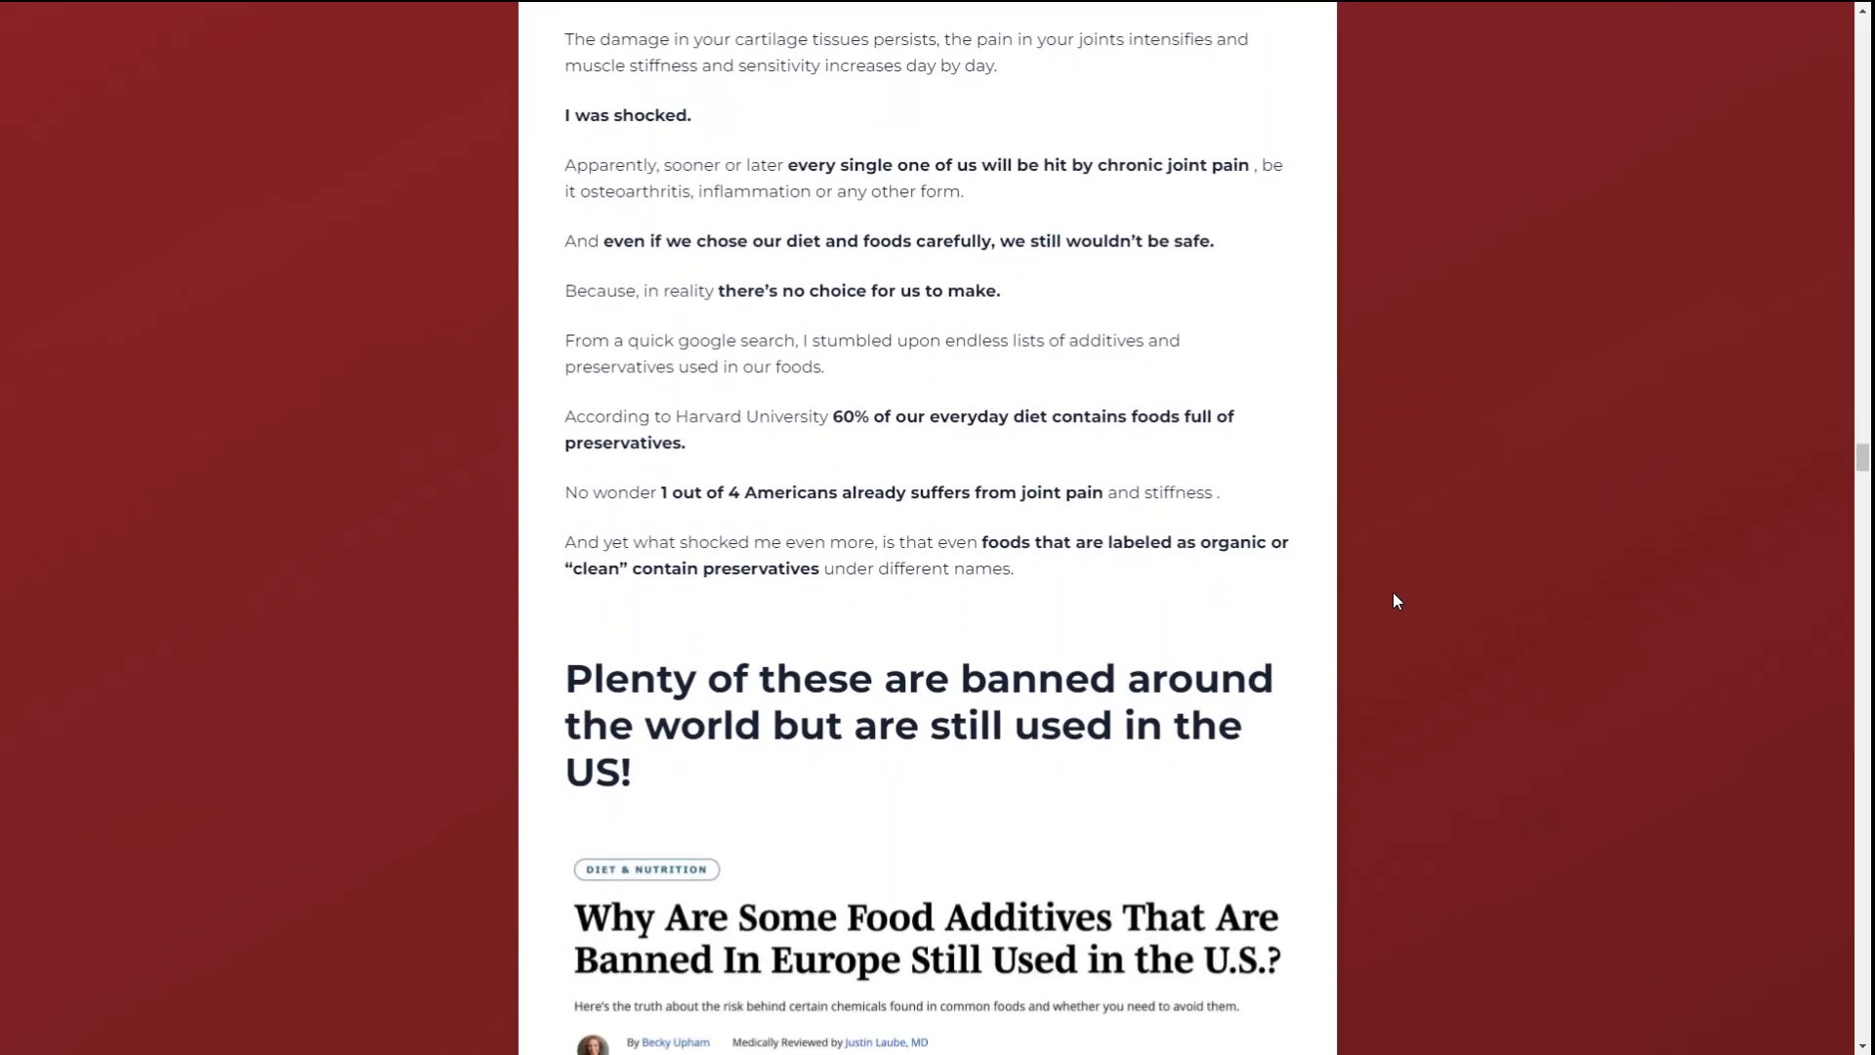
# Scroll past the Everyday Health article image to the 'Good old America!' Amish upbringing paragraphs.
pyautogui.scroll(-3)
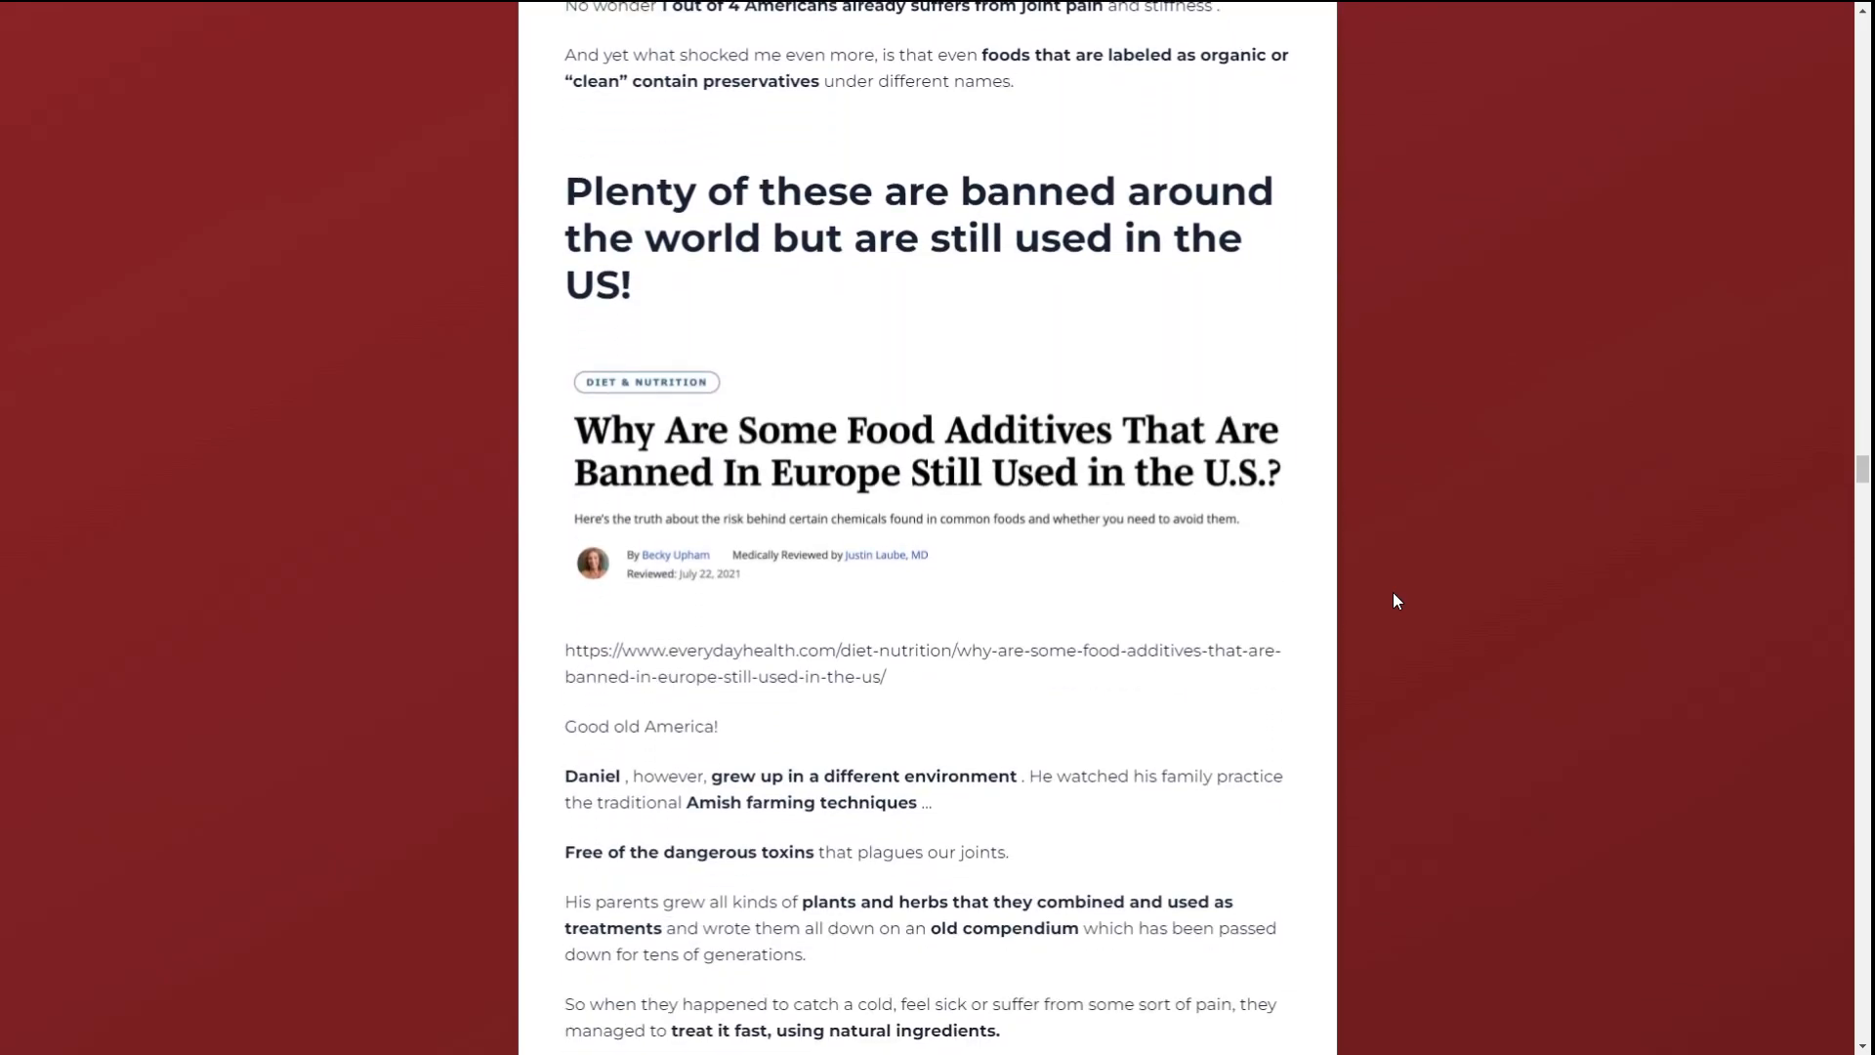
pyautogui.scroll(-3)
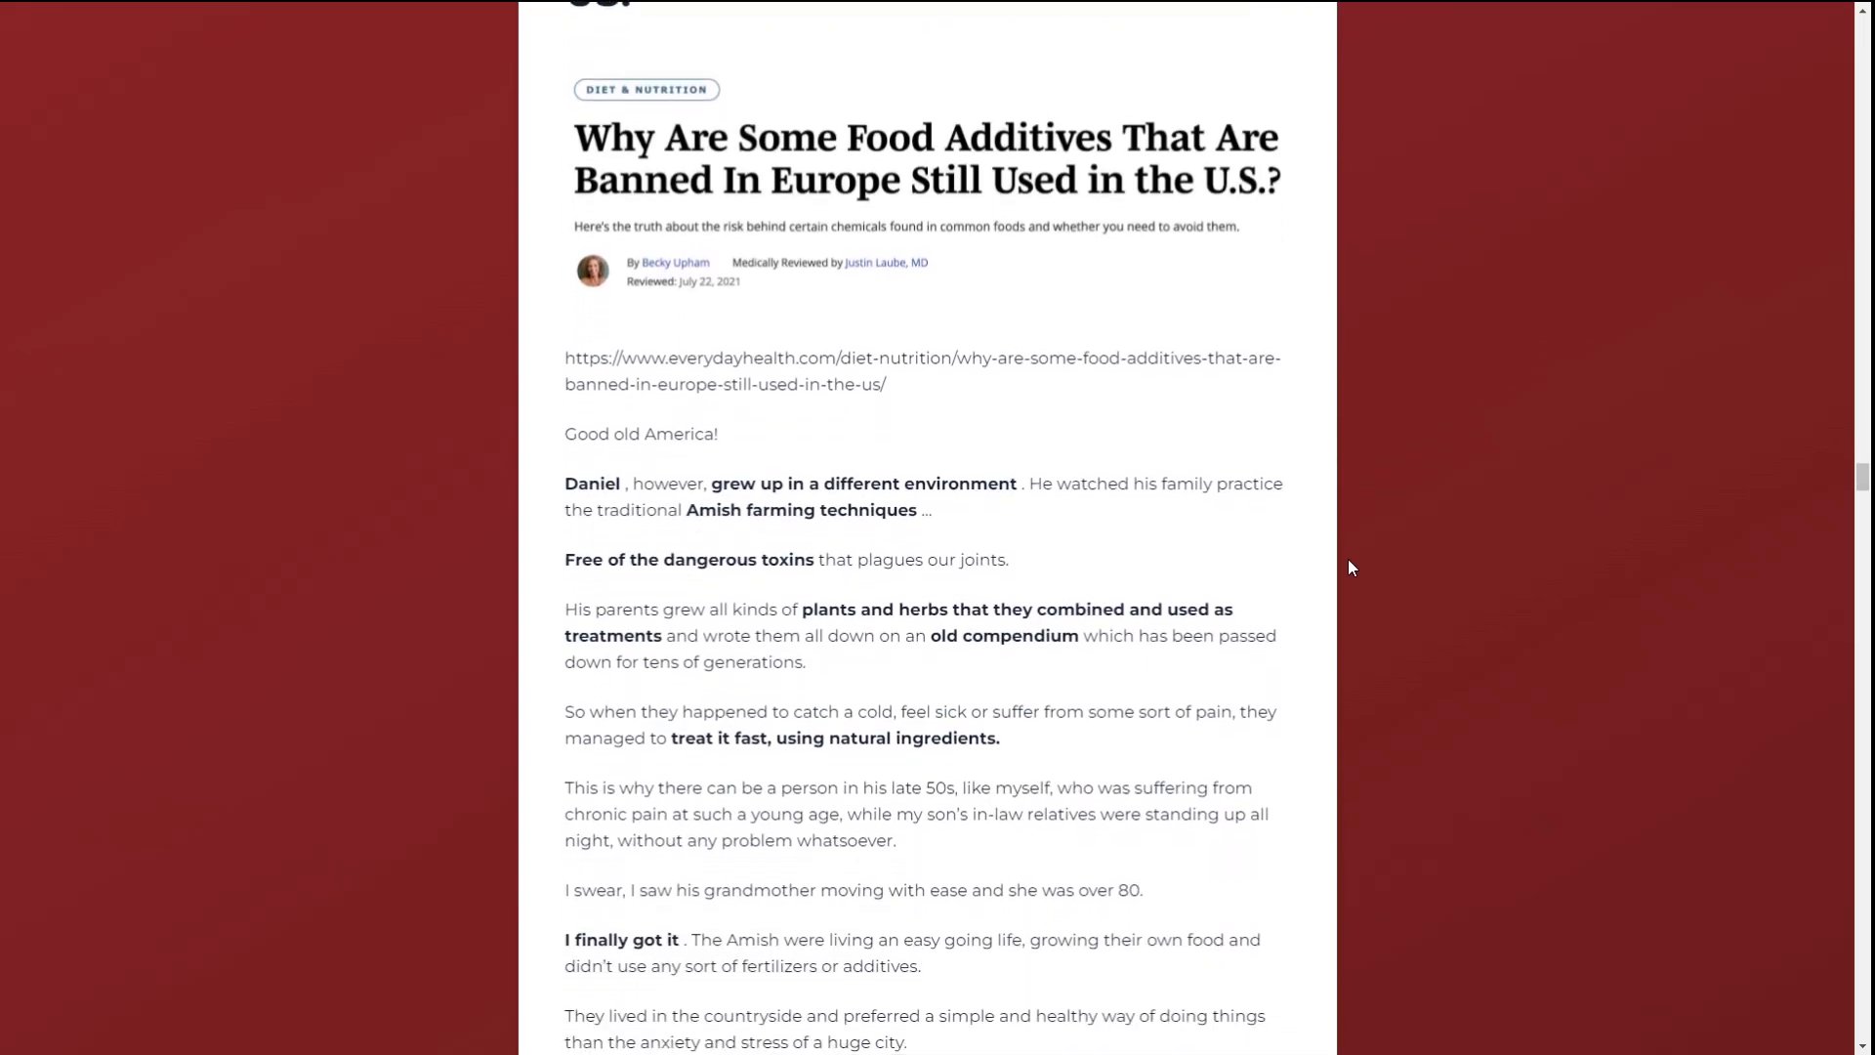
pyautogui.moveTo(864, 143)
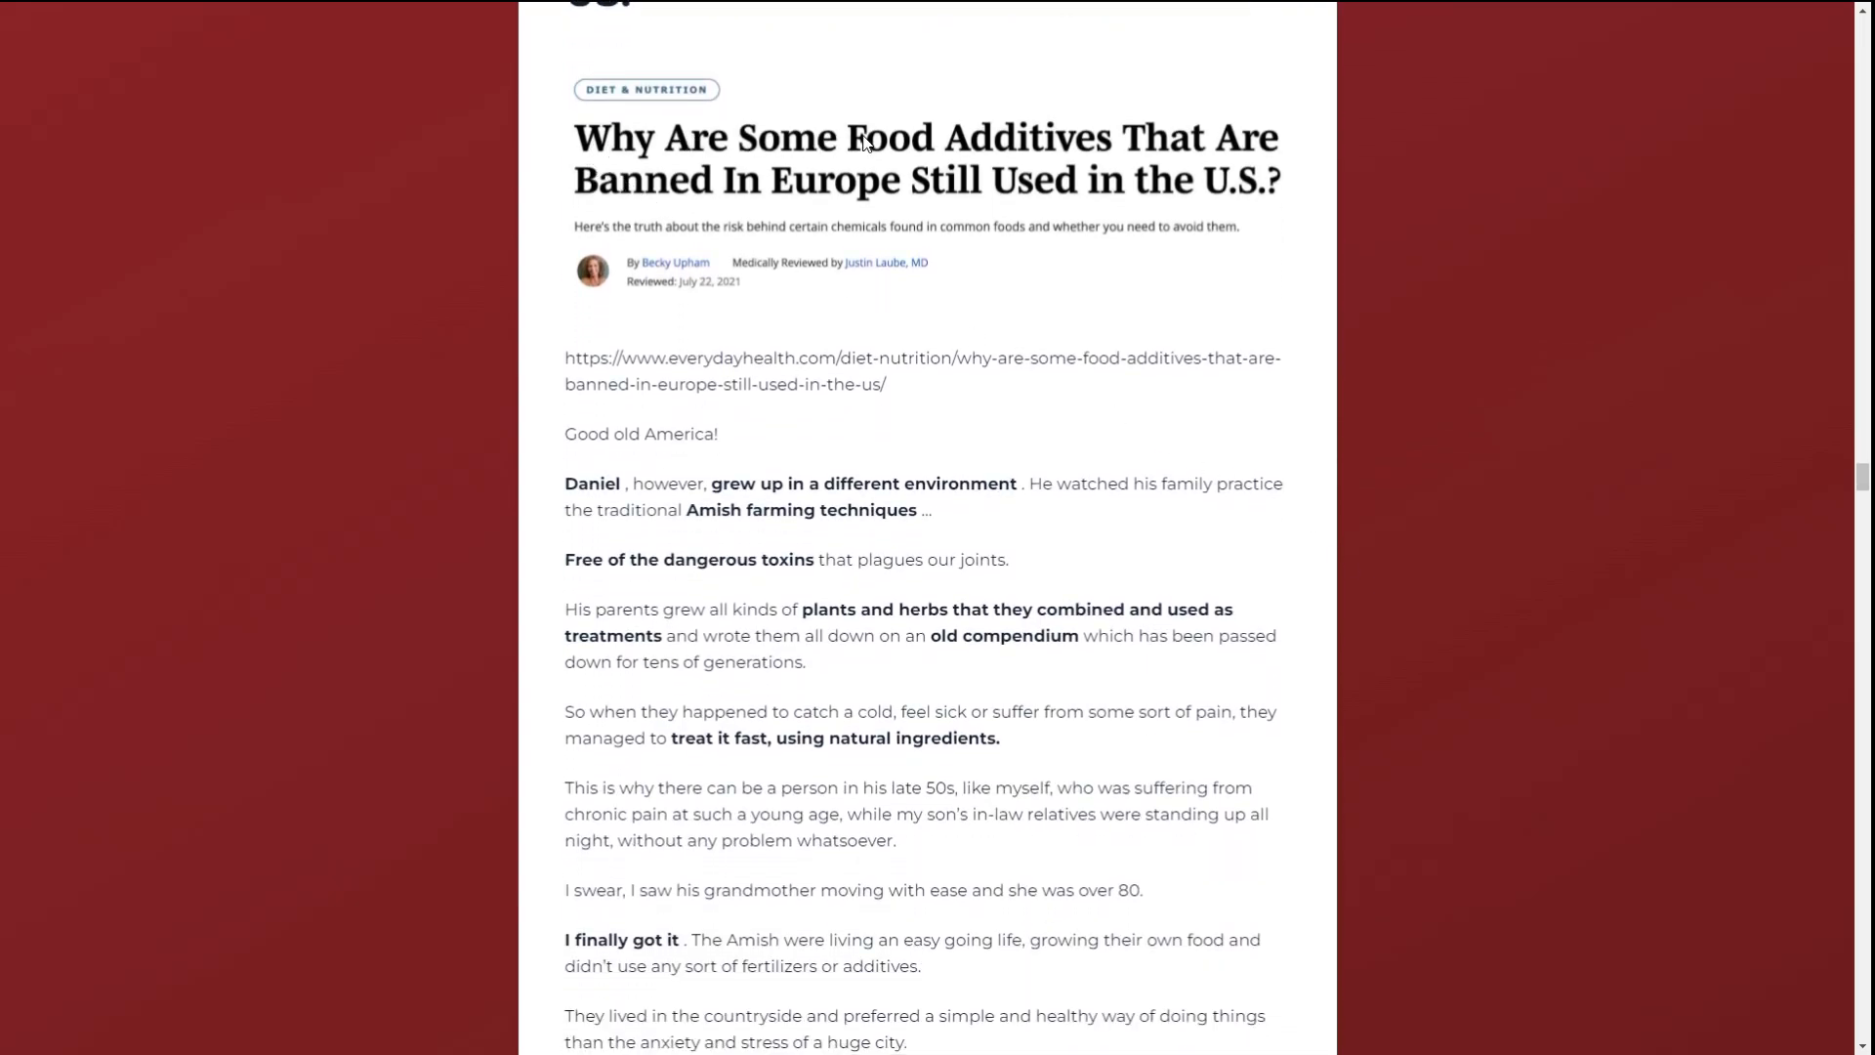
pyautogui.moveTo(902, 205)
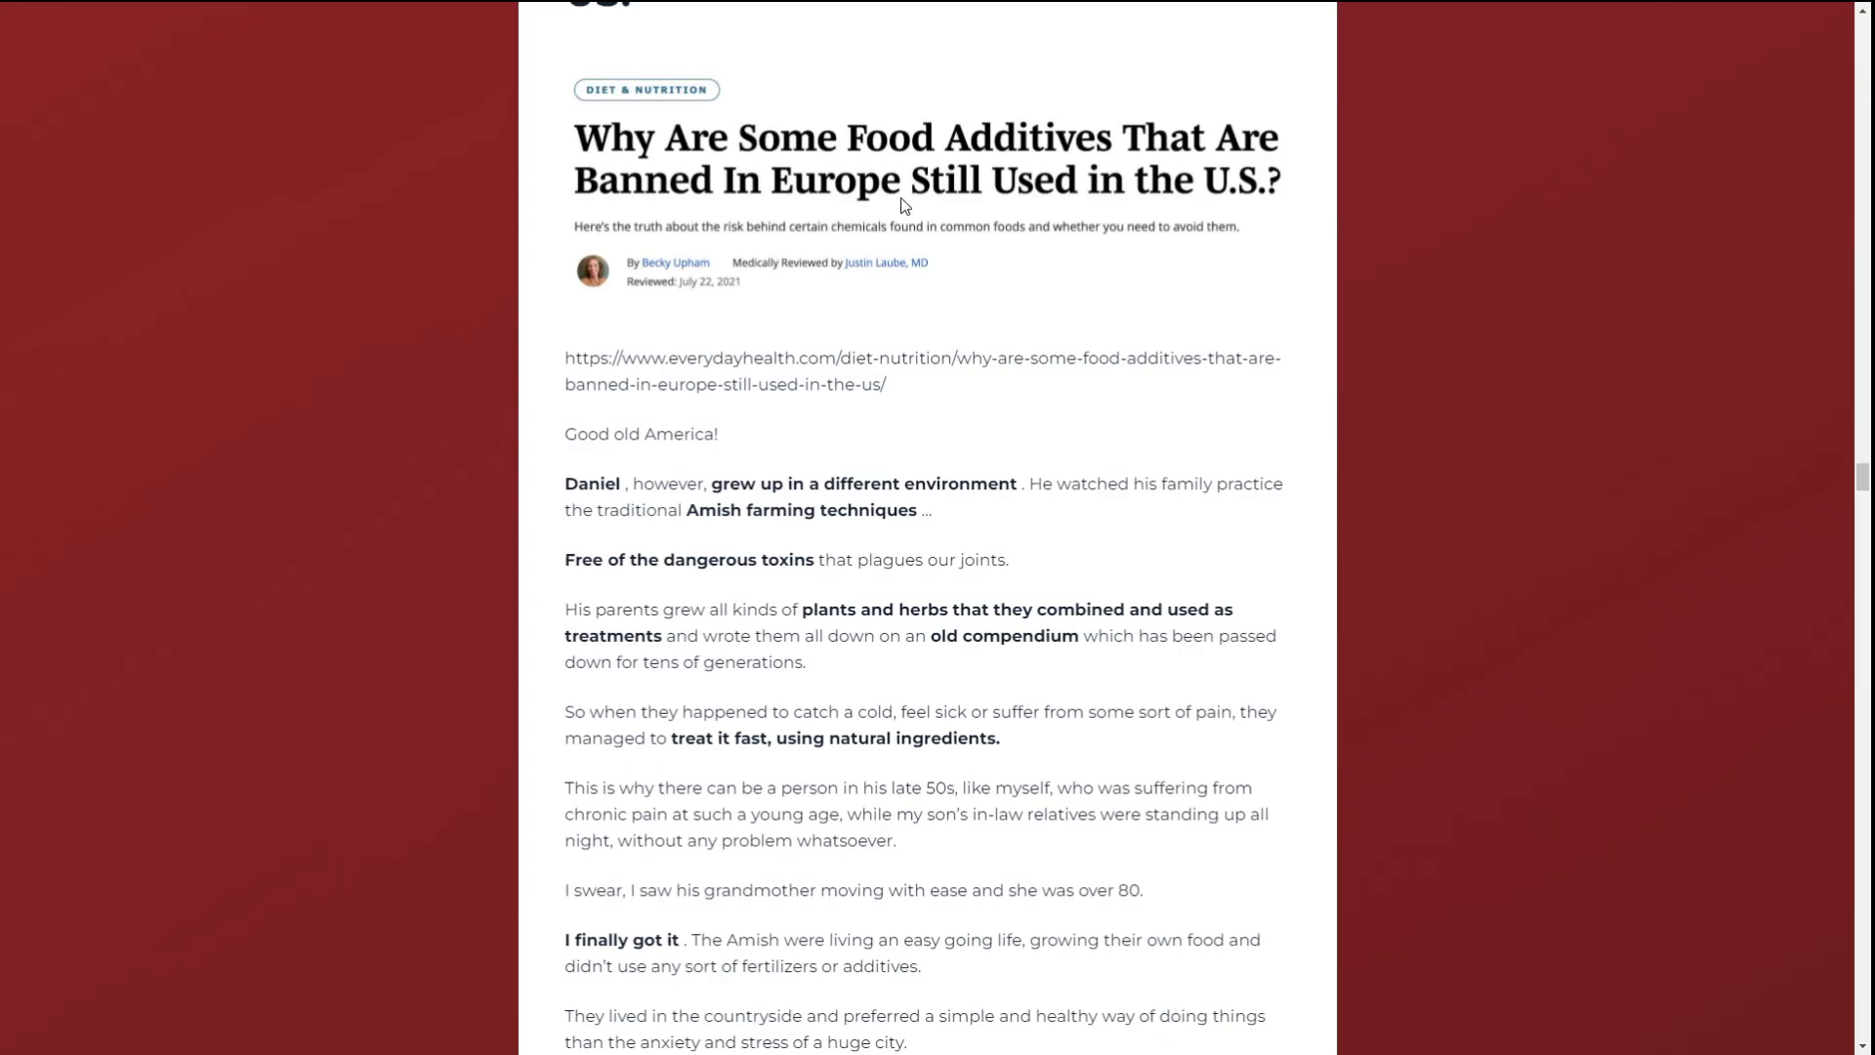
pyautogui.scroll(-3)
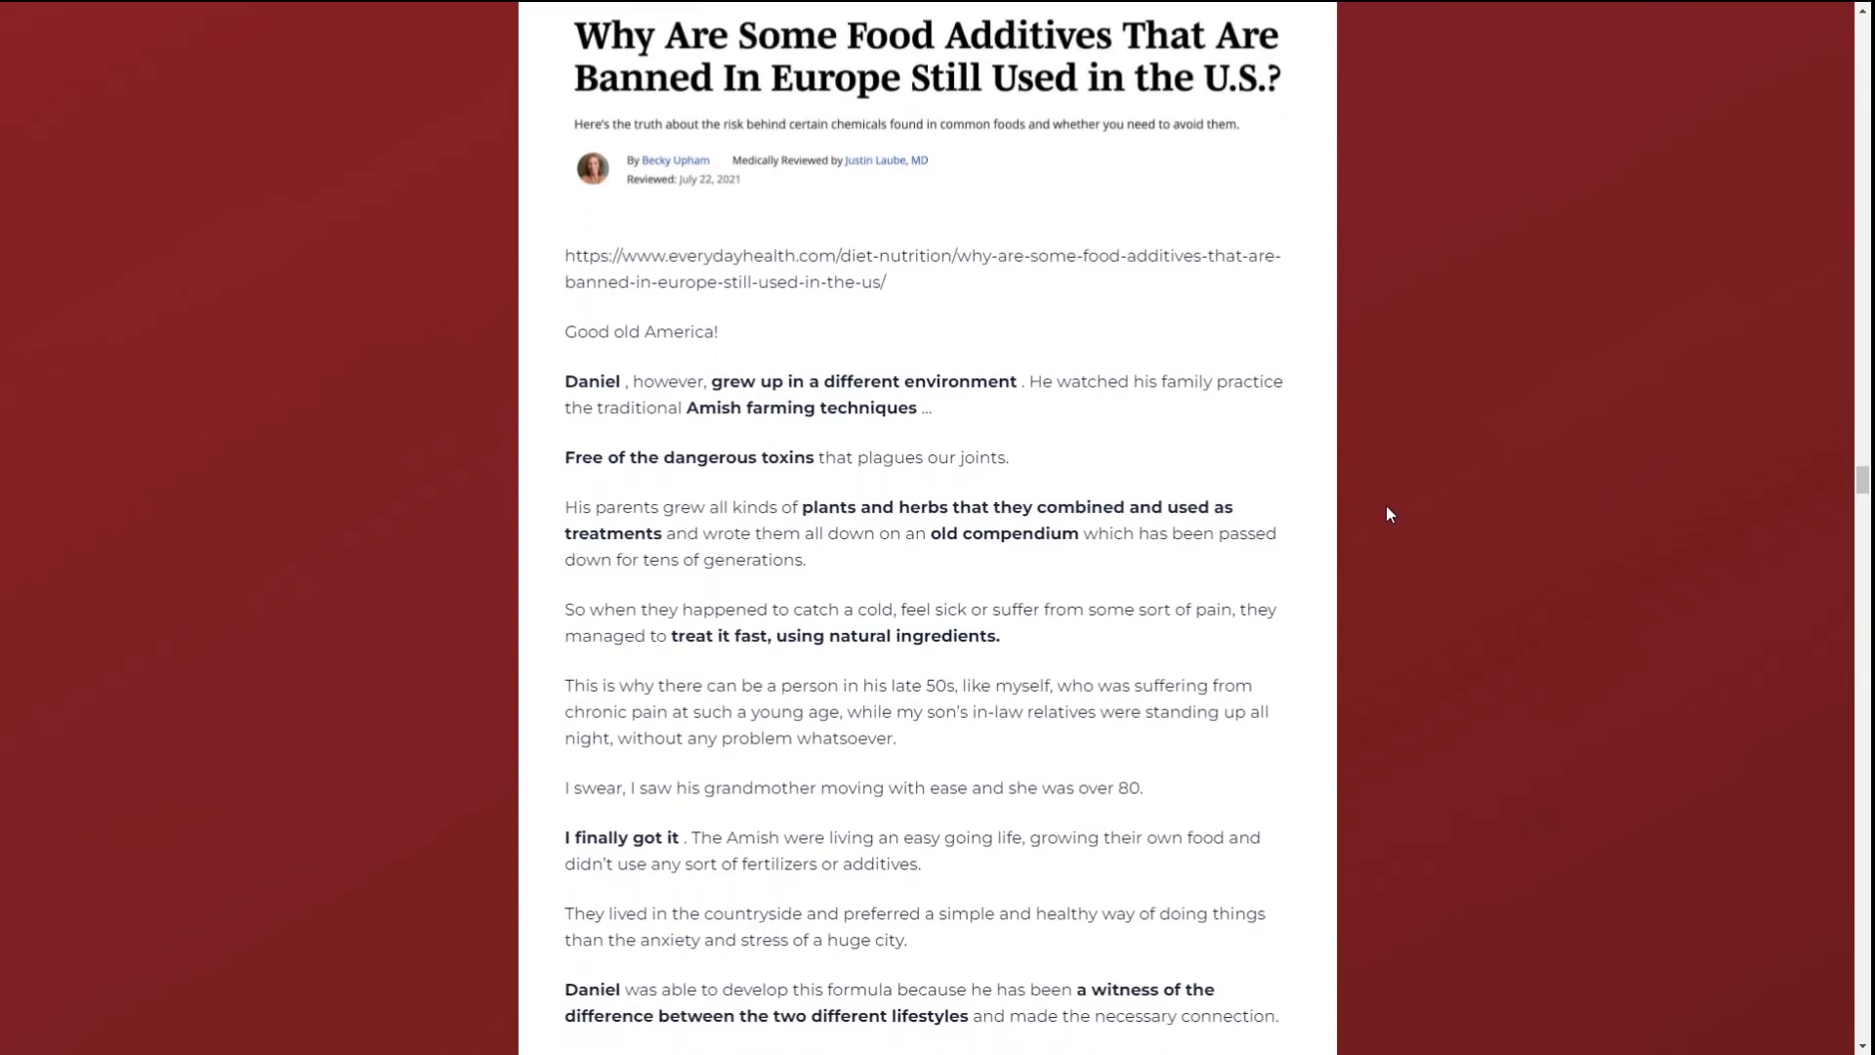
pyautogui.scroll(-3)
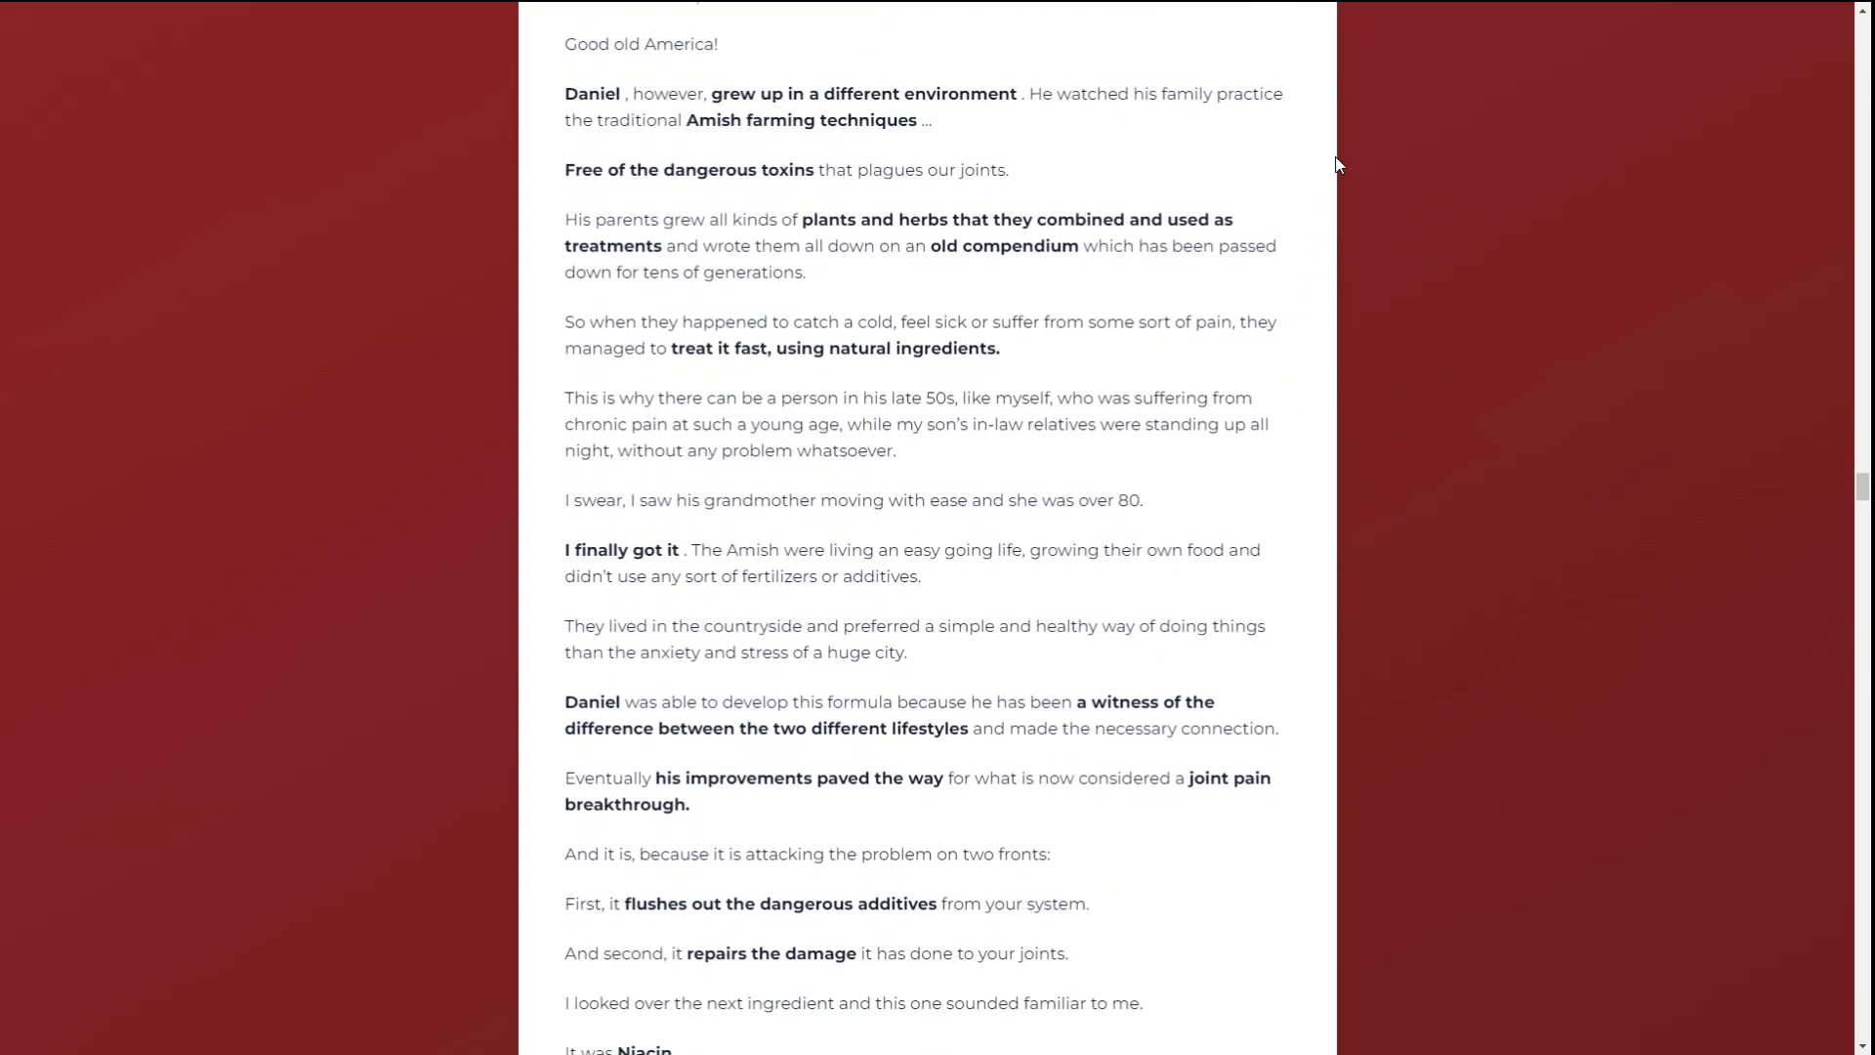
# Scroll through the Niacin and Cayenne ingredient sections and the sourcing story.
pyautogui.scroll(-3)
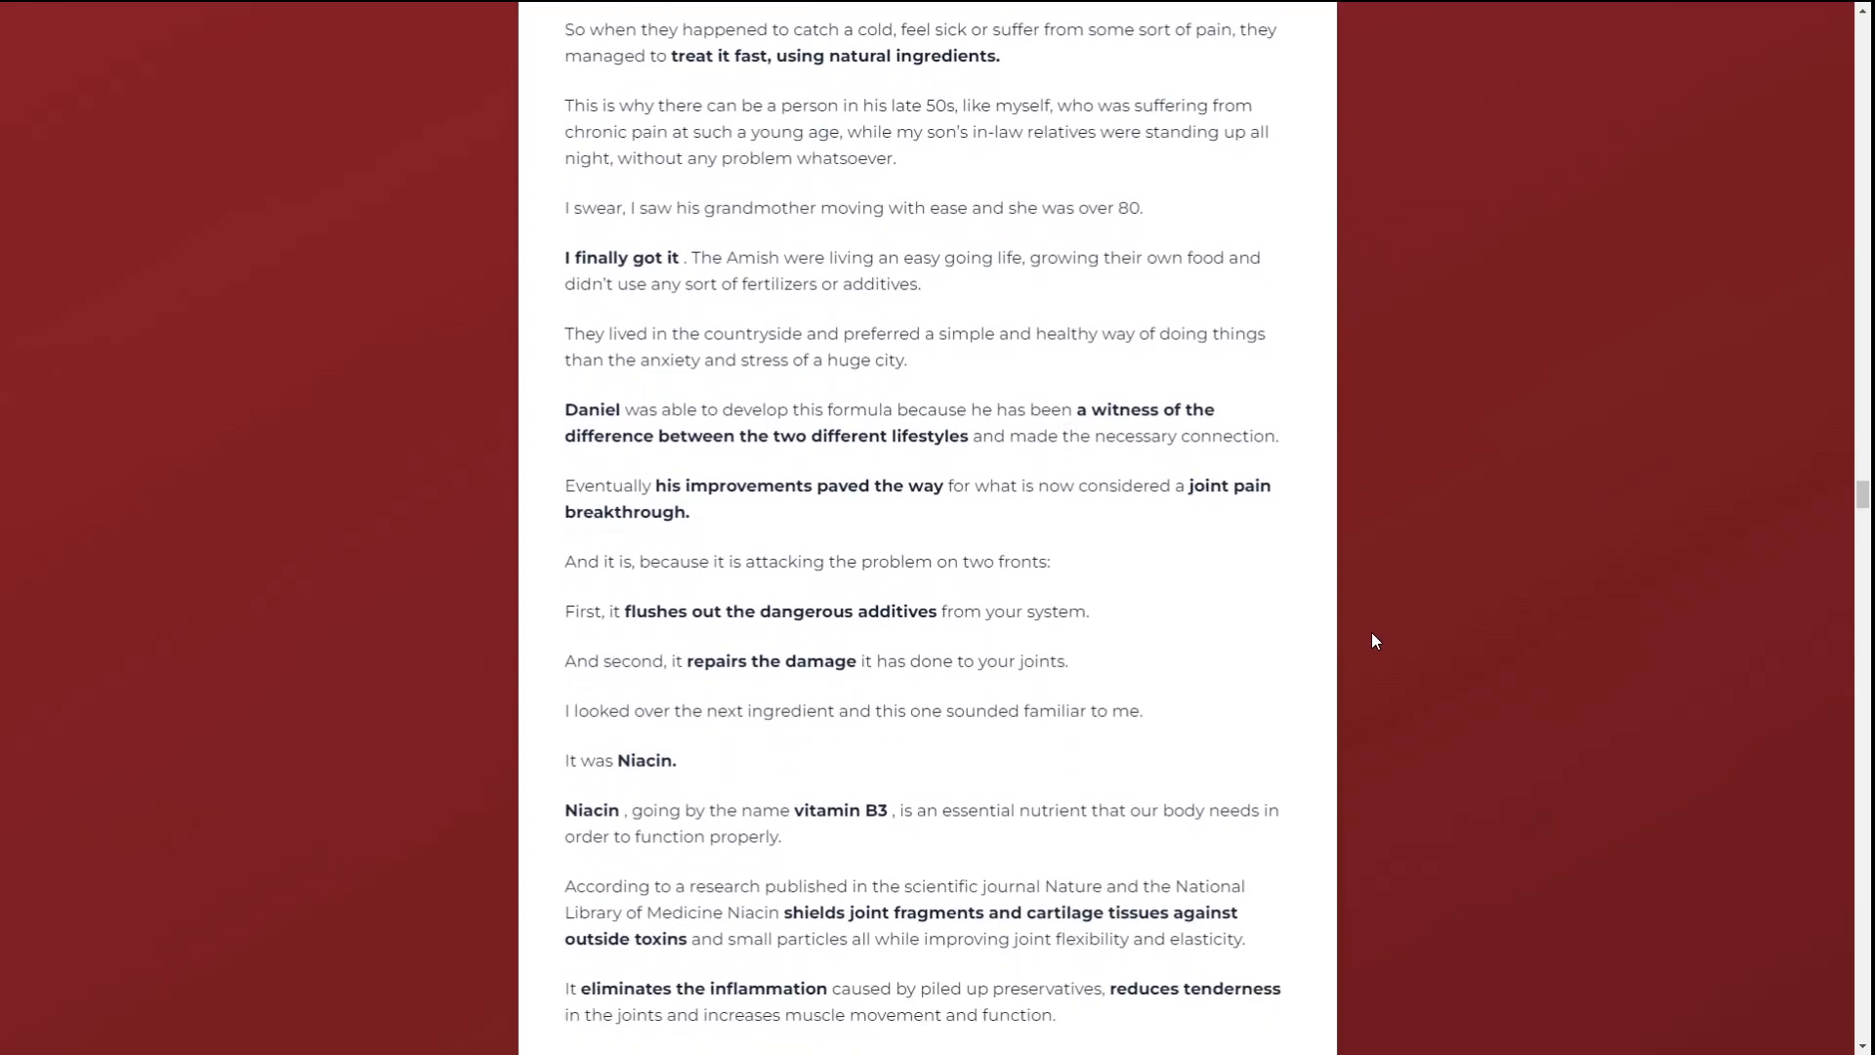
pyautogui.scroll(-3)
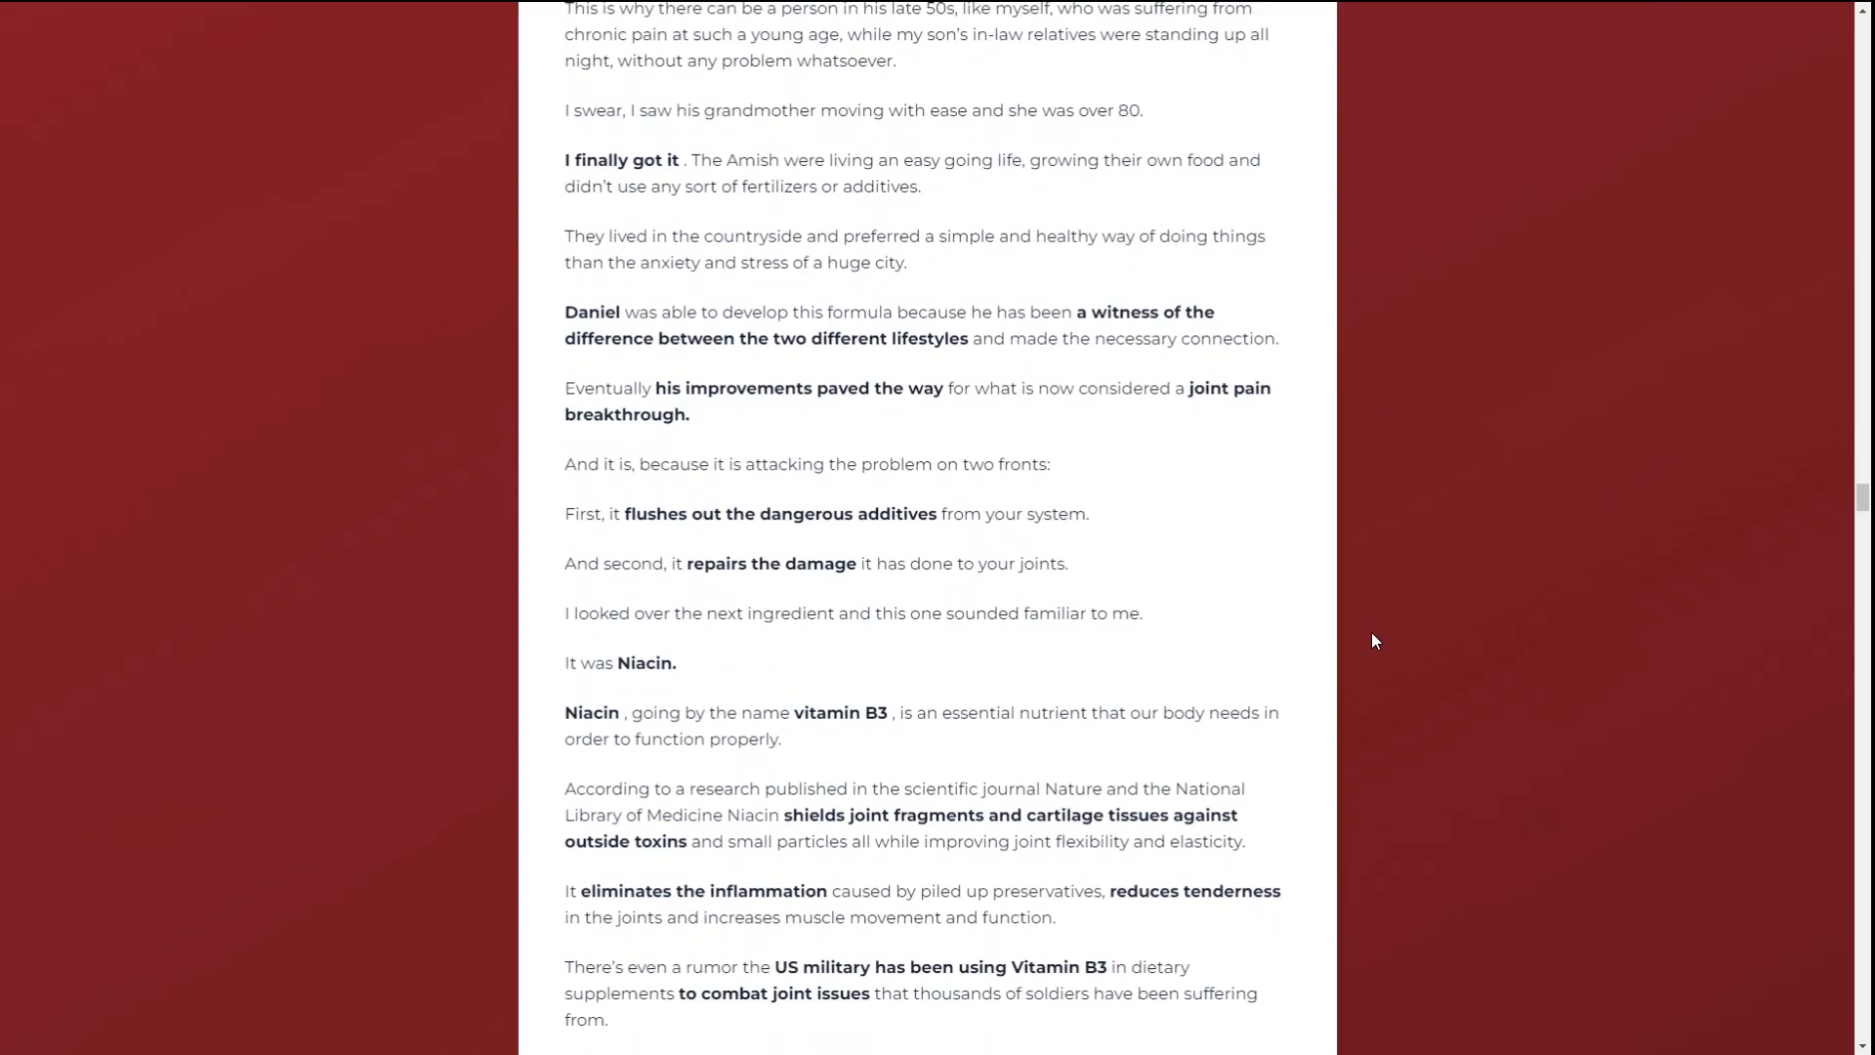
pyautogui.scroll(-3)
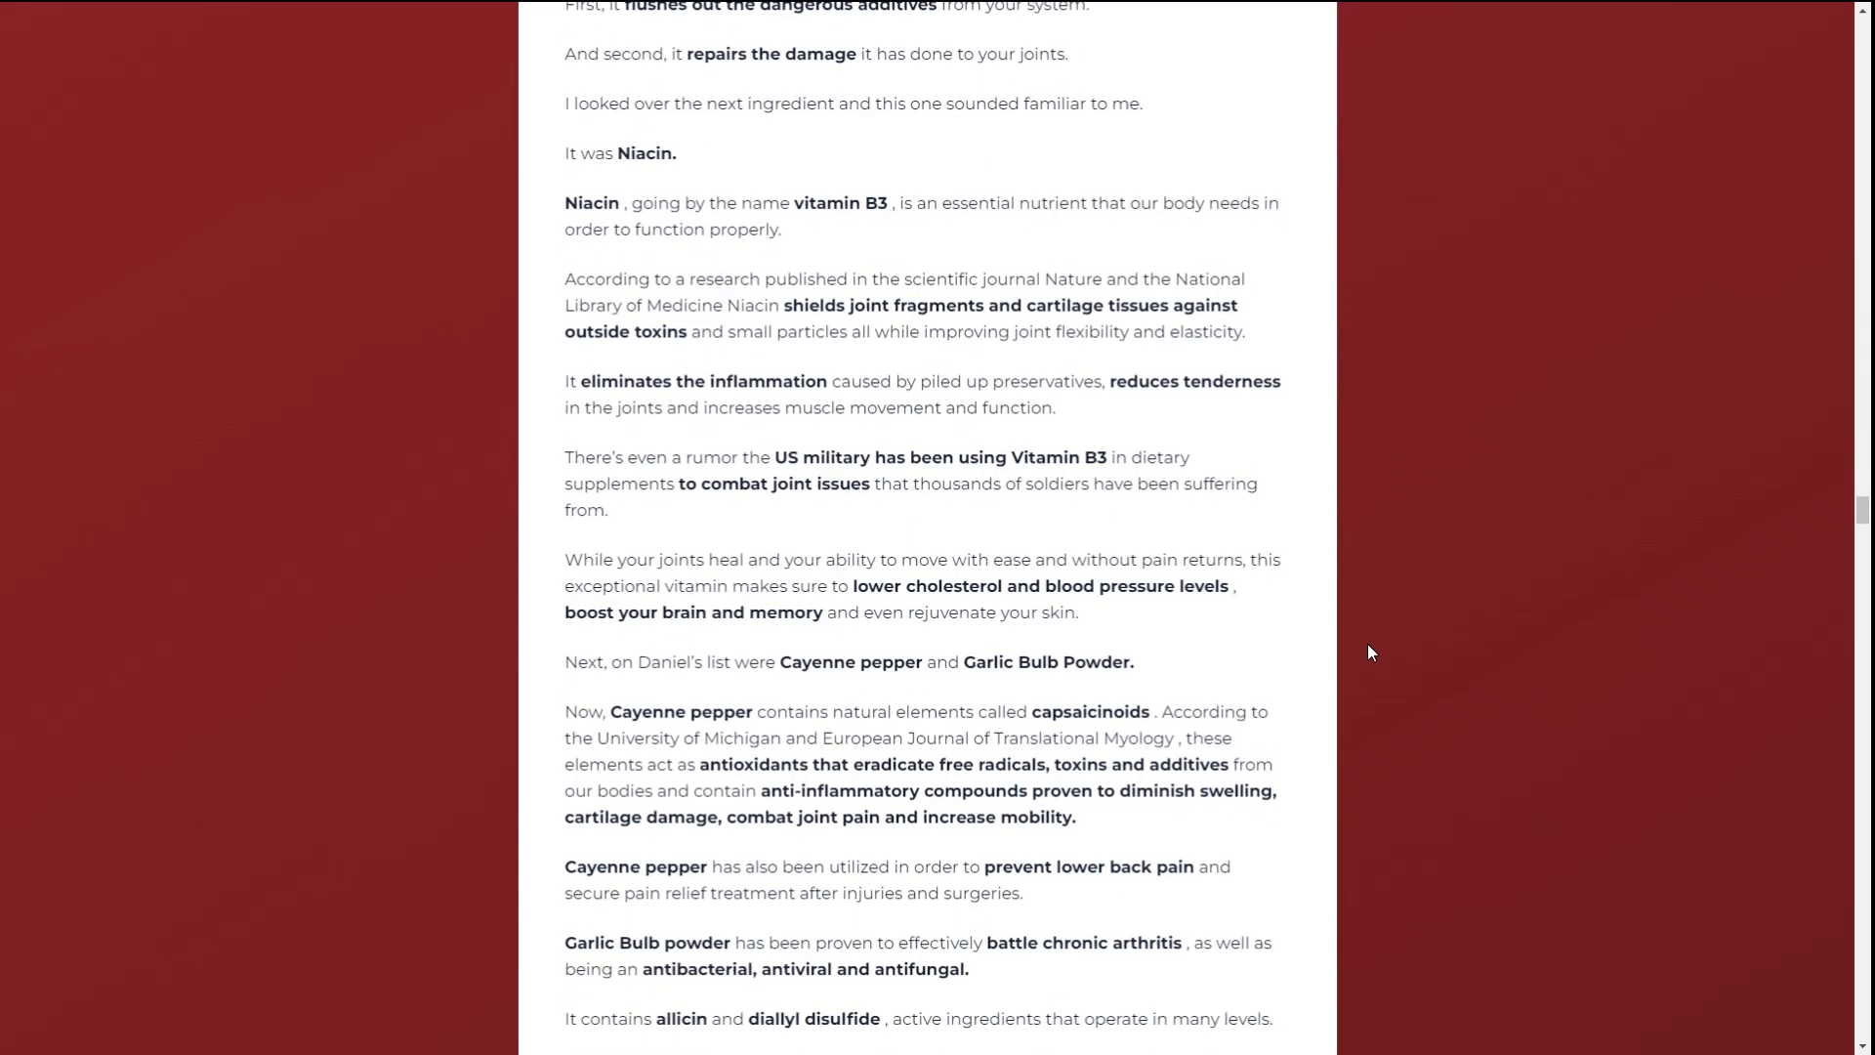
pyautogui.scroll(-3)
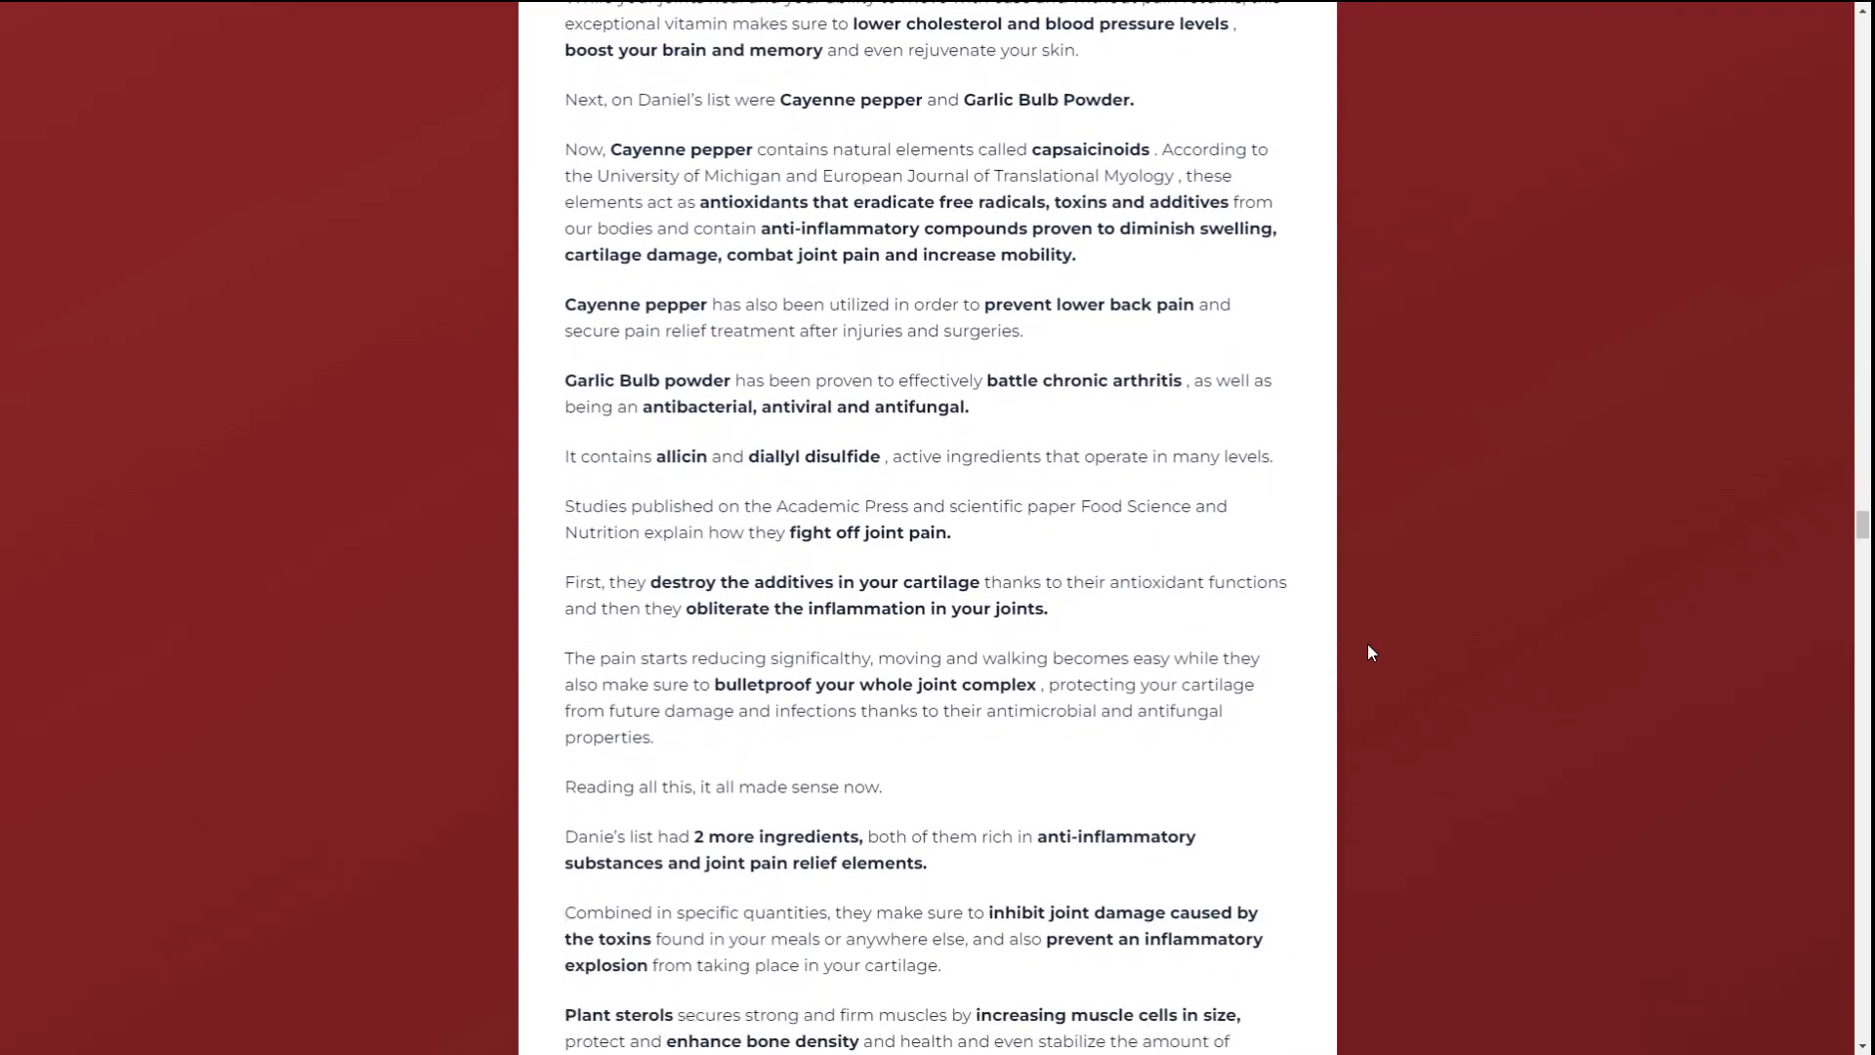
pyautogui.scroll(-3)
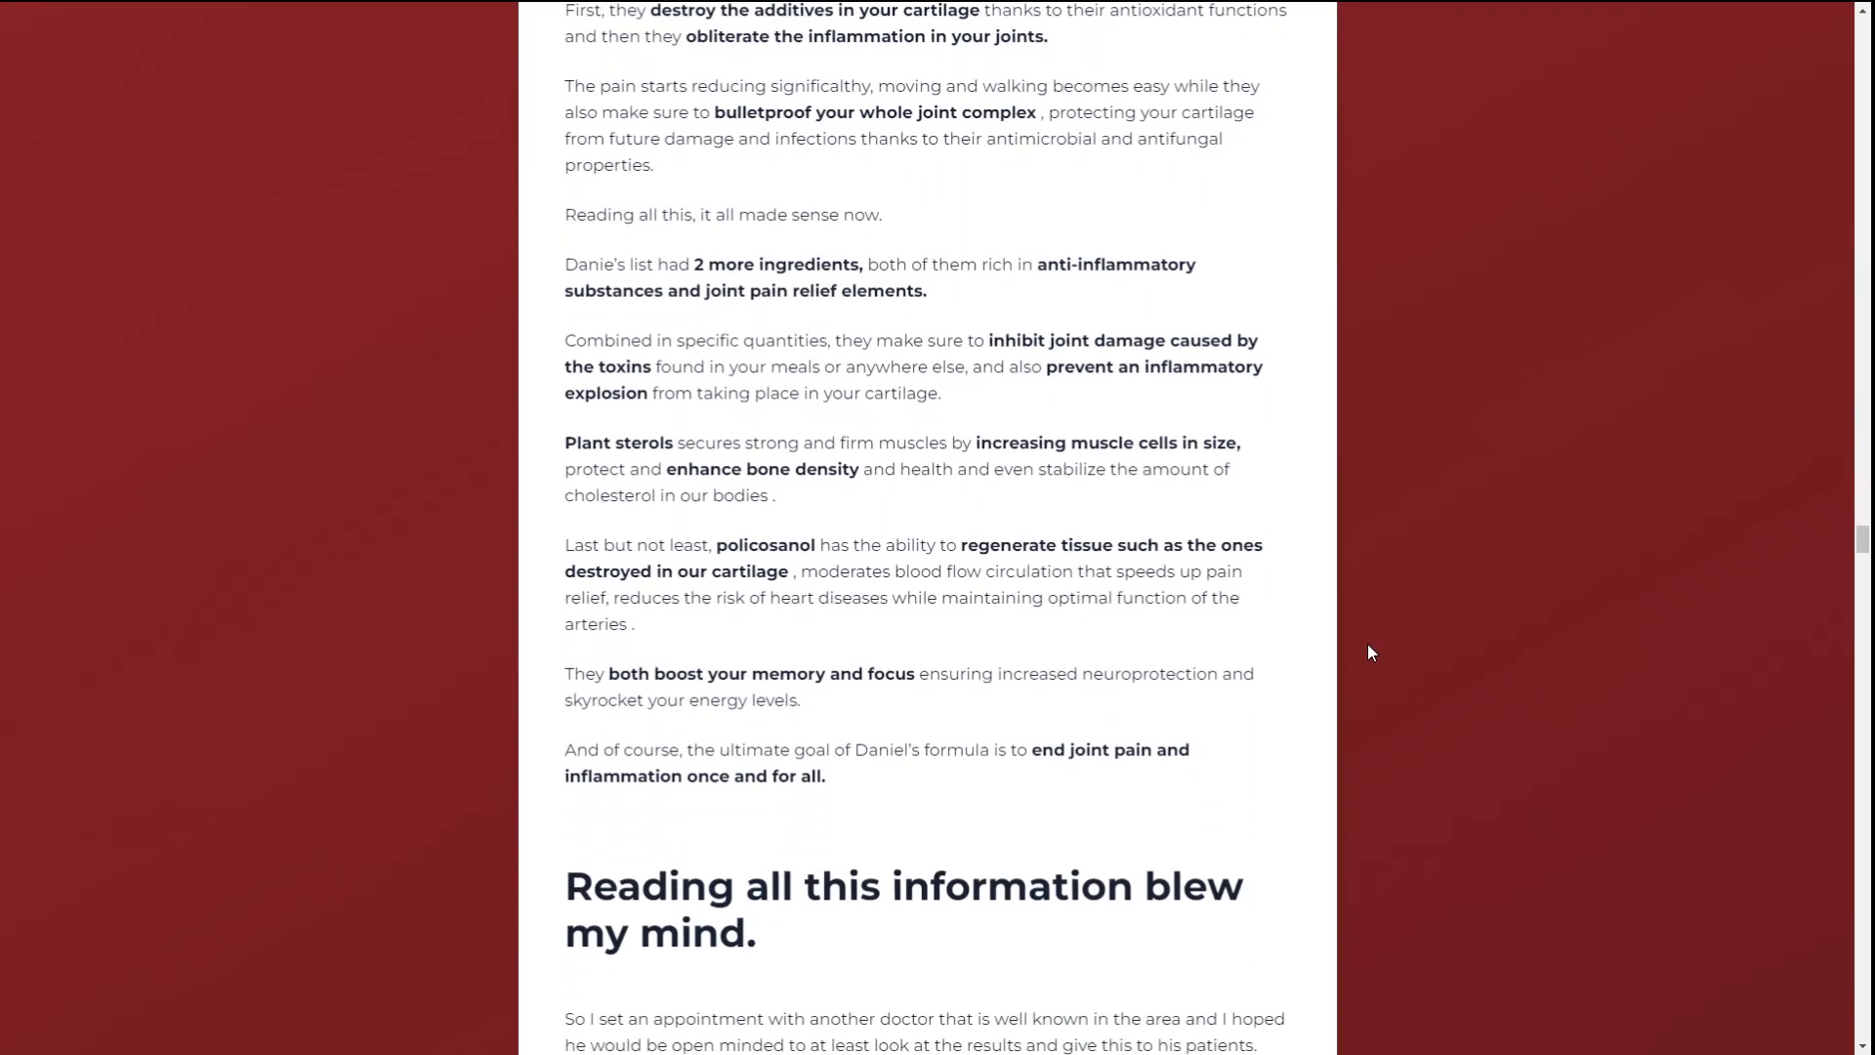
pyautogui.scroll(-3)
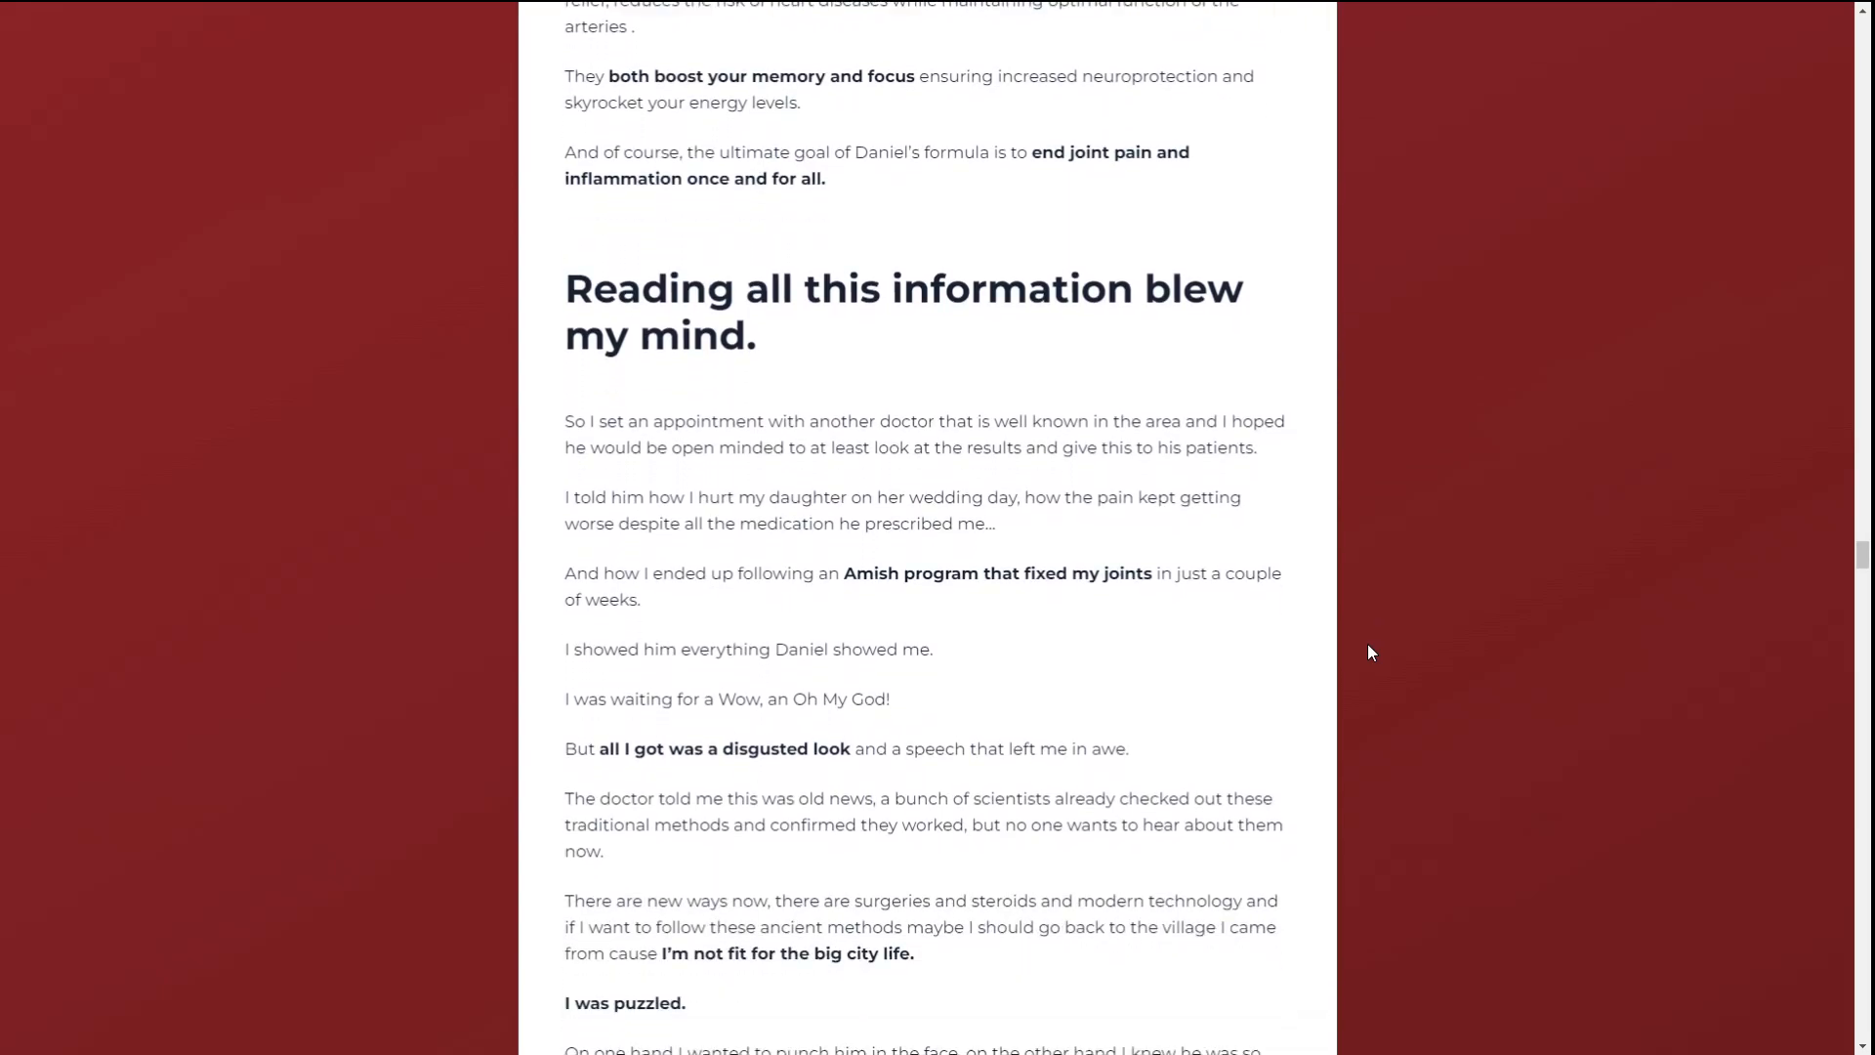
pyautogui.scroll(-3)
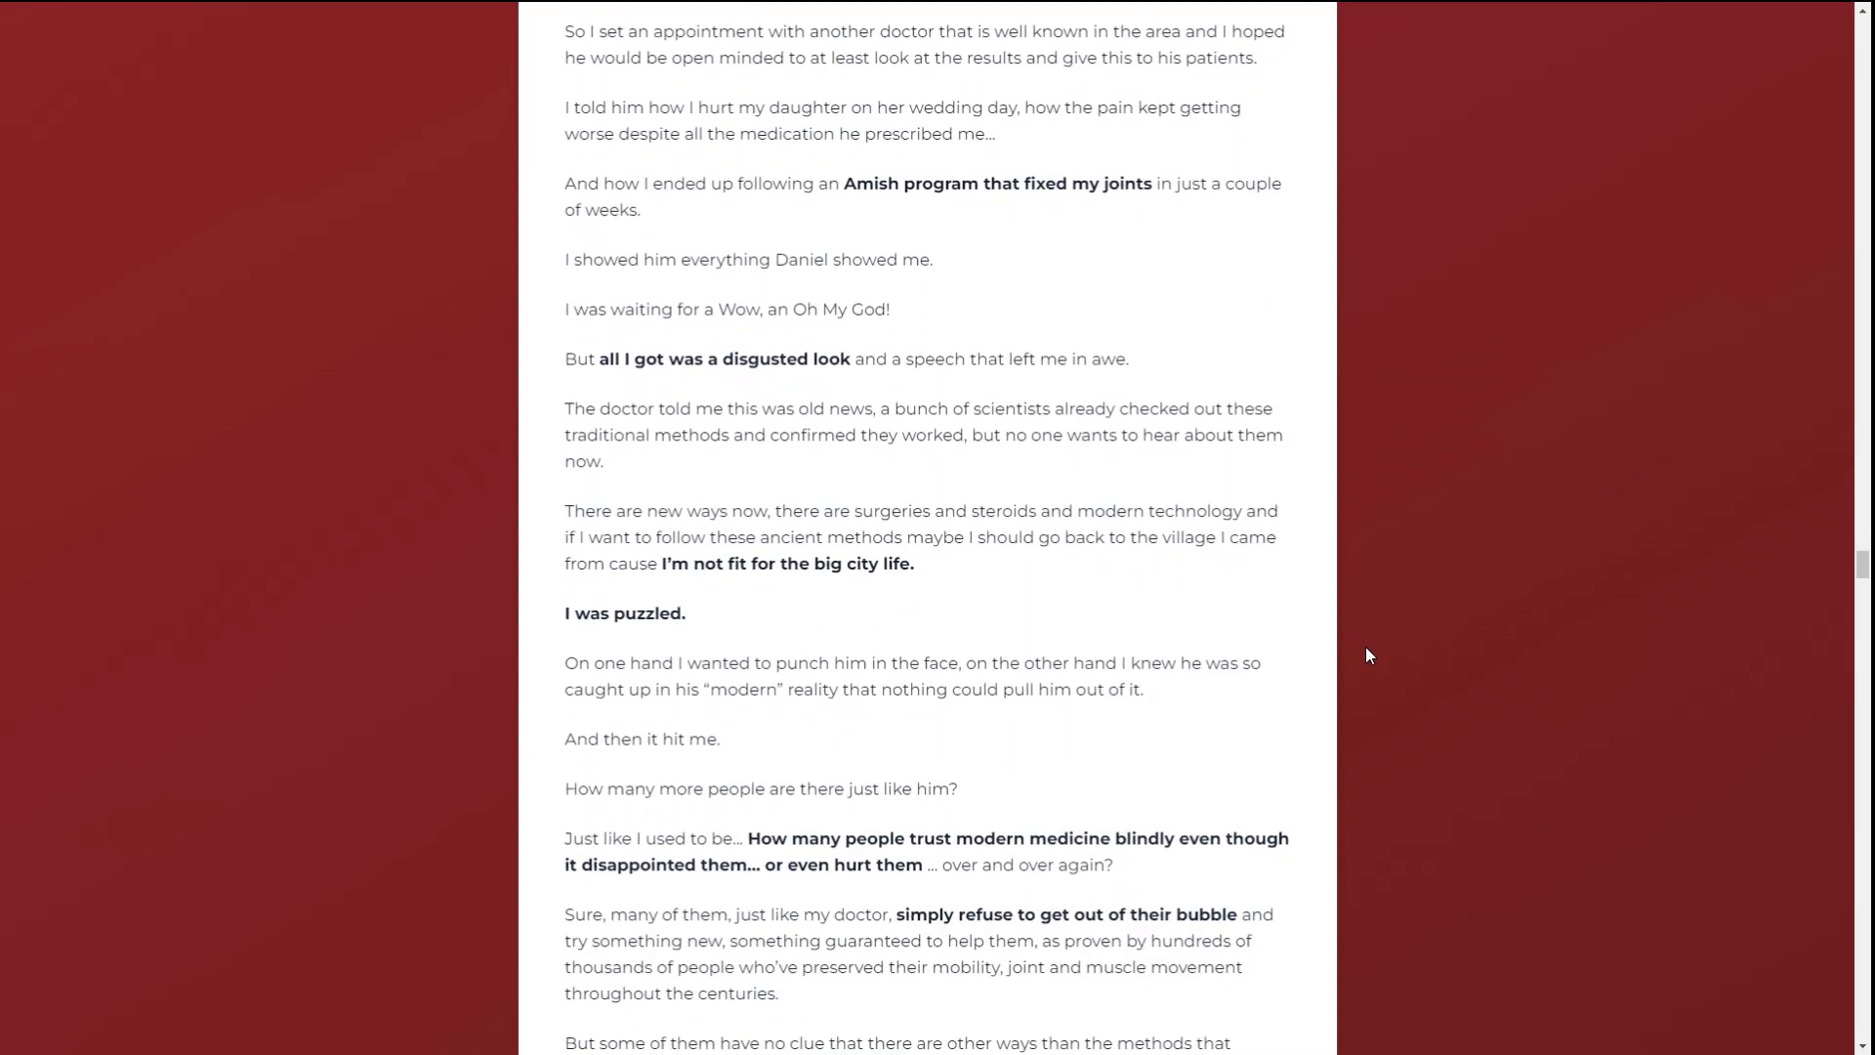
pyautogui.scroll(-3)
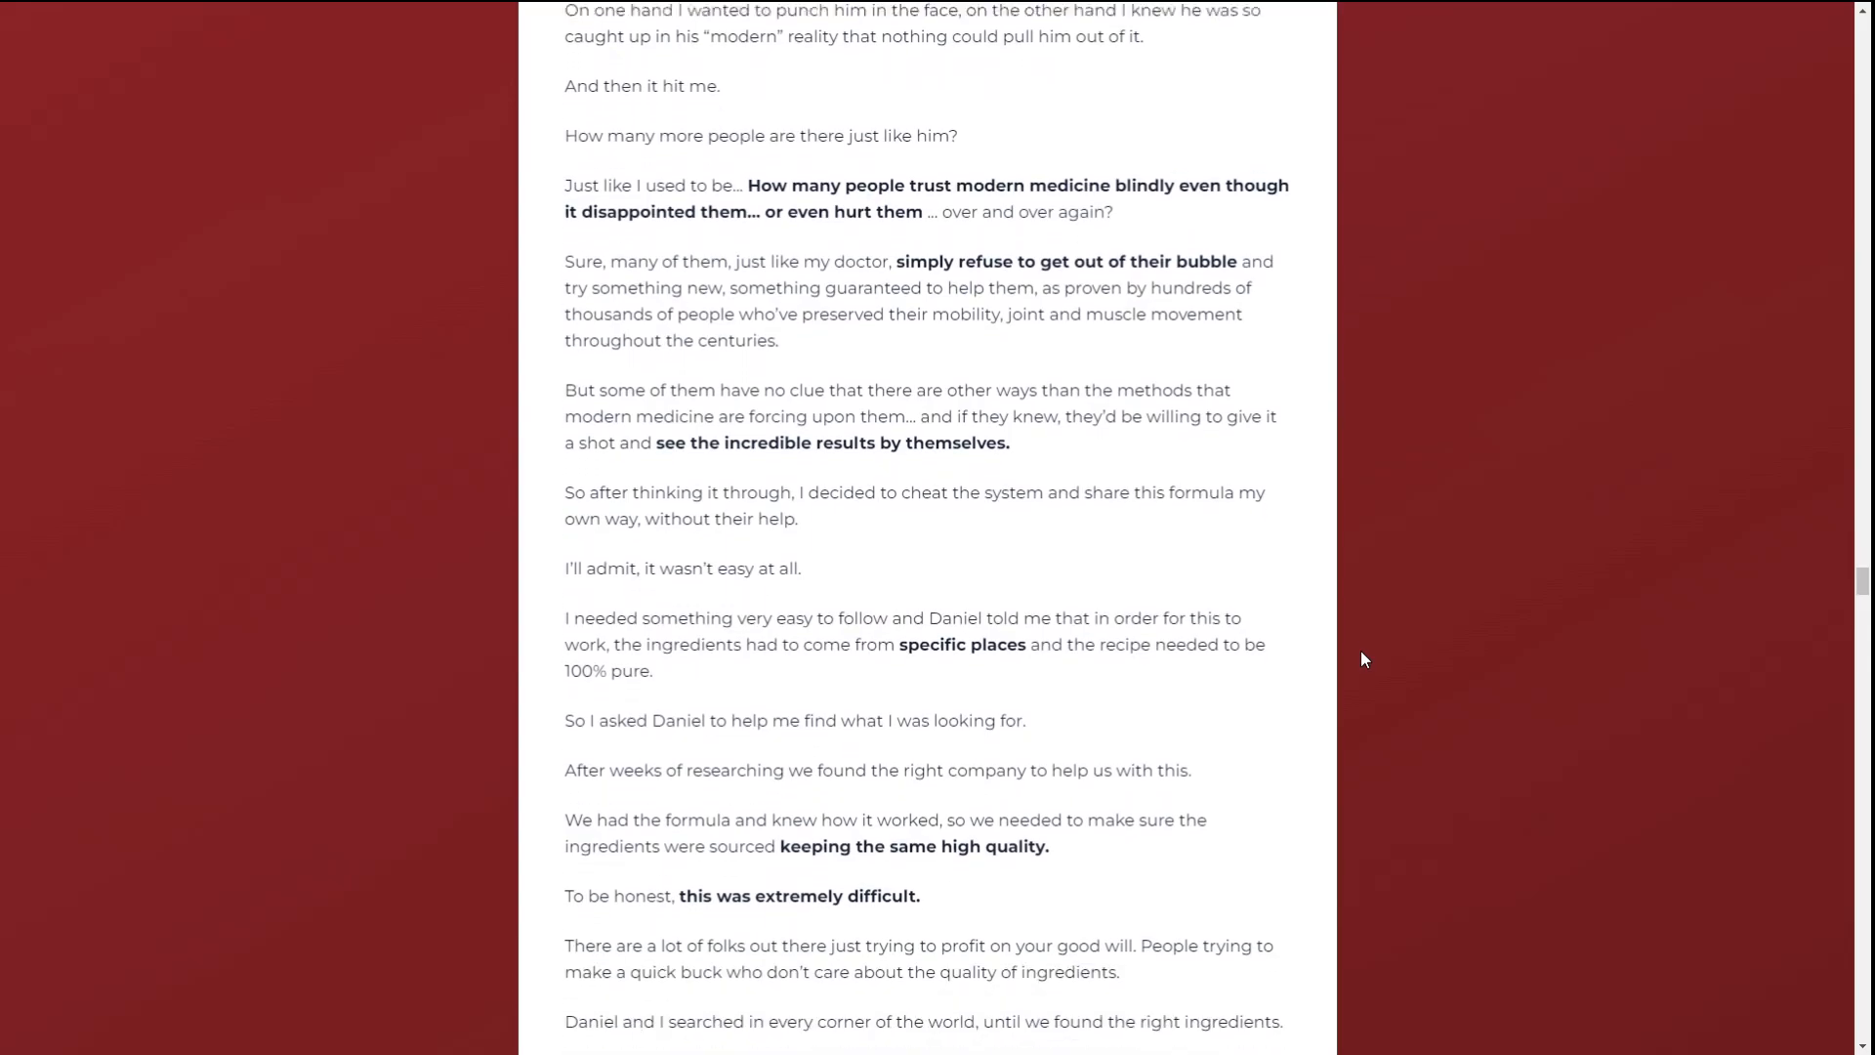
# Scroll past the 3 to 6 bottle dosage recommendation into more verified-purchase testimonials.
pyautogui.scroll(-3)
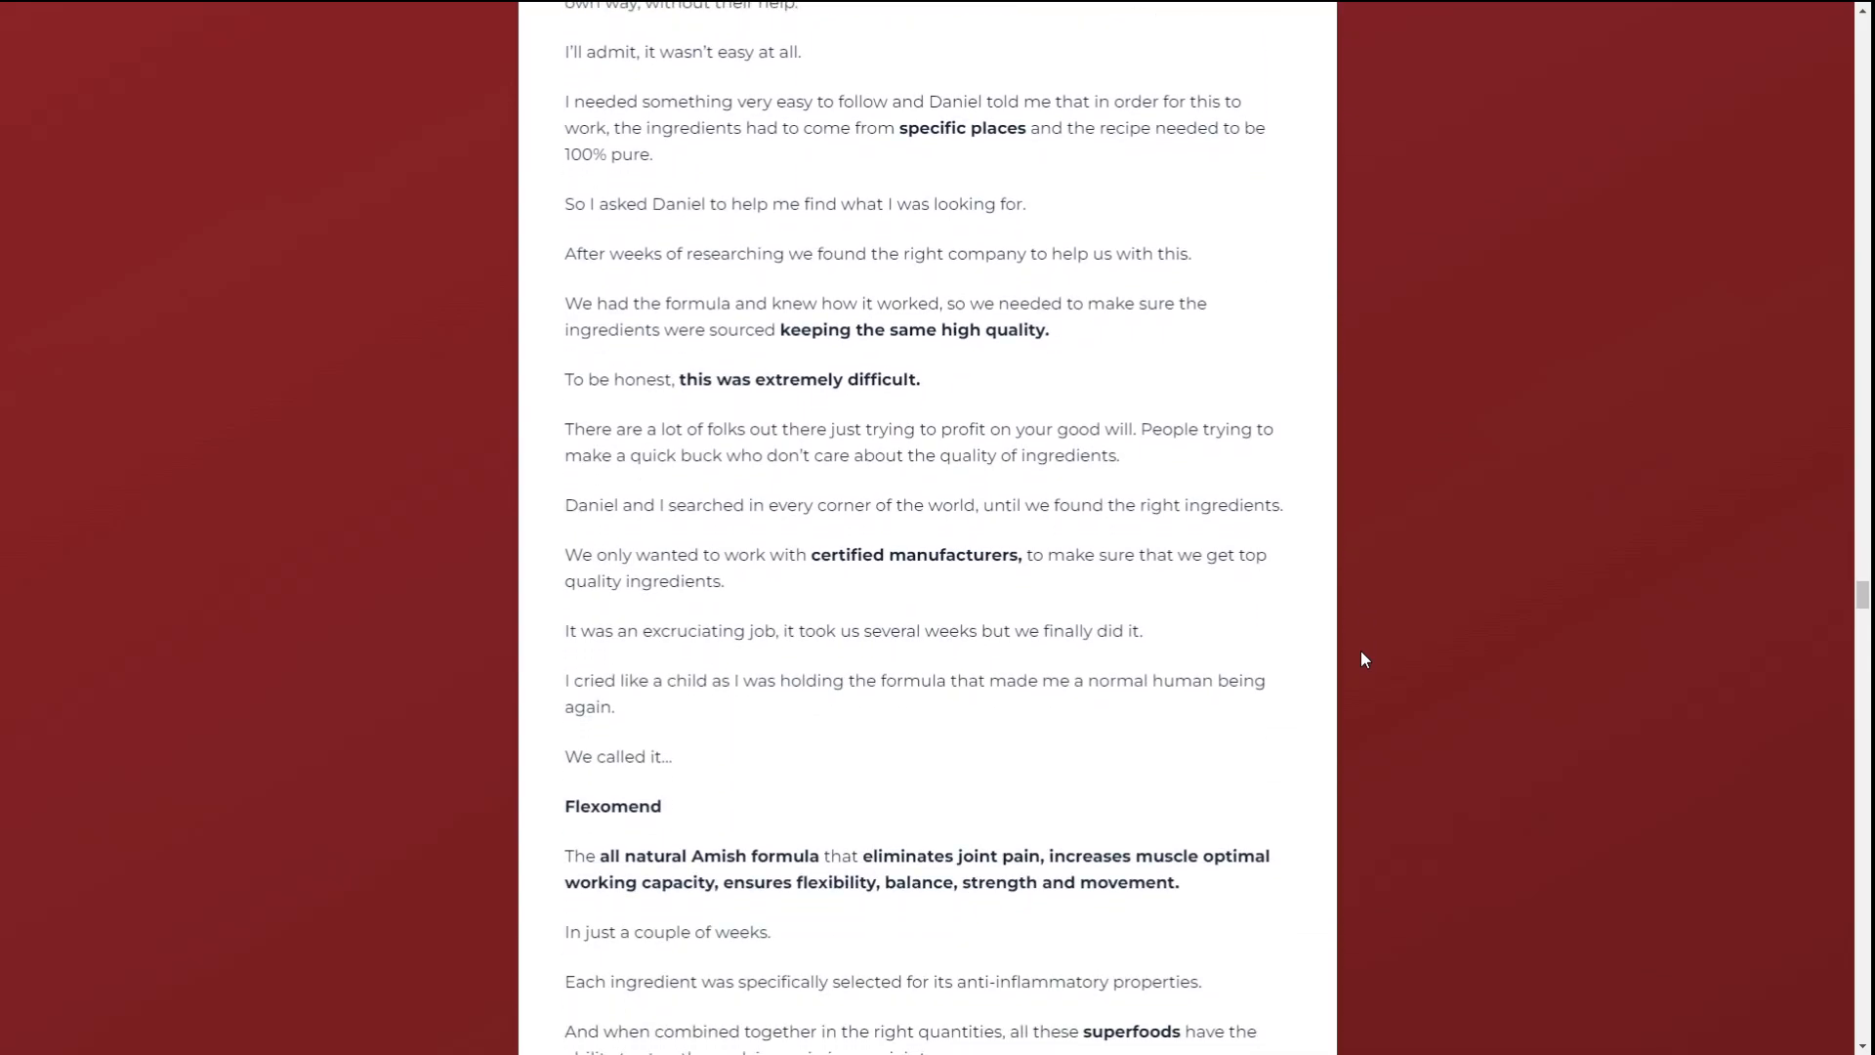
pyautogui.scroll(-3)
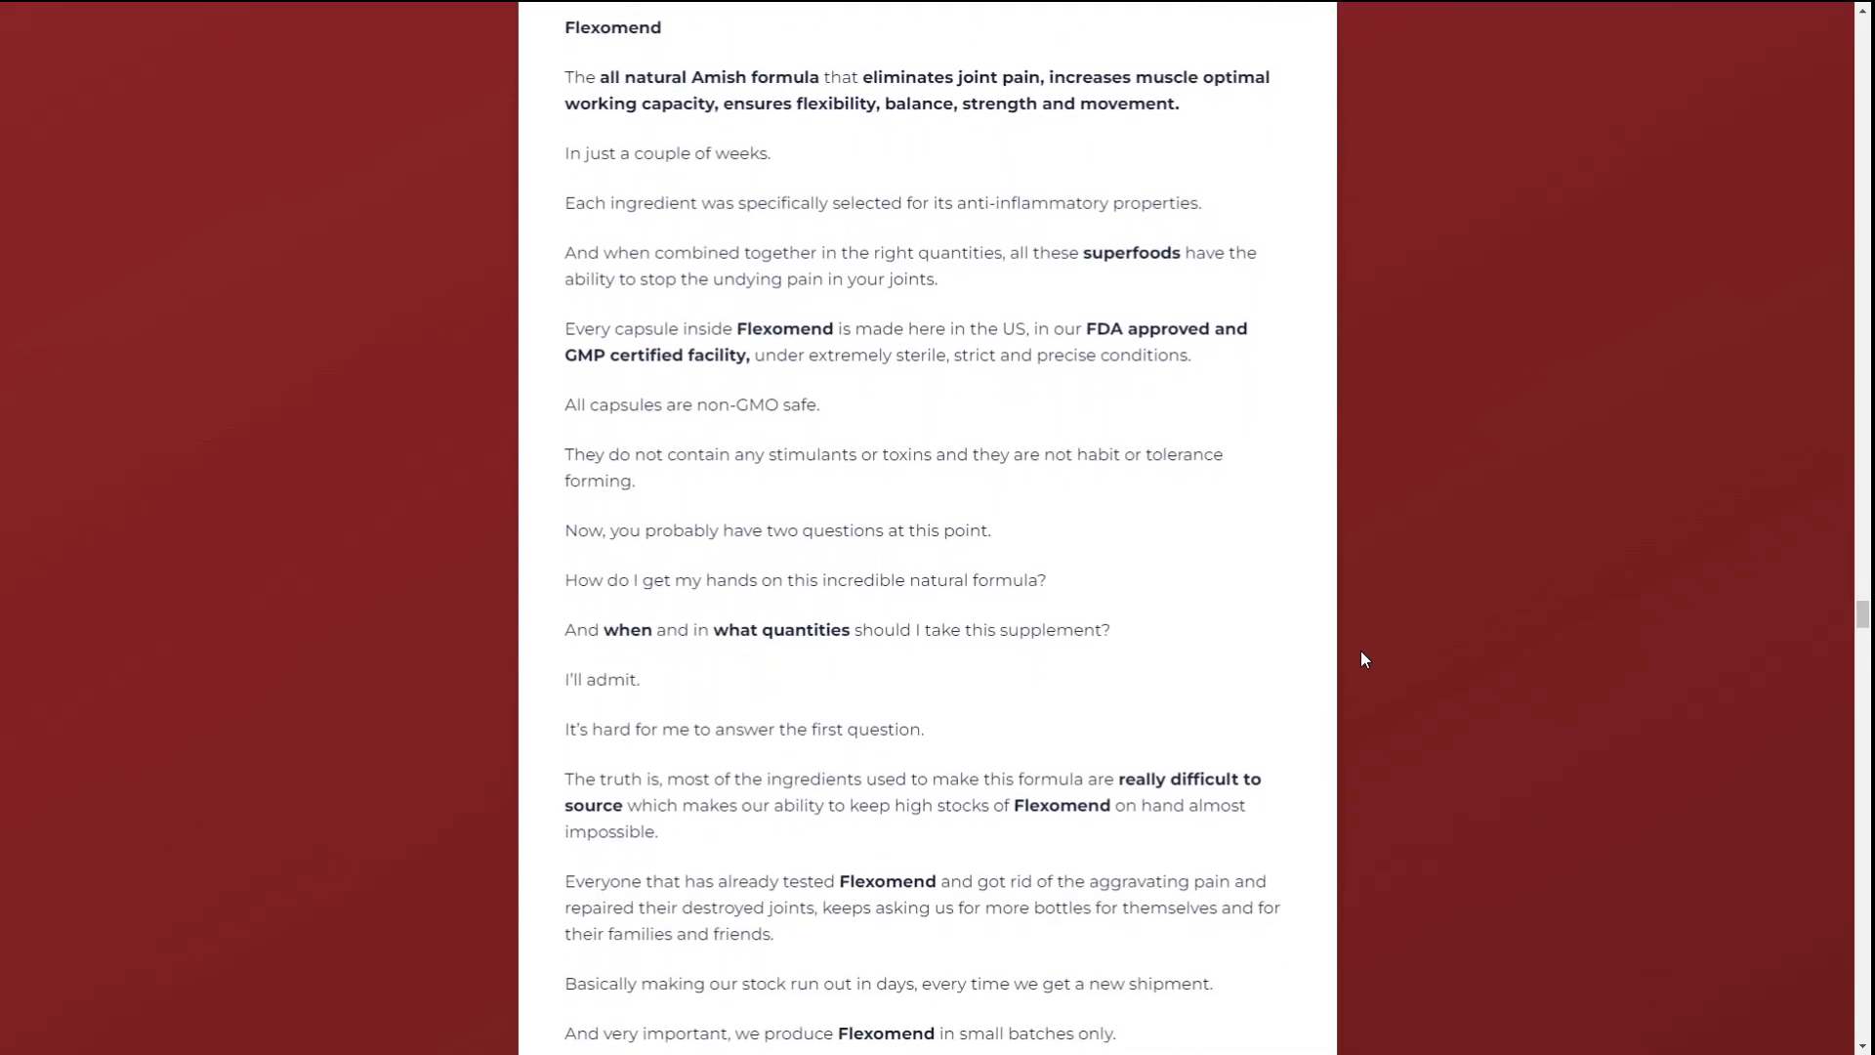
pyautogui.scroll(-3)
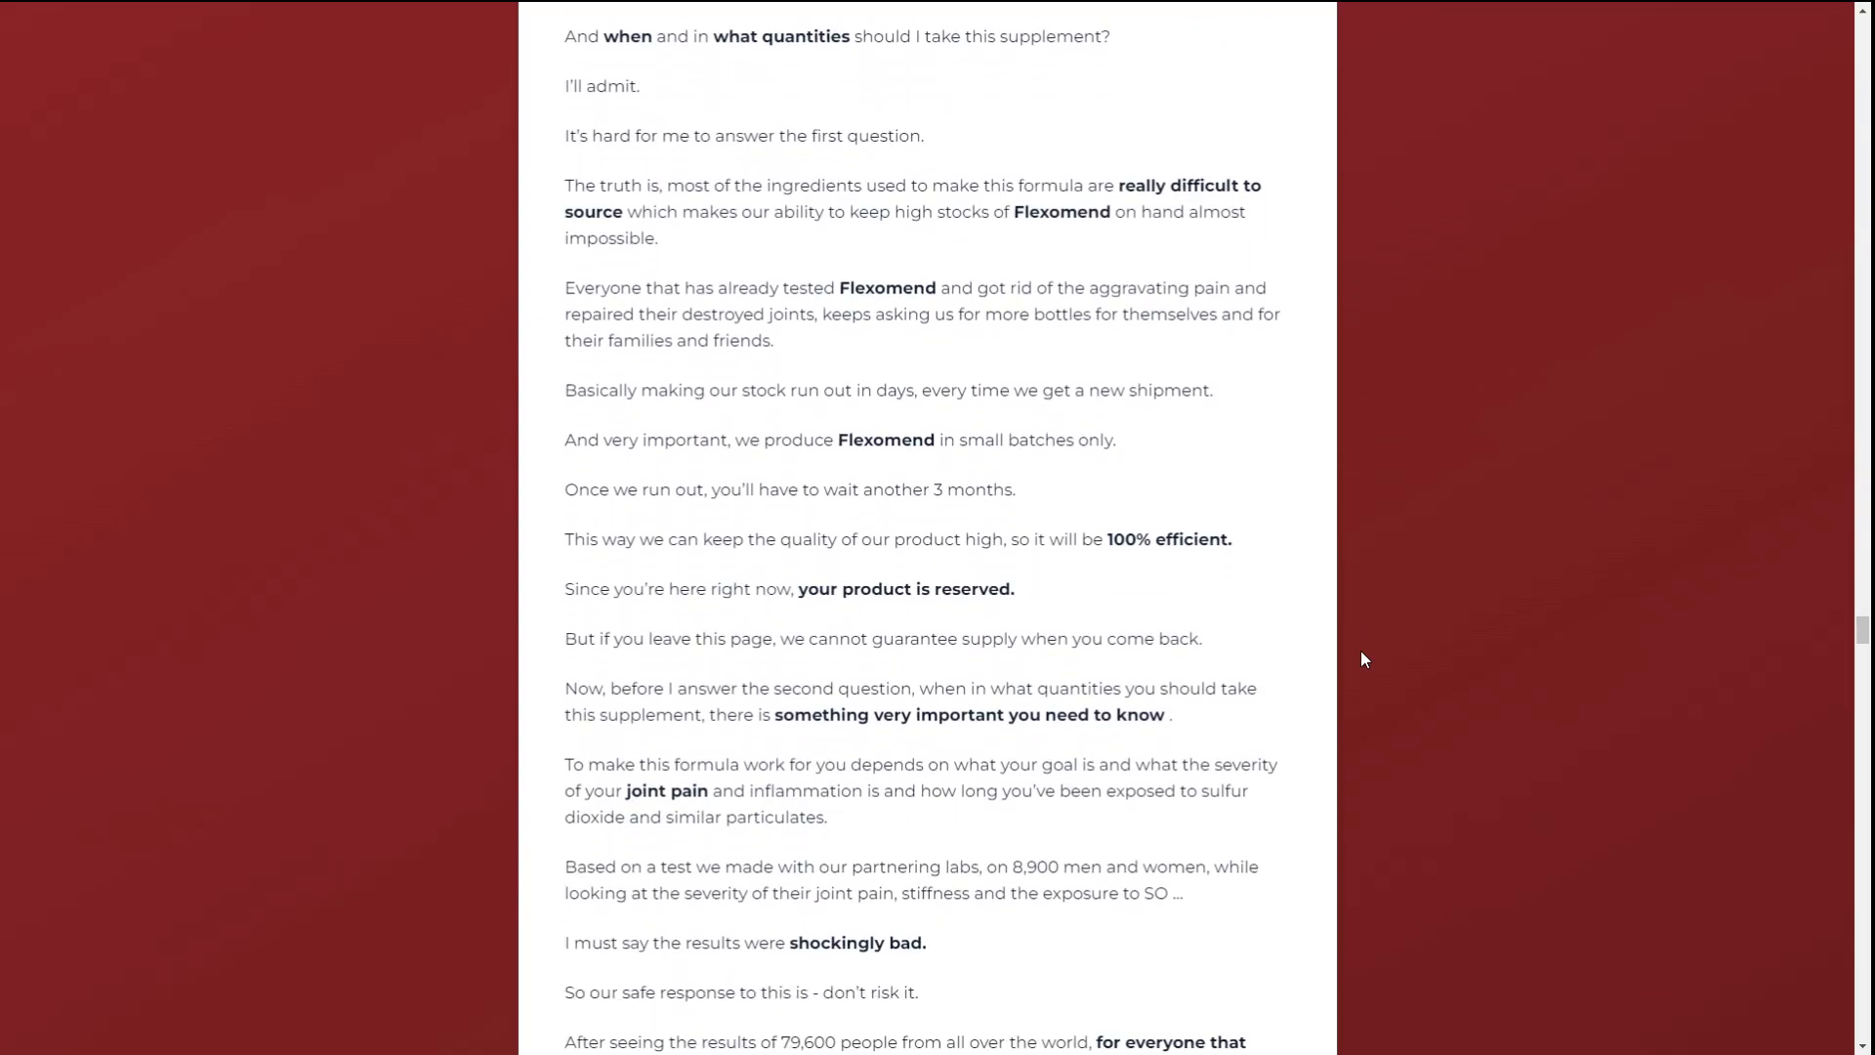
pyautogui.scroll(-3)
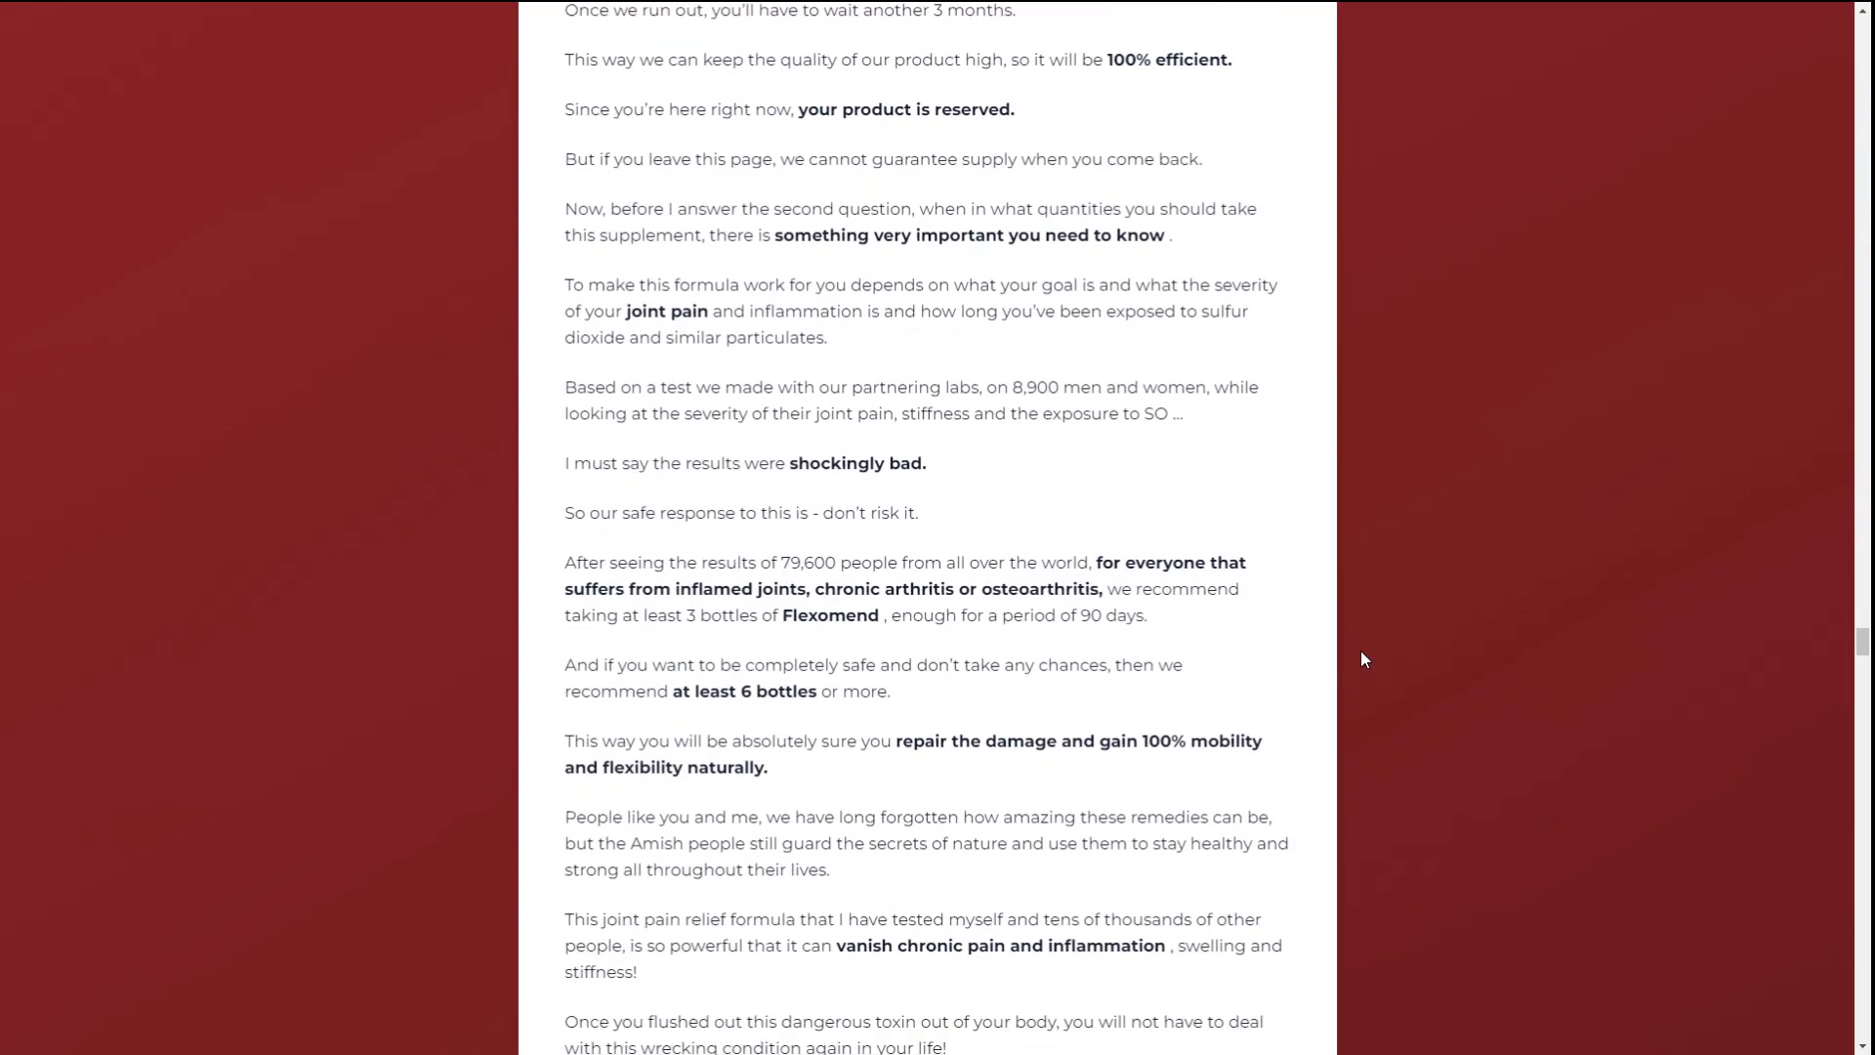
pyautogui.scroll(-3)
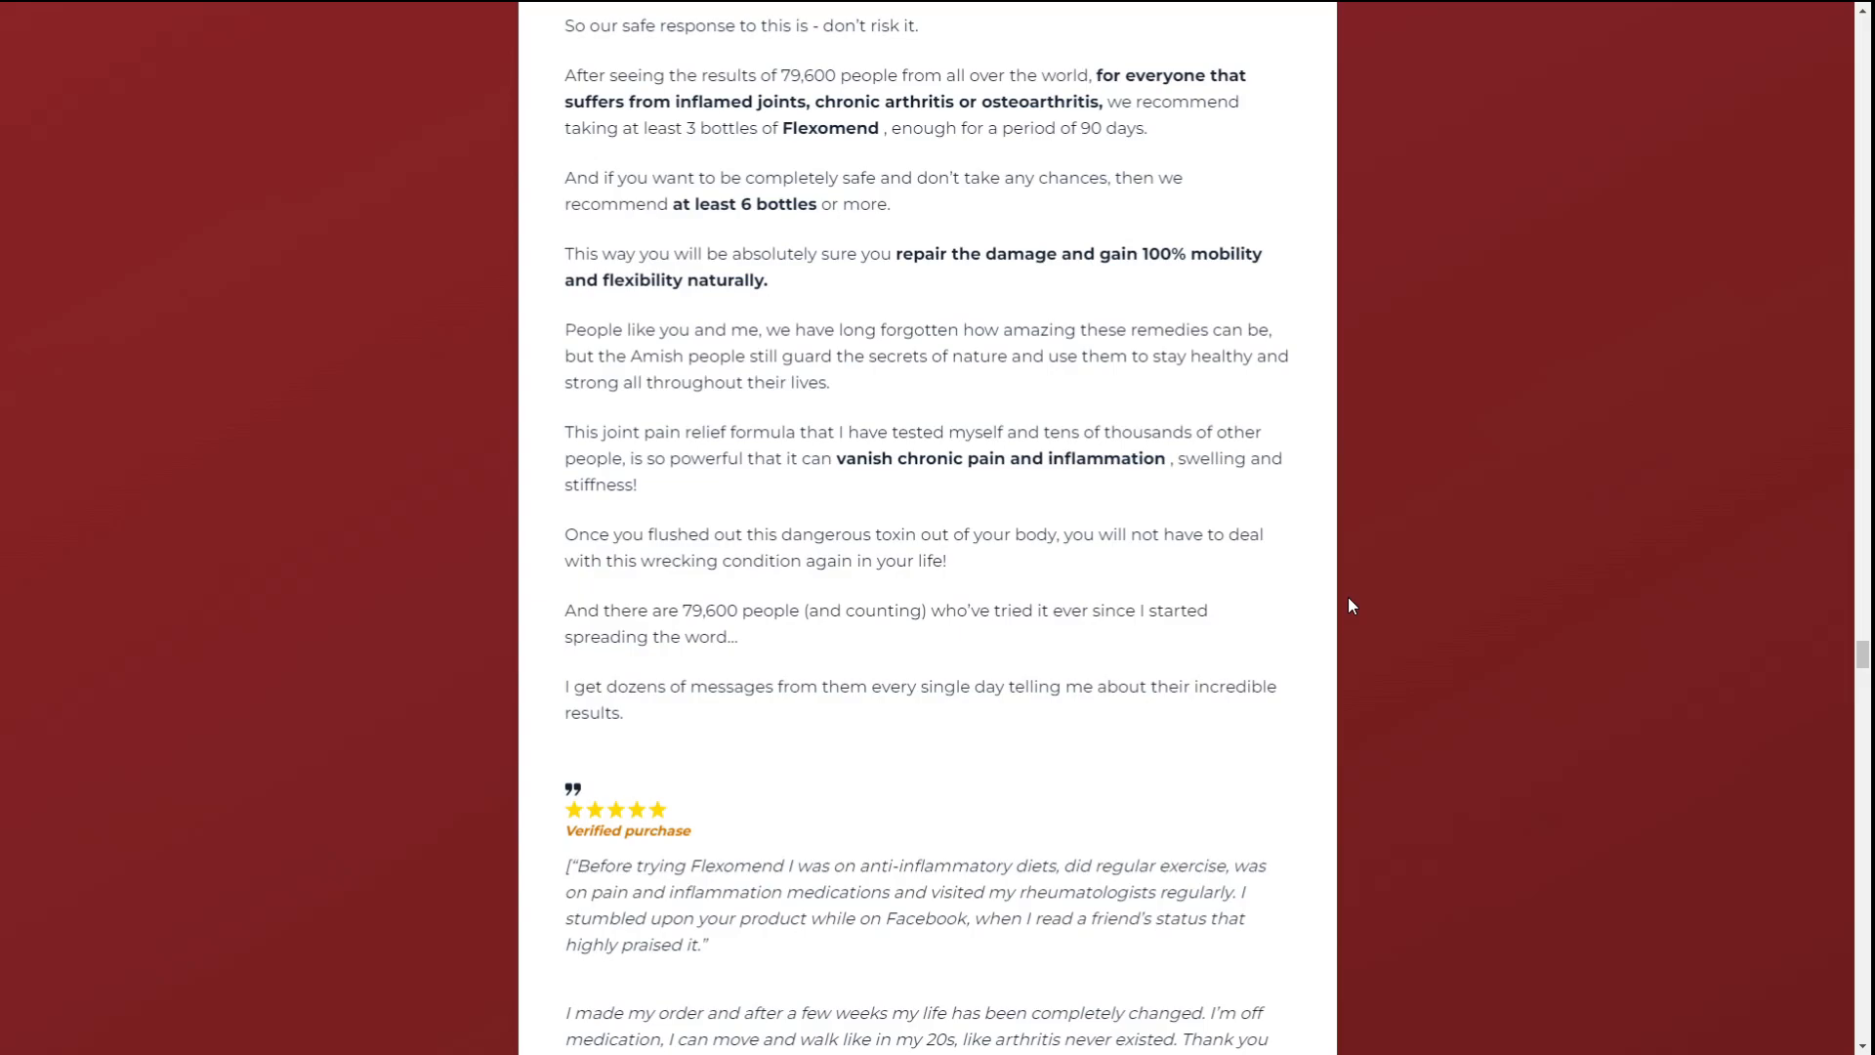
pyautogui.scroll(-3)
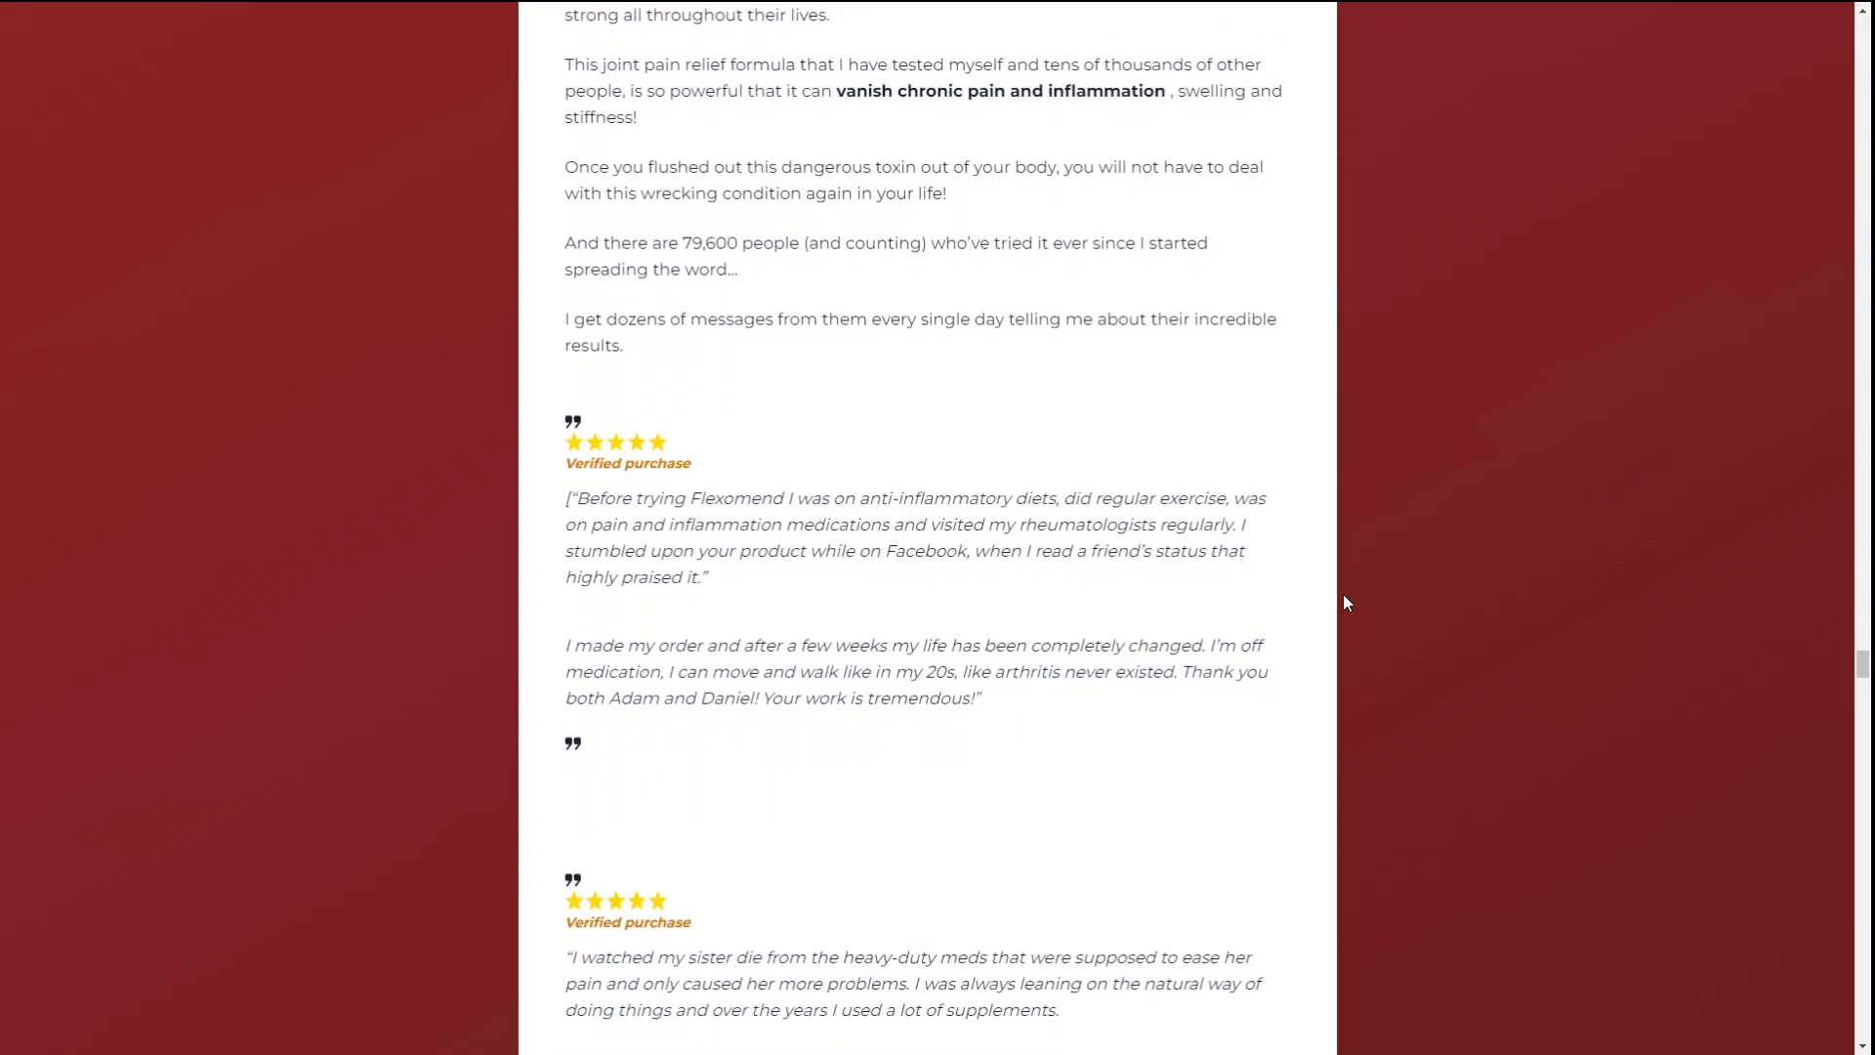
pyautogui.scroll(-3)
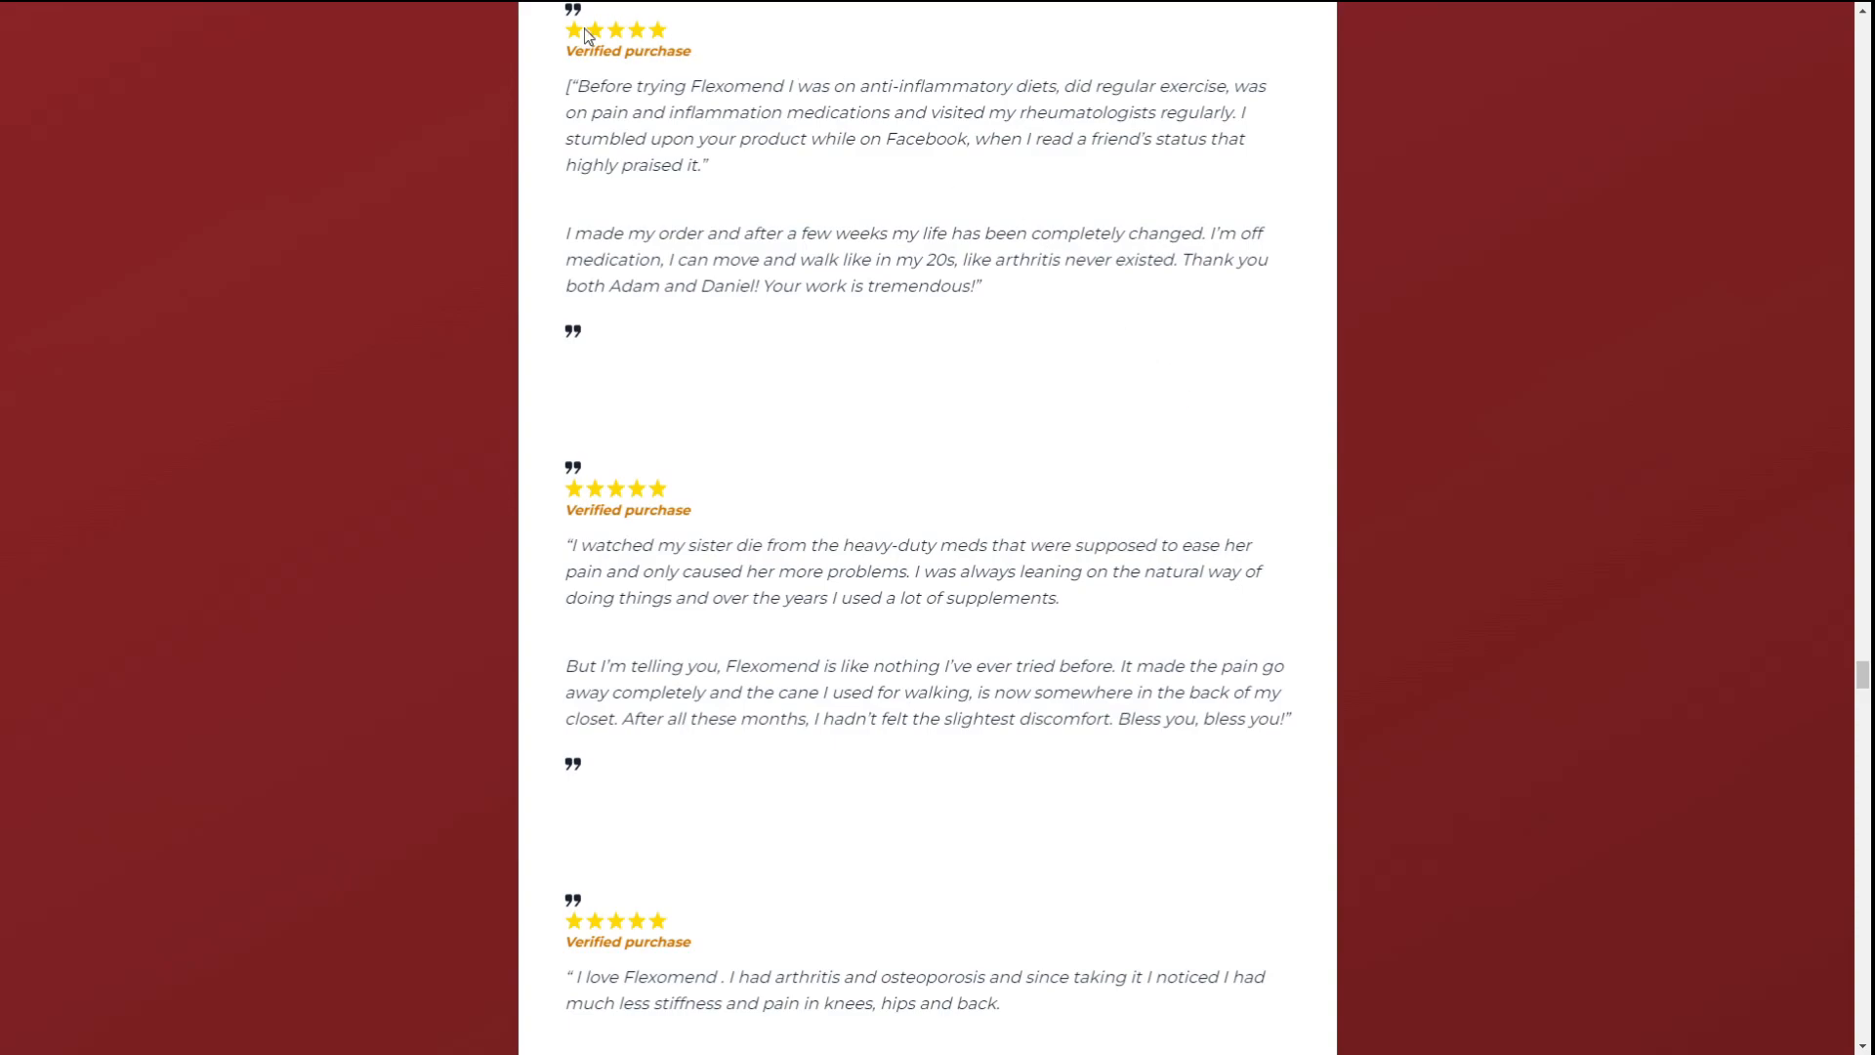
pyautogui.moveTo(530, 998)
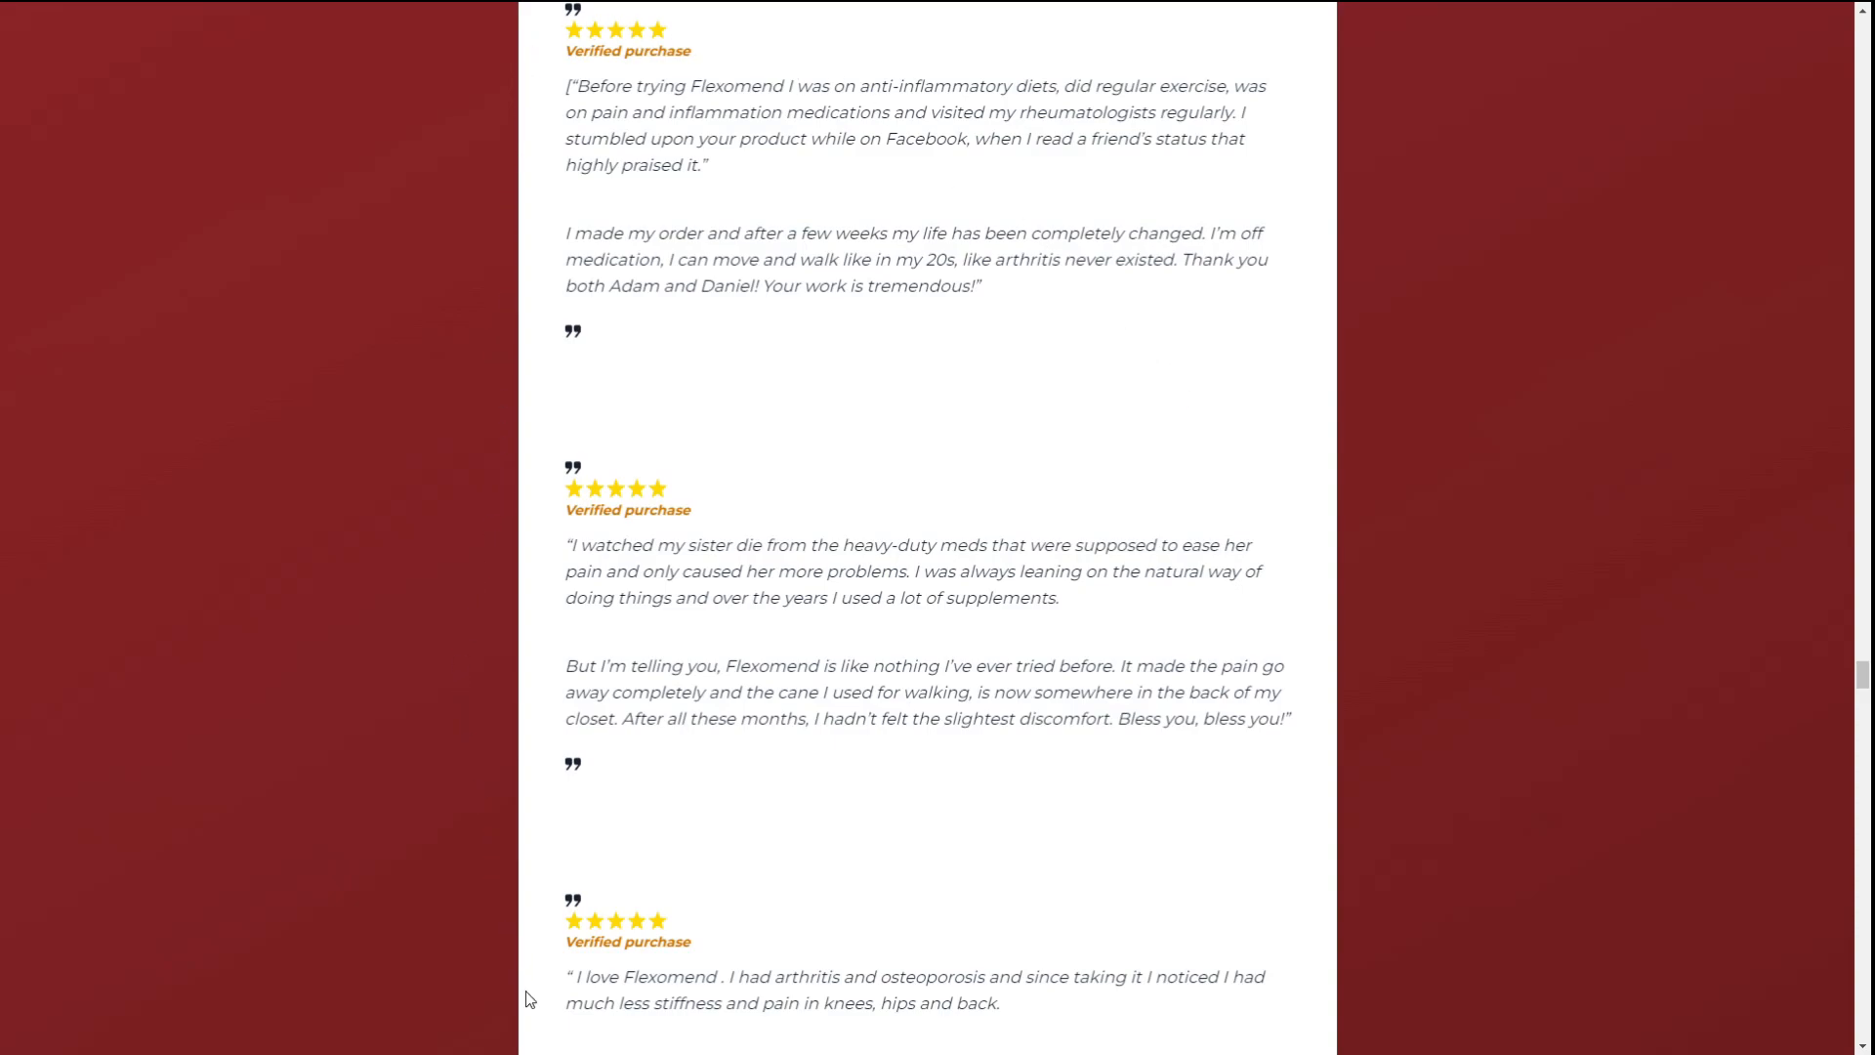
pyautogui.moveTo(977, 1011)
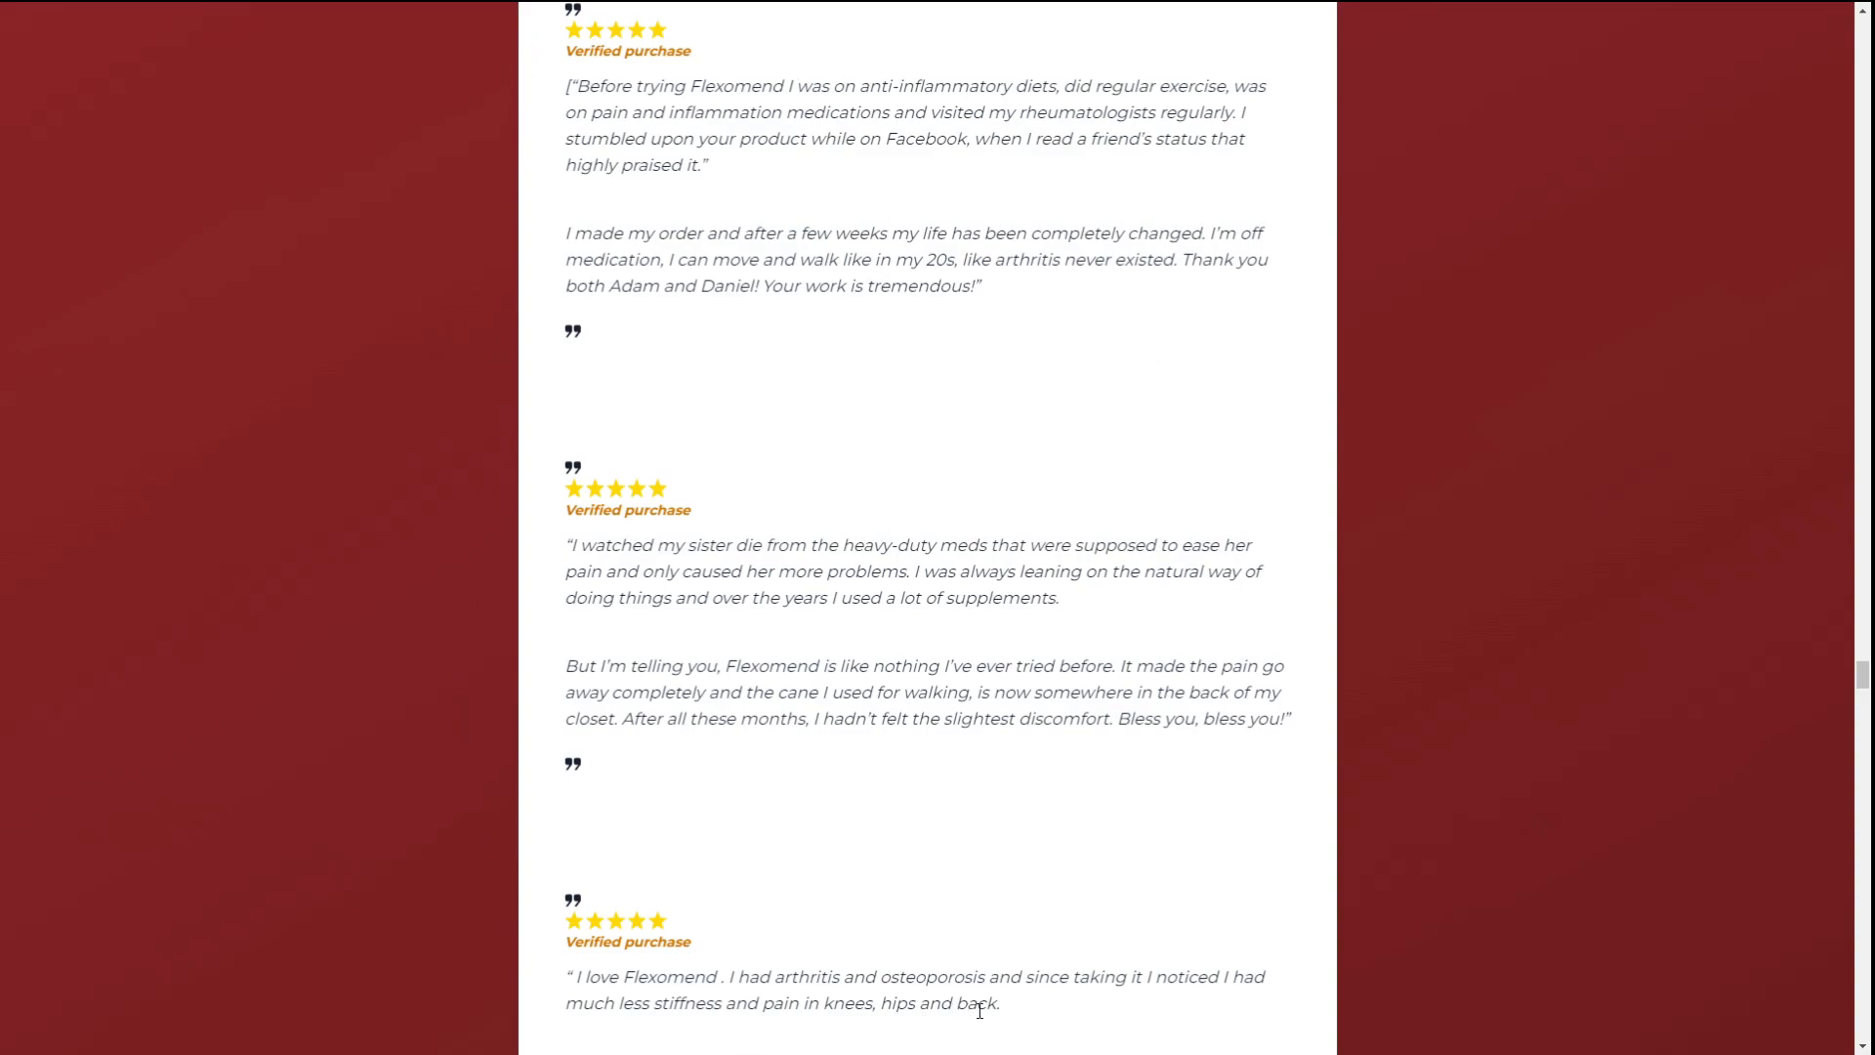
pyautogui.moveTo(1447, 674)
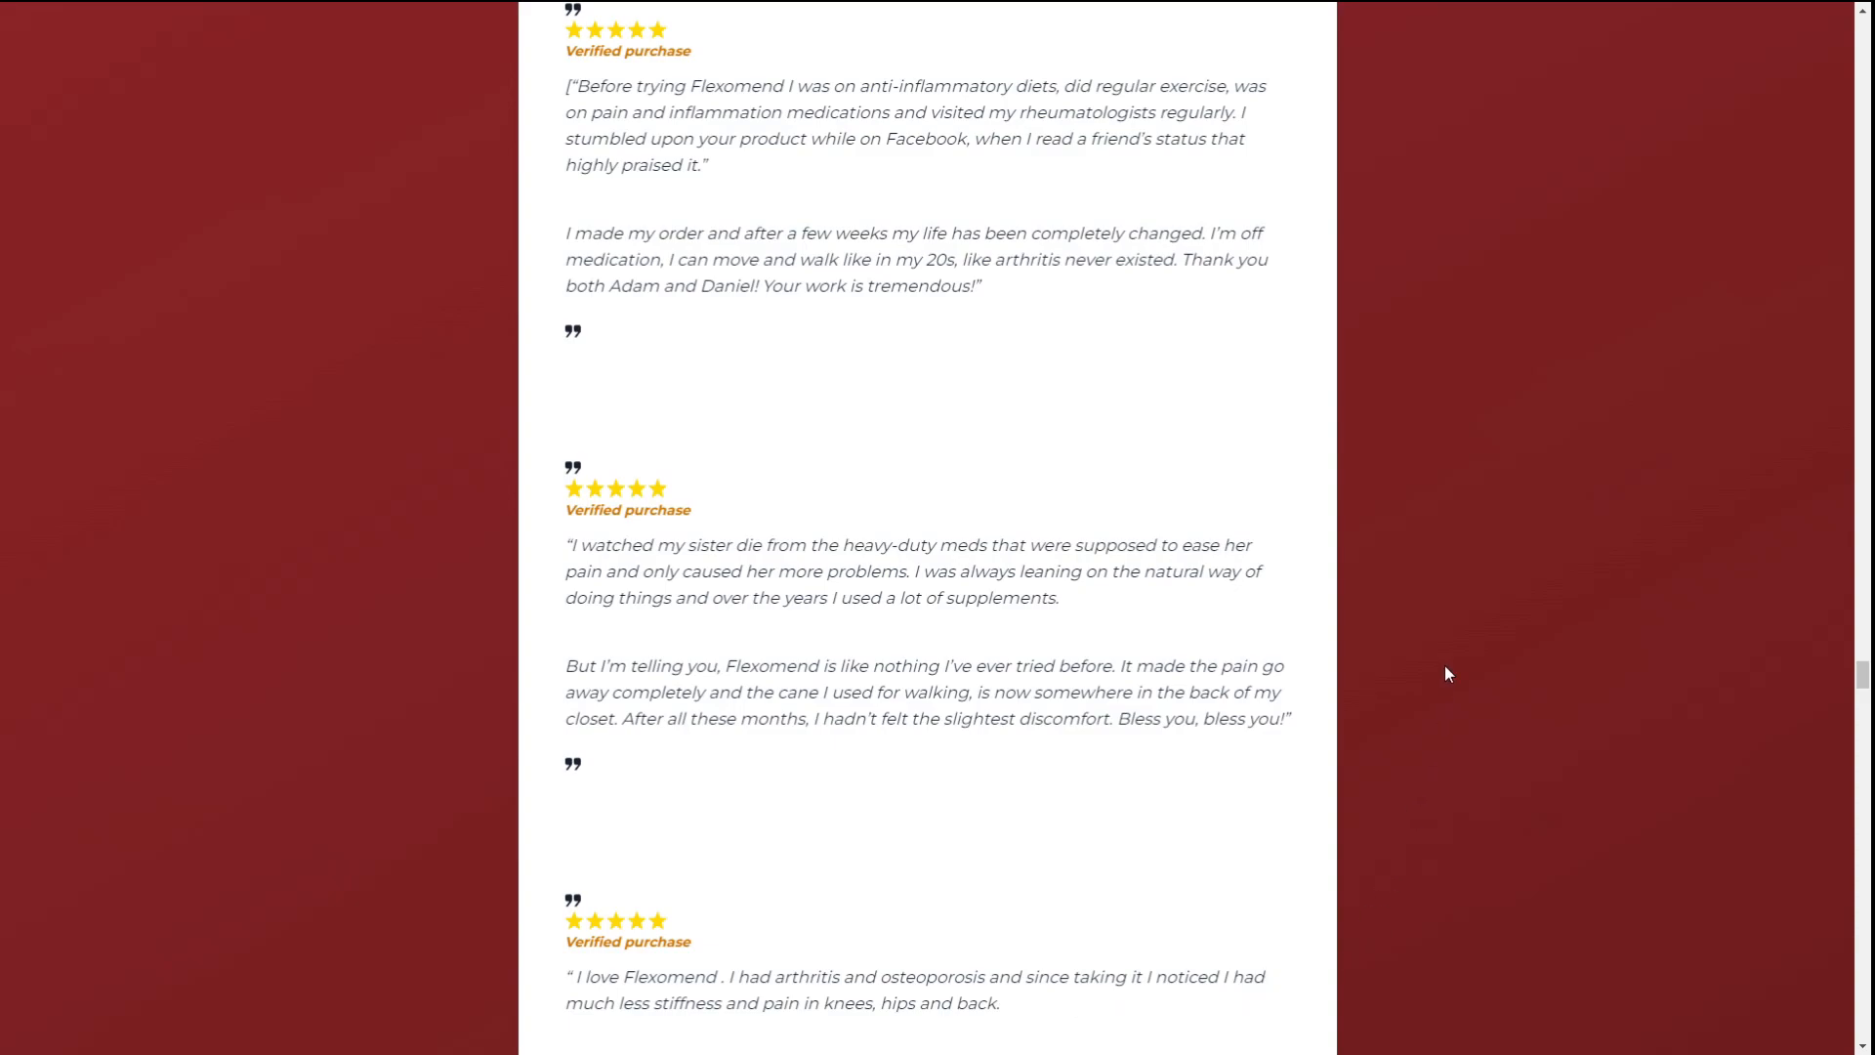
# Scroll to the third testimonial and the text about 79,600 people trying the Amish program.
pyautogui.scroll(-3)
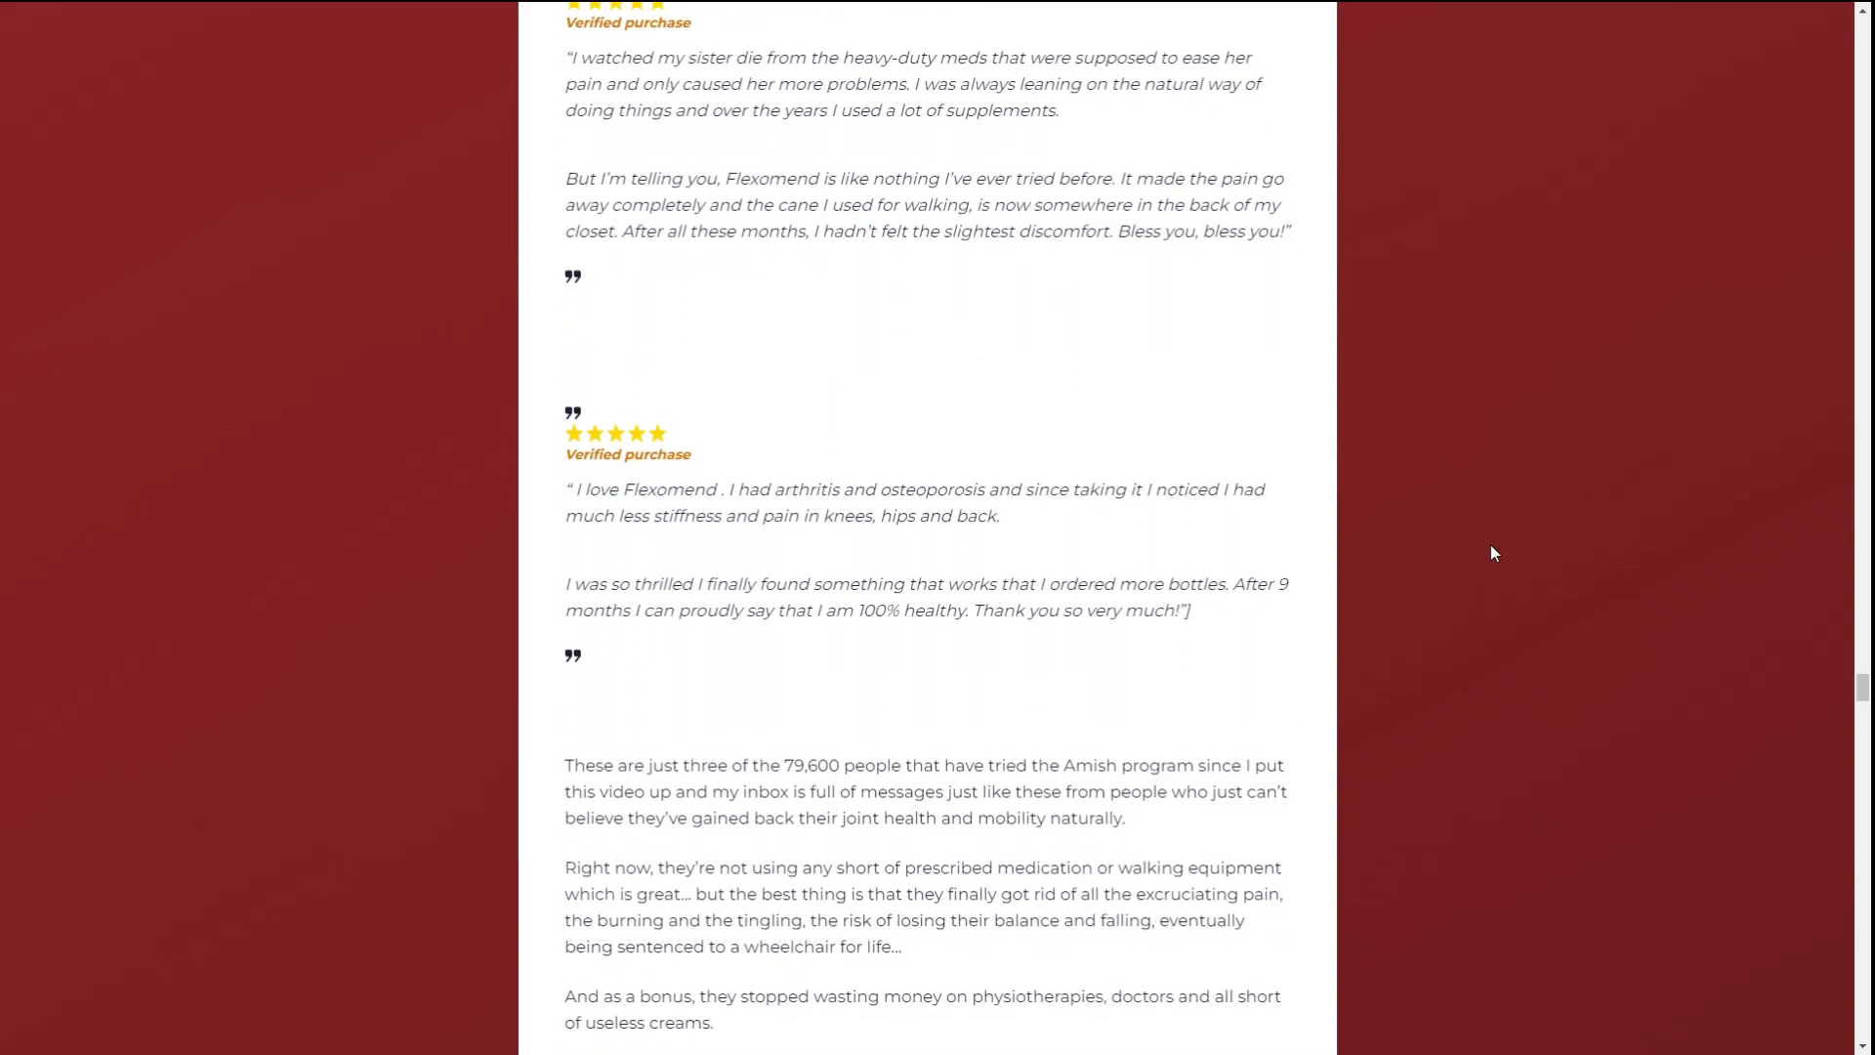
# Scroll through the pricing story to the 1, 3 and 6 bottle package cards with BUY NOW buttons.
pyautogui.scroll(-3)
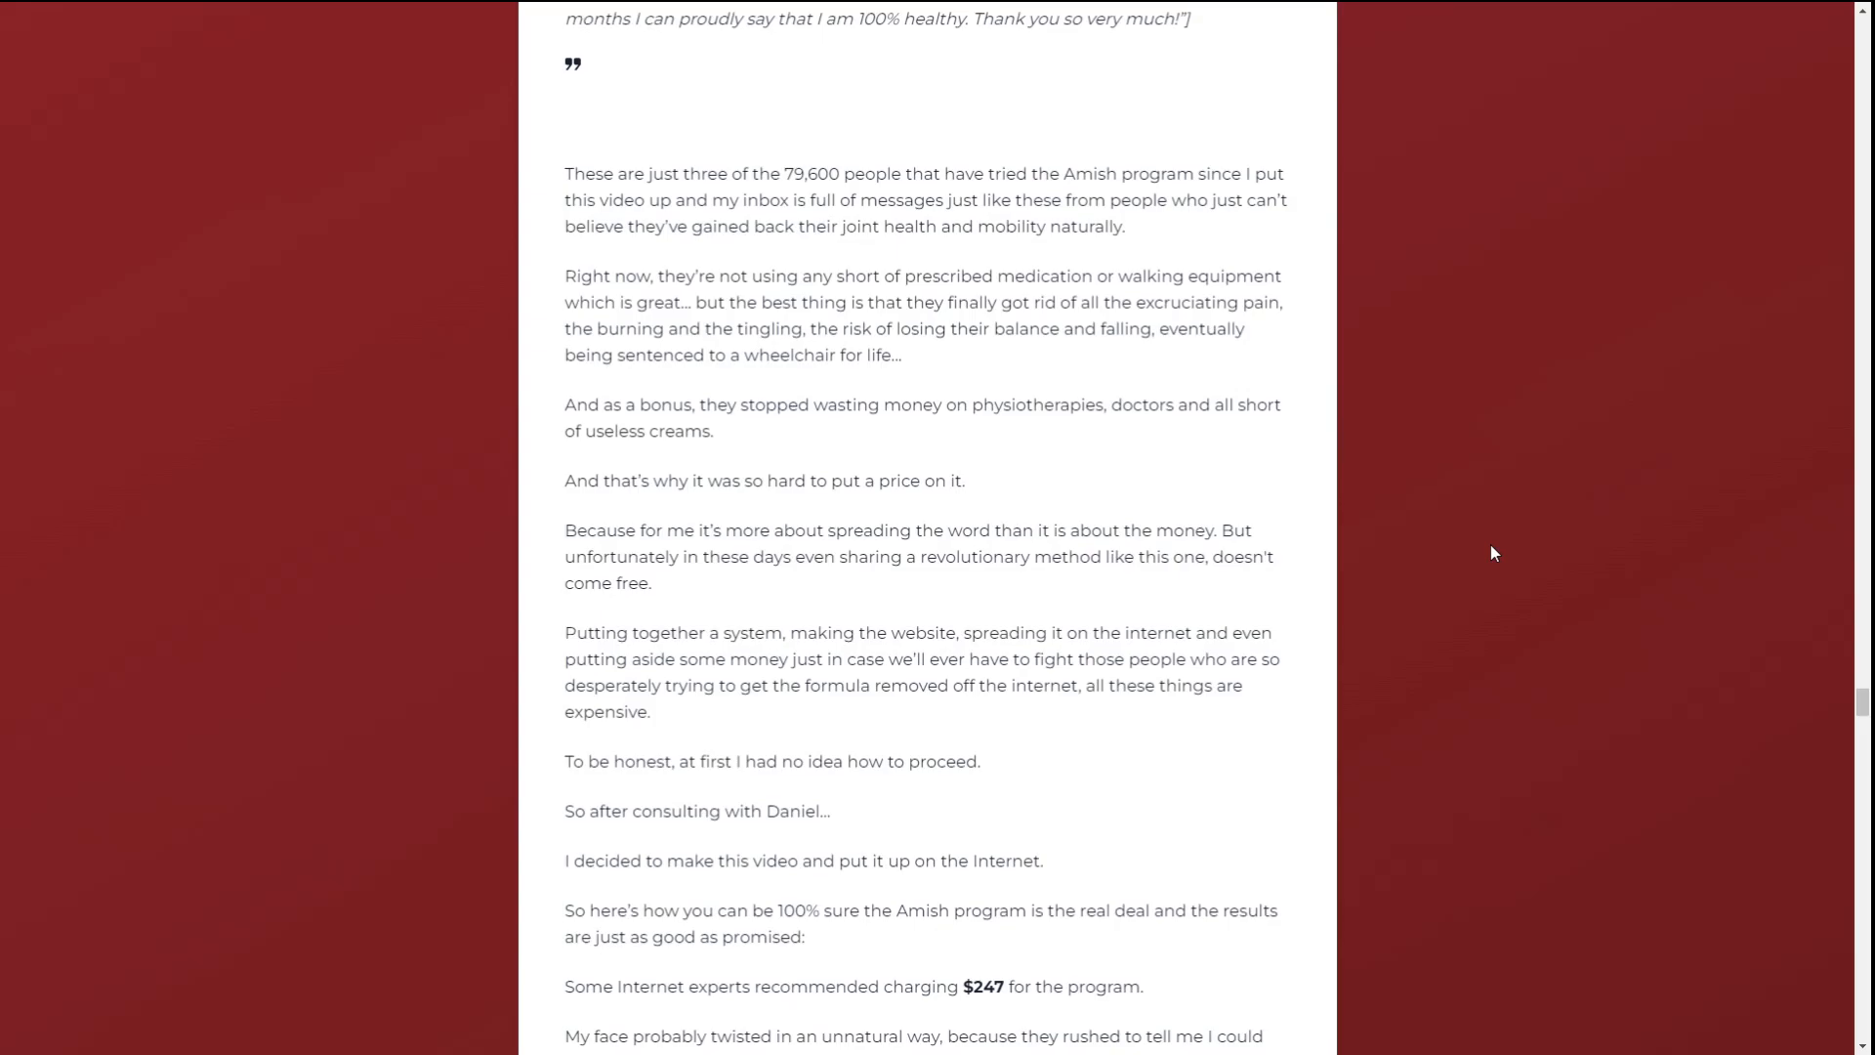
pyautogui.scroll(-3)
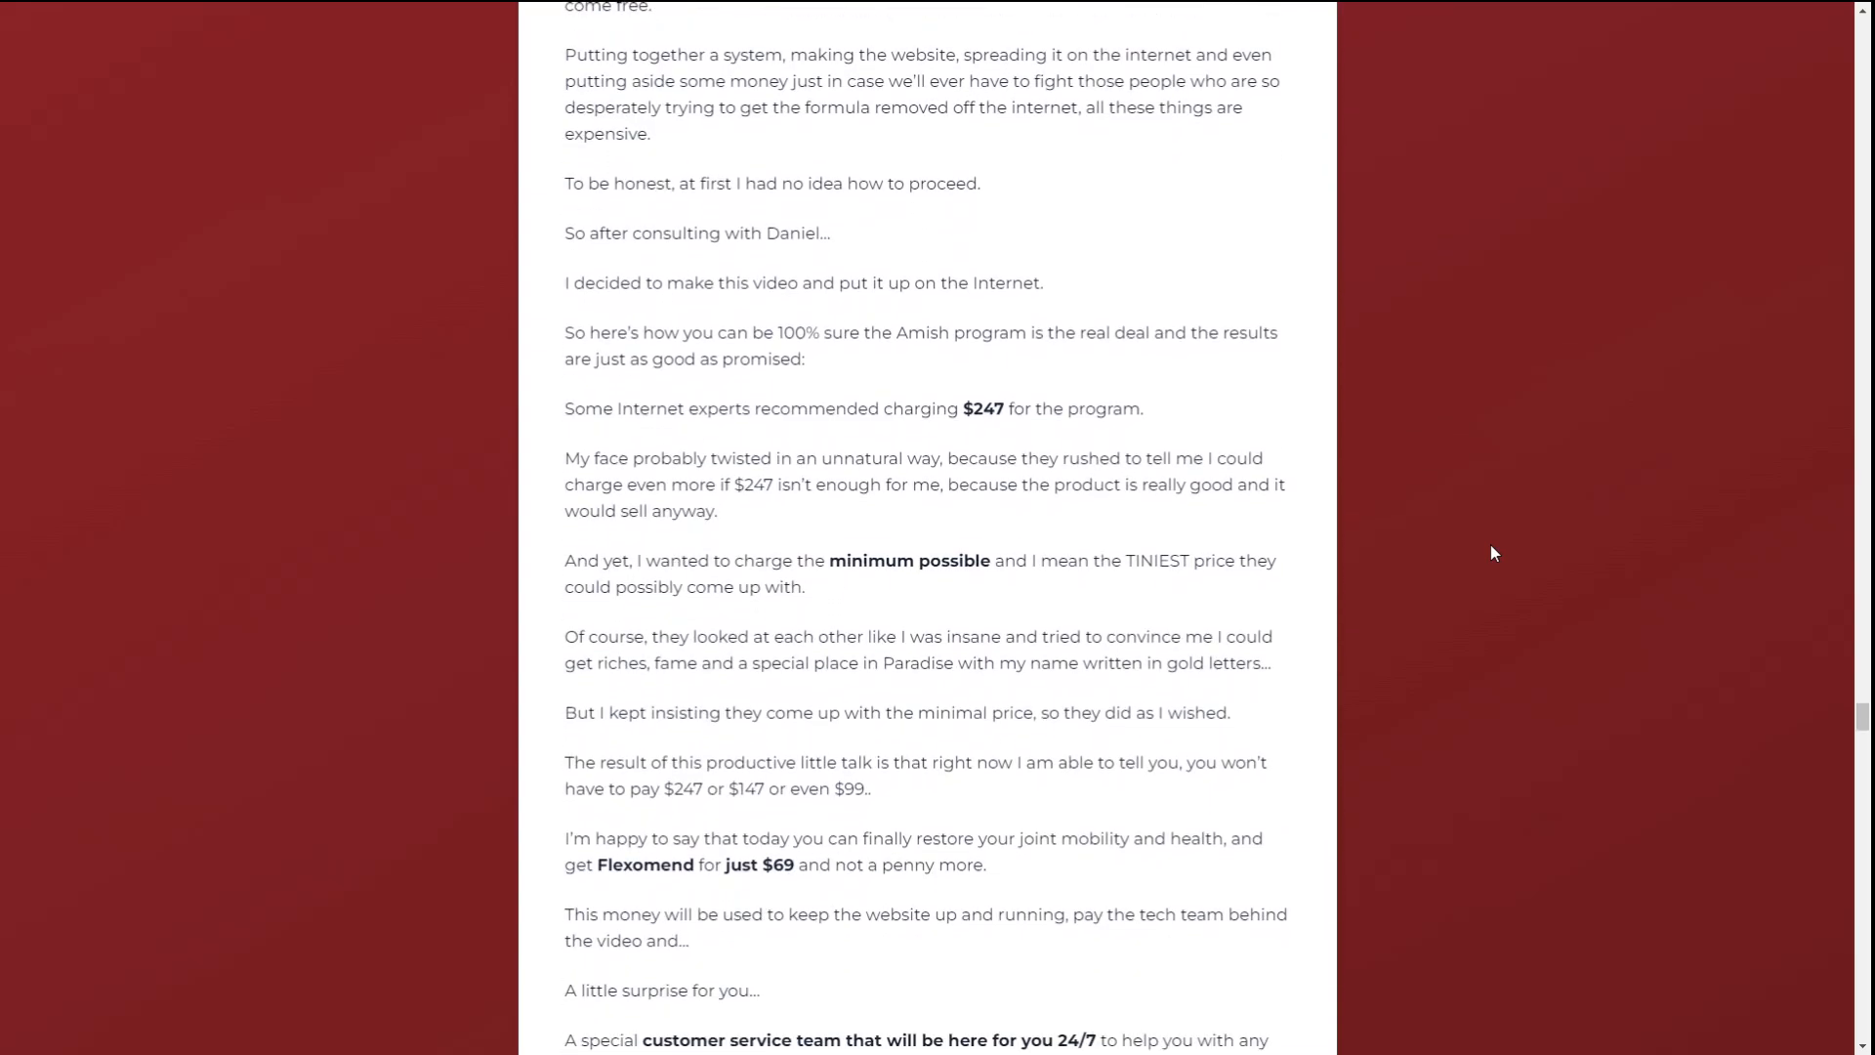
pyautogui.scroll(-3)
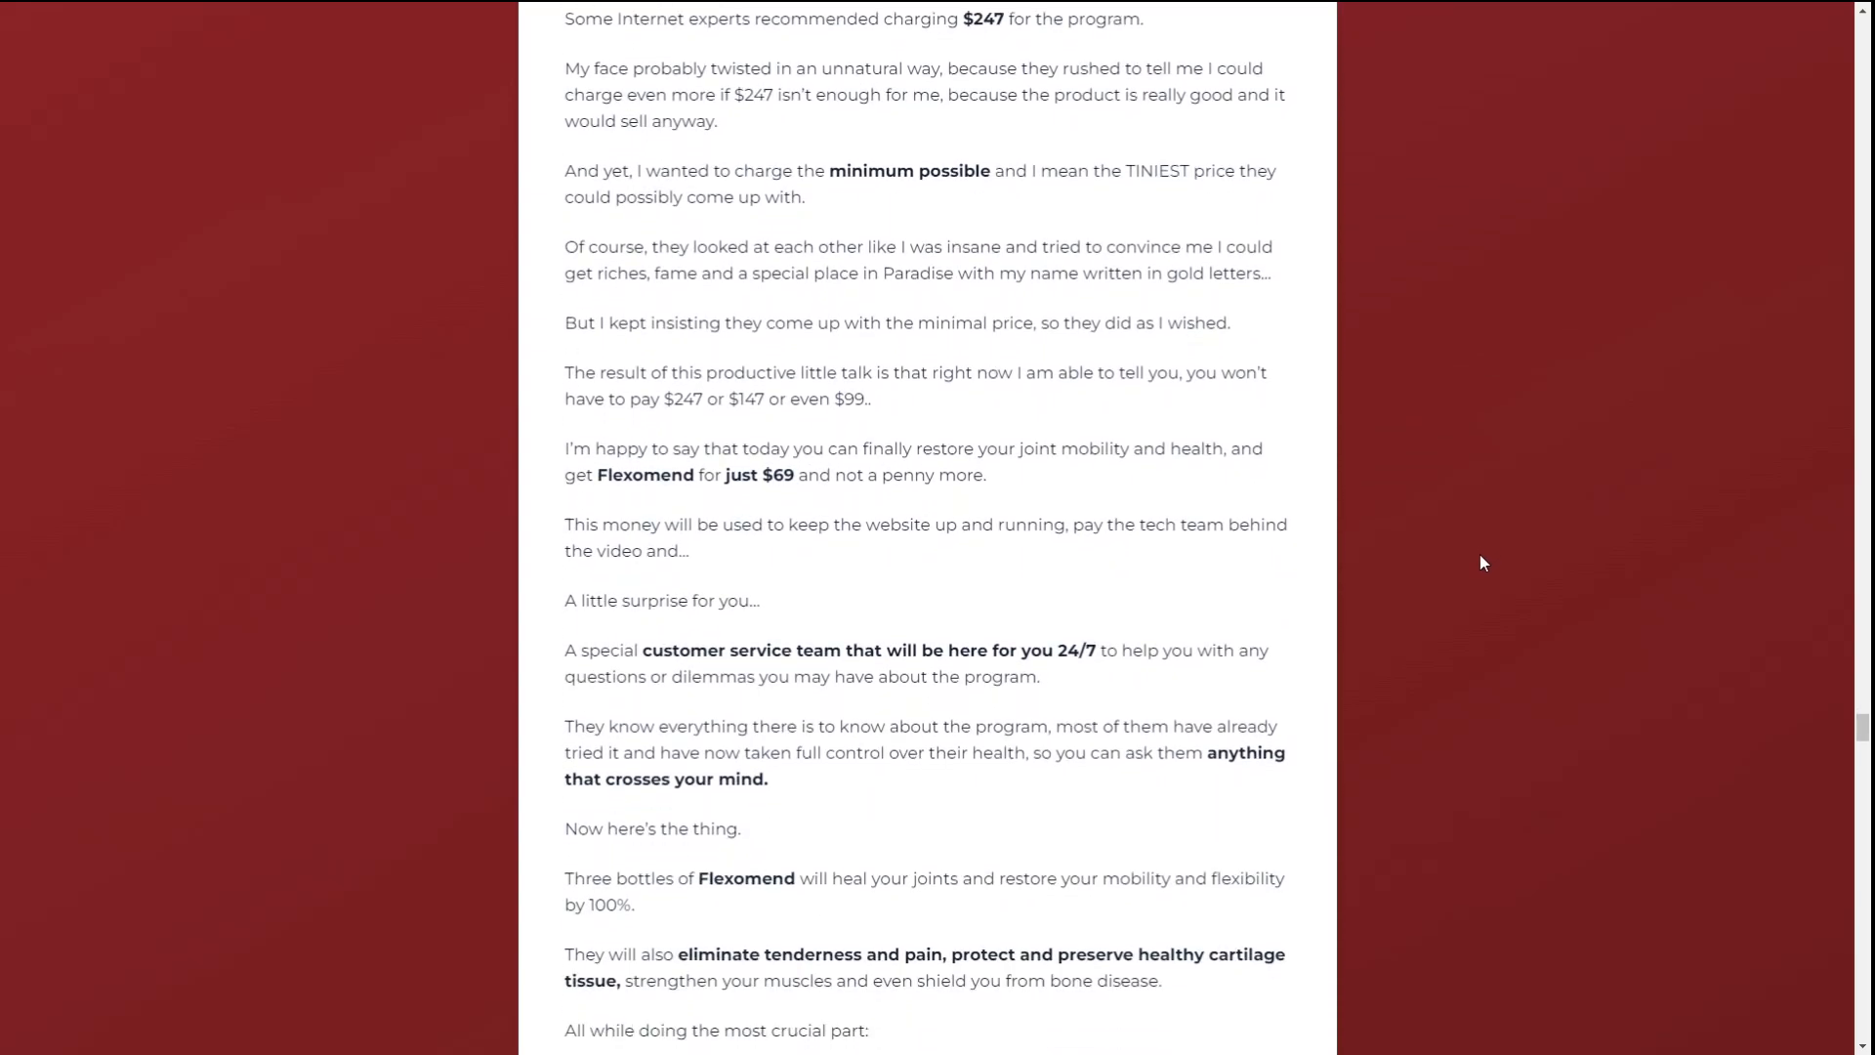
pyautogui.scroll(-3)
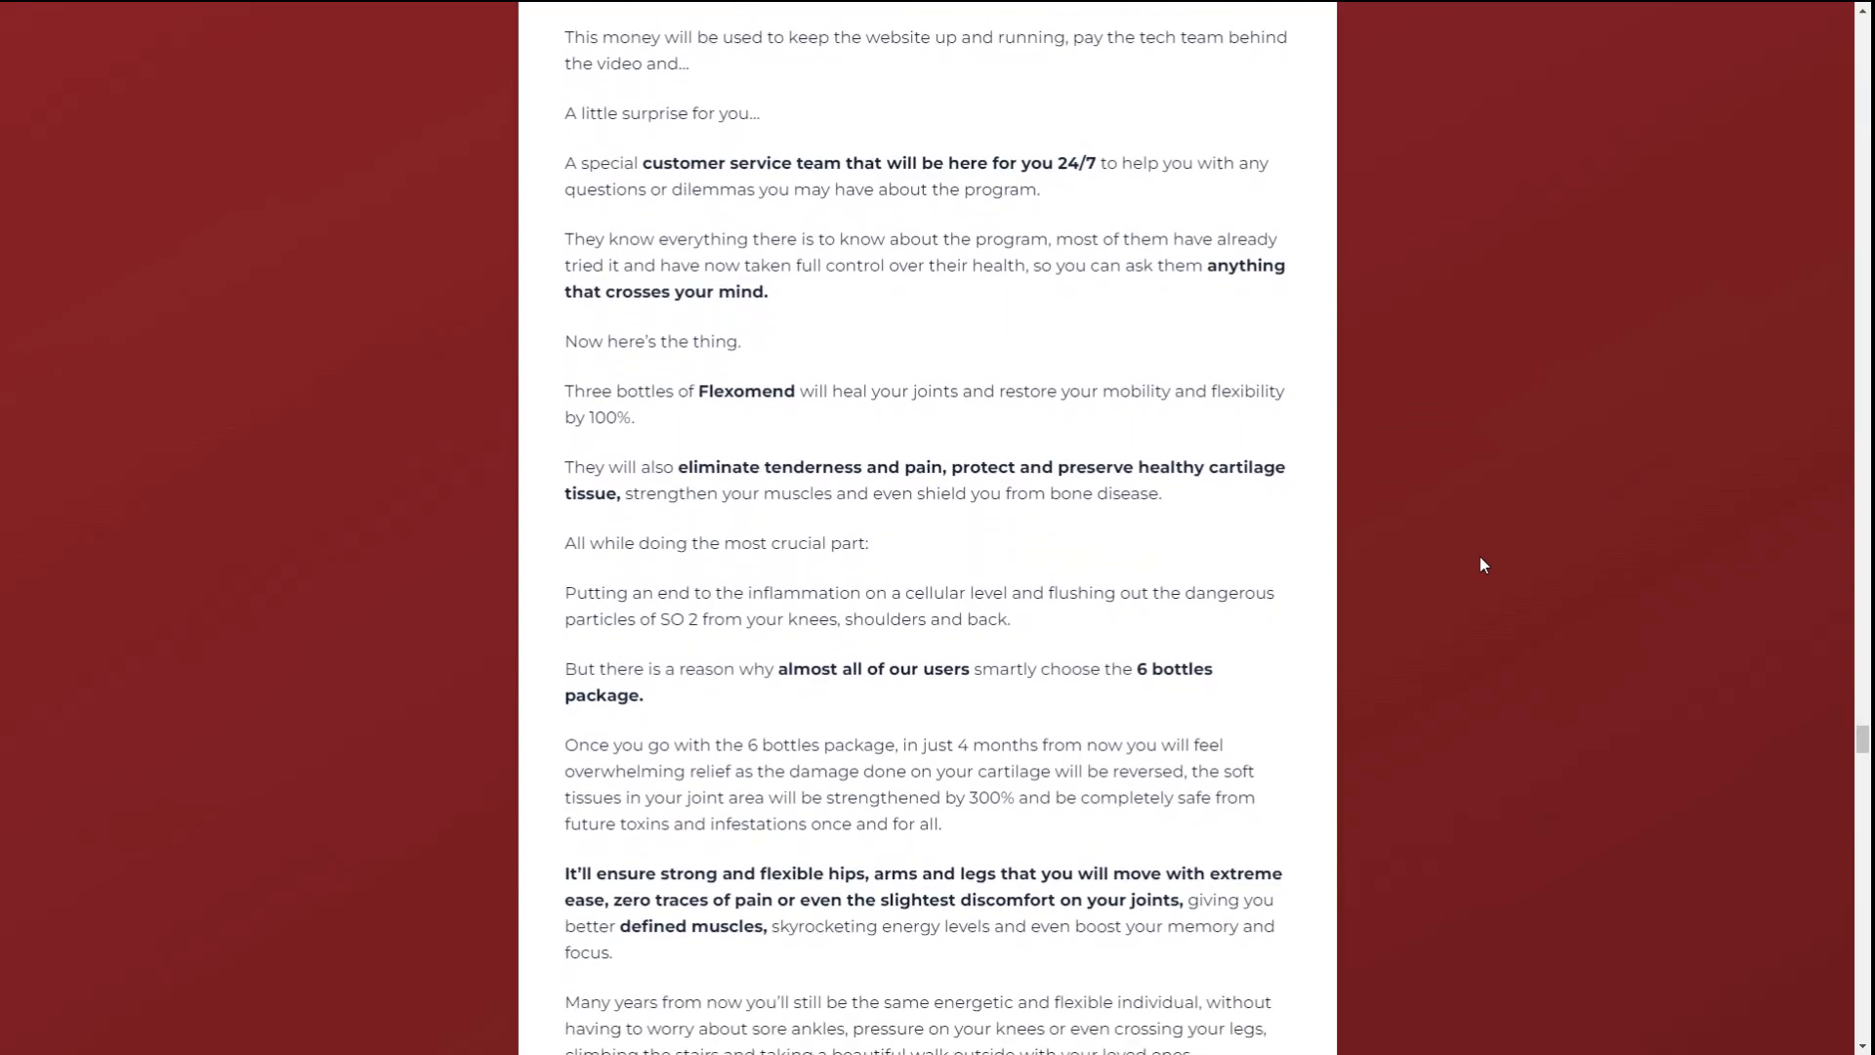
pyautogui.scroll(-3)
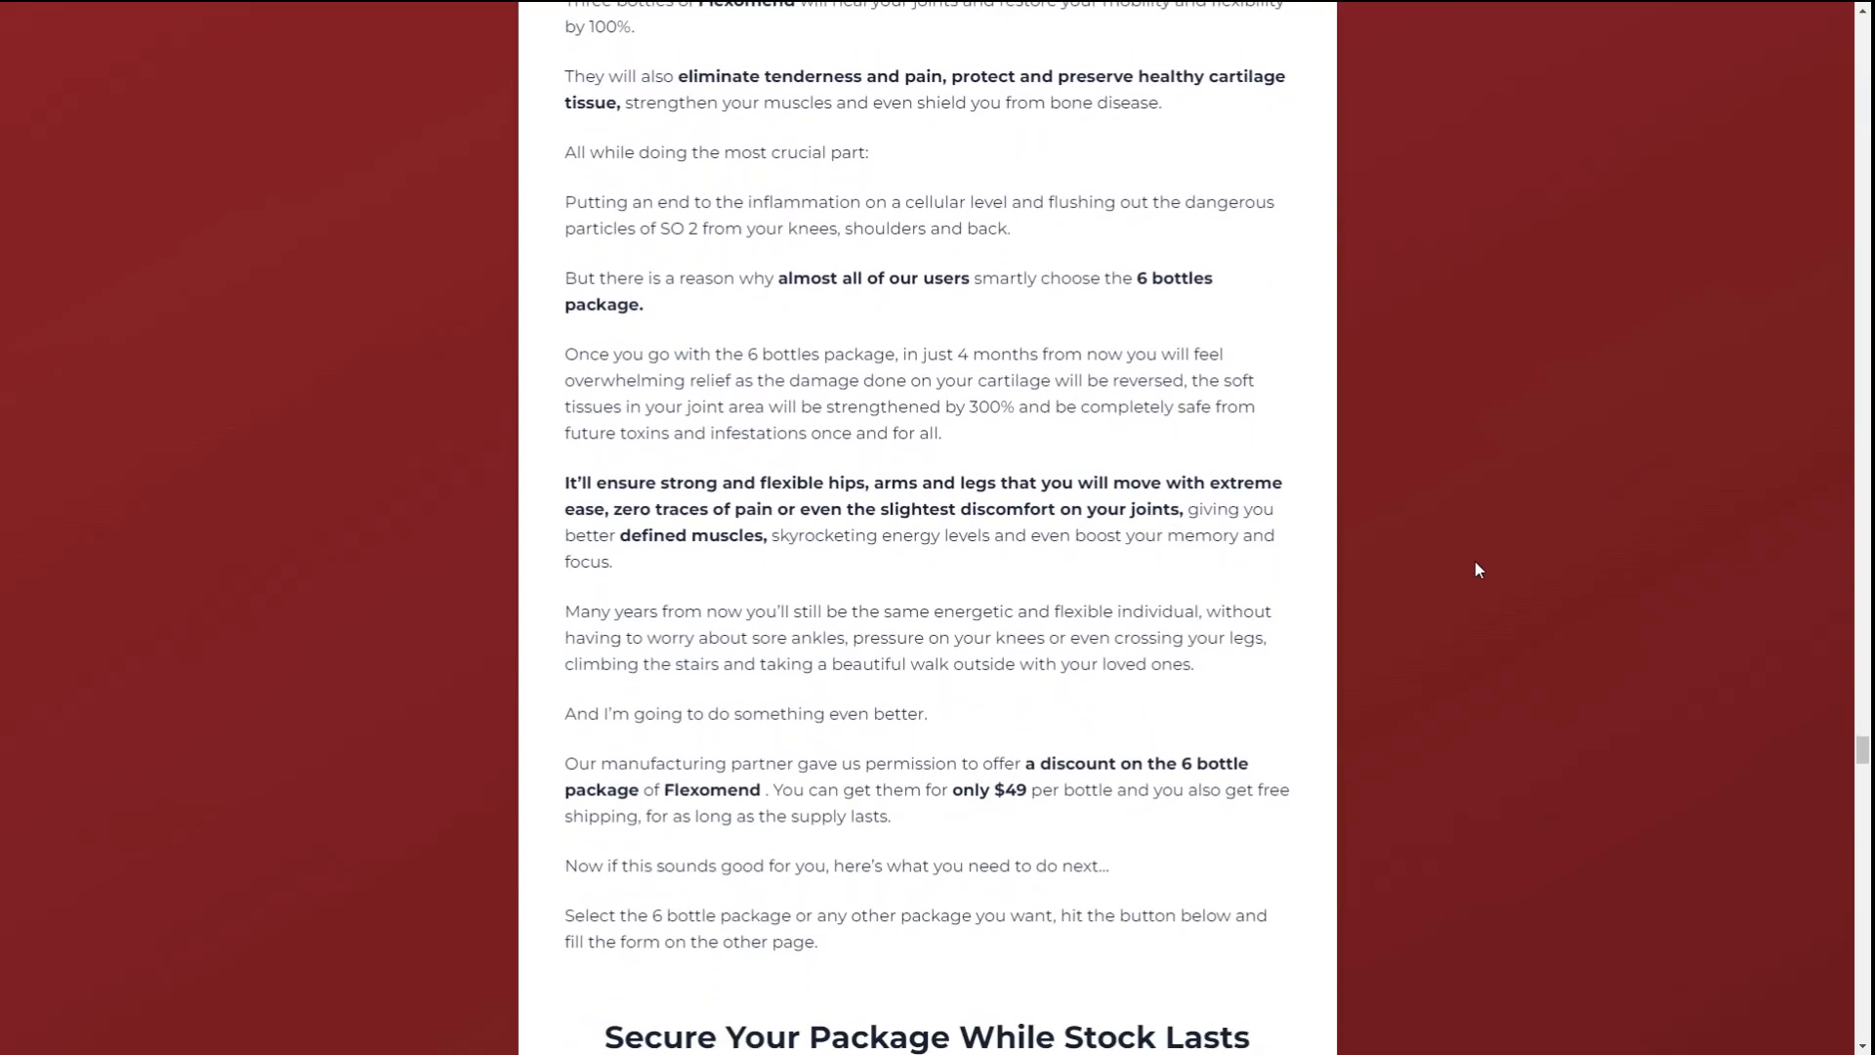
pyautogui.scroll(-3)
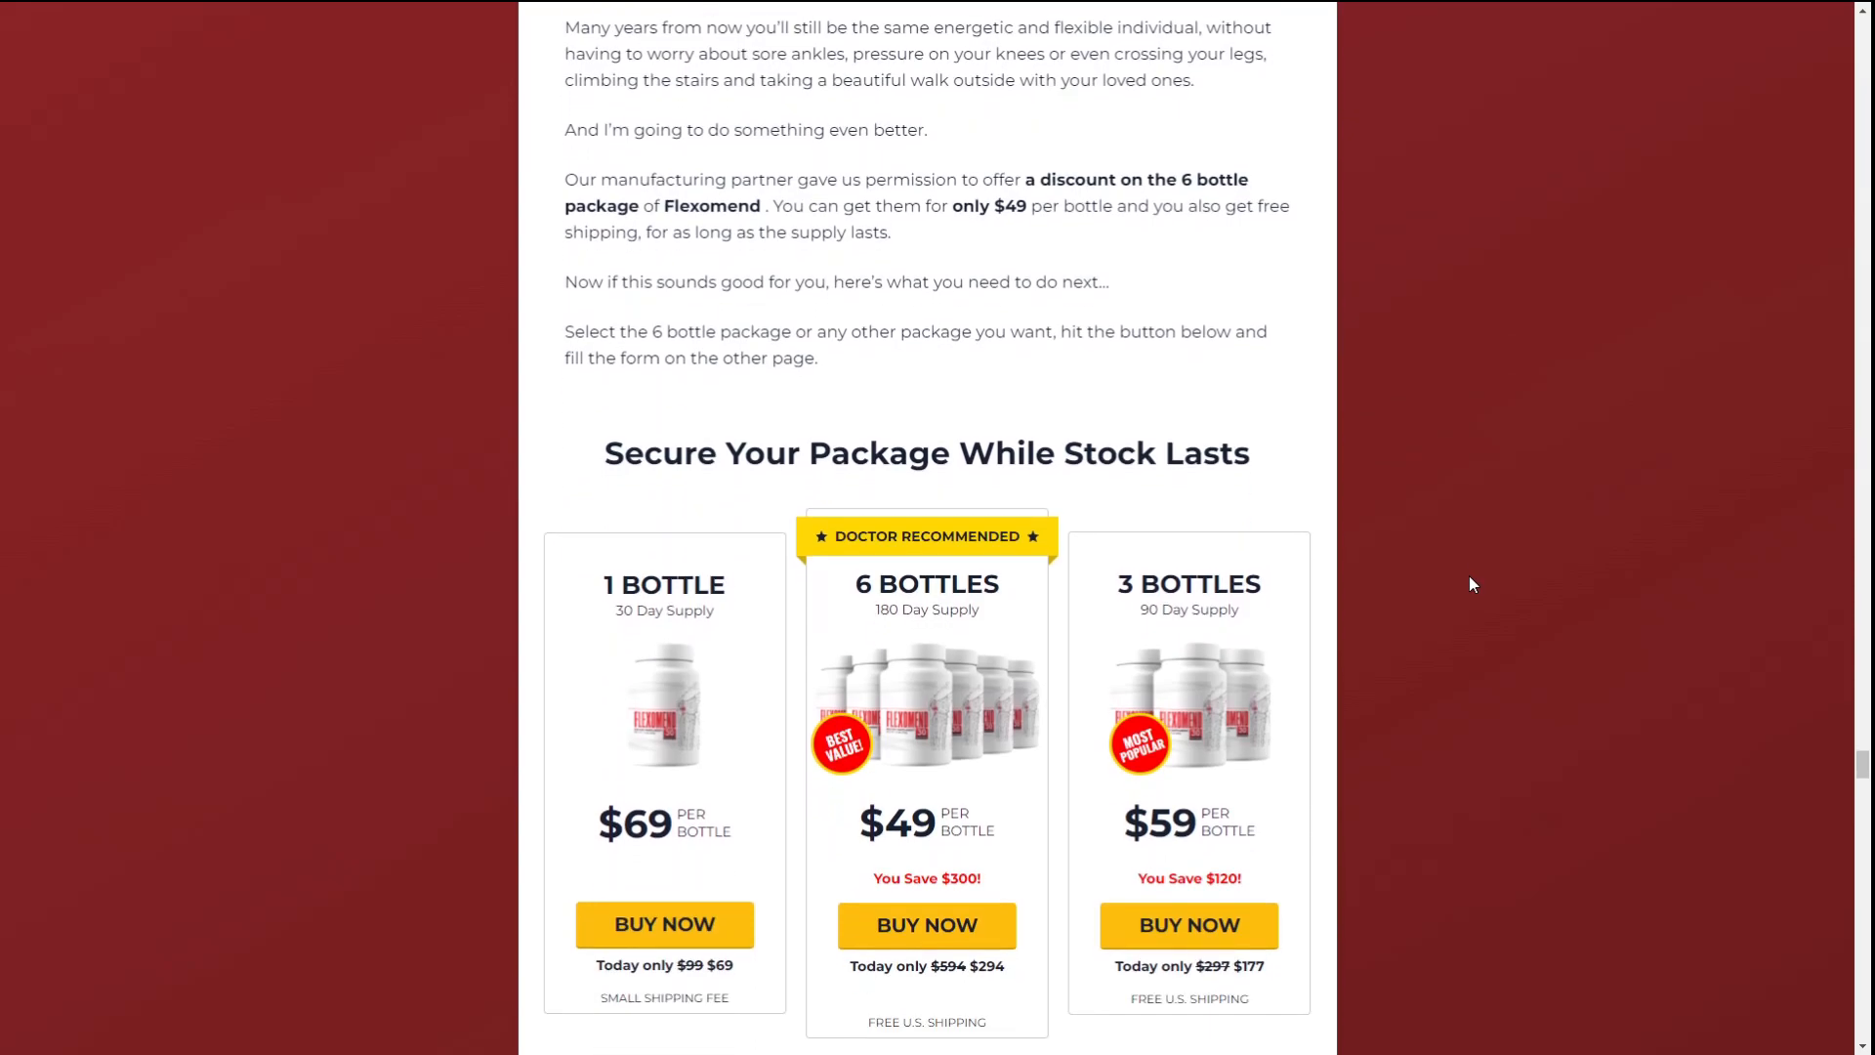
pyautogui.scroll(-3)
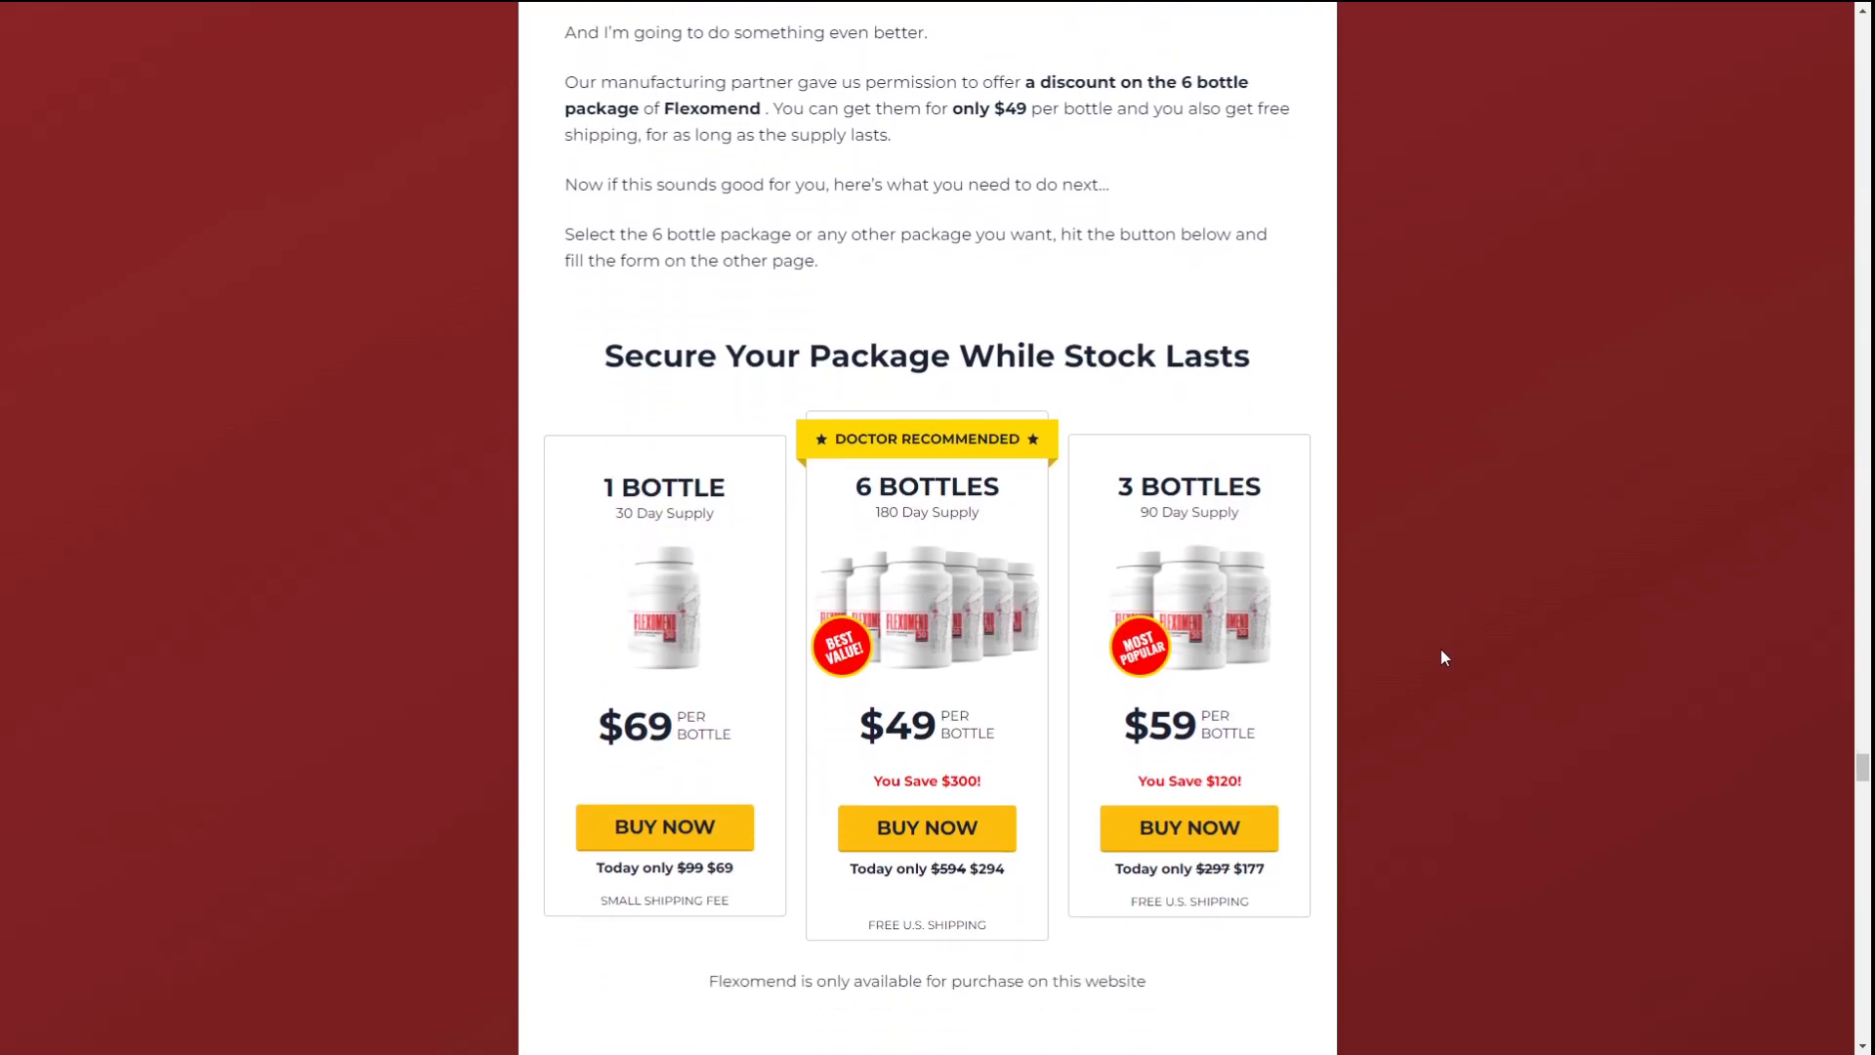
pyautogui.moveTo(831, 1022)
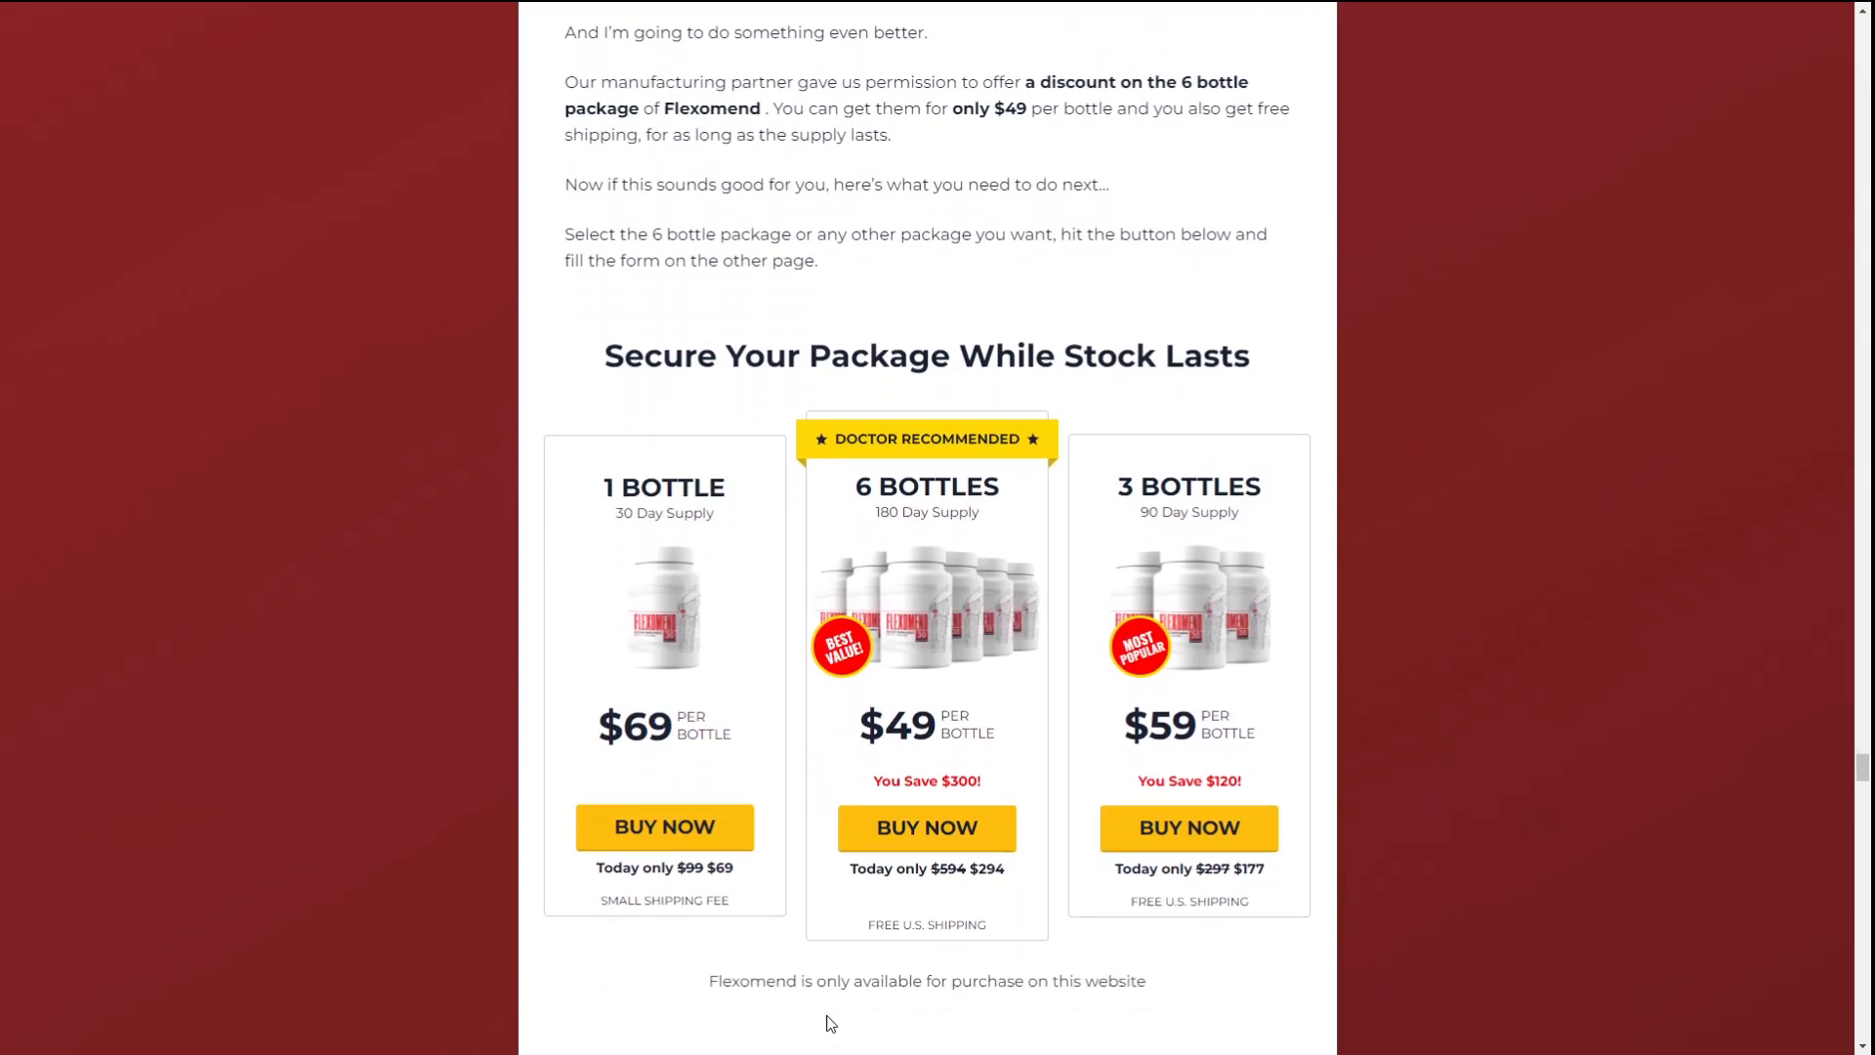
pyautogui.moveTo(721, 1031)
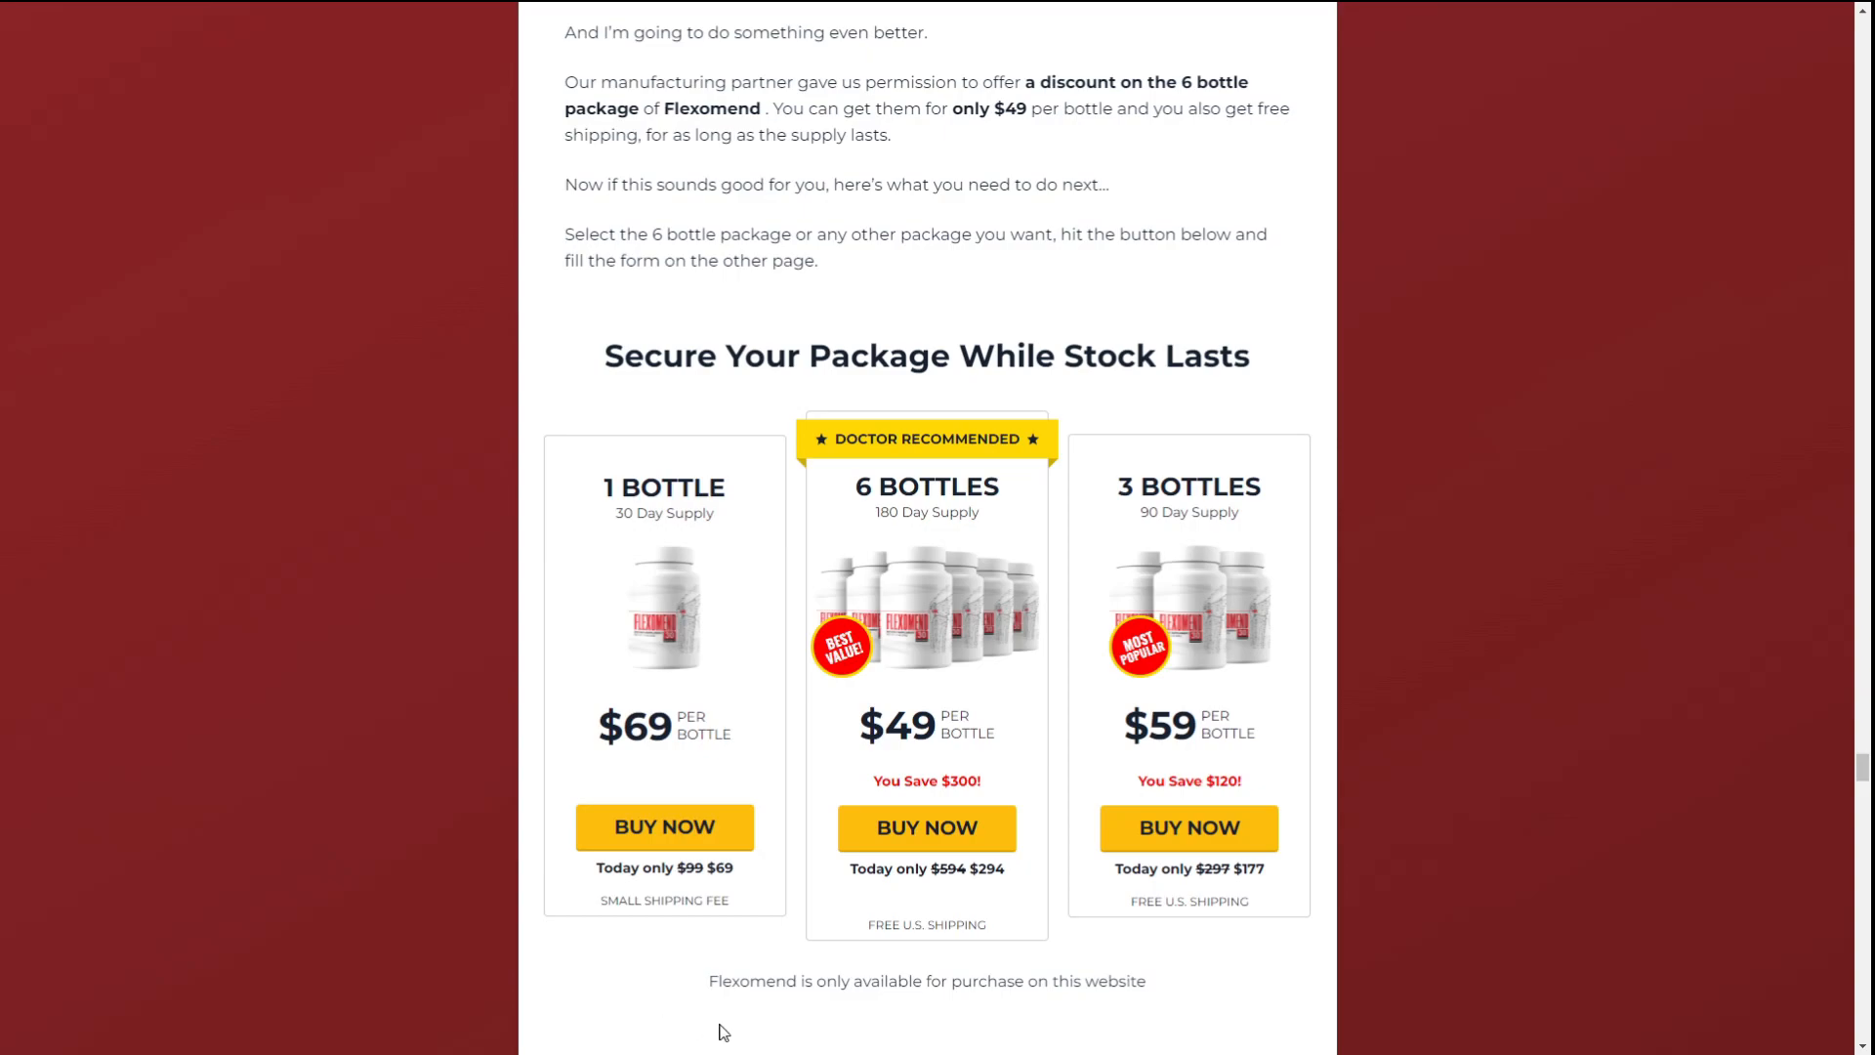
pyautogui.moveTo(1041, 1030)
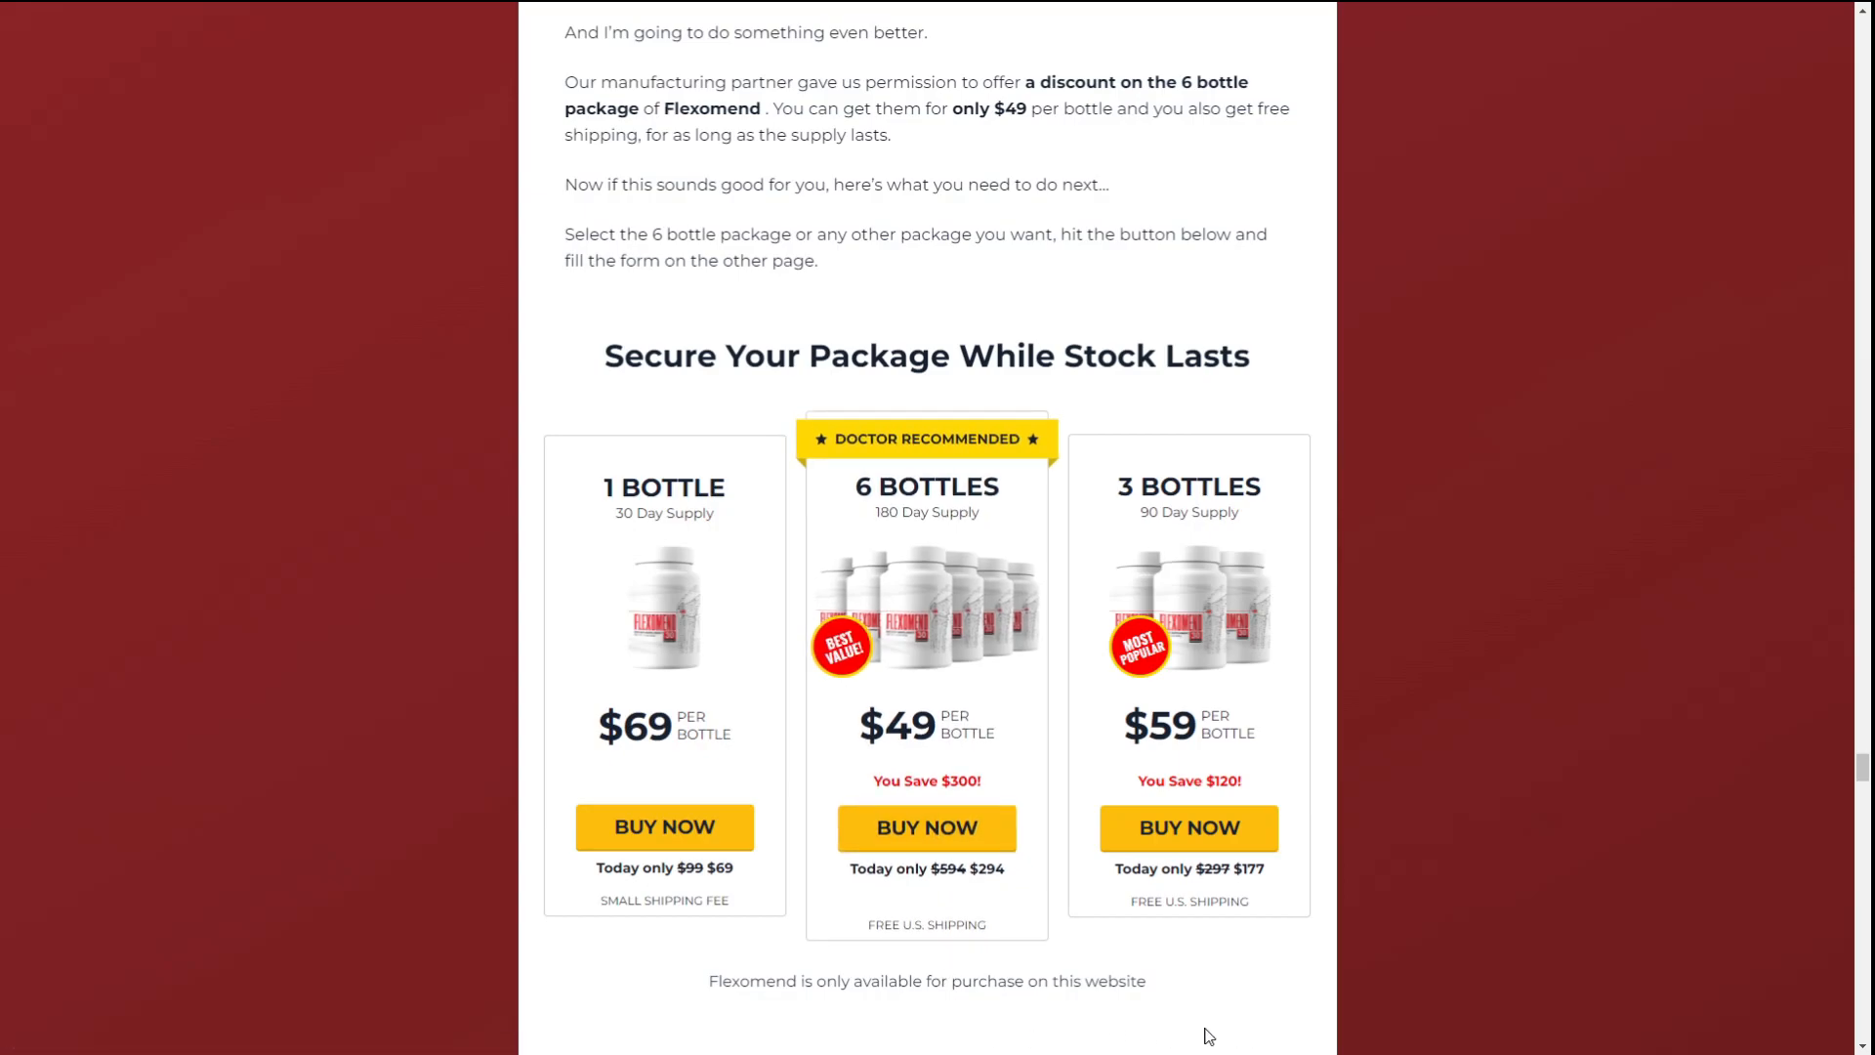
pyautogui.moveTo(1014, 1029)
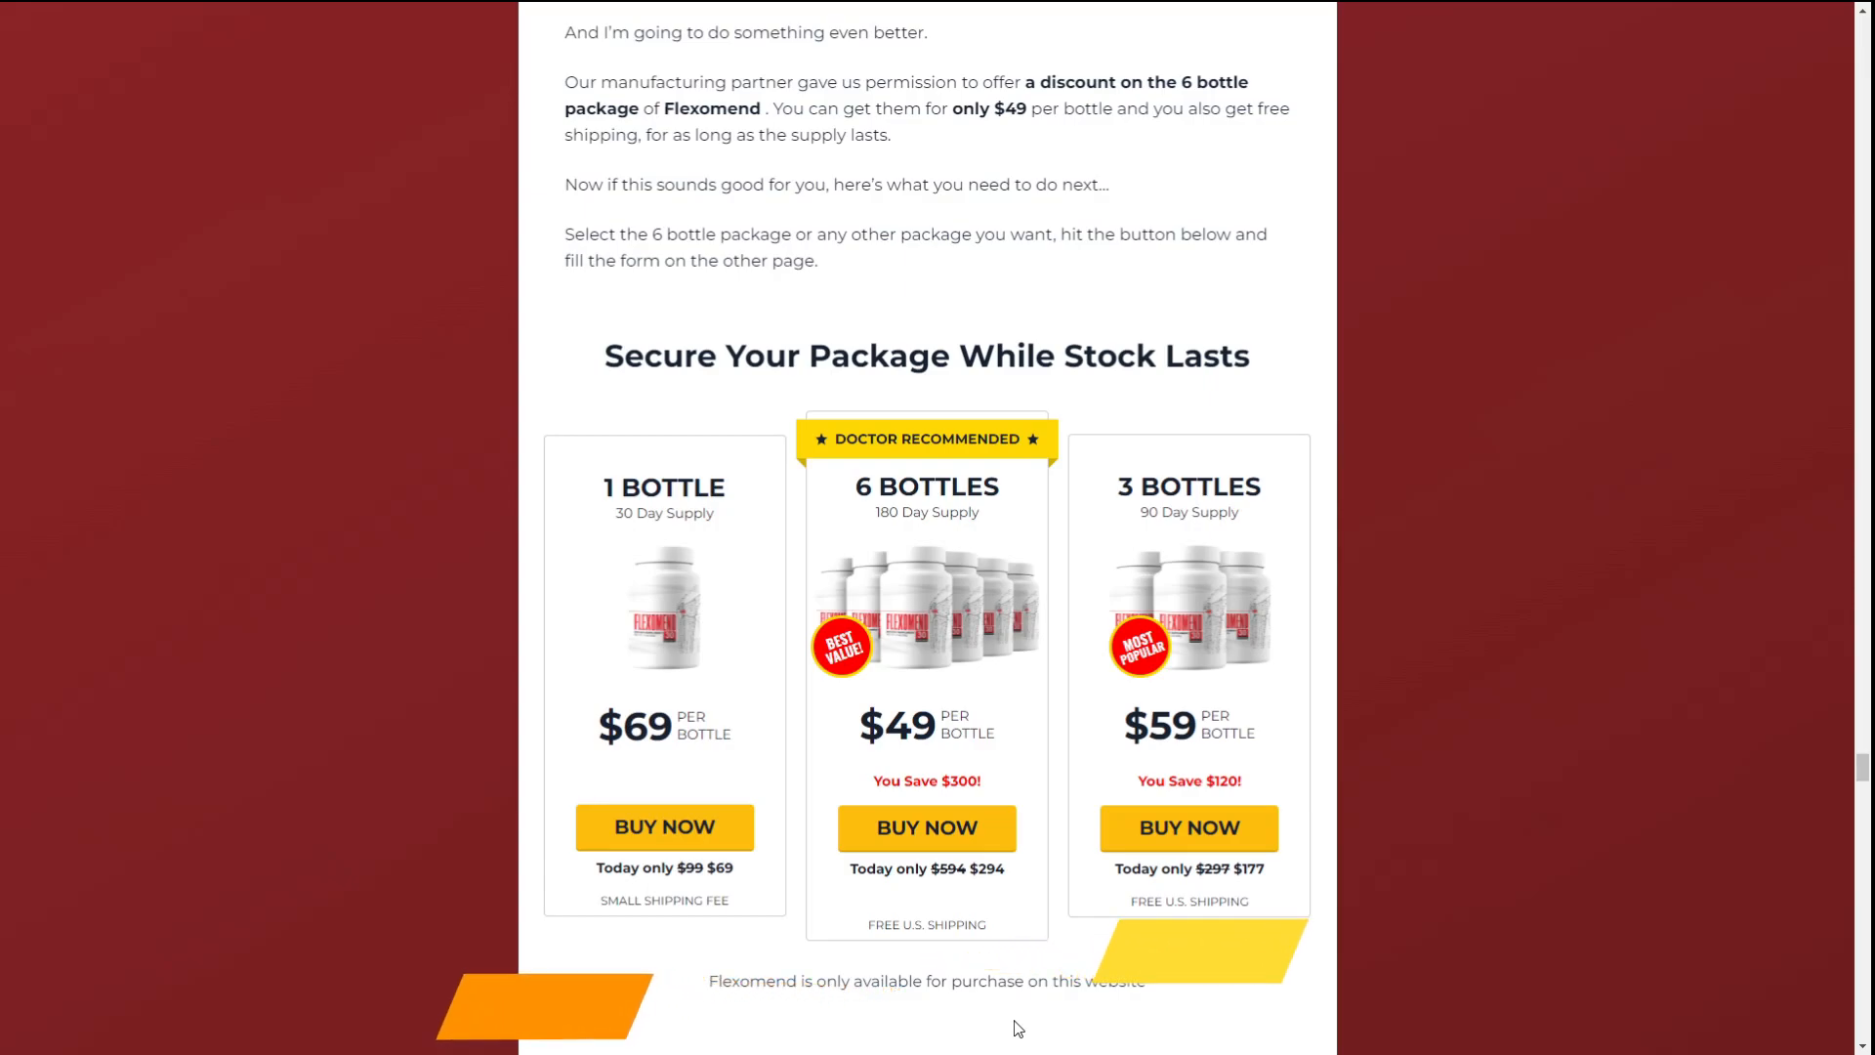
# Scroll to the delivery note beneath the packages: the order arrives within 7 days.
pyautogui.scroll(-3)
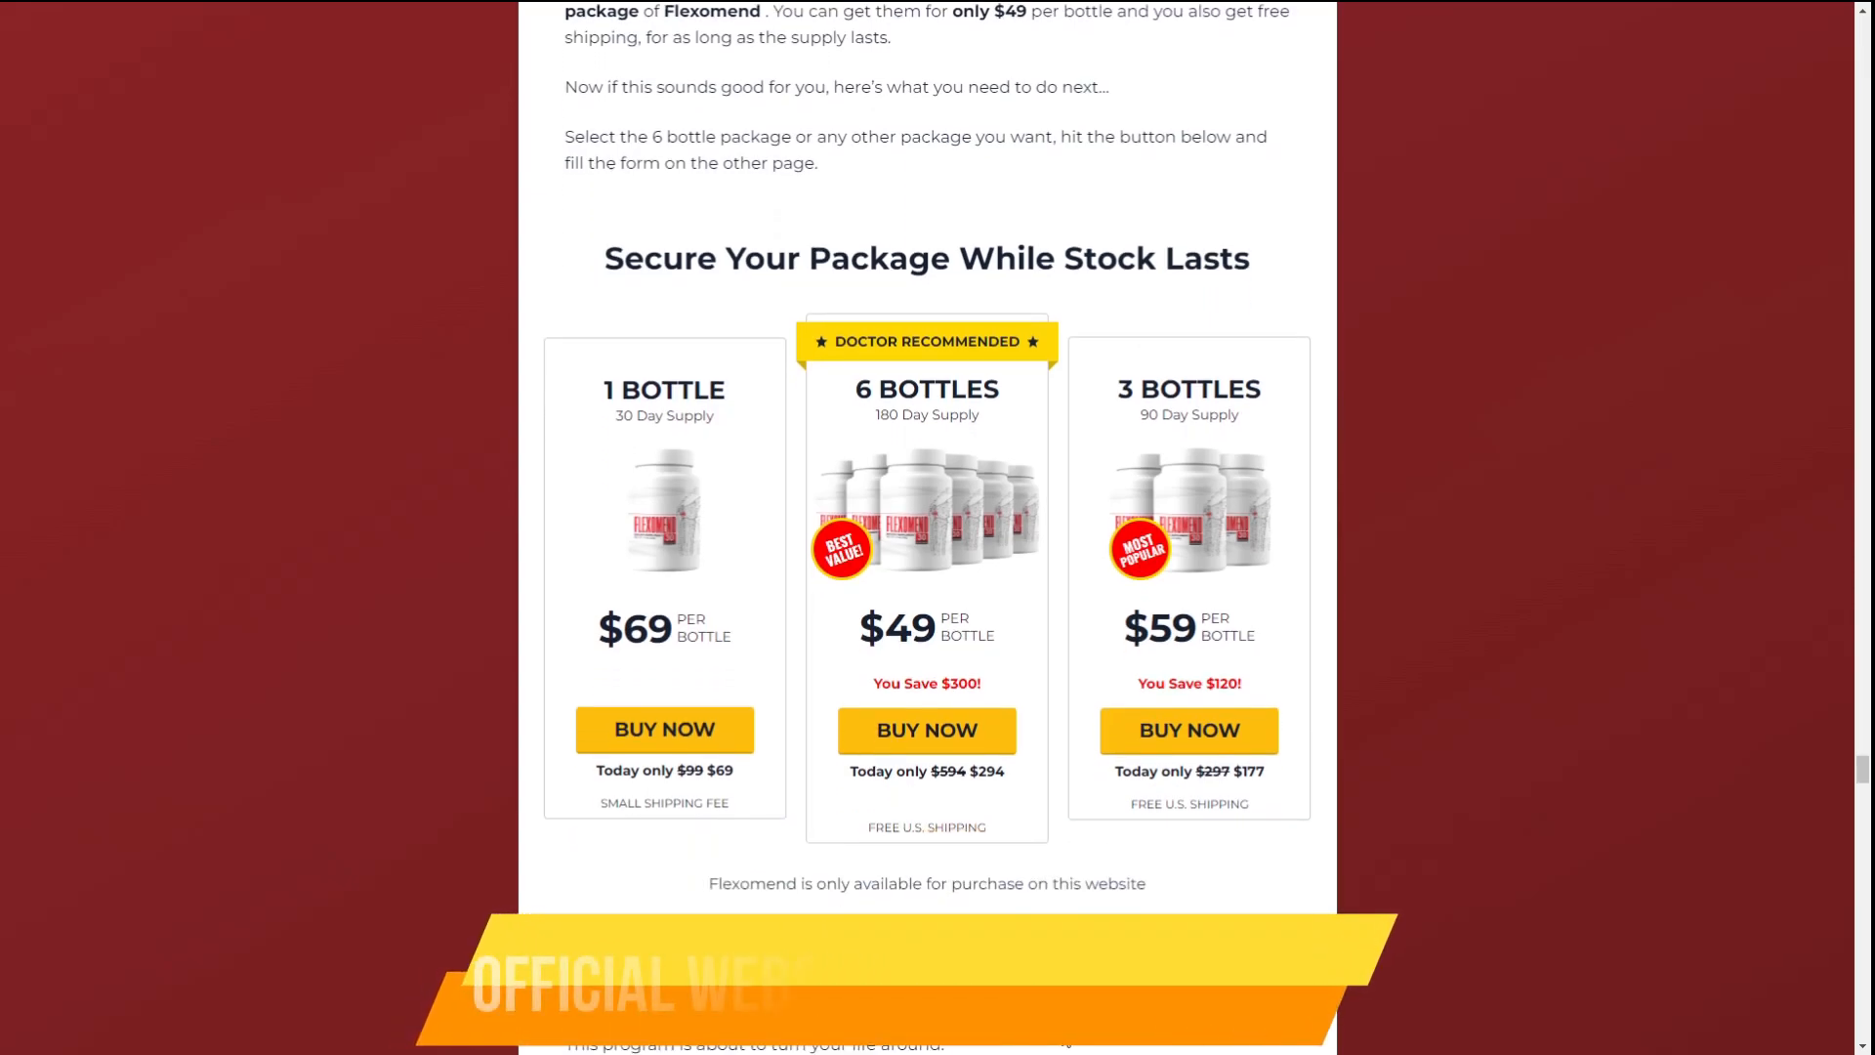
pyautogui.scroll(-3)
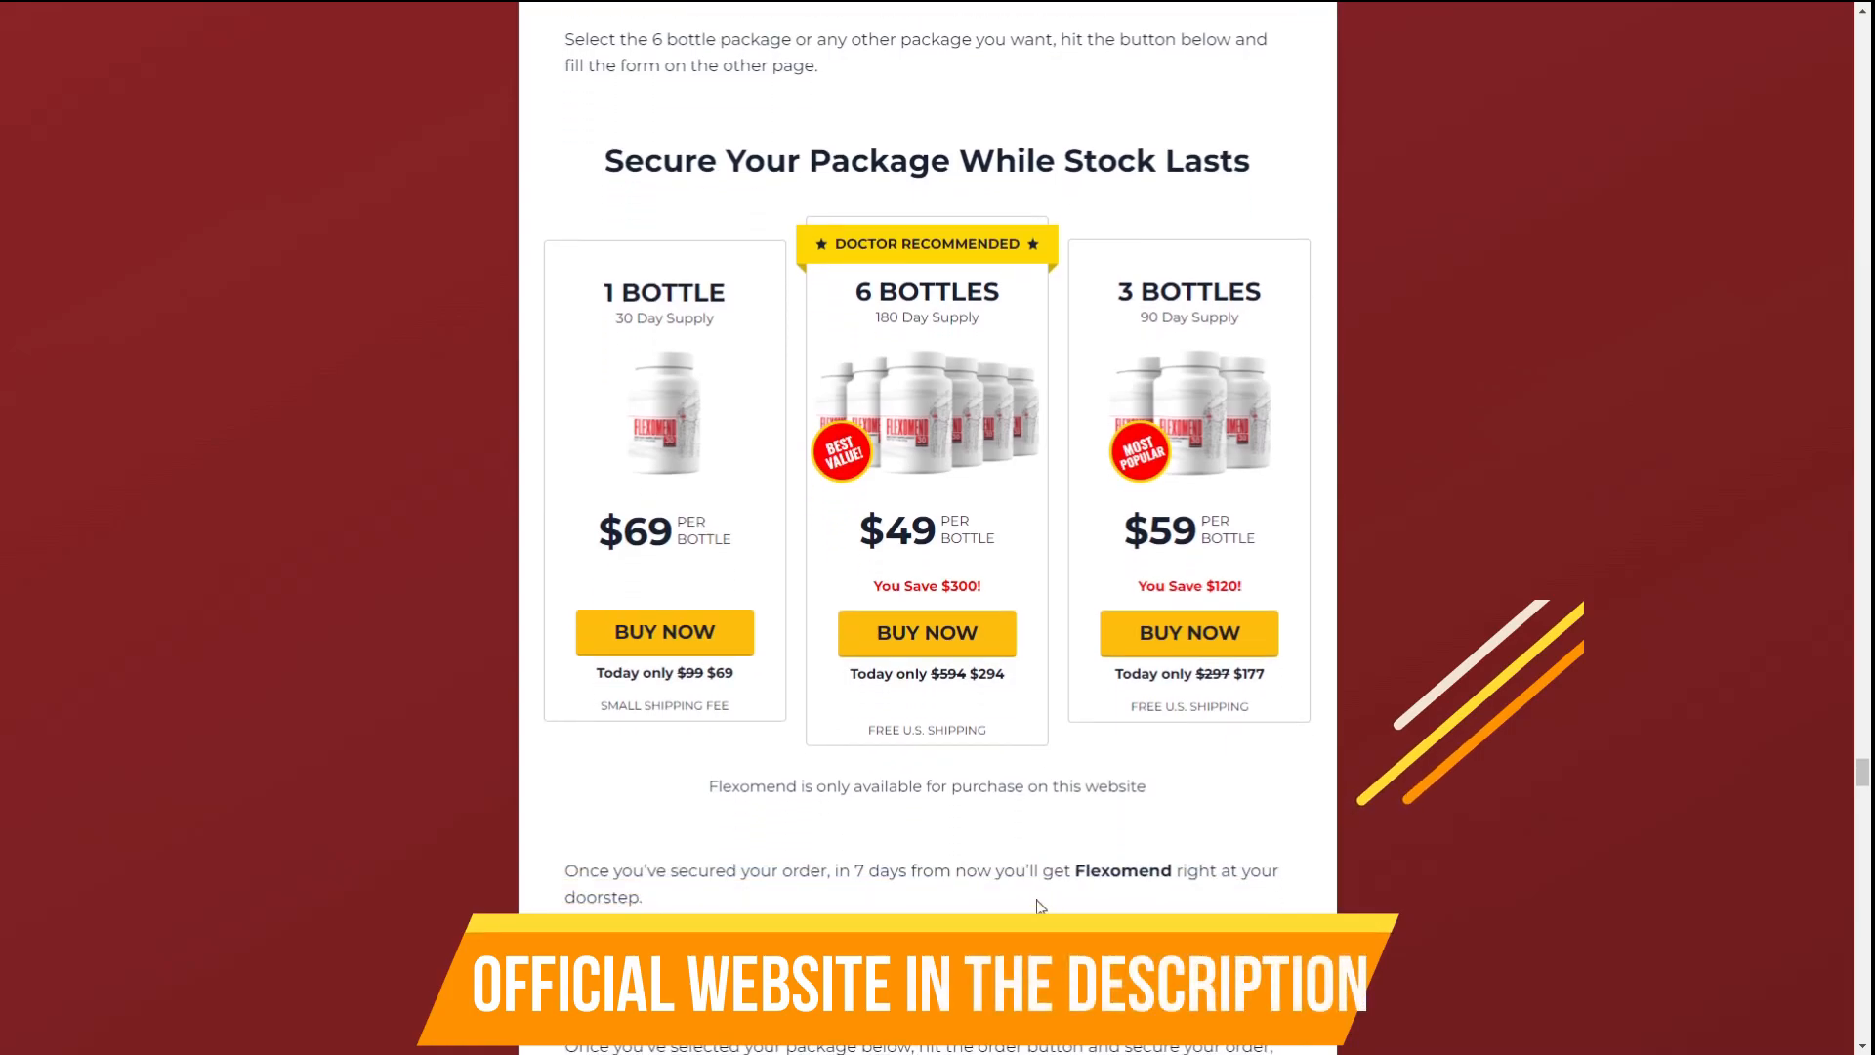
pyautogui.moveTo(987, 907)
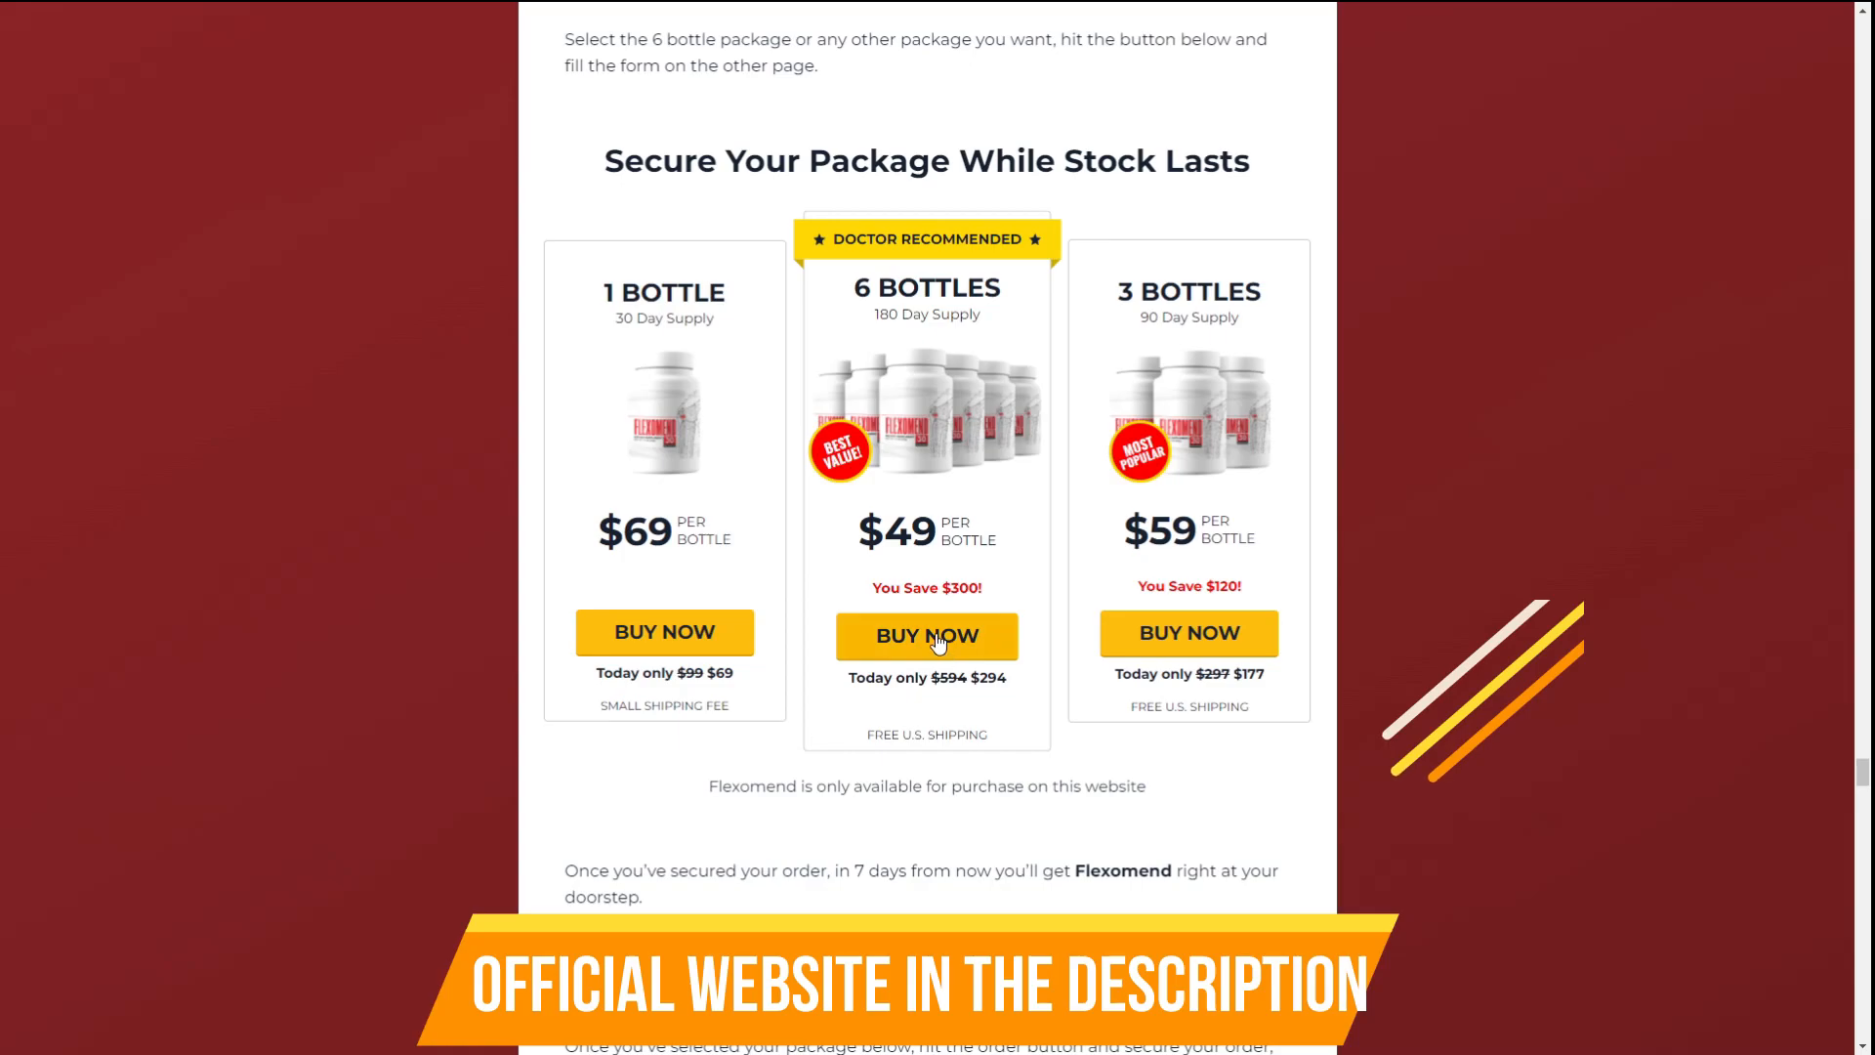
pyautogui.moveTo(1256, 797)
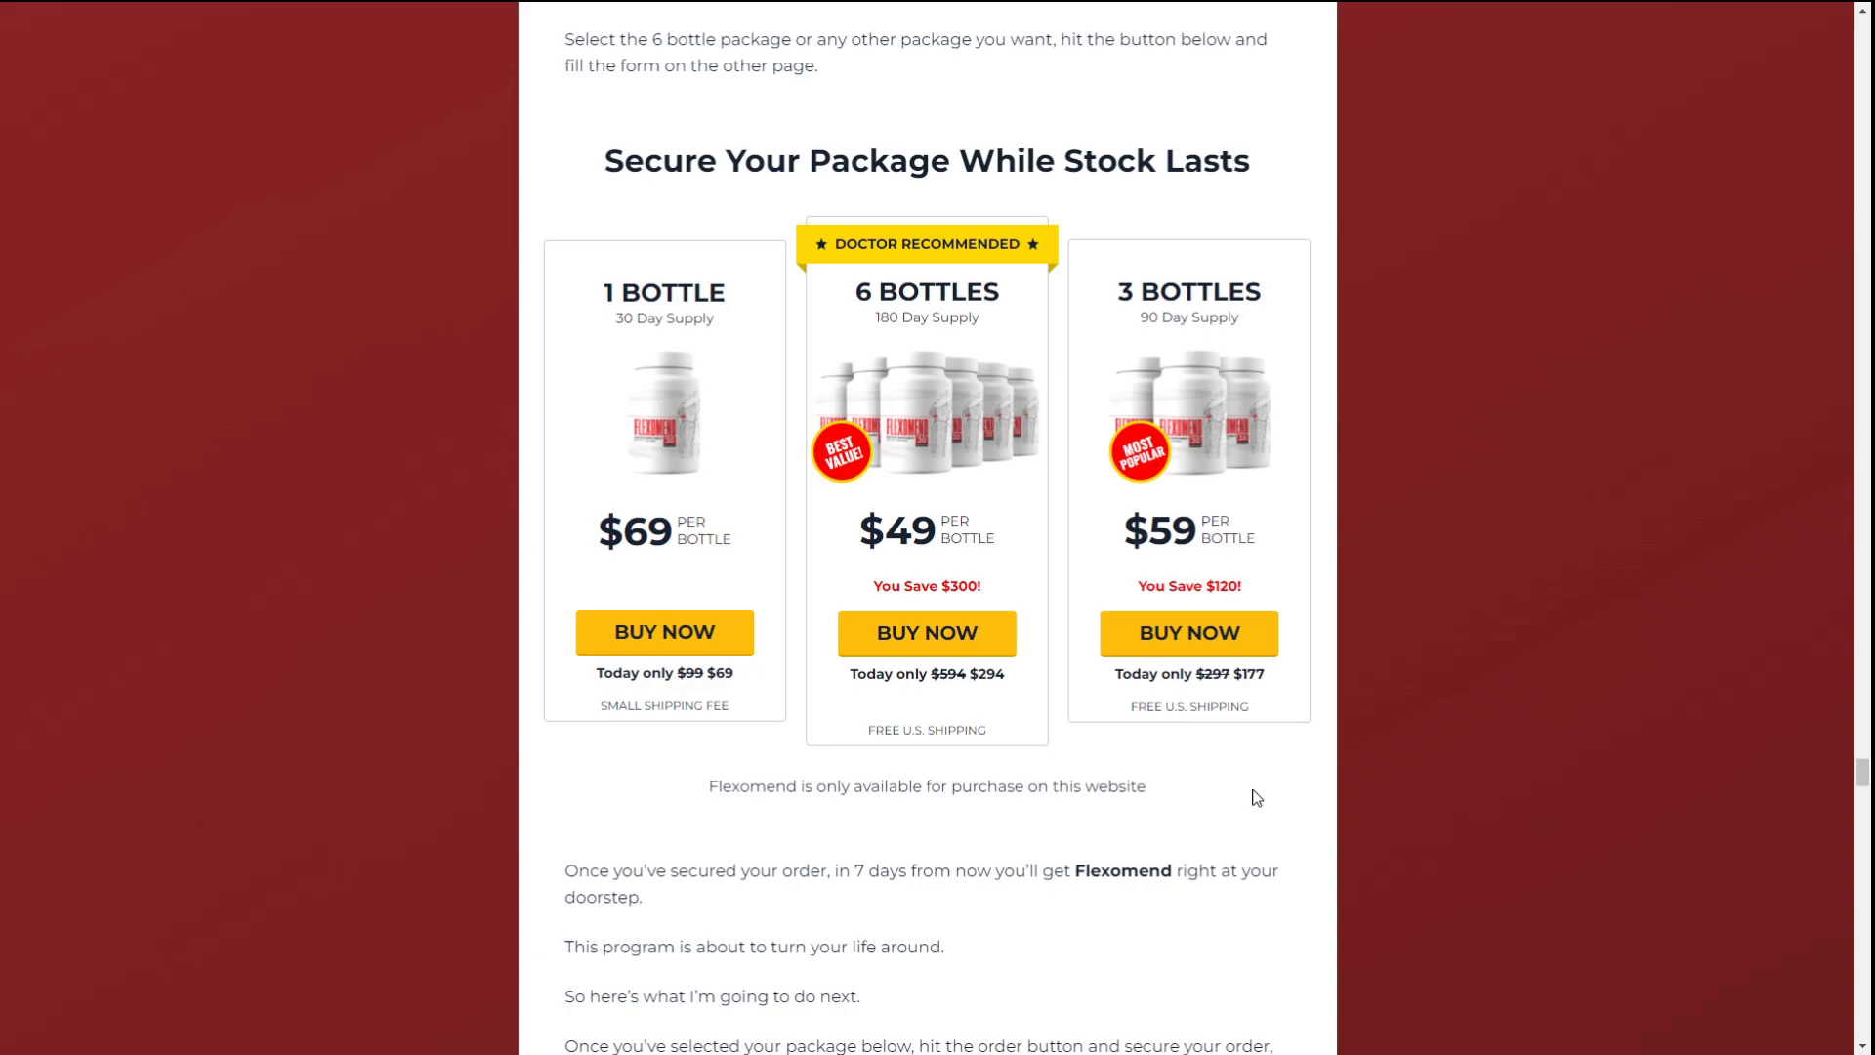
pyautogui.moveTo(1414, 318)
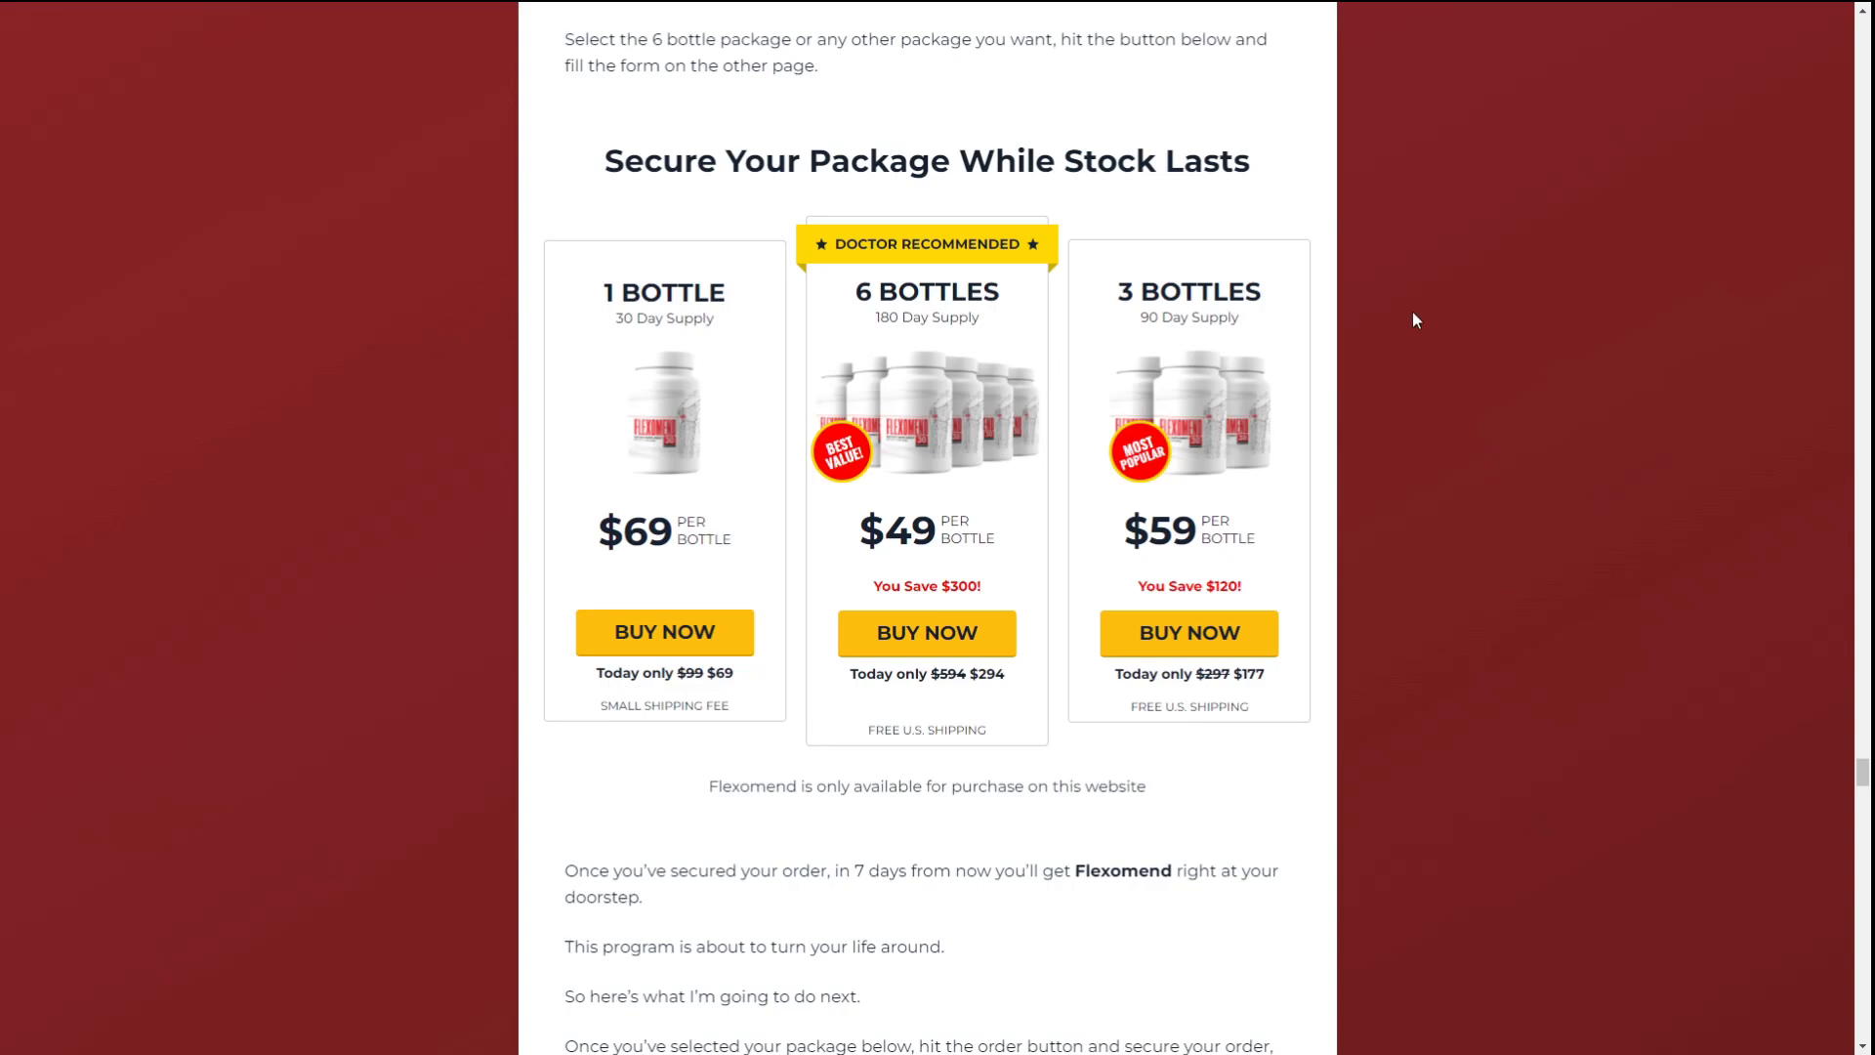
pyautogui.moveTo(967, 793)
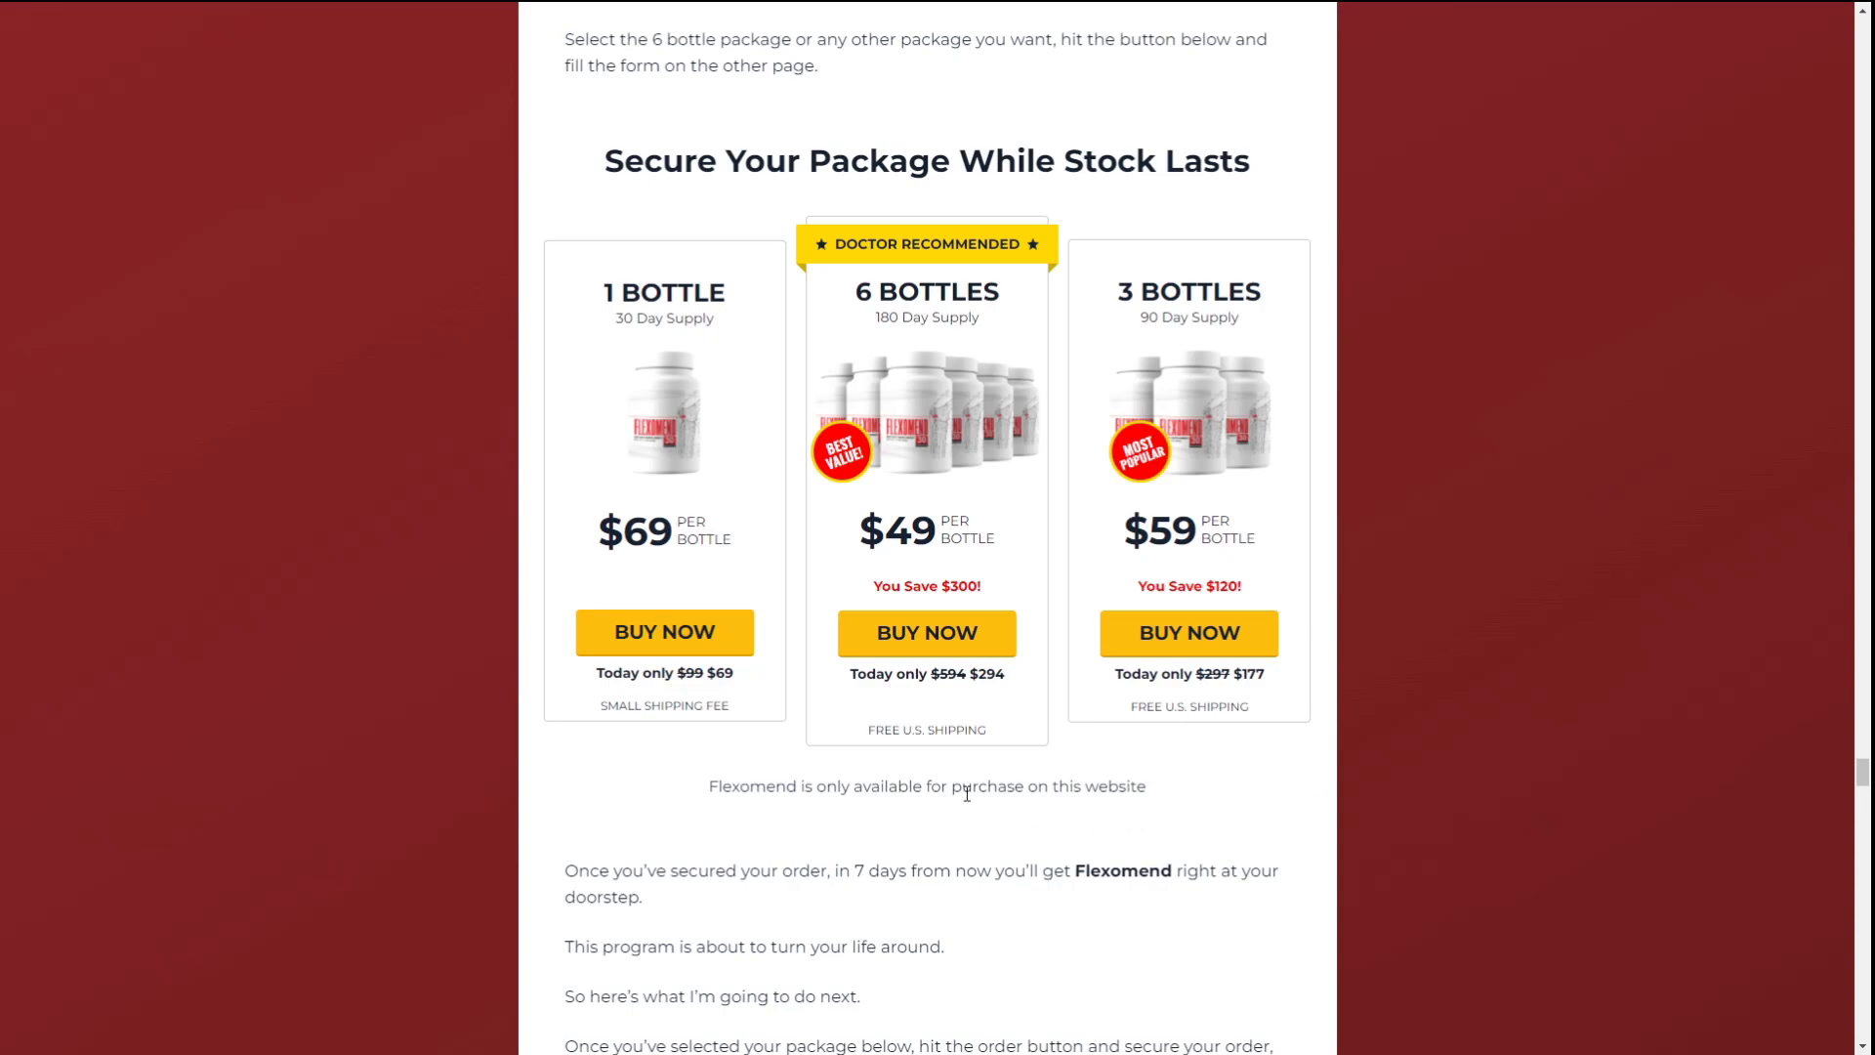
pyautogui.moveTo(955, 715)
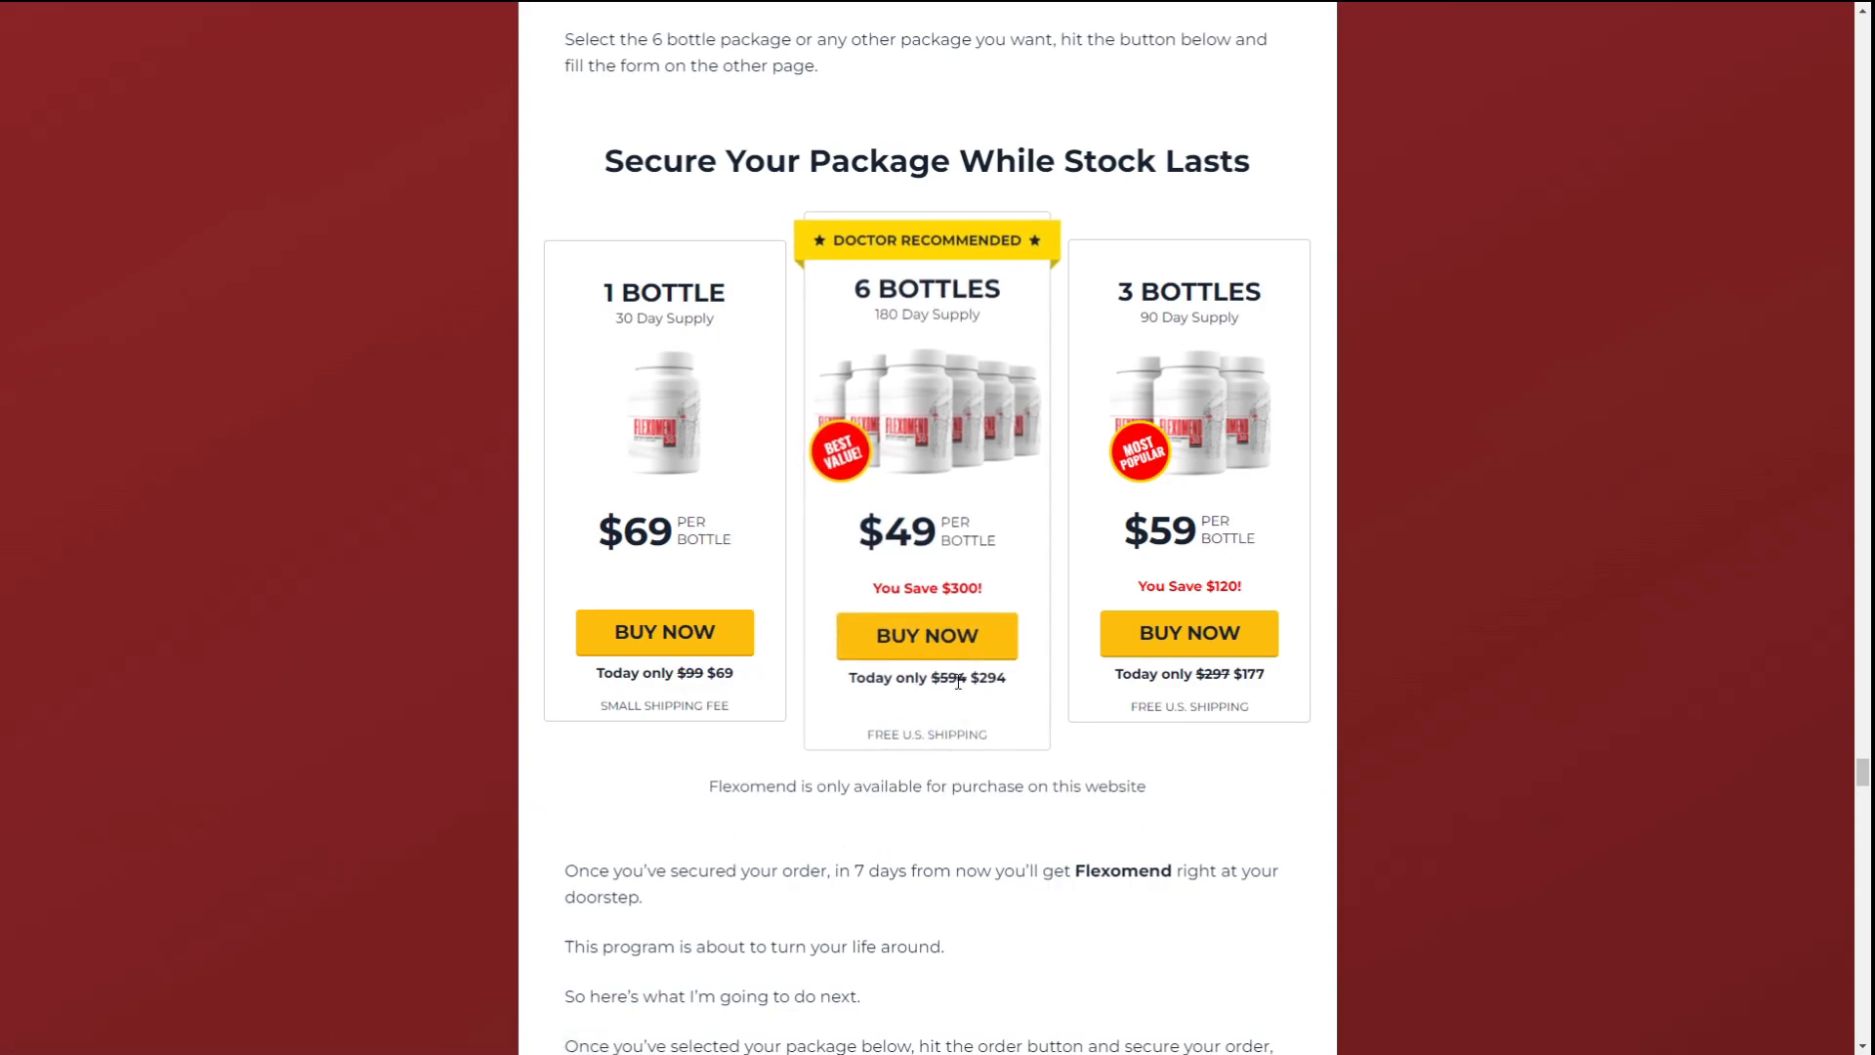
pyautogui.moveTo(926, 634)
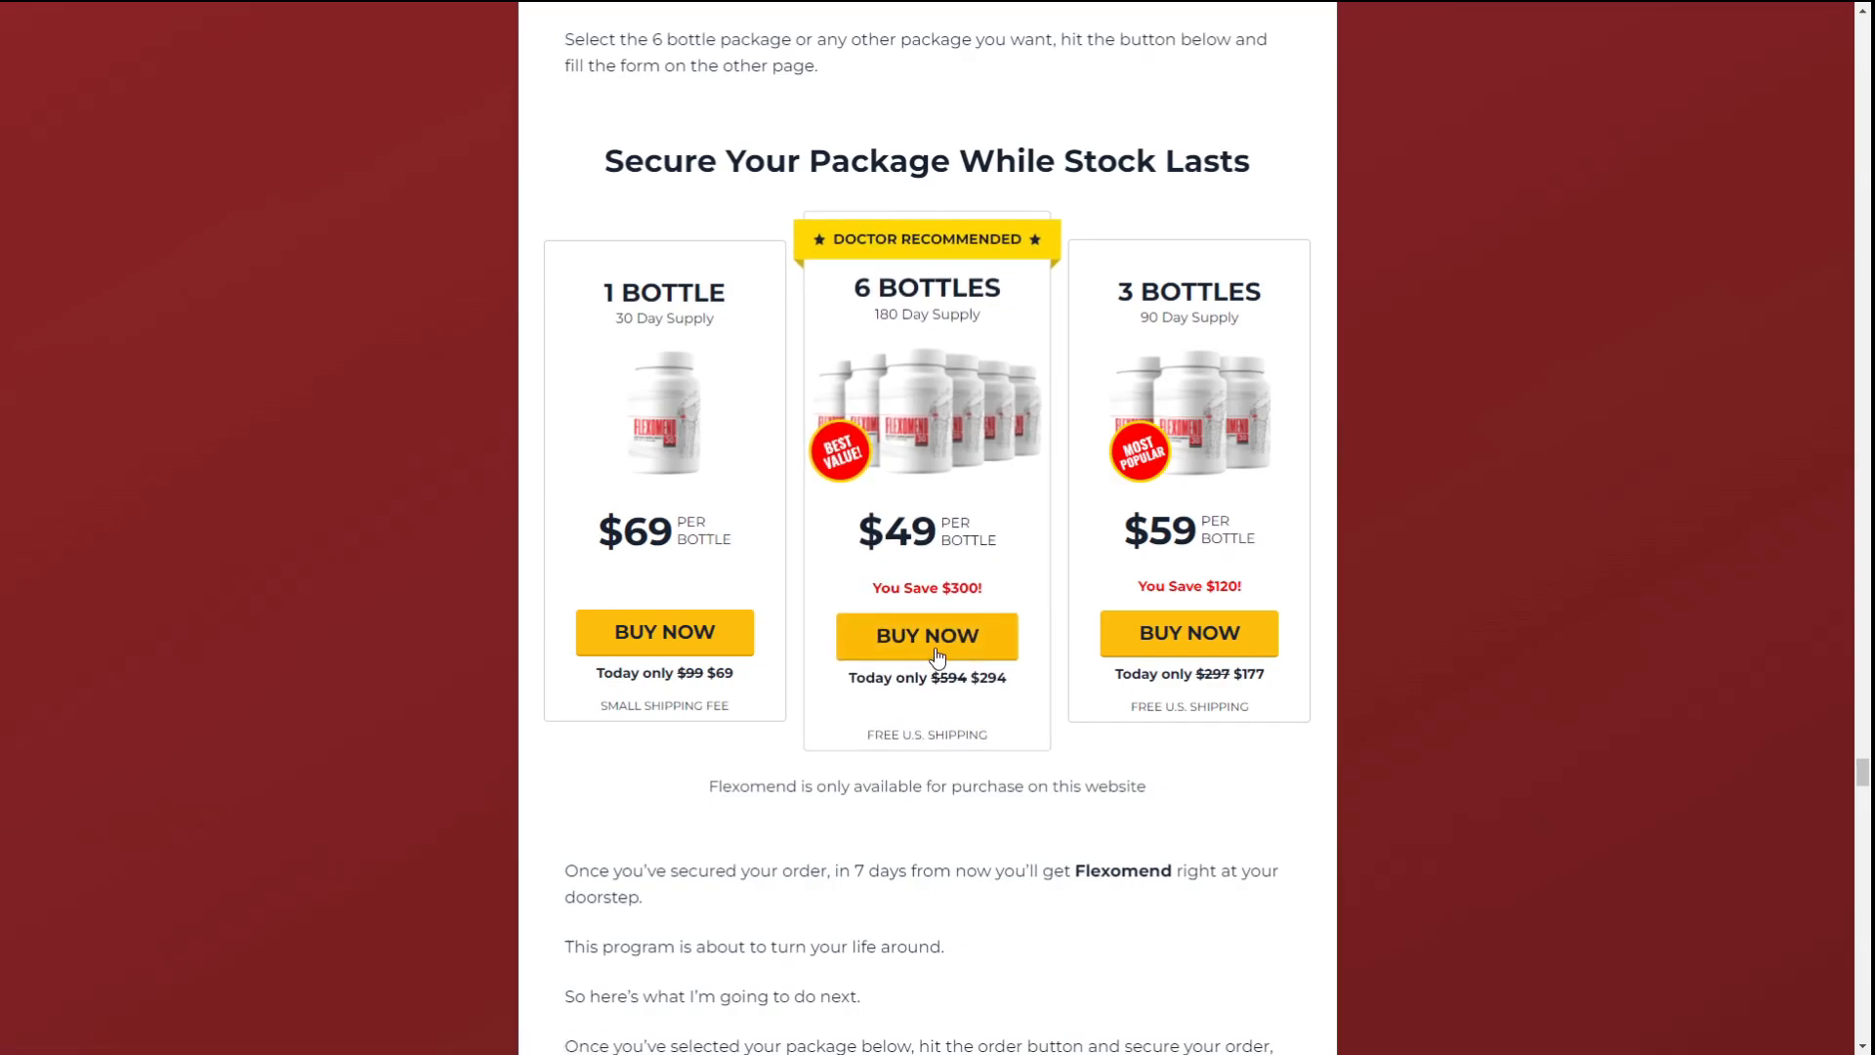